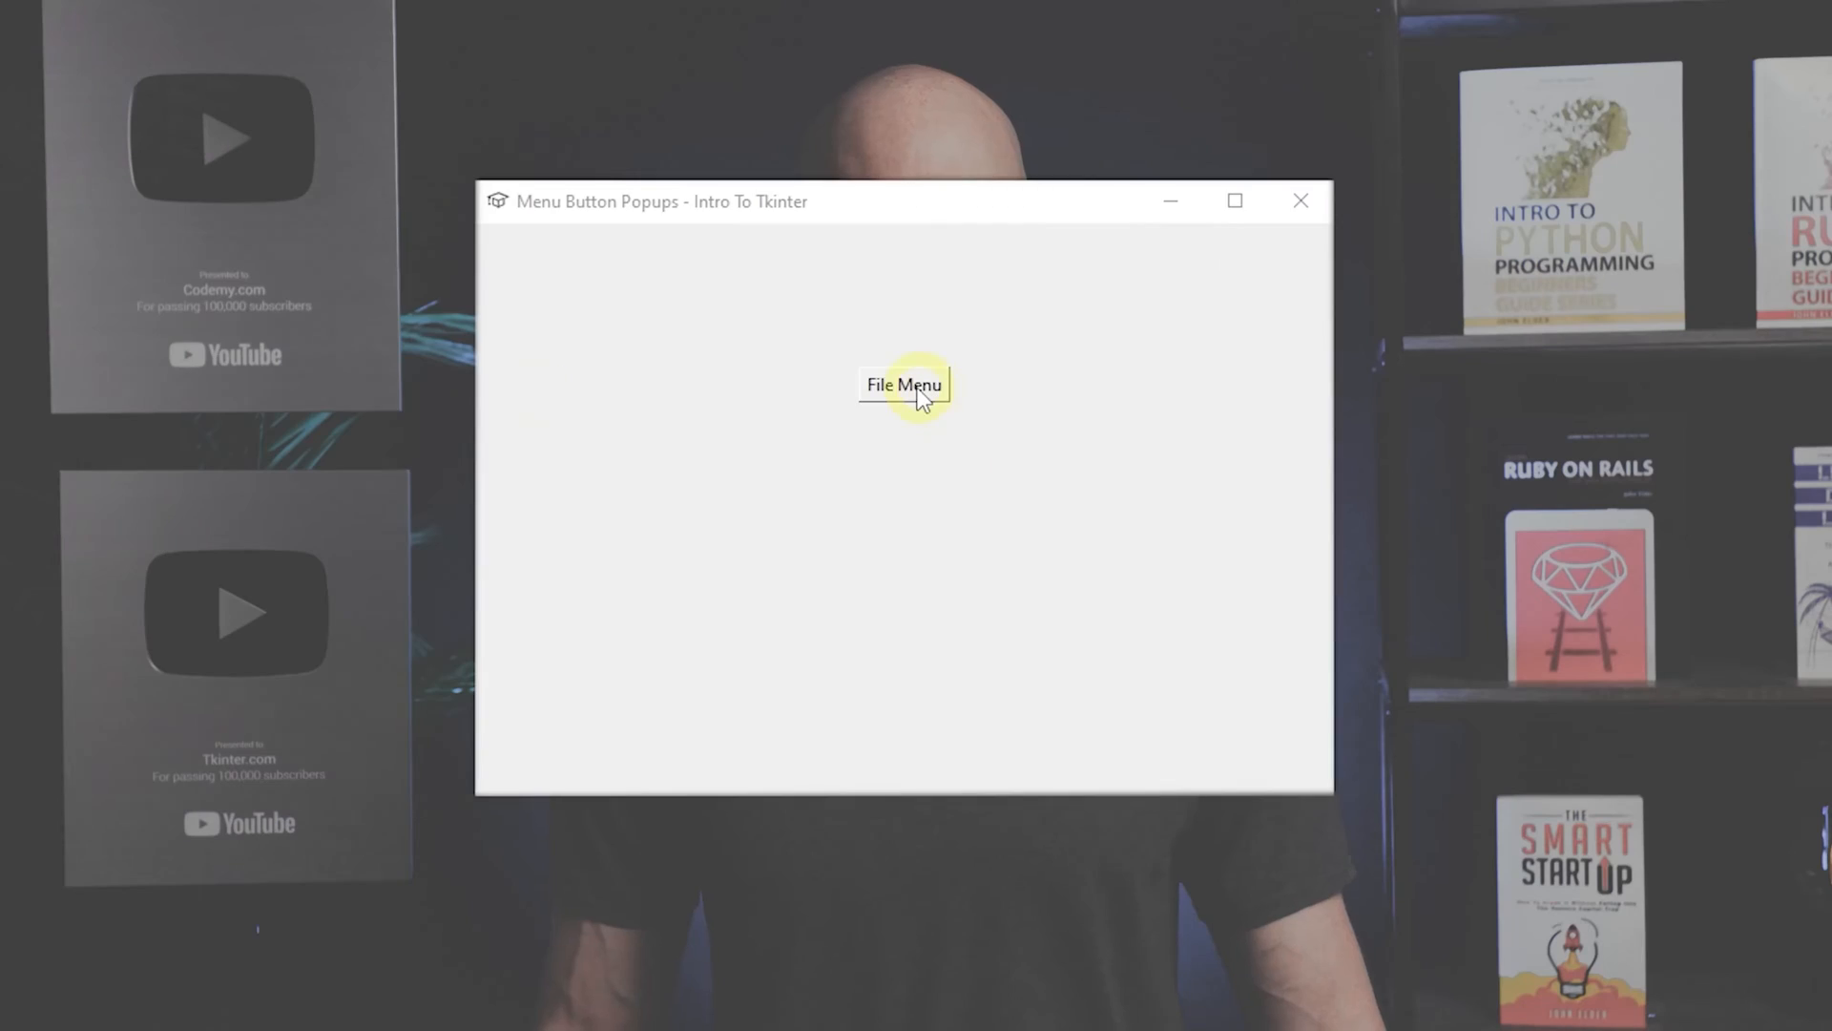
Step: Choose New from the File Menu dropdown so the label reads 'You Cliked New'
left_click(904, 384)
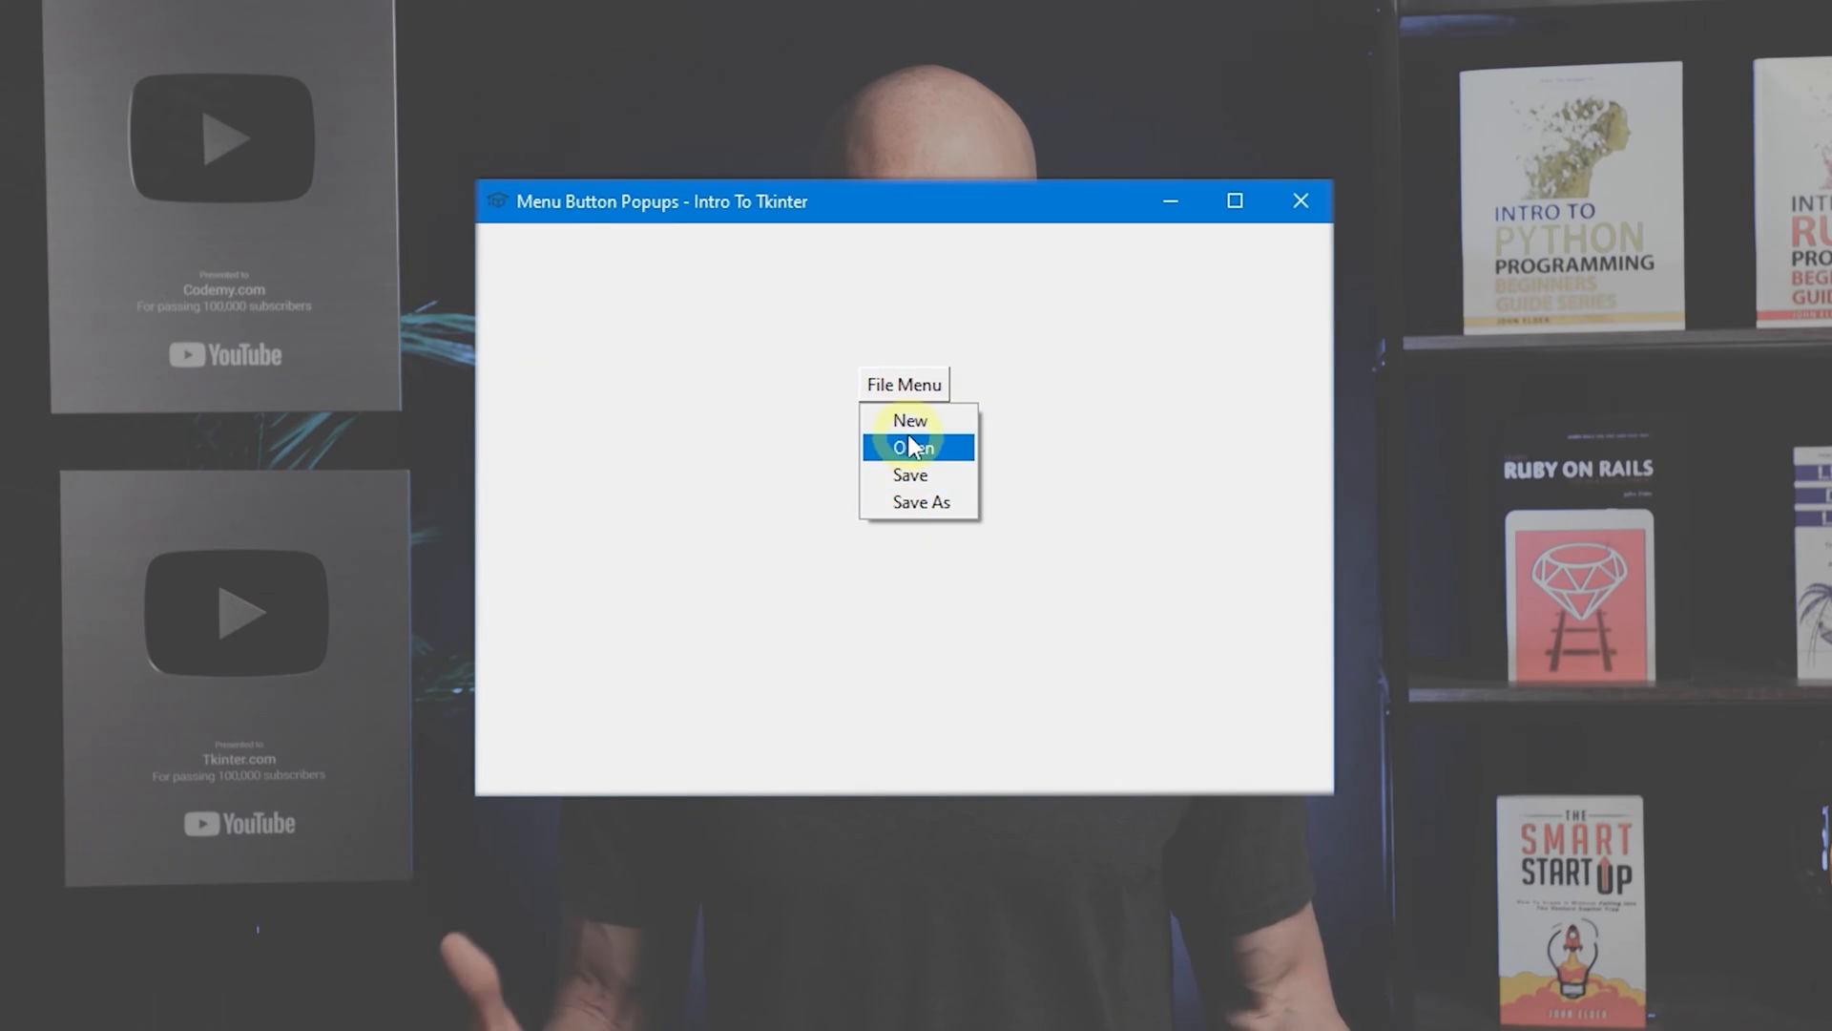
left_click(910, 420)
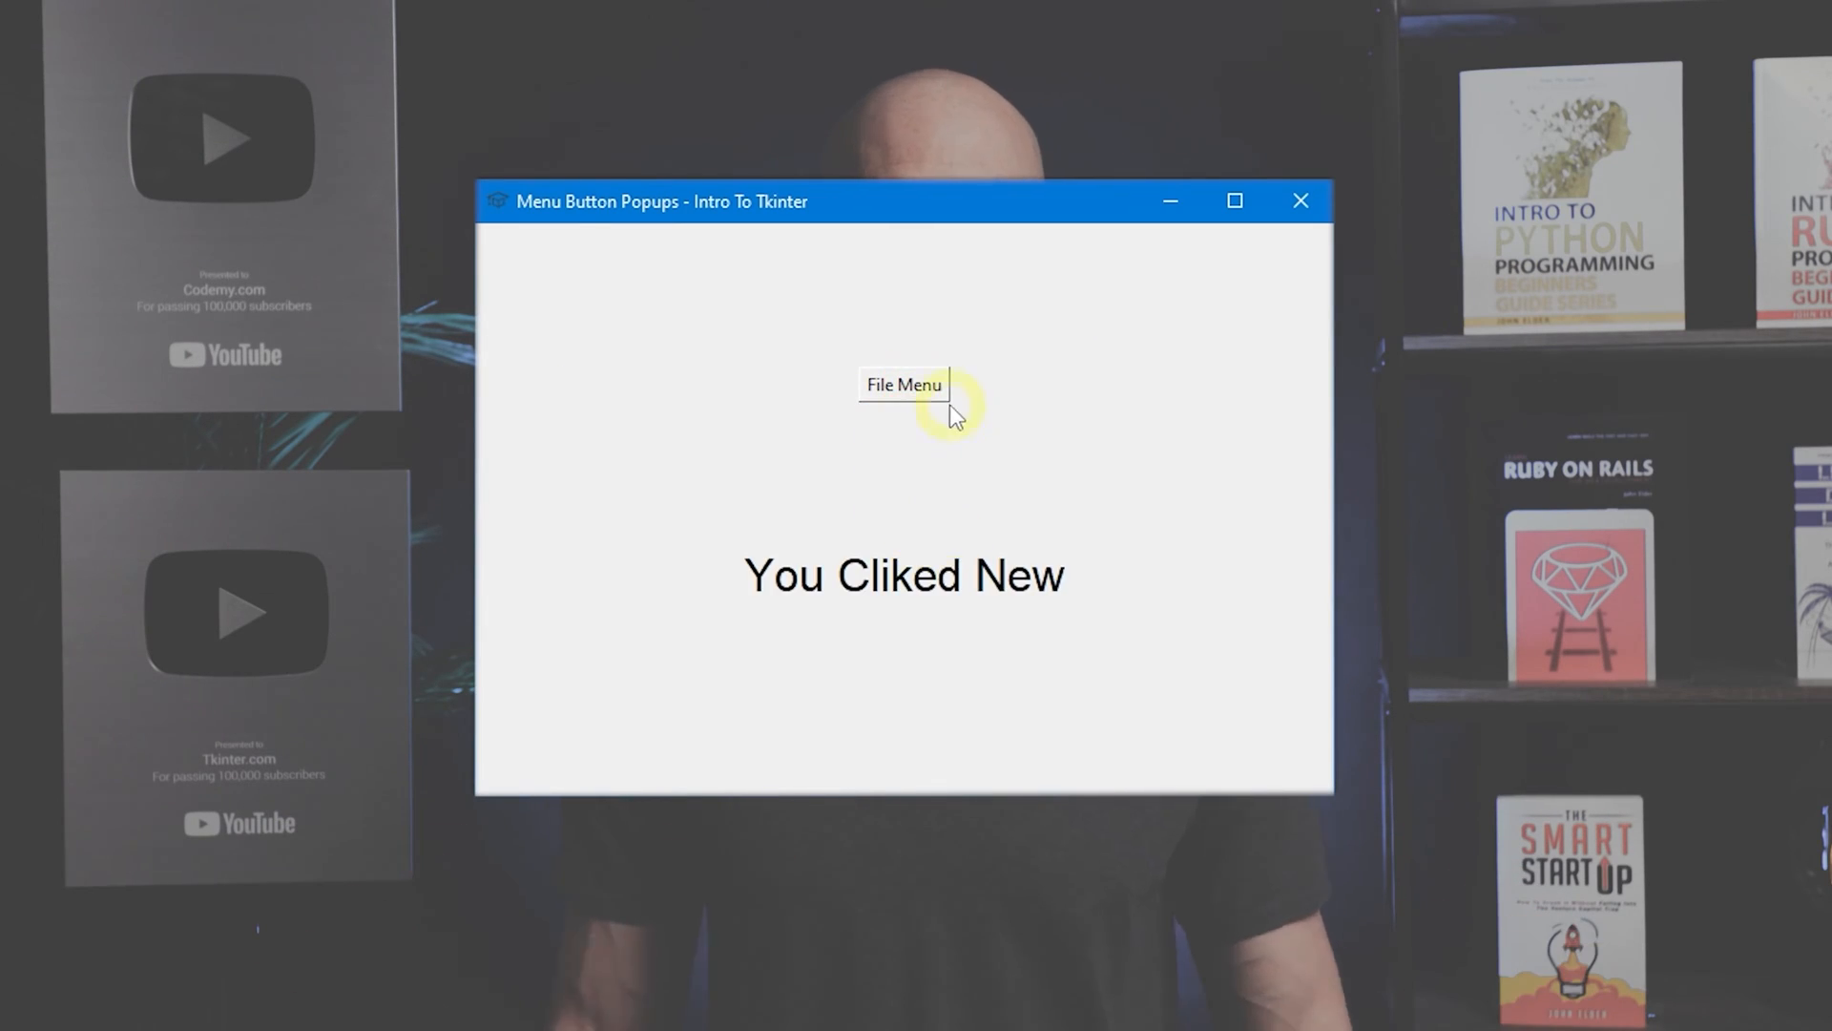
left_click(902, 385)
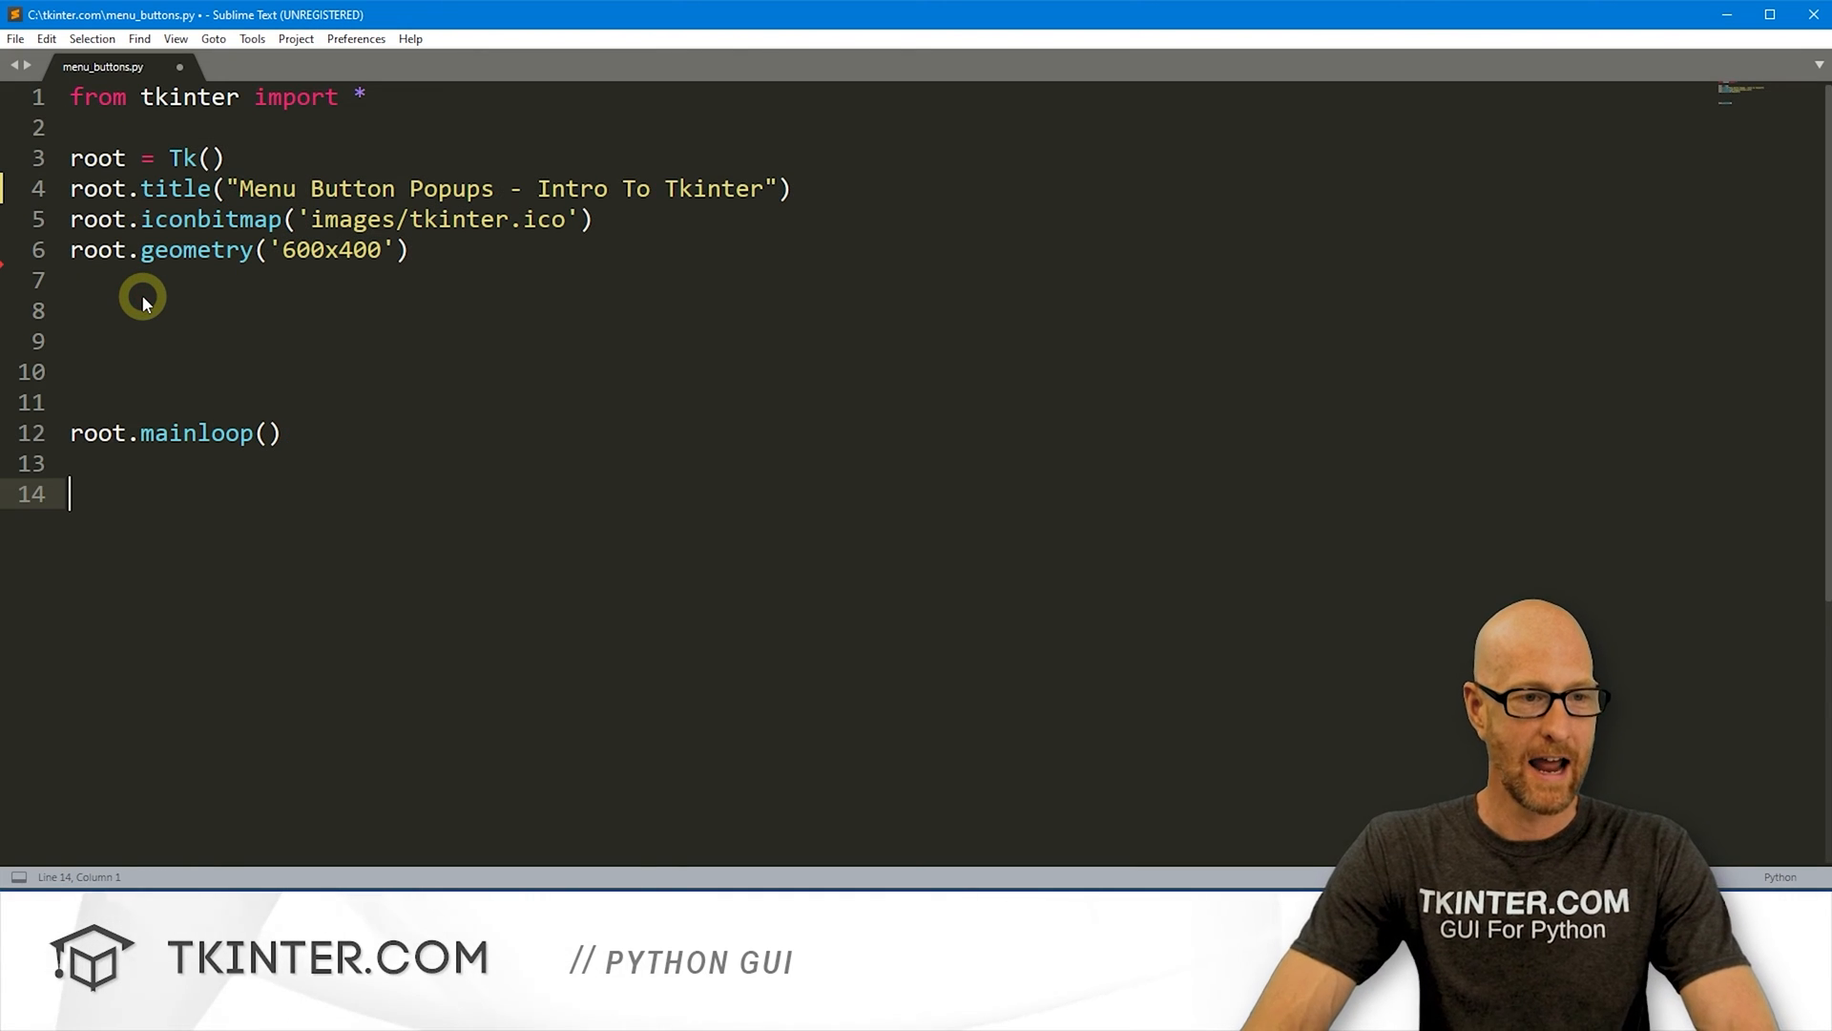
Step: Add a commented my_menu = Menubutton(root, text="File") with my_menu.pack(pady=100), and save
type("# C")
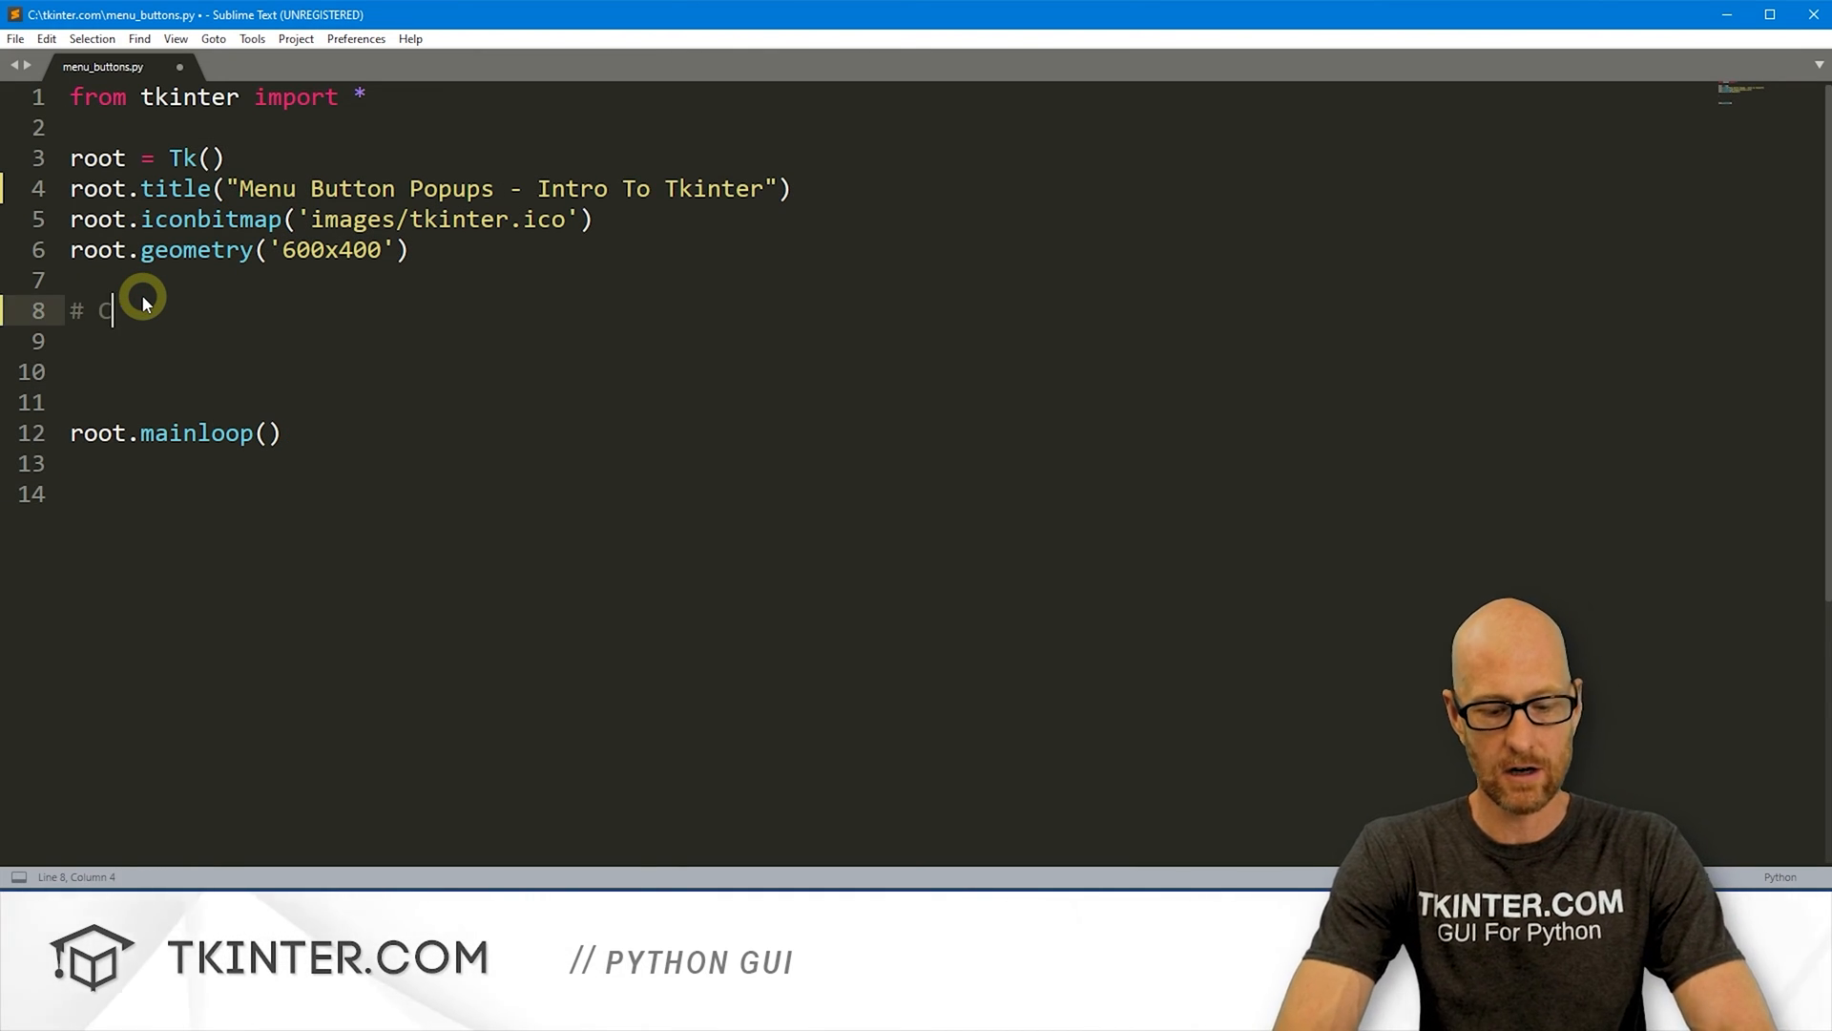
type("reate a menu button")
left_click(458, 341)
type("my_m")
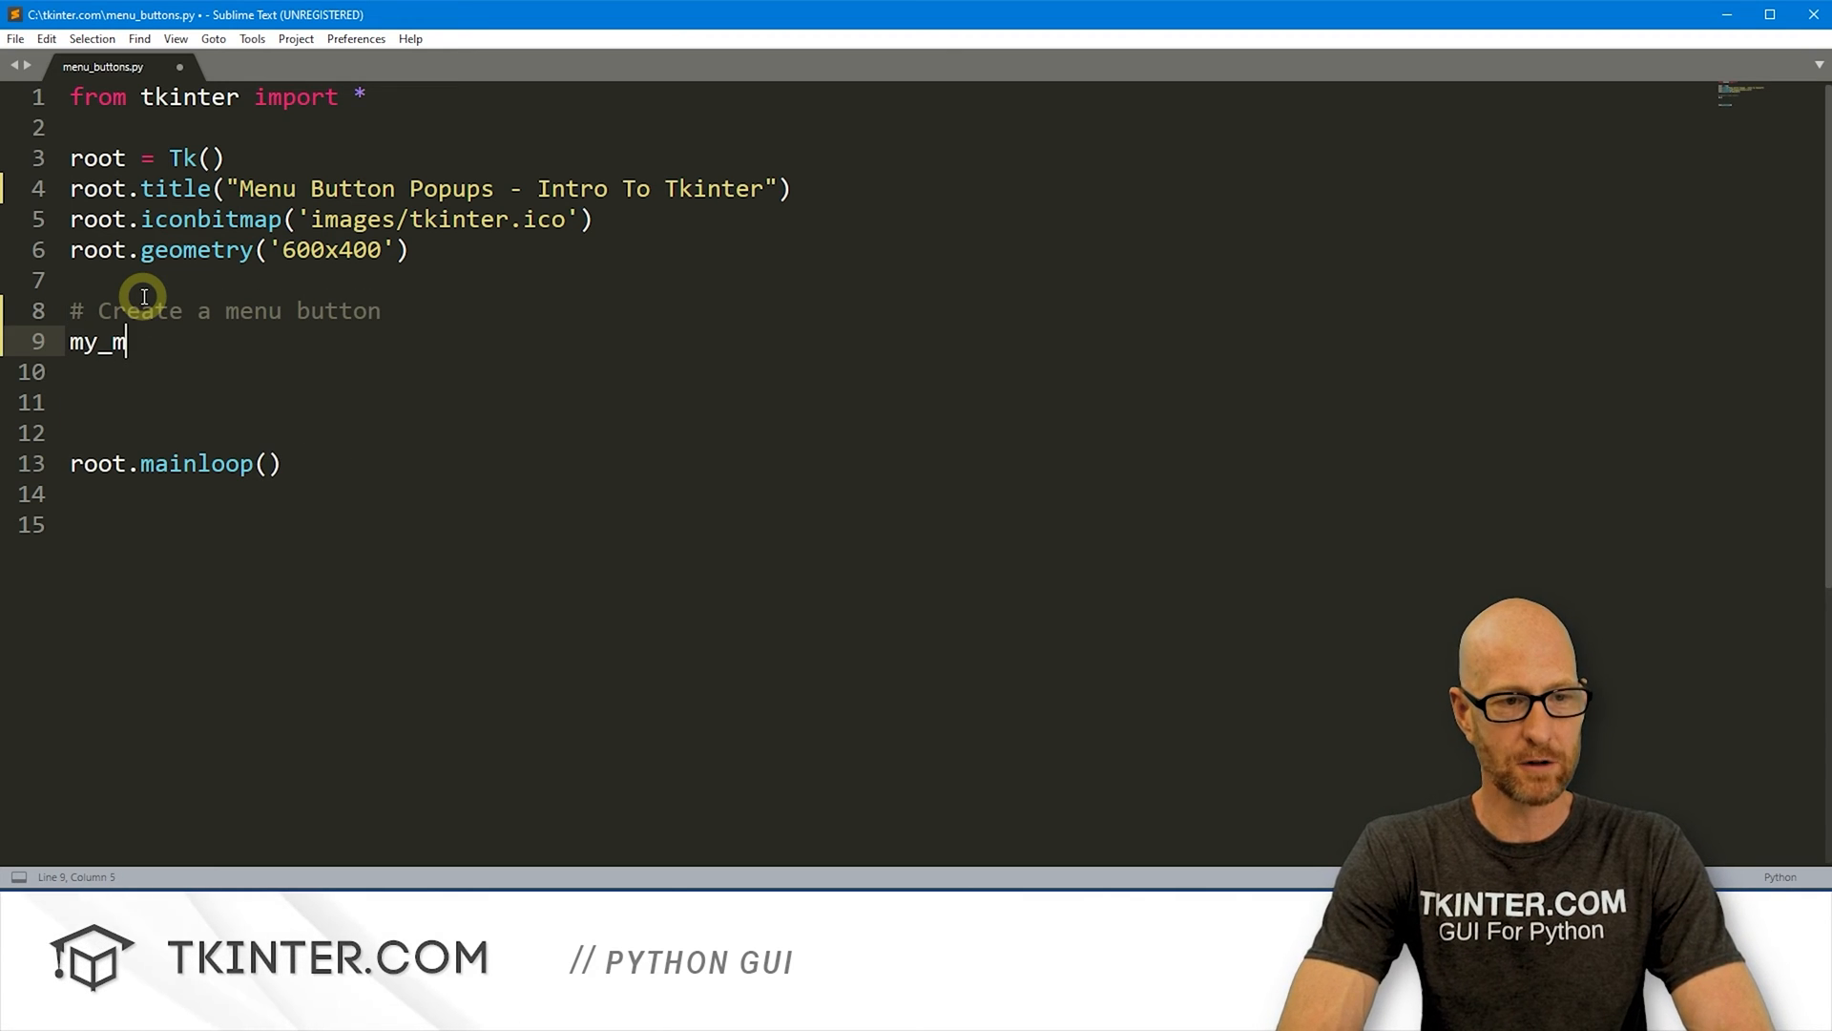
type("enu = Menubutton(")
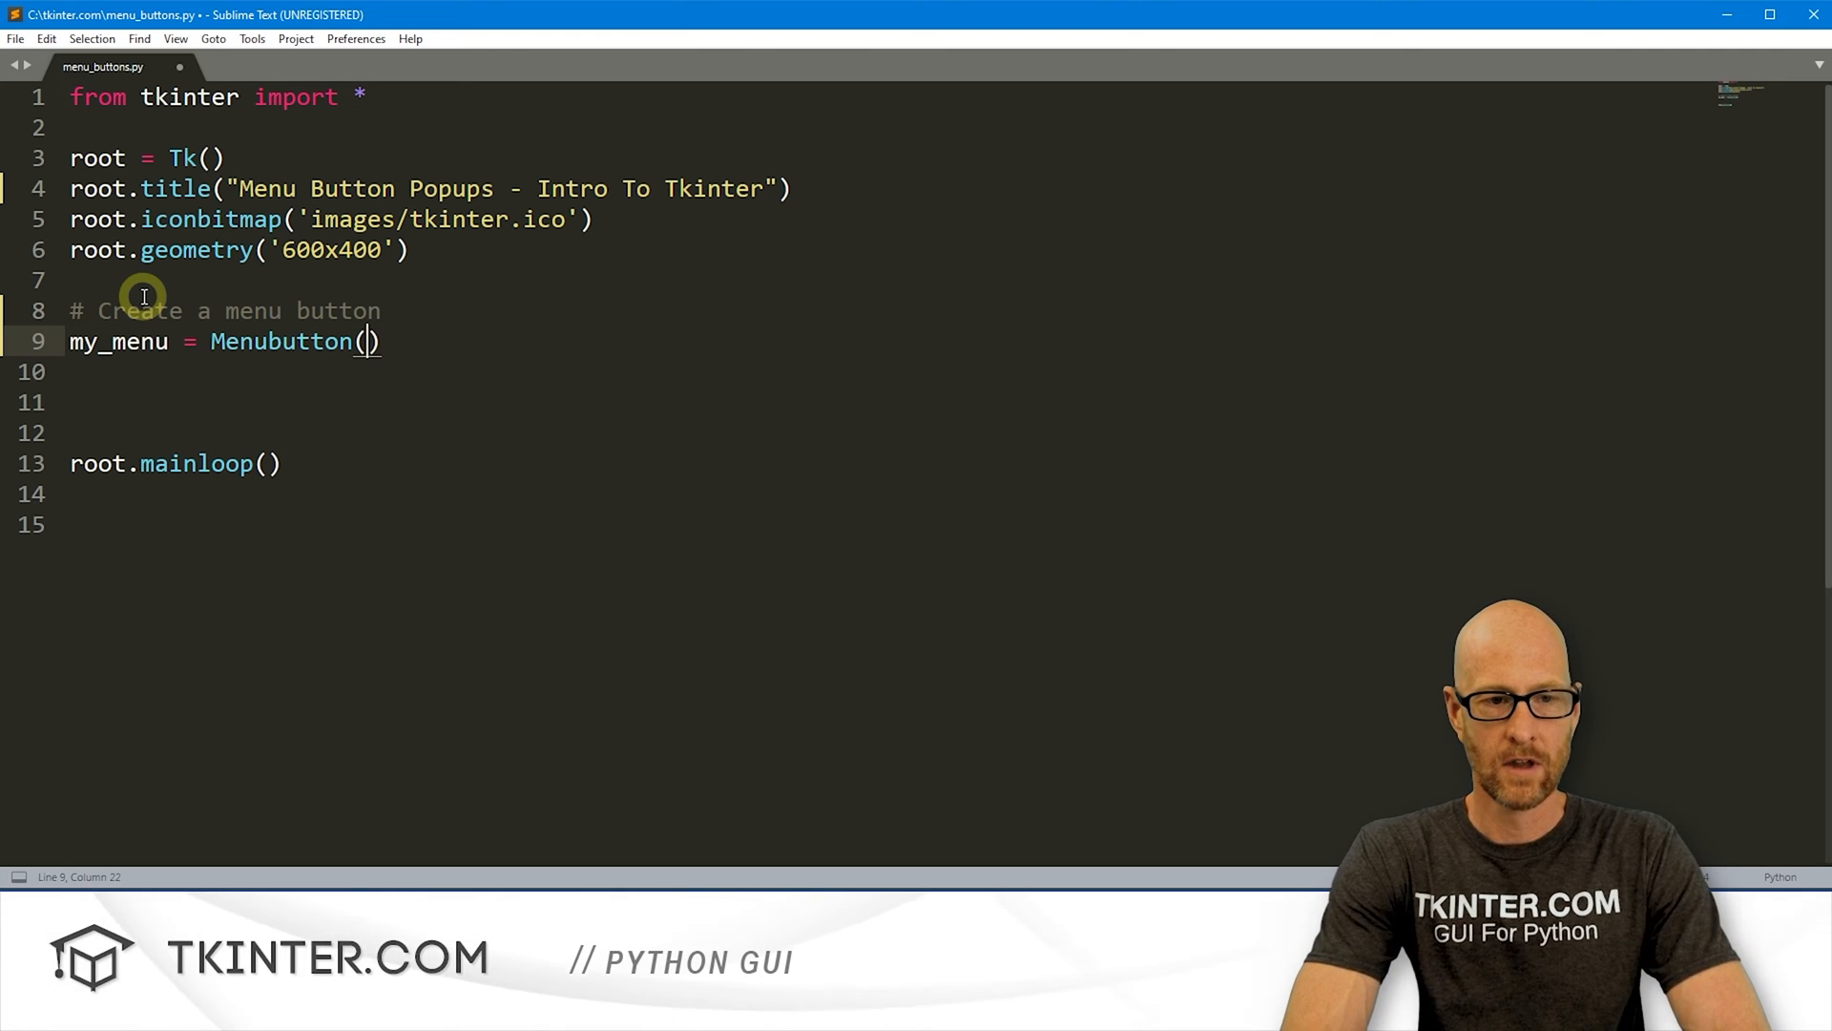
type("root, text=")
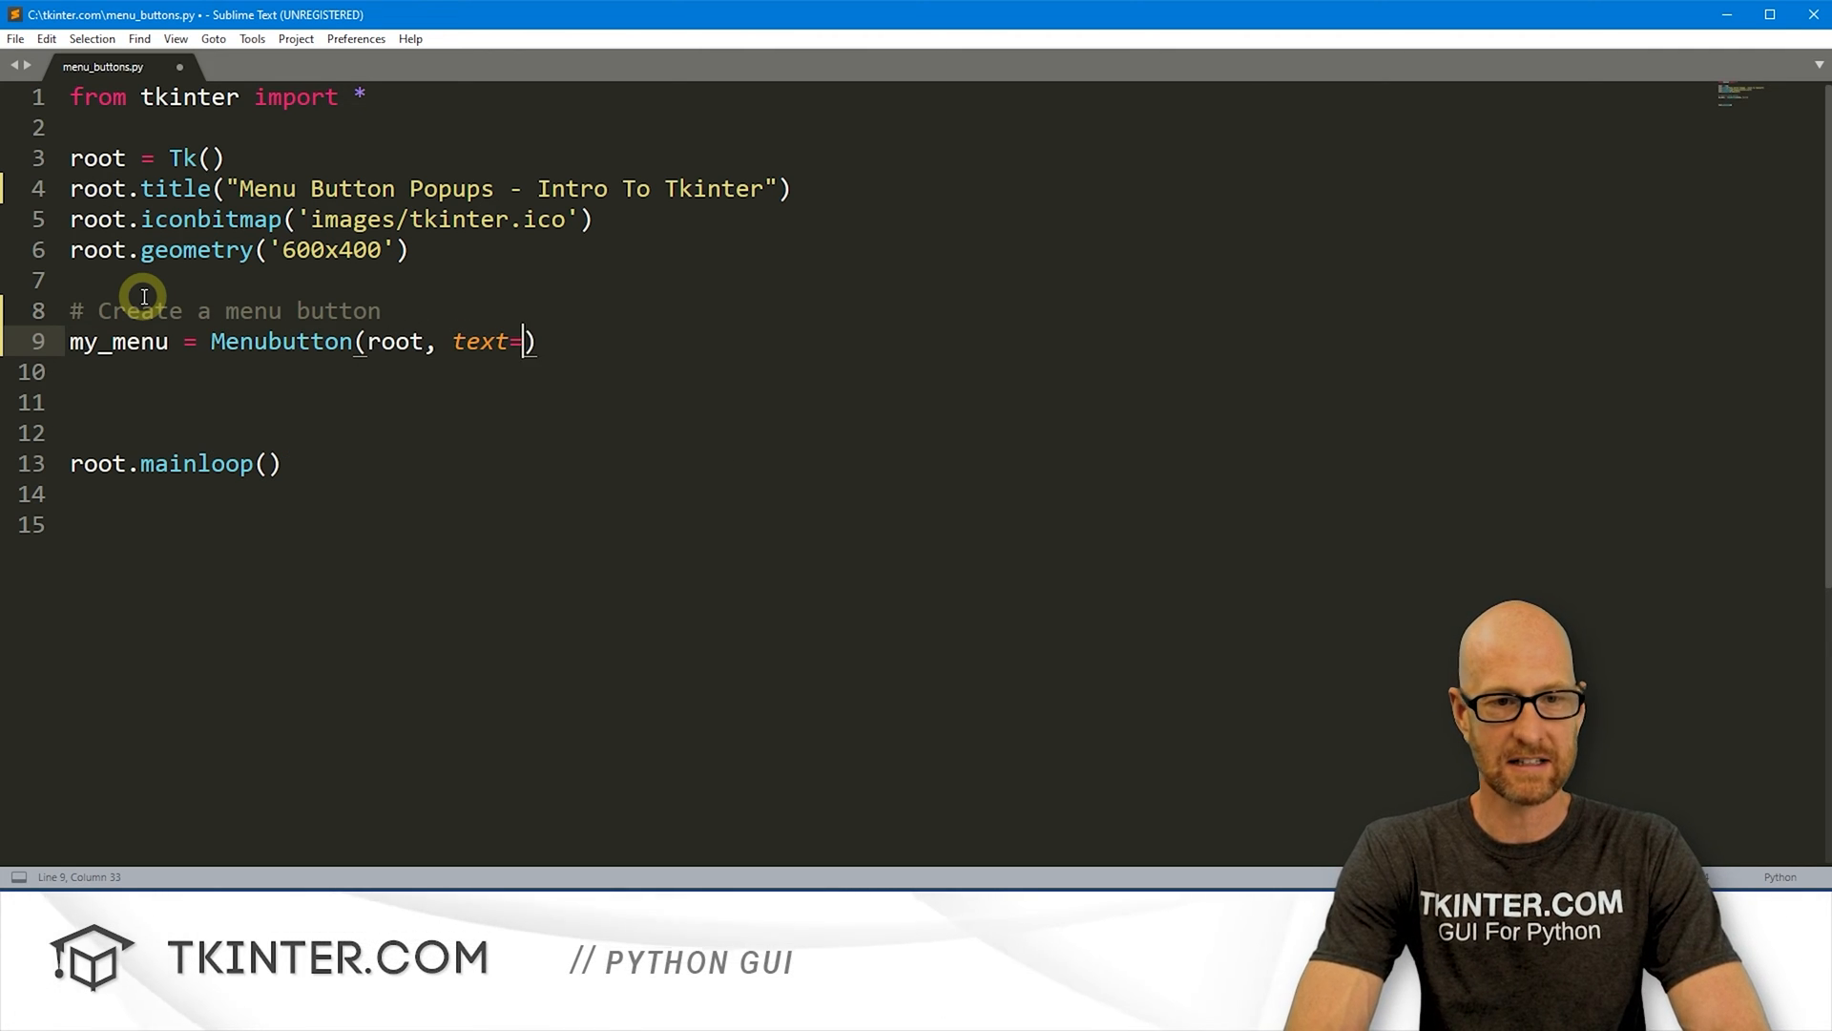
type("\"File\"")
left_click(887, 372)
type("my_menu")
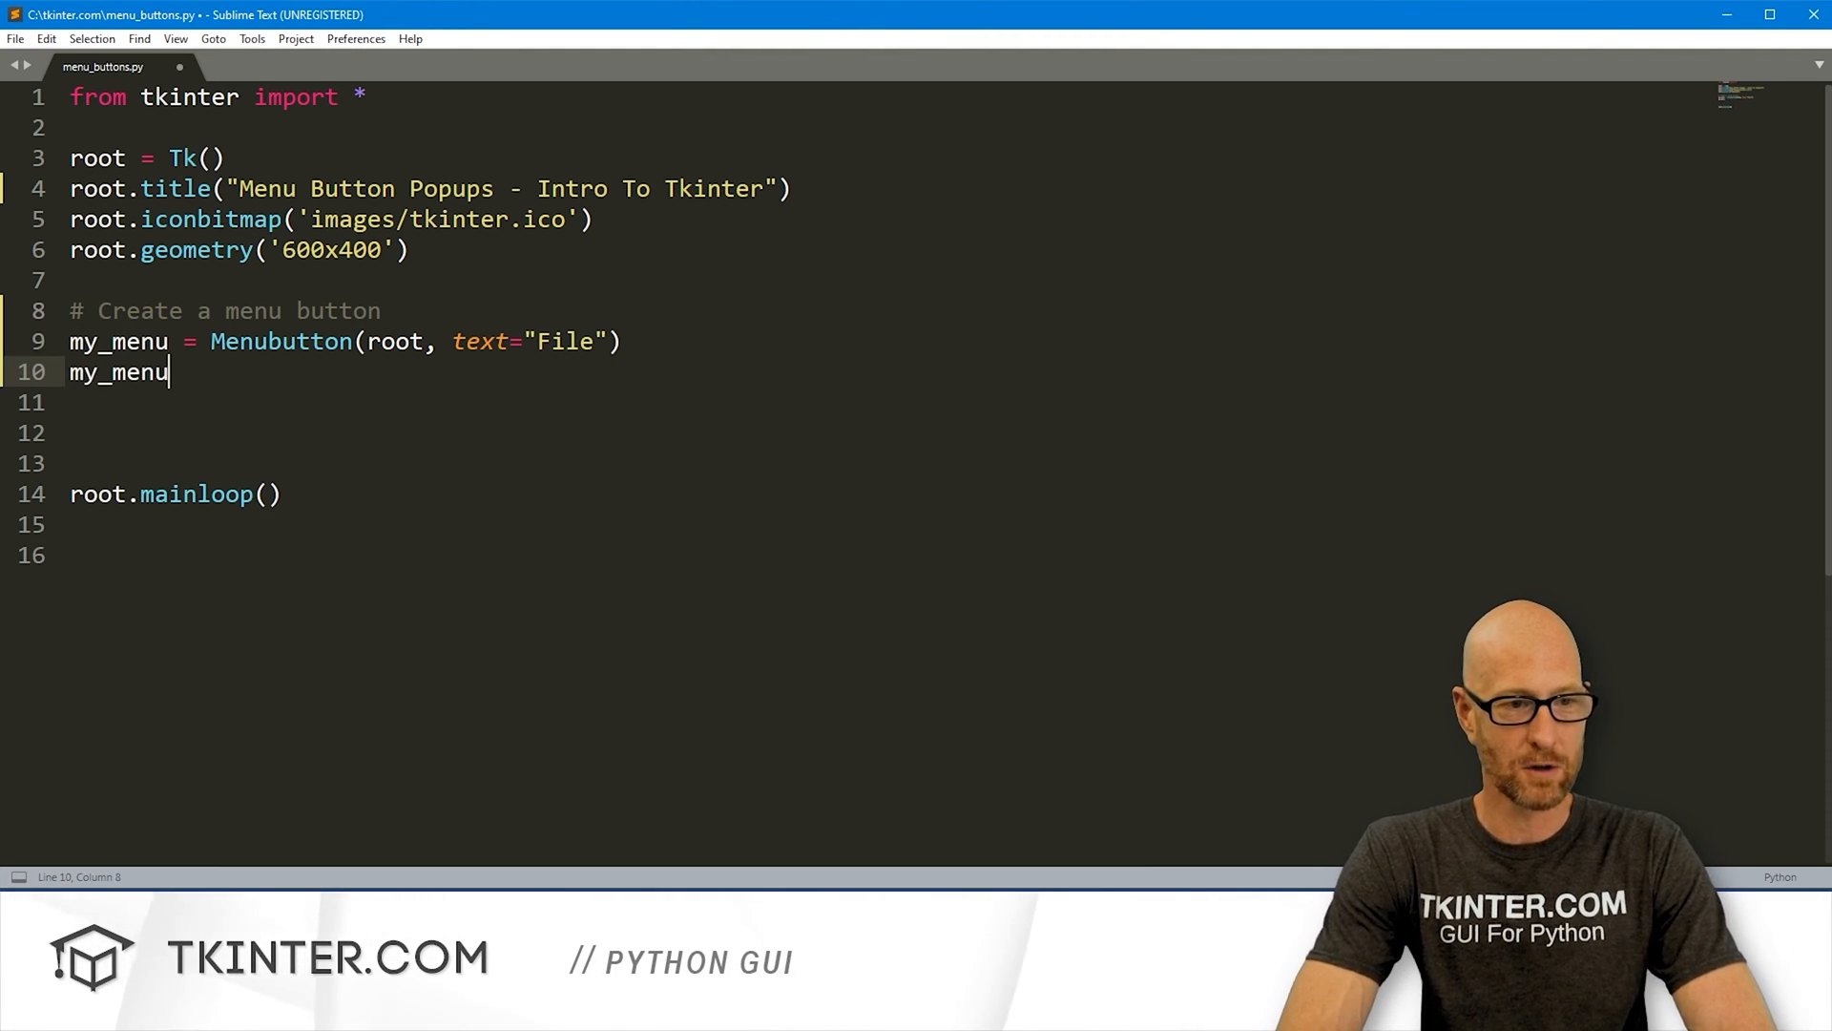
type(".pack(pady=100")
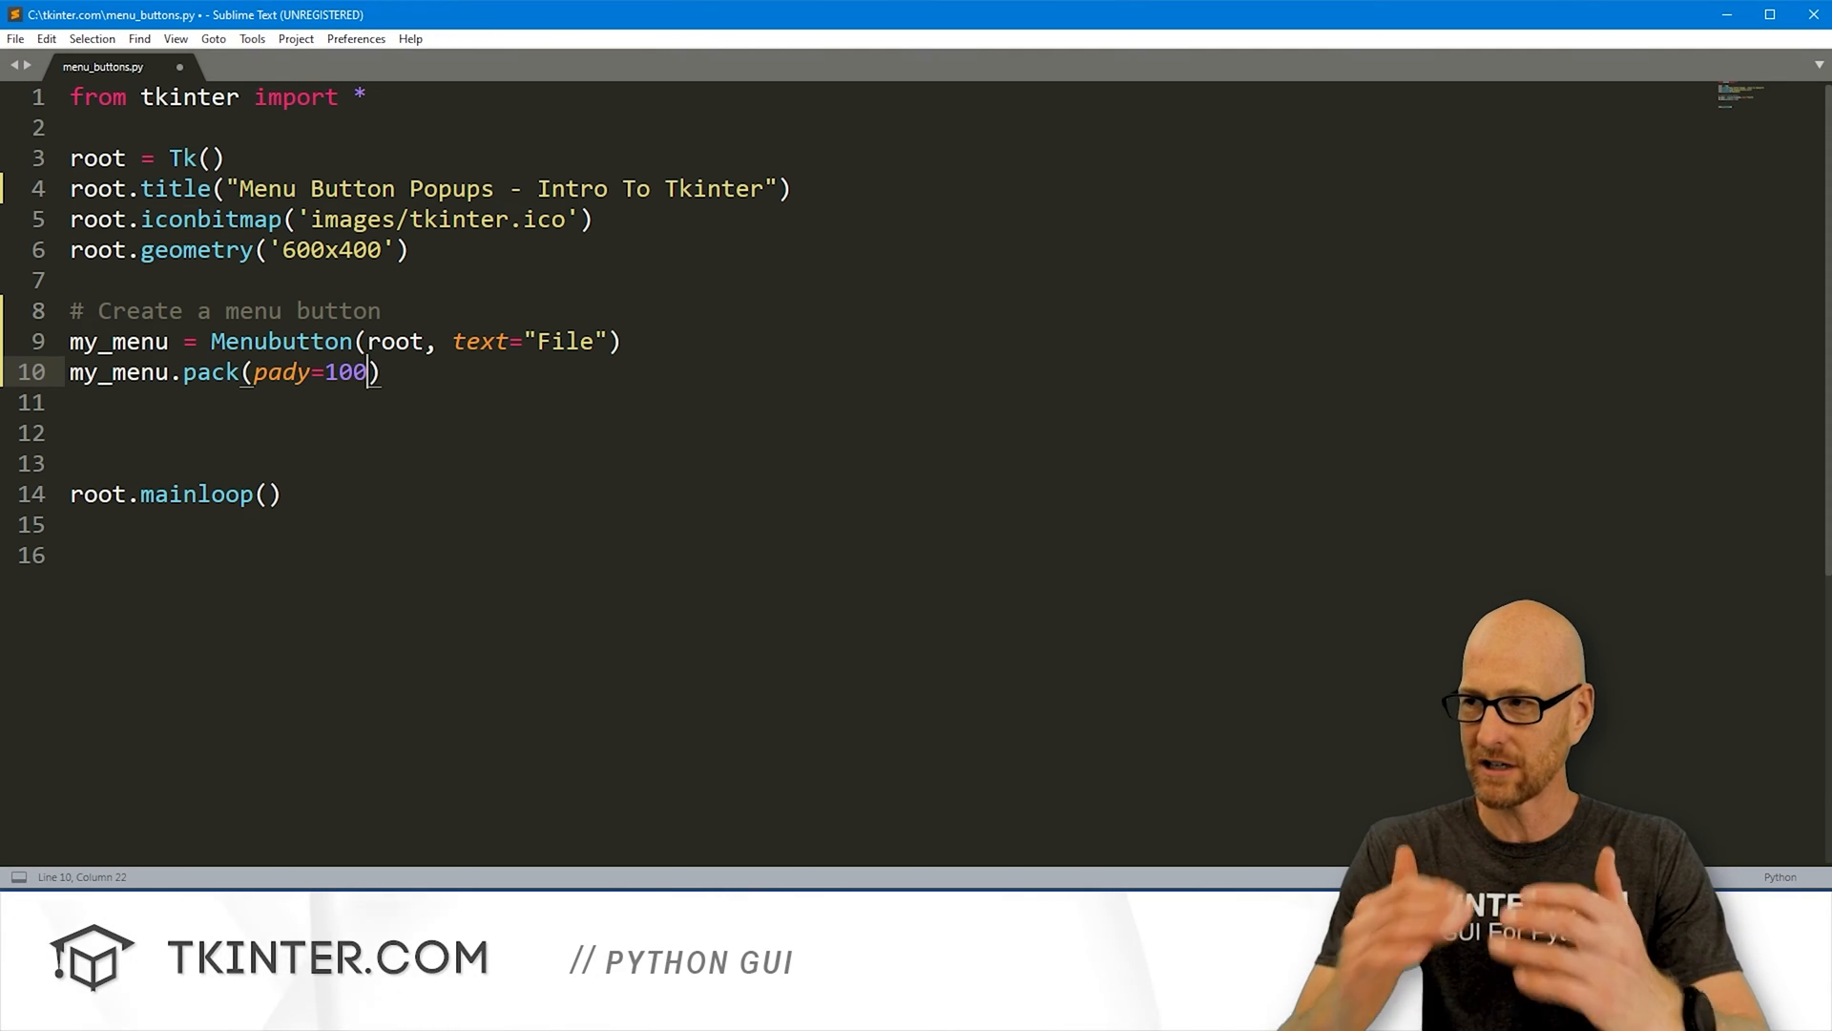
key("ctrl+s")
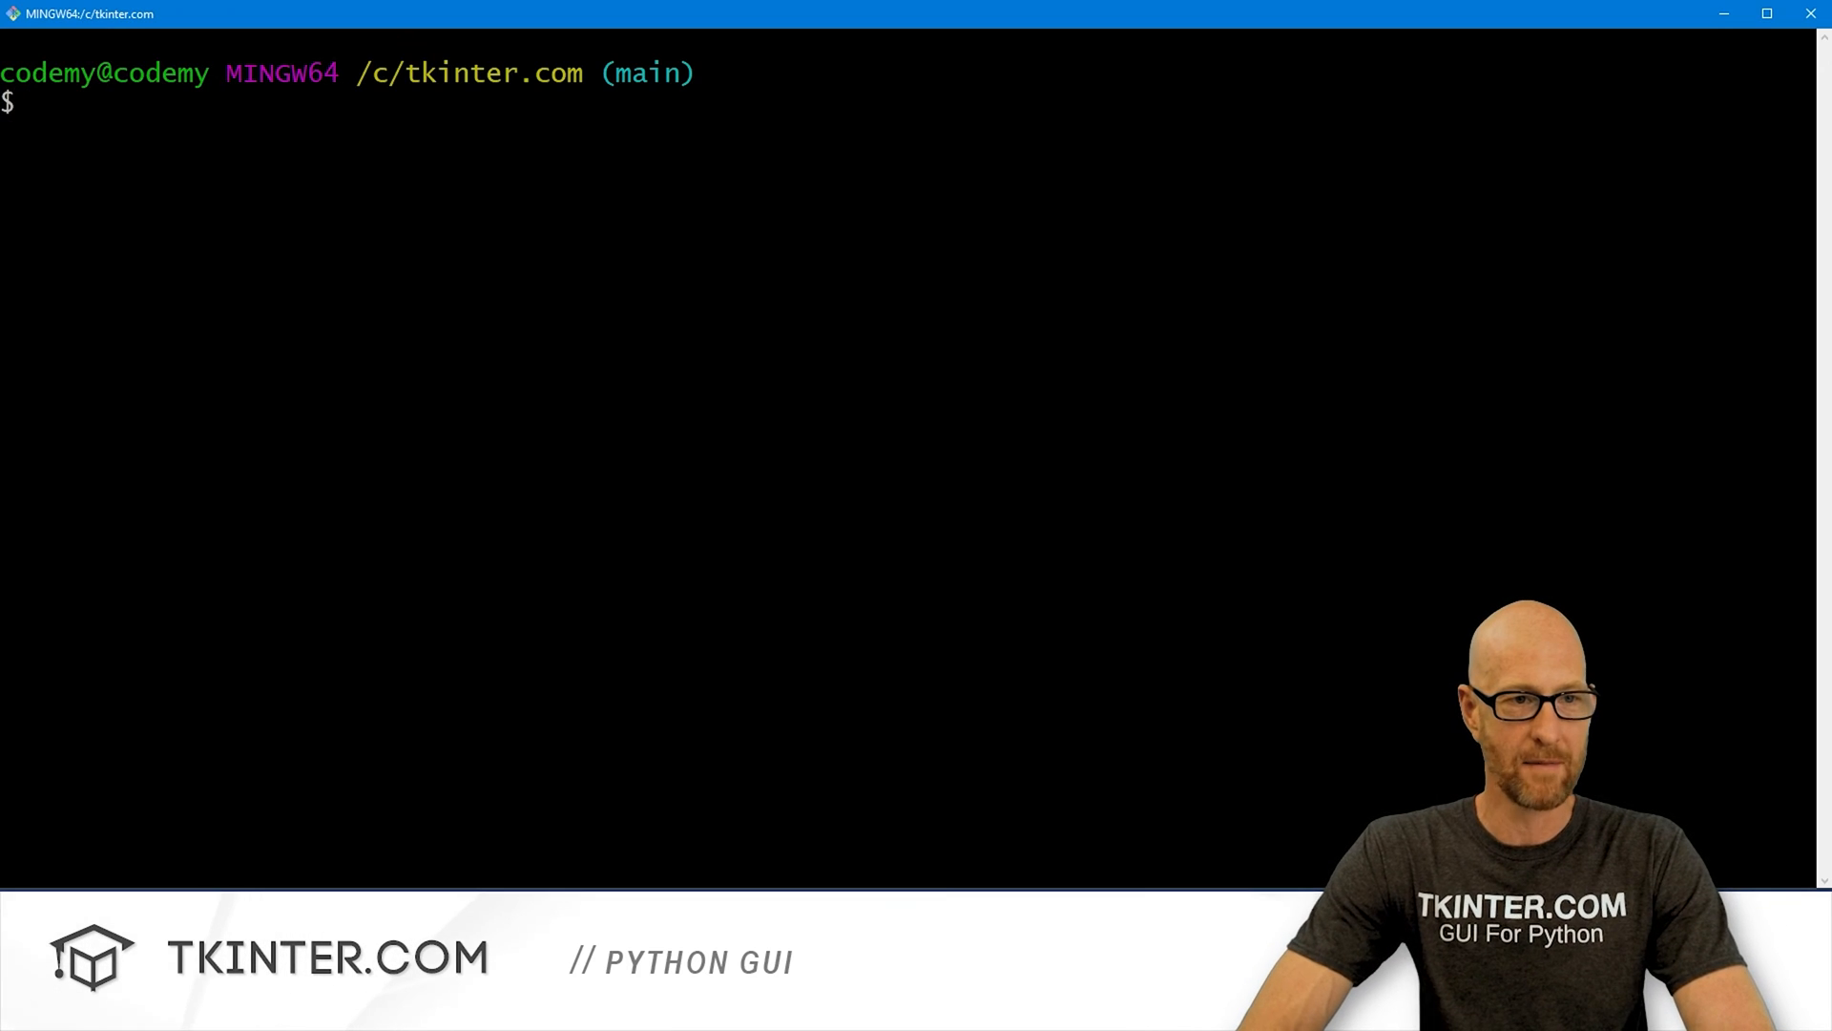
Step: Run python menu_buttons.py in Git Bash, view the flat File button, and close the window
type("python menu_buttons.py")
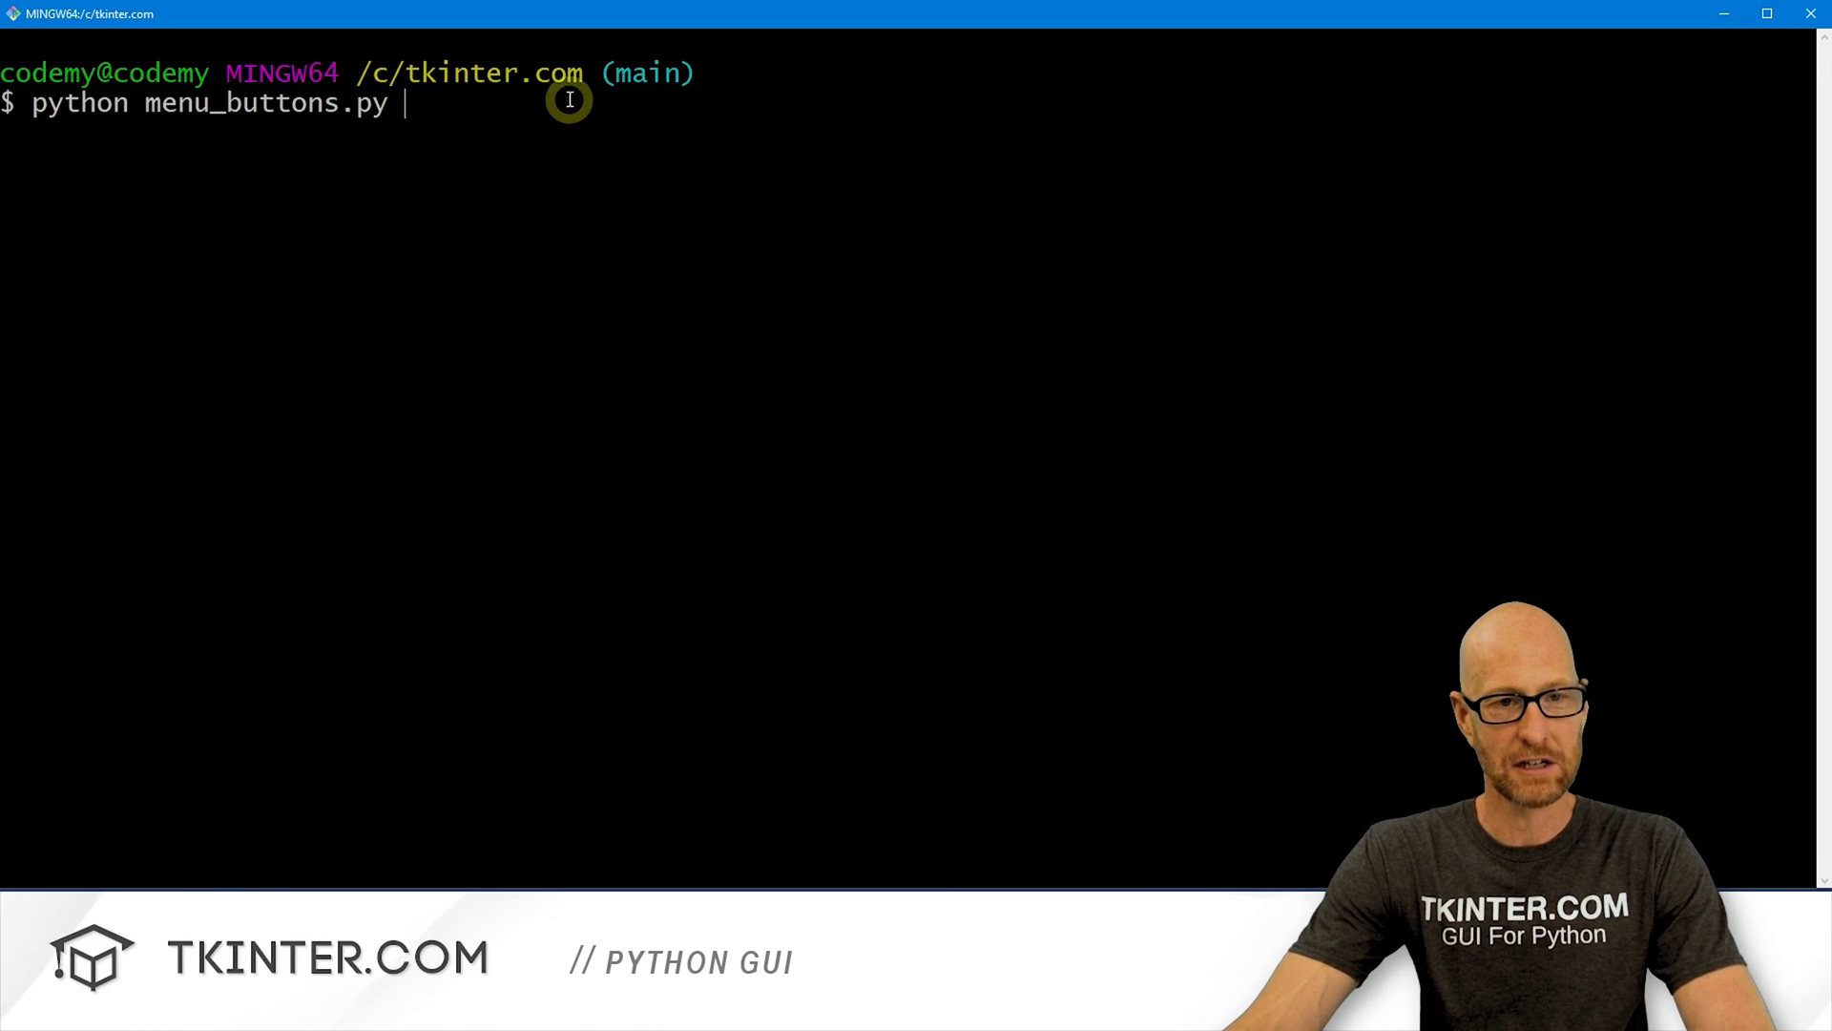
mouse_move(259, 119)
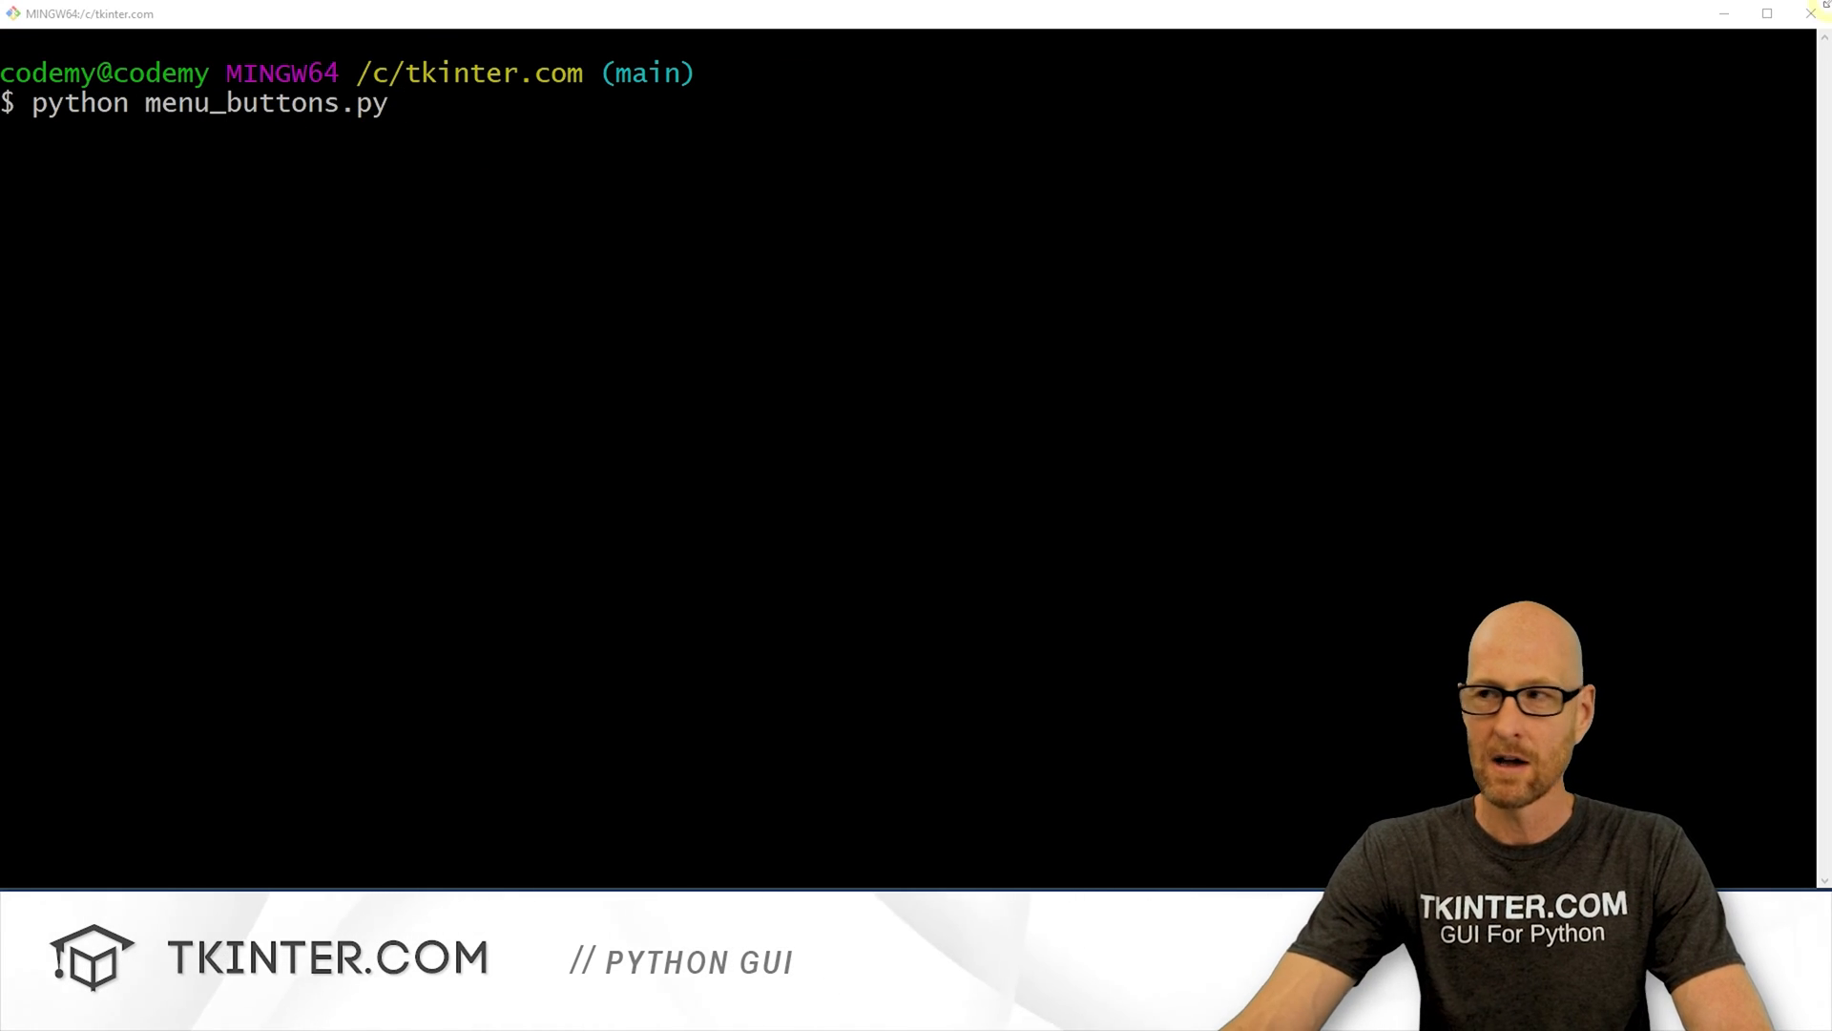
key("Return")
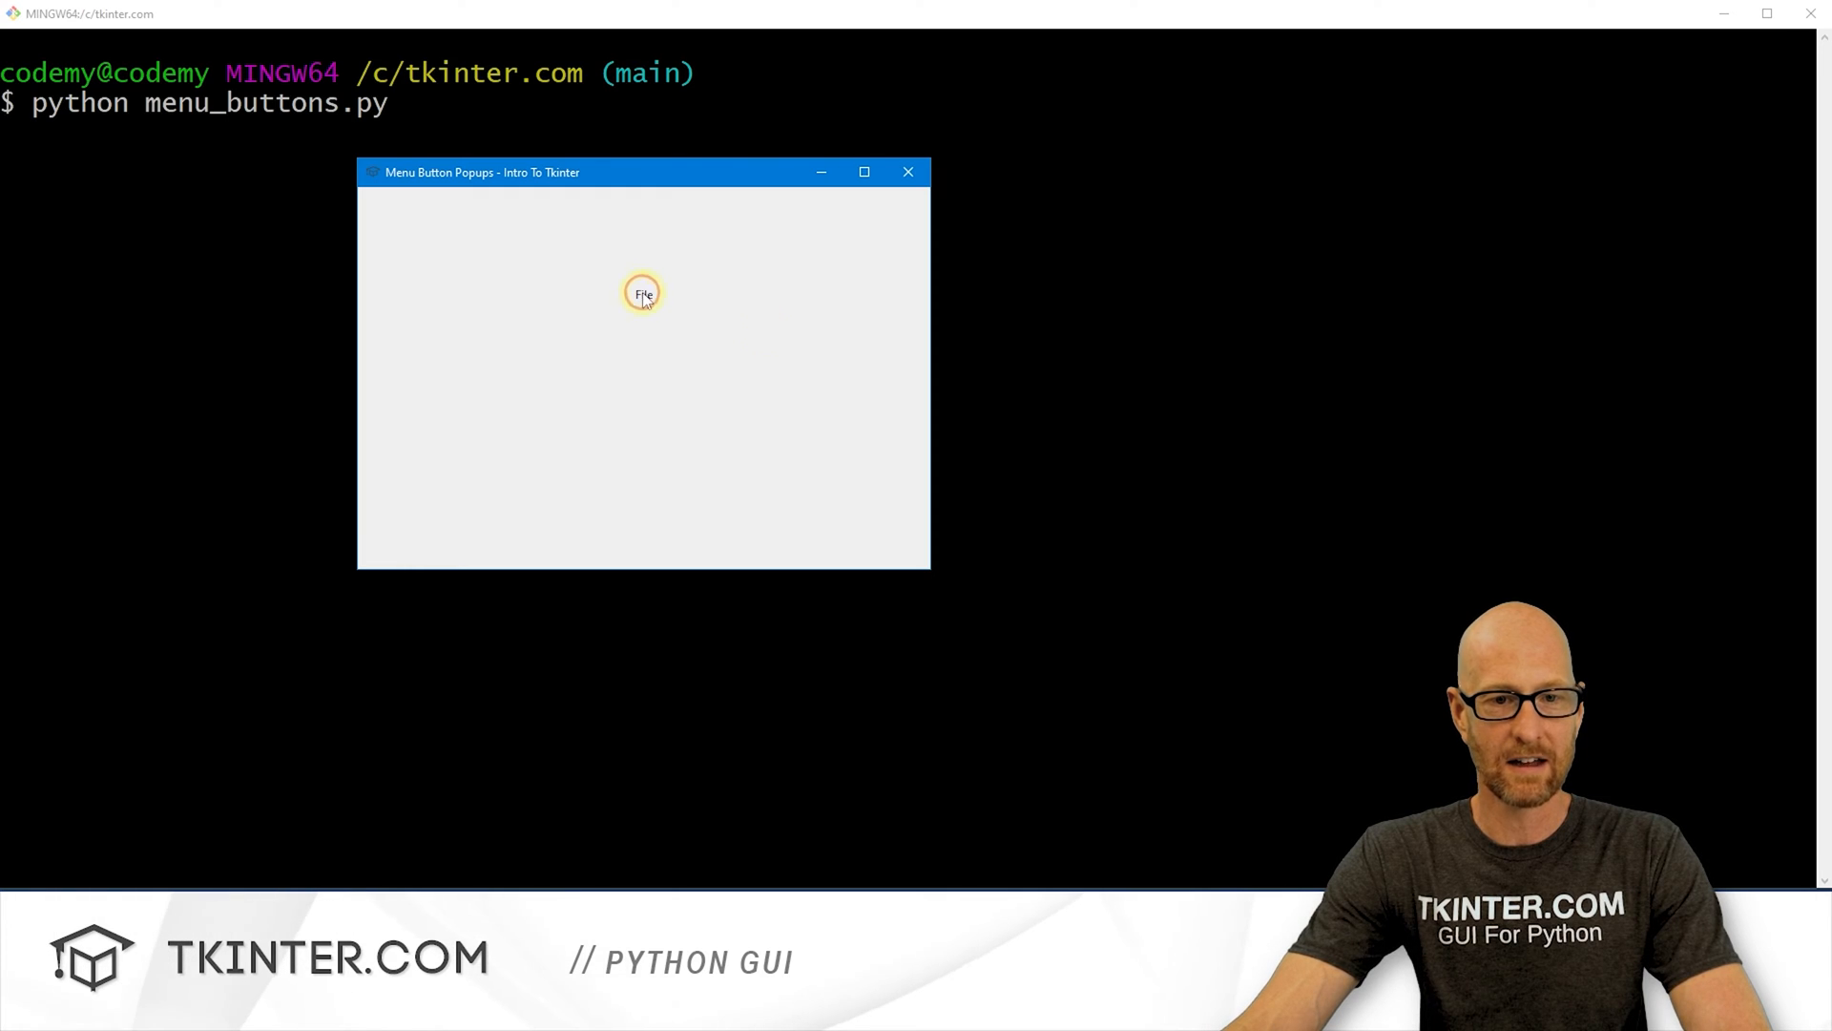
mouse_move(678, 324)
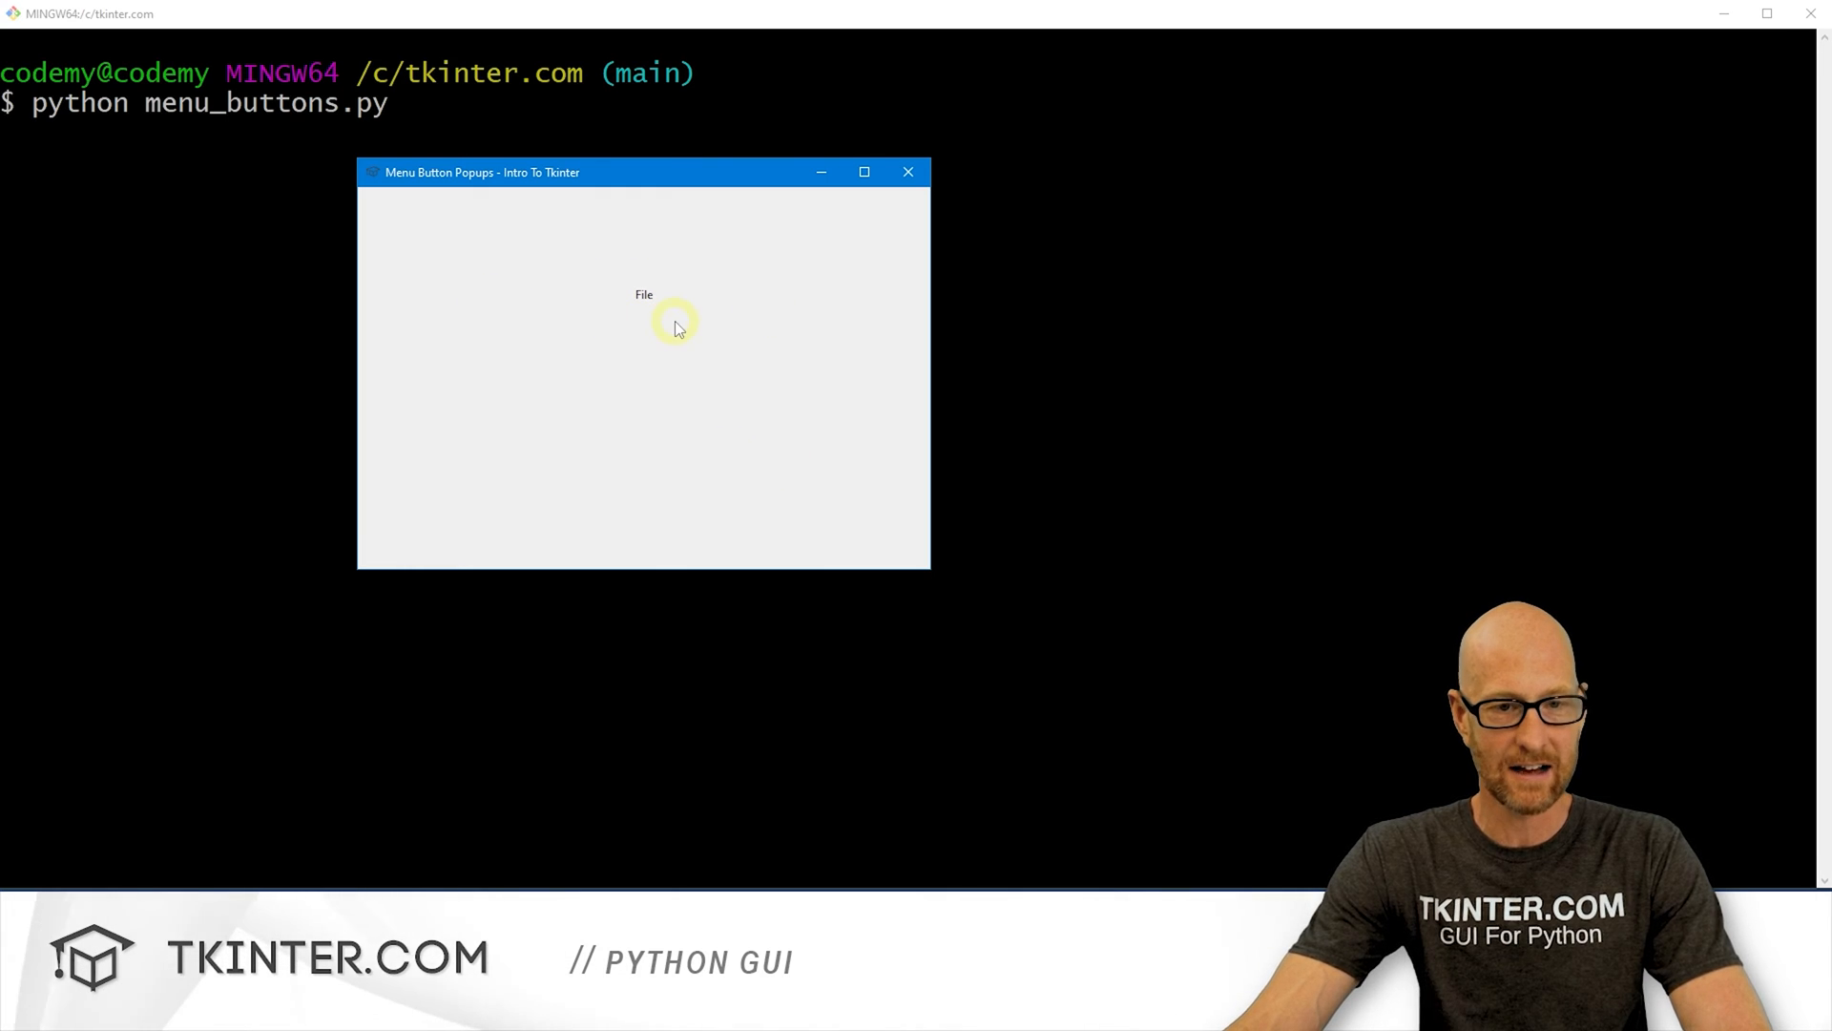
mouse_move(900, 230)
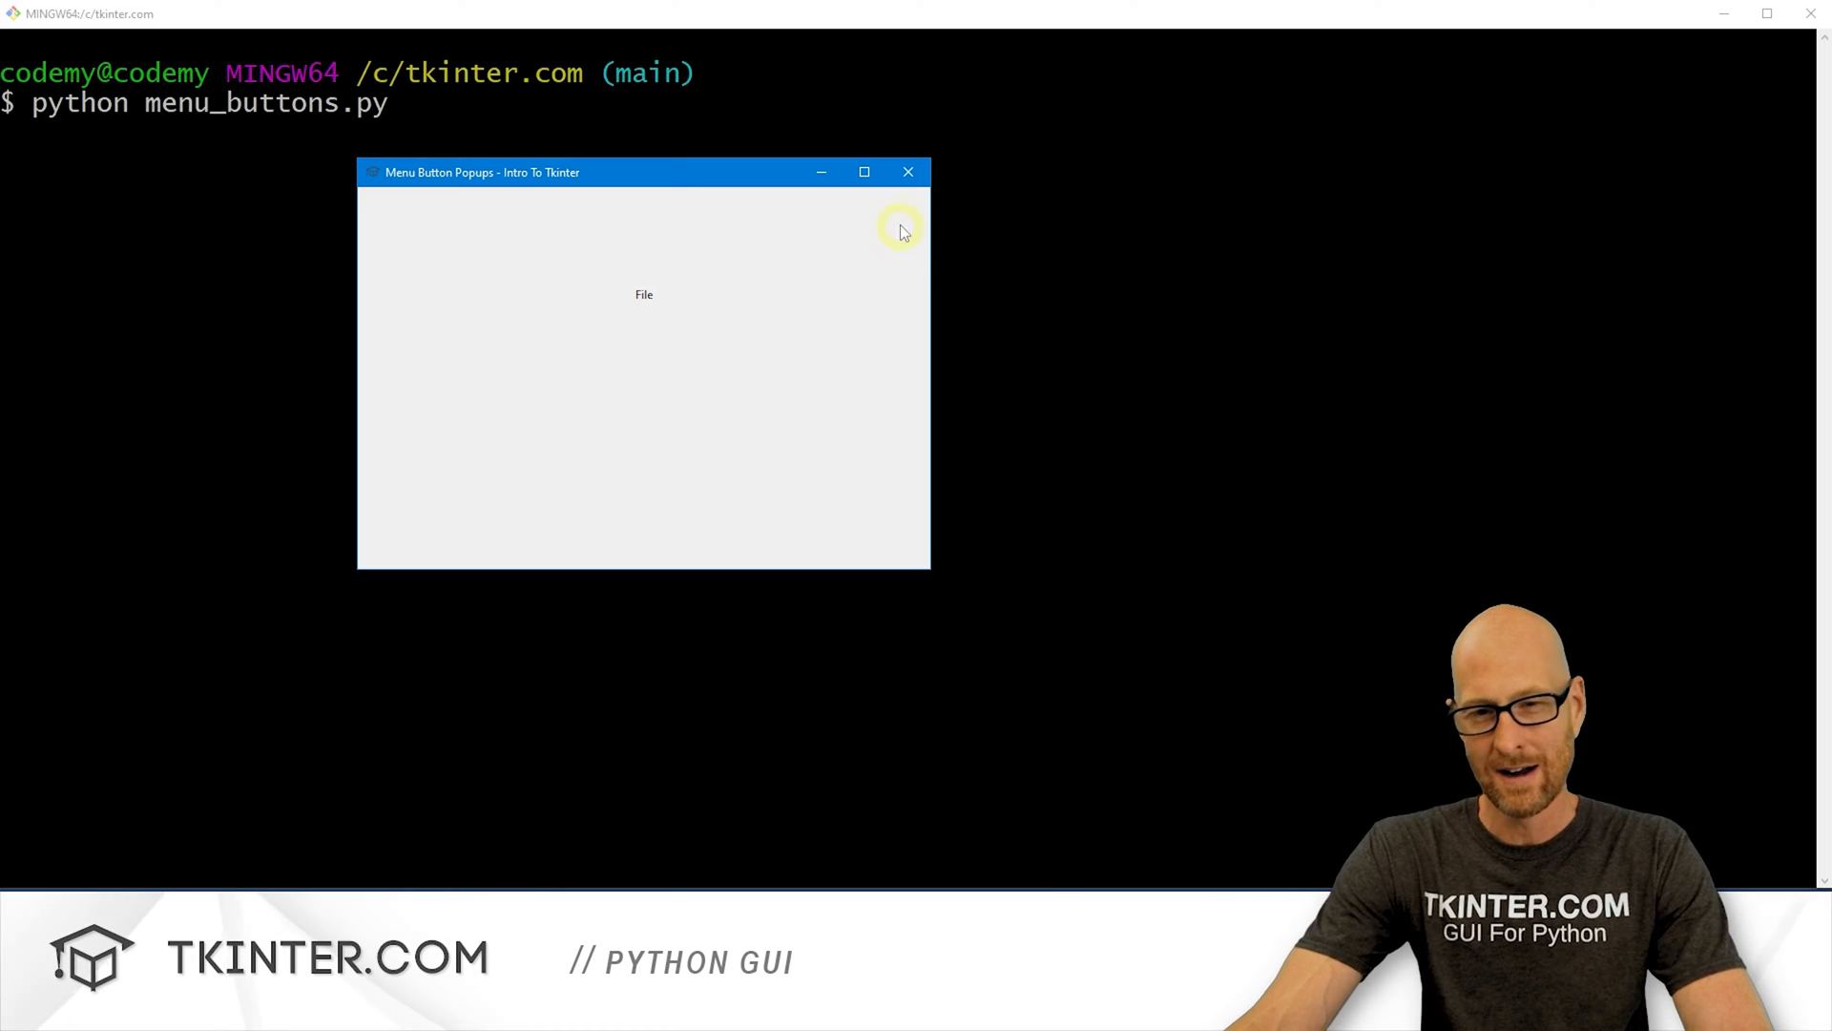
left_click(908, 172)
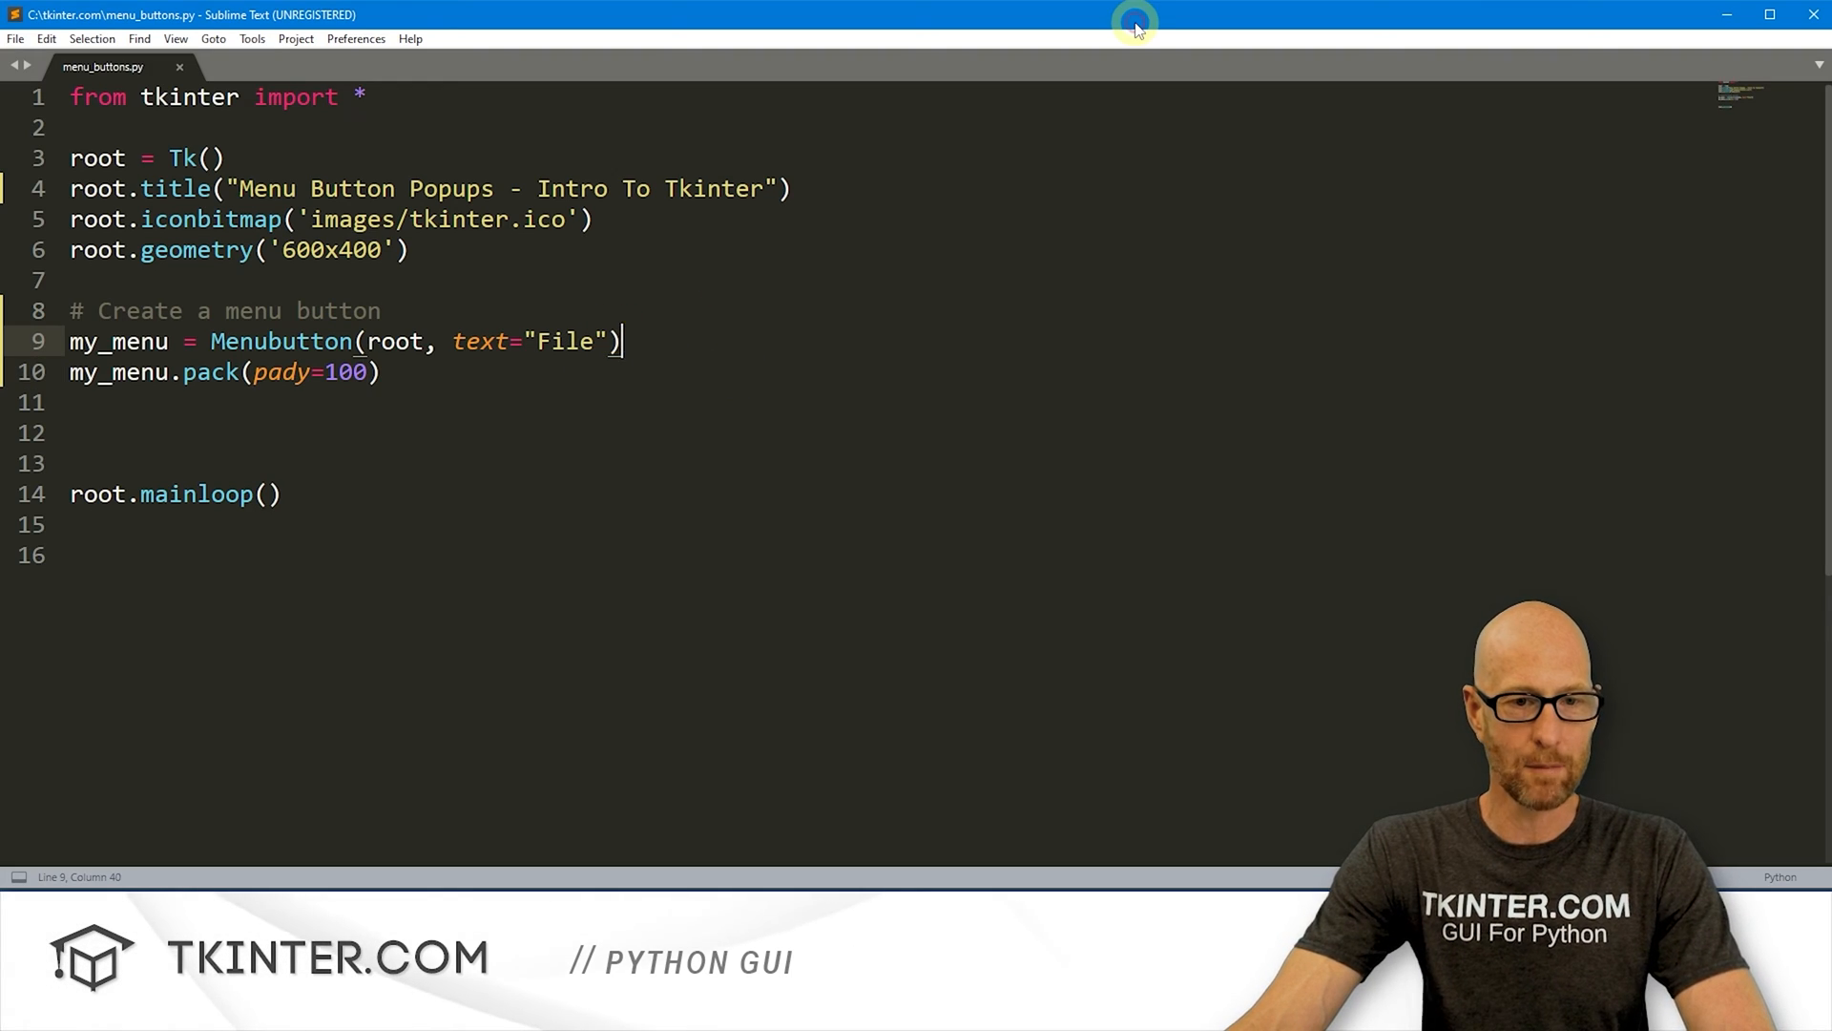
Step: Add relief="raised" to the Menubutton and close the rerun app window
type(", relief=\"")
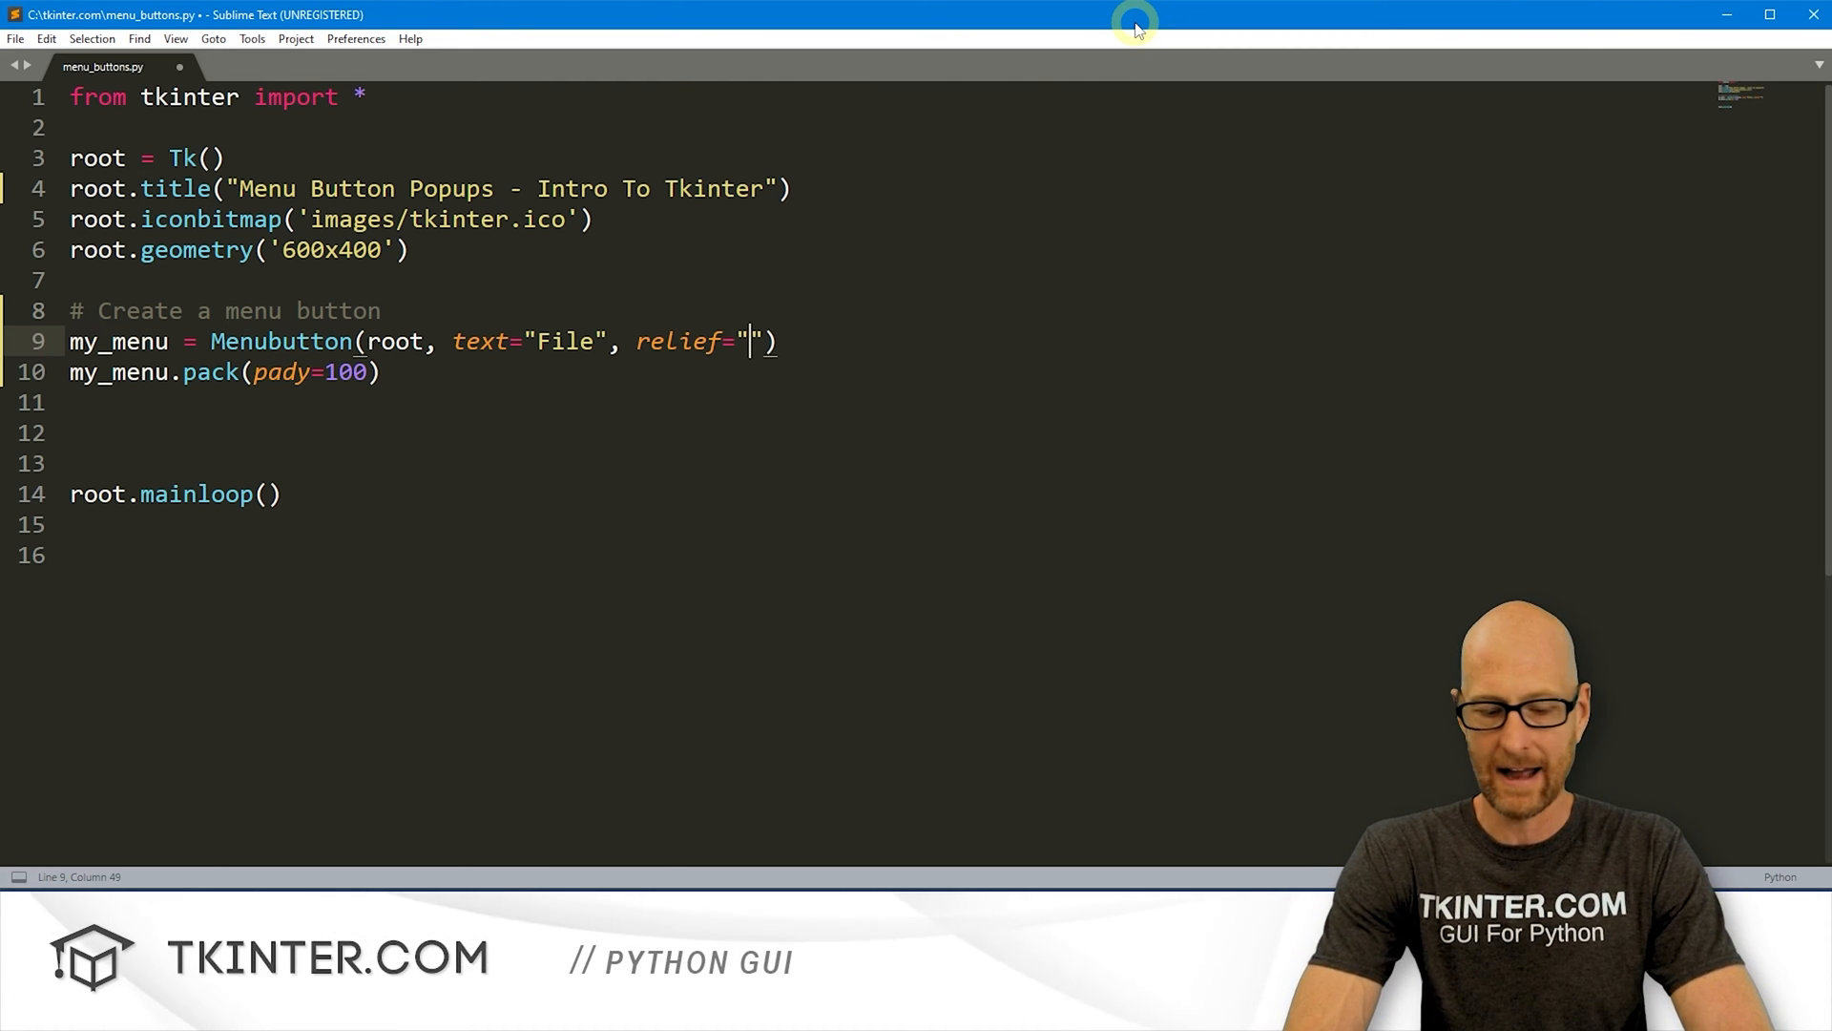
type("raised")
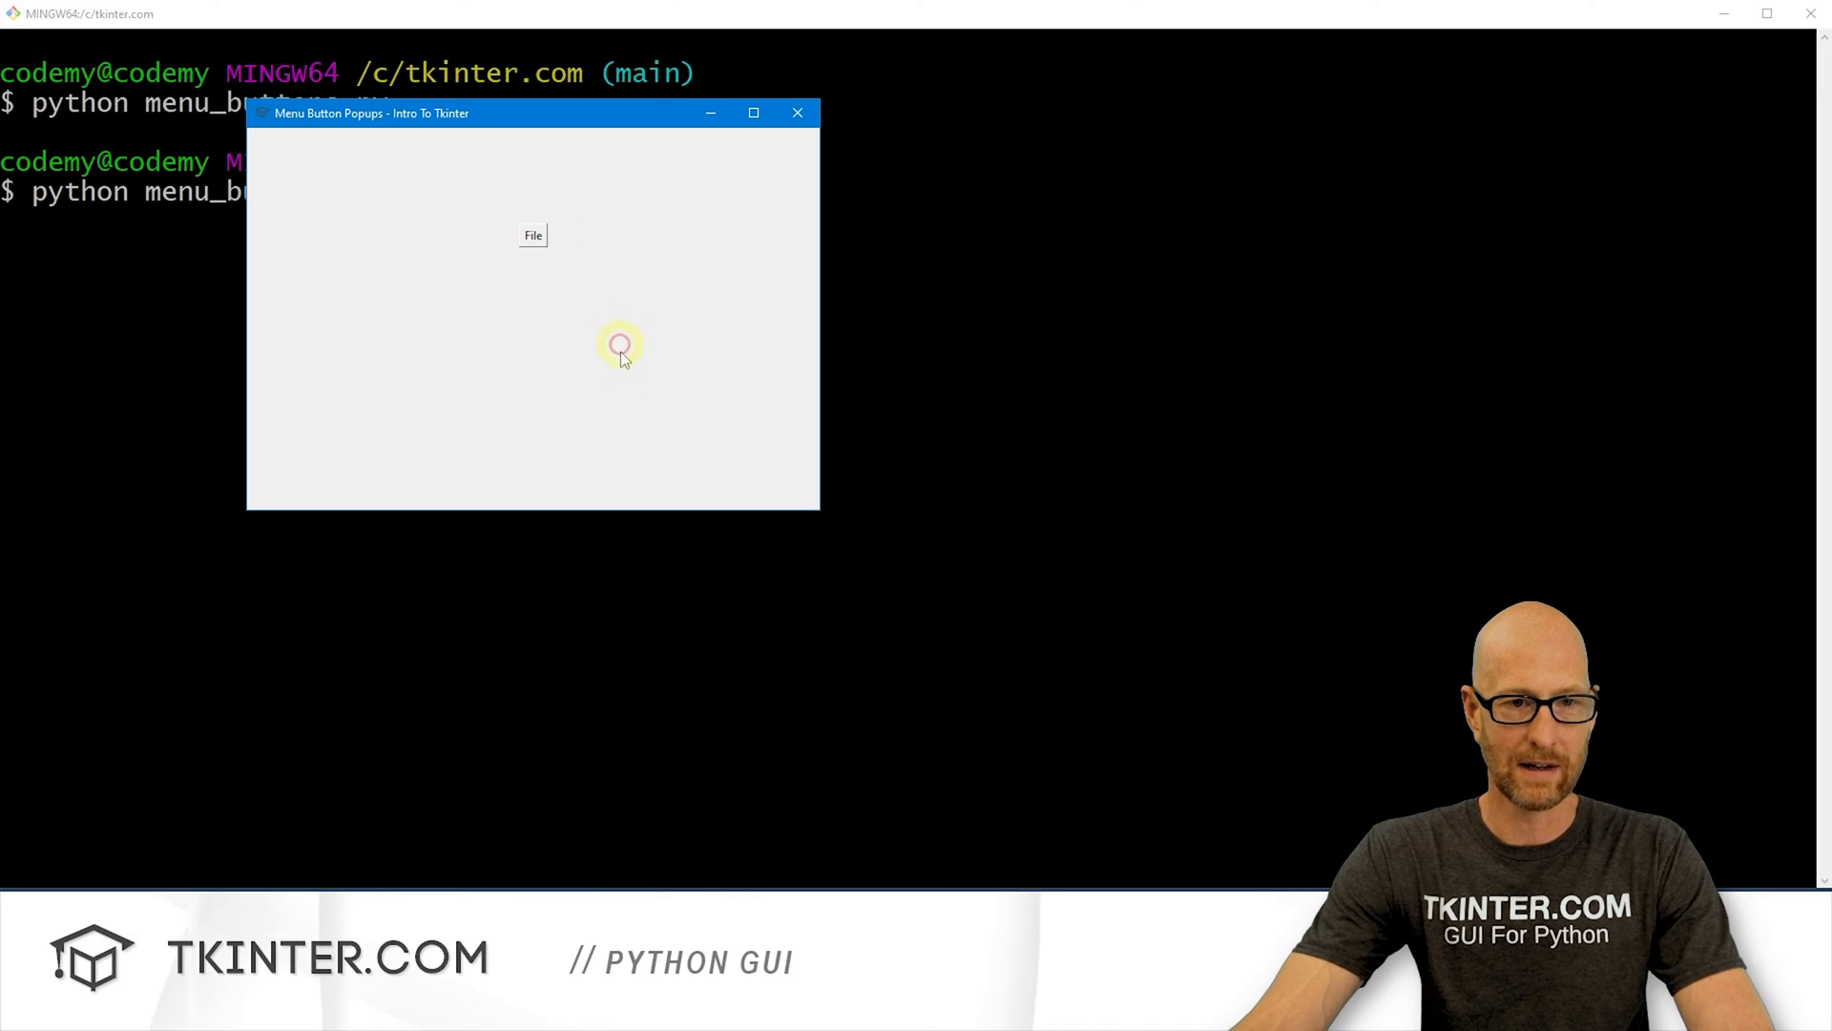
mouse_move(533, 241)
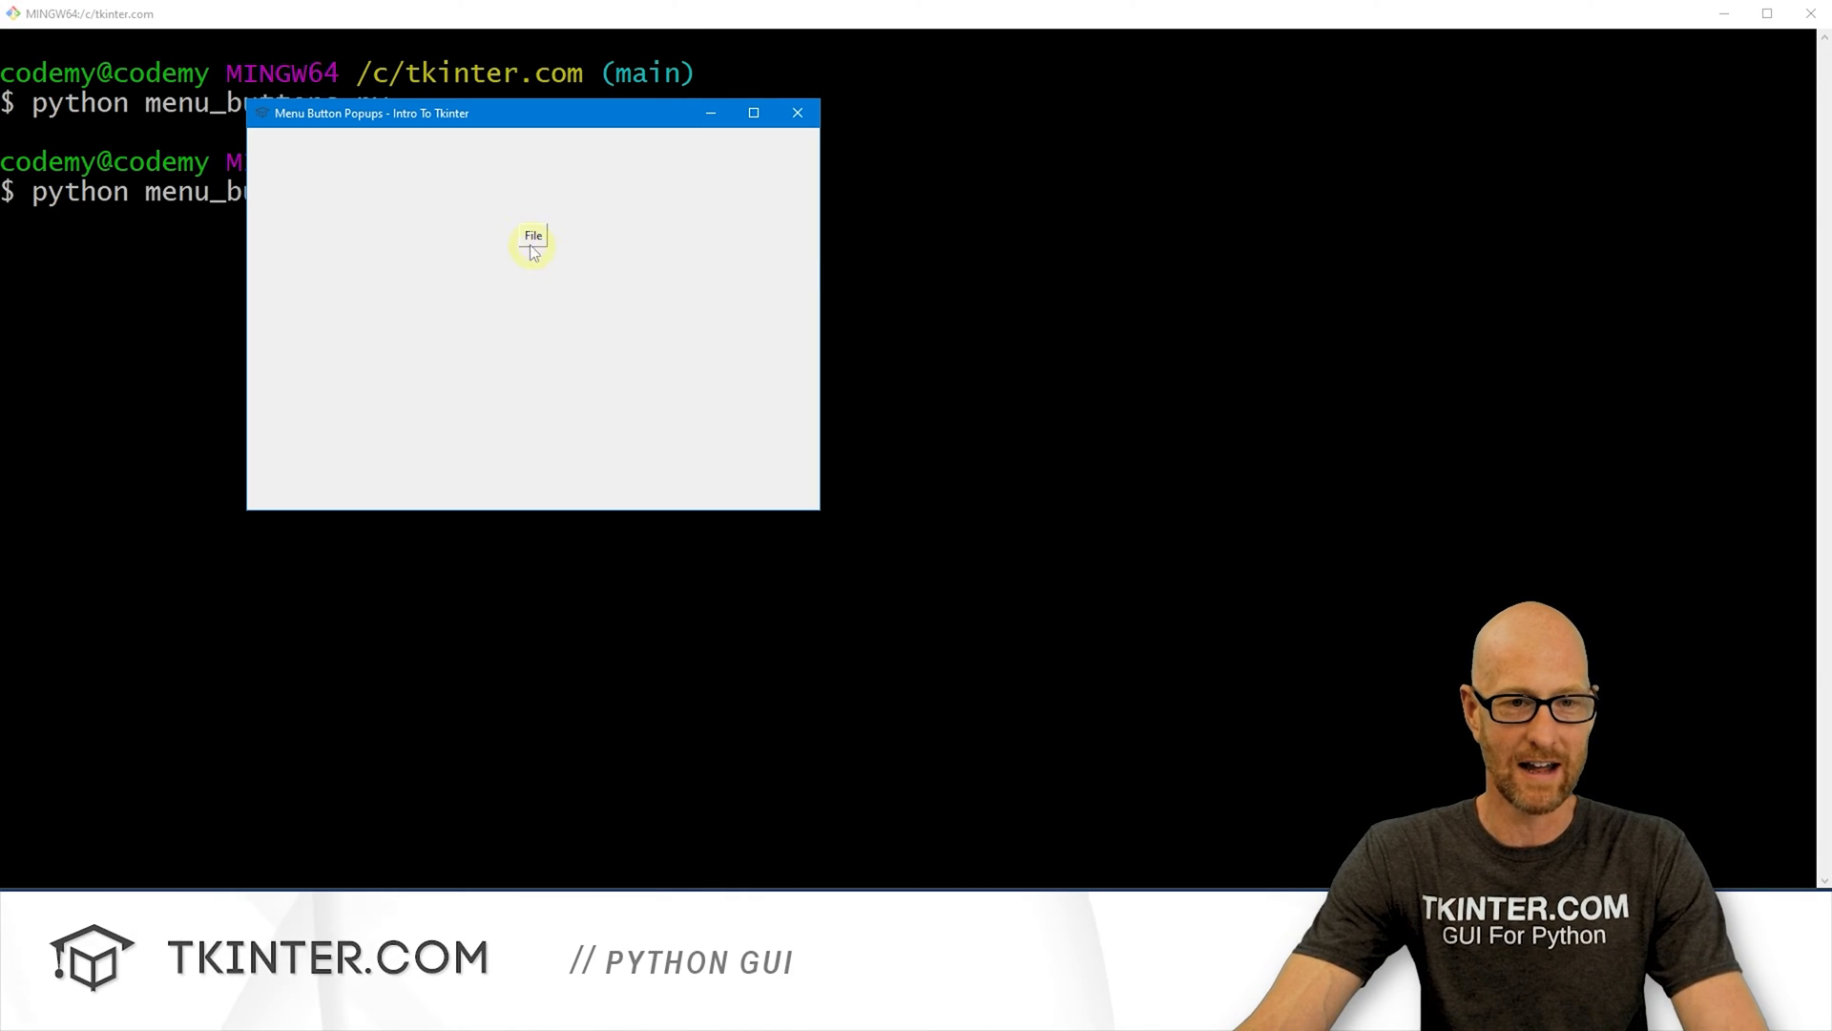
mouse_move(552, 250)
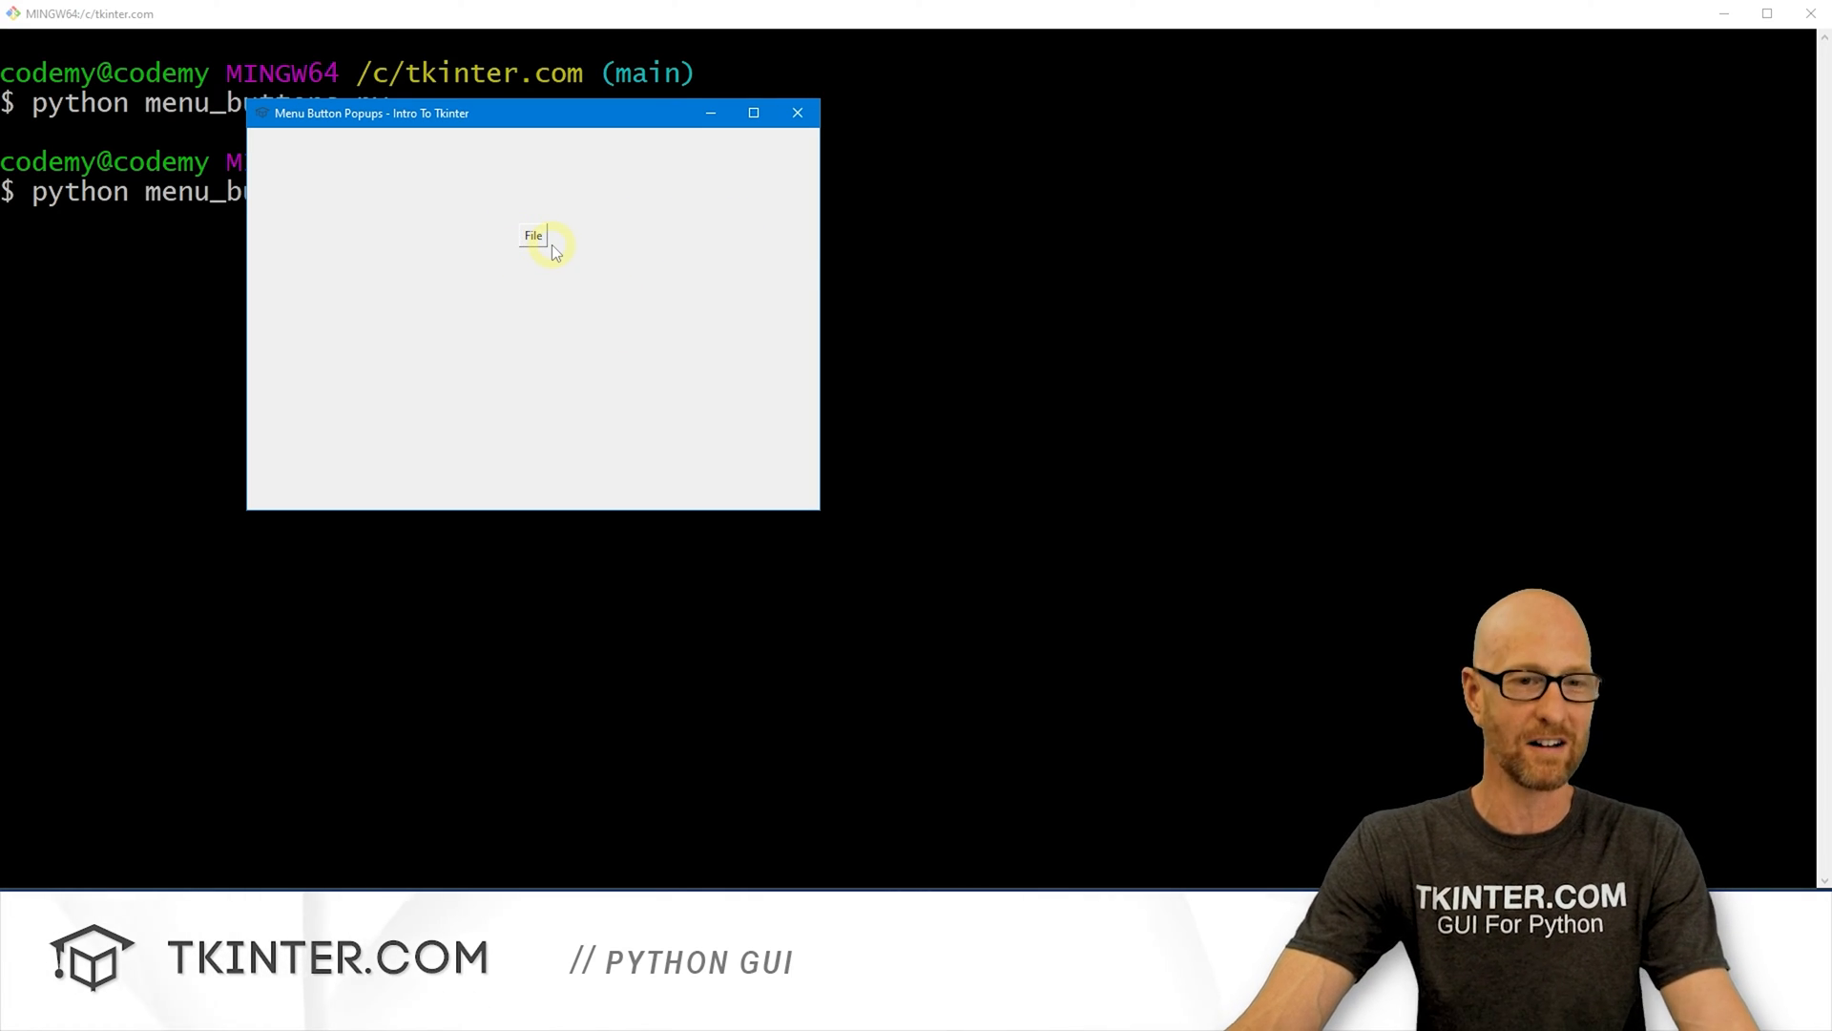
left_click(797, 112)
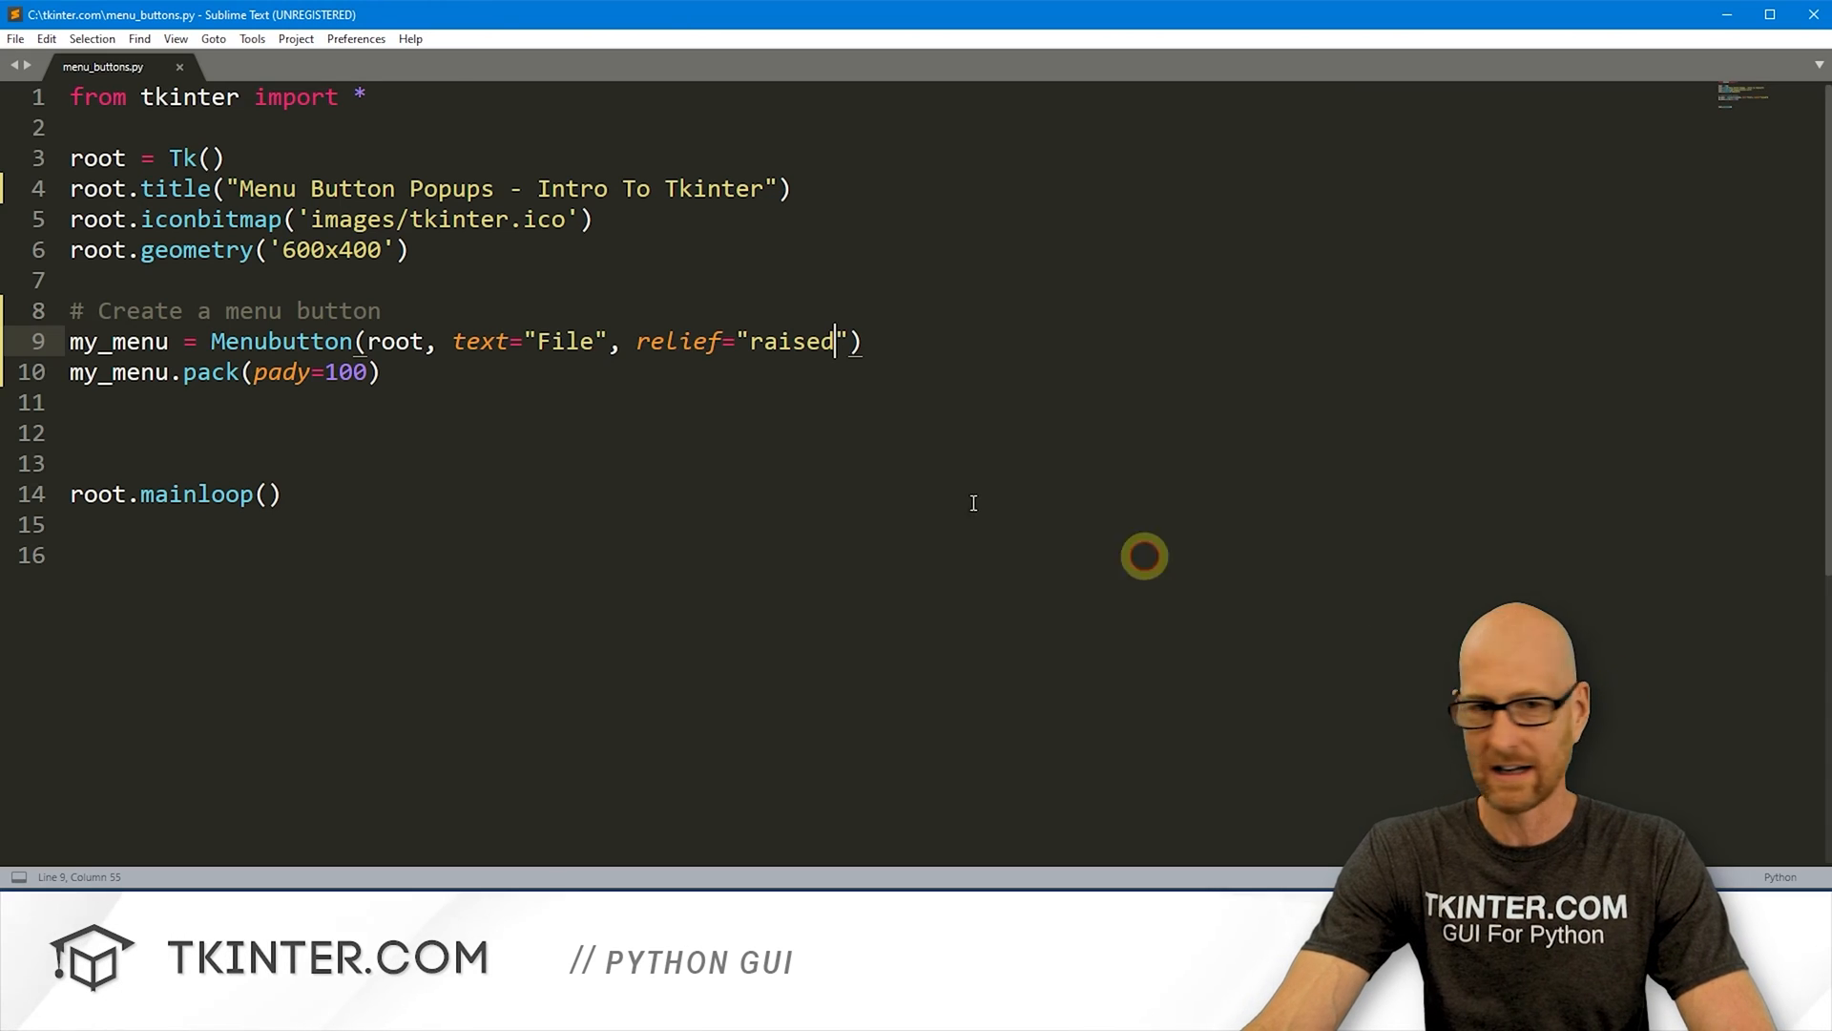
Step: Relabel to 'File Menu', comment the reliefs flat, sunken, raised, groove, ridge, and set relief groove
type("Menu")
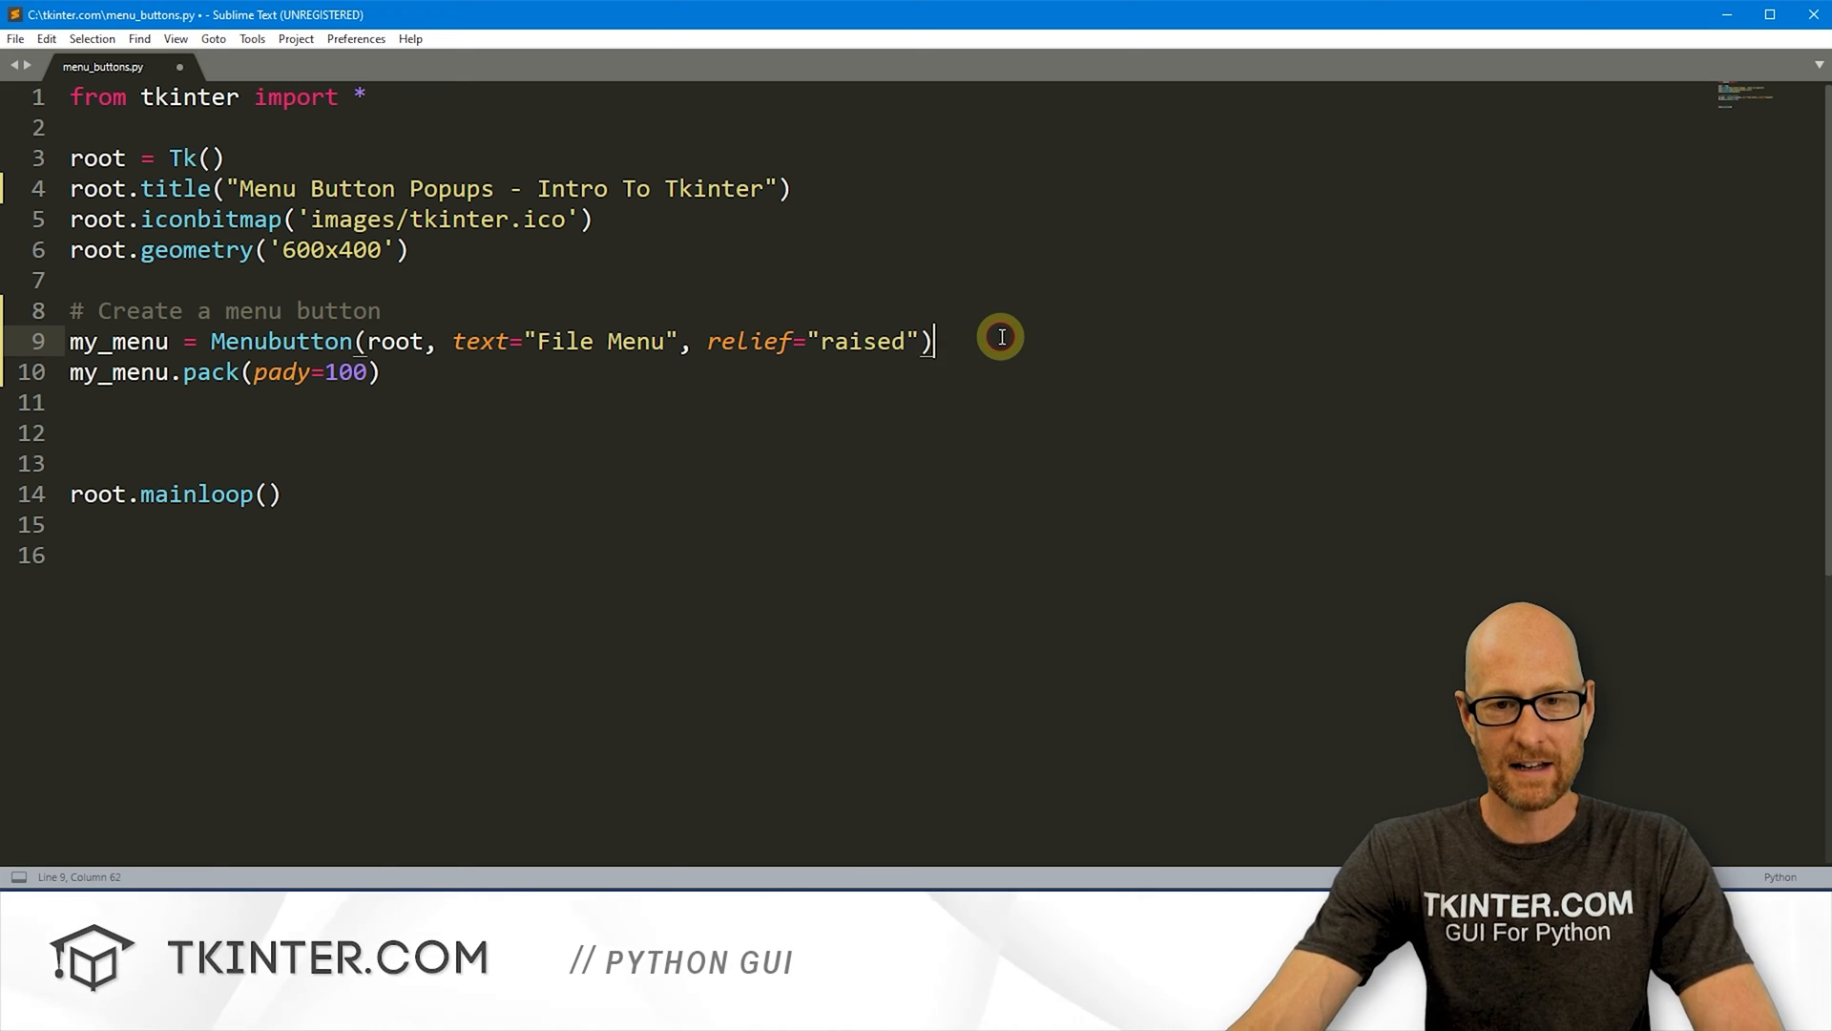
type("#")
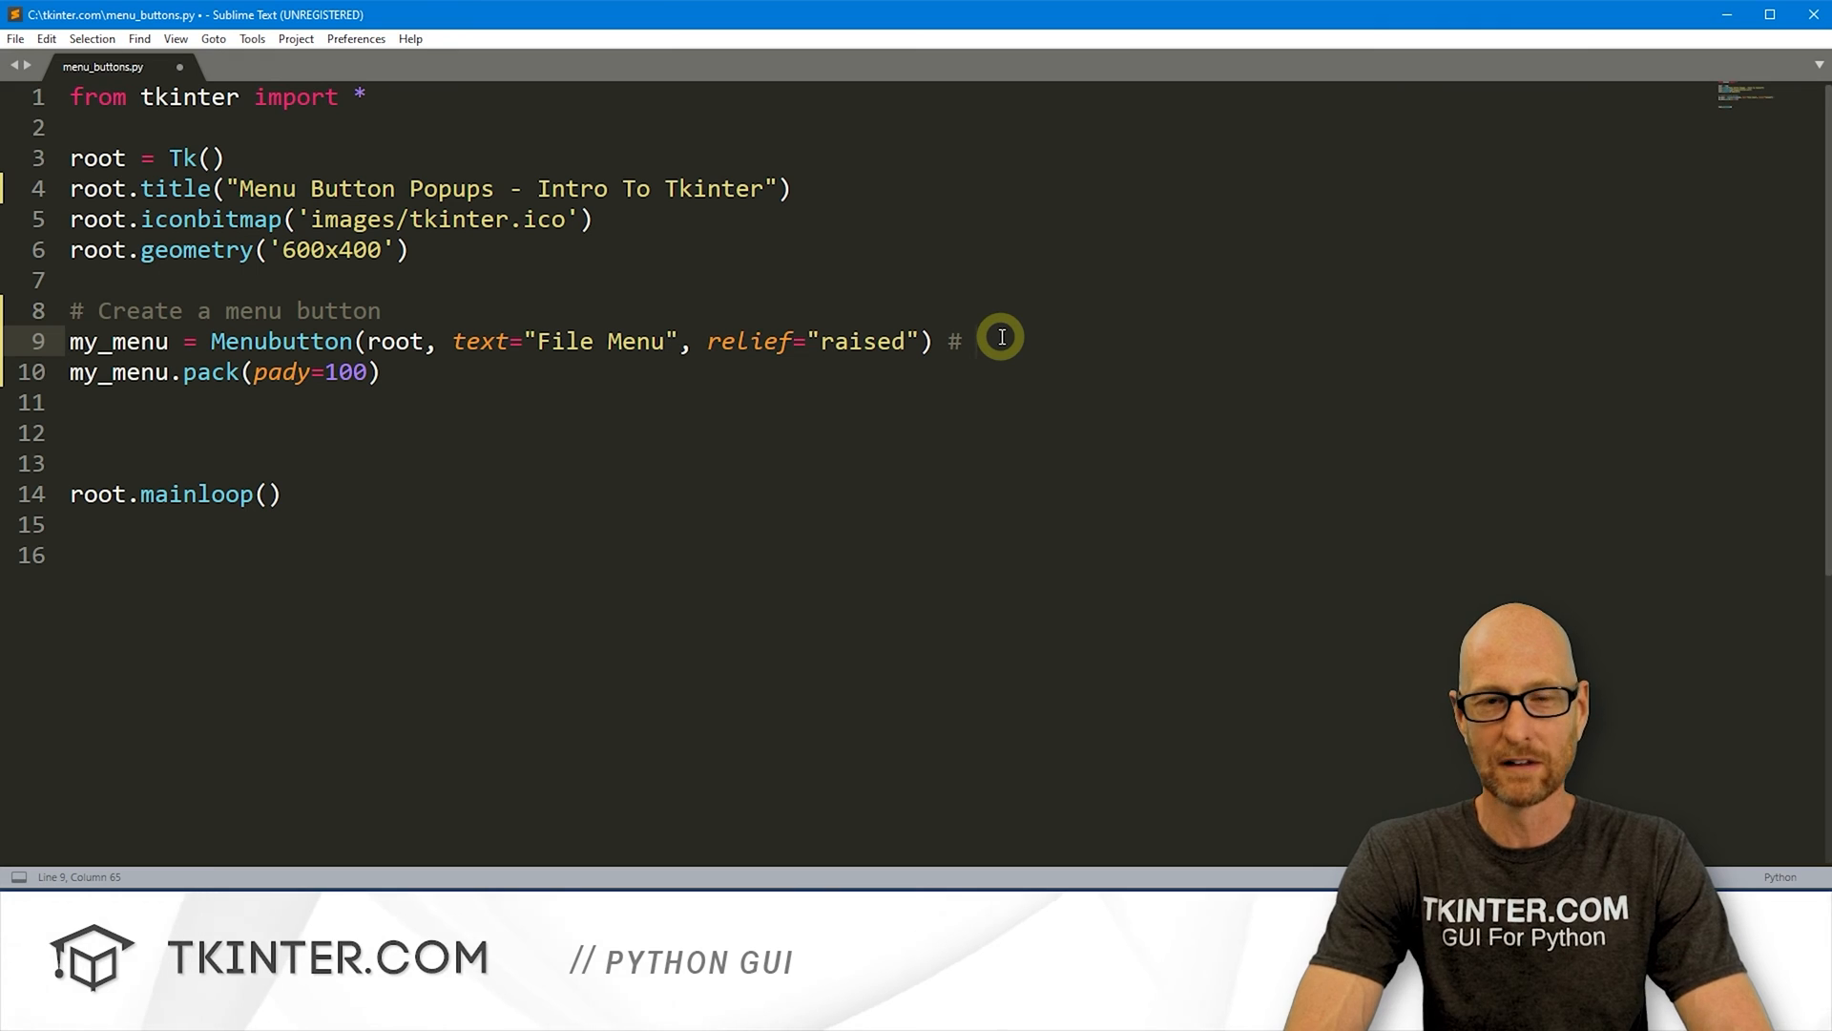
type("flat, sunken, ra")
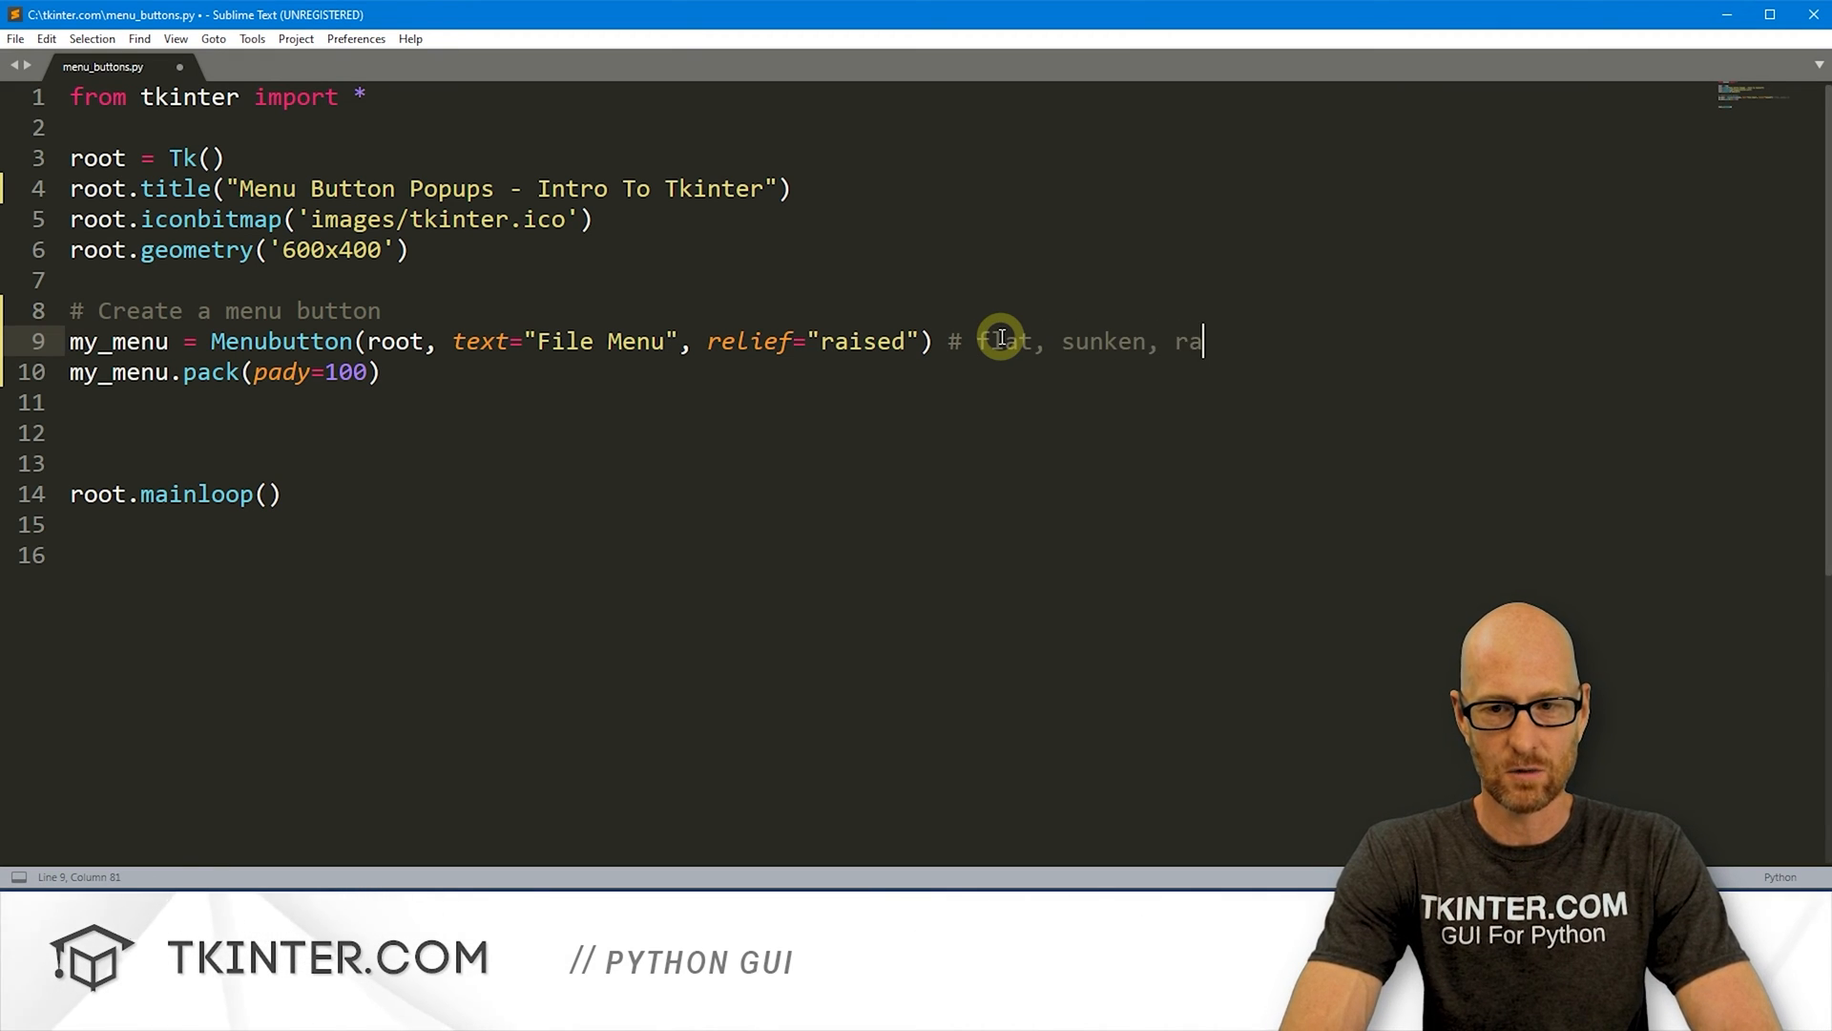
type("ised, groove, rid")
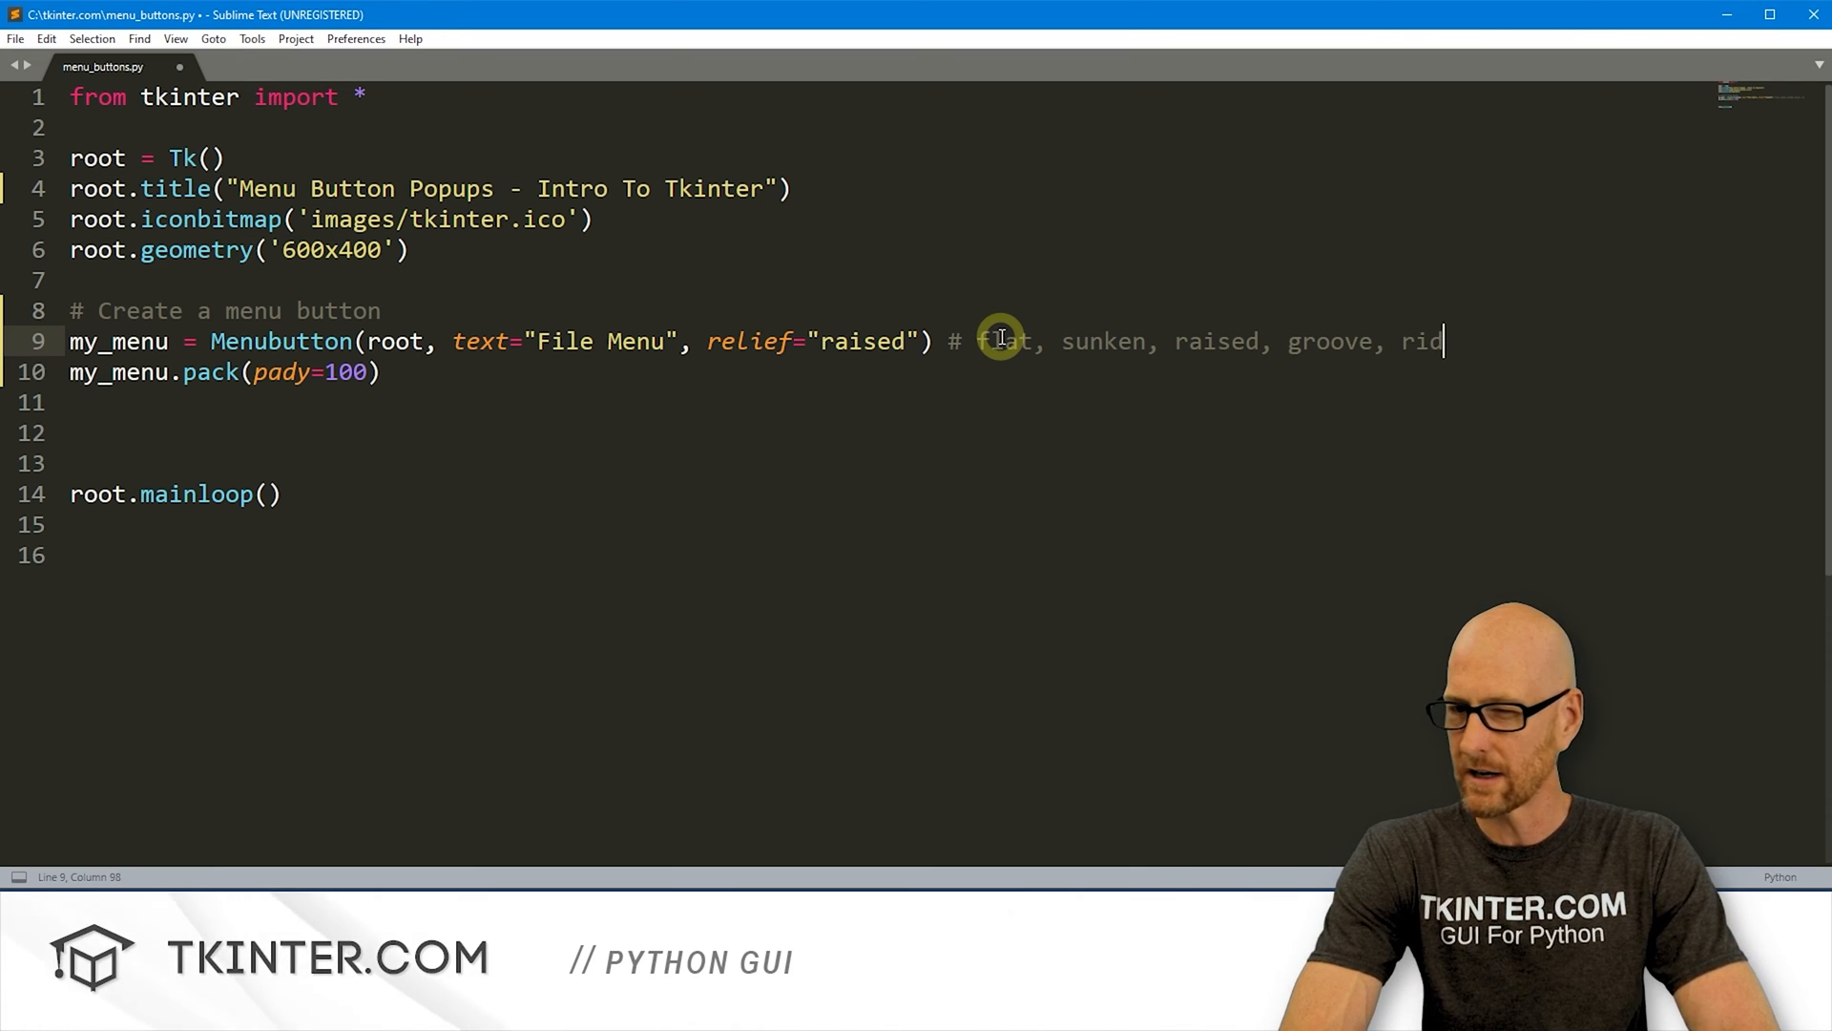
double_click(865, 342)
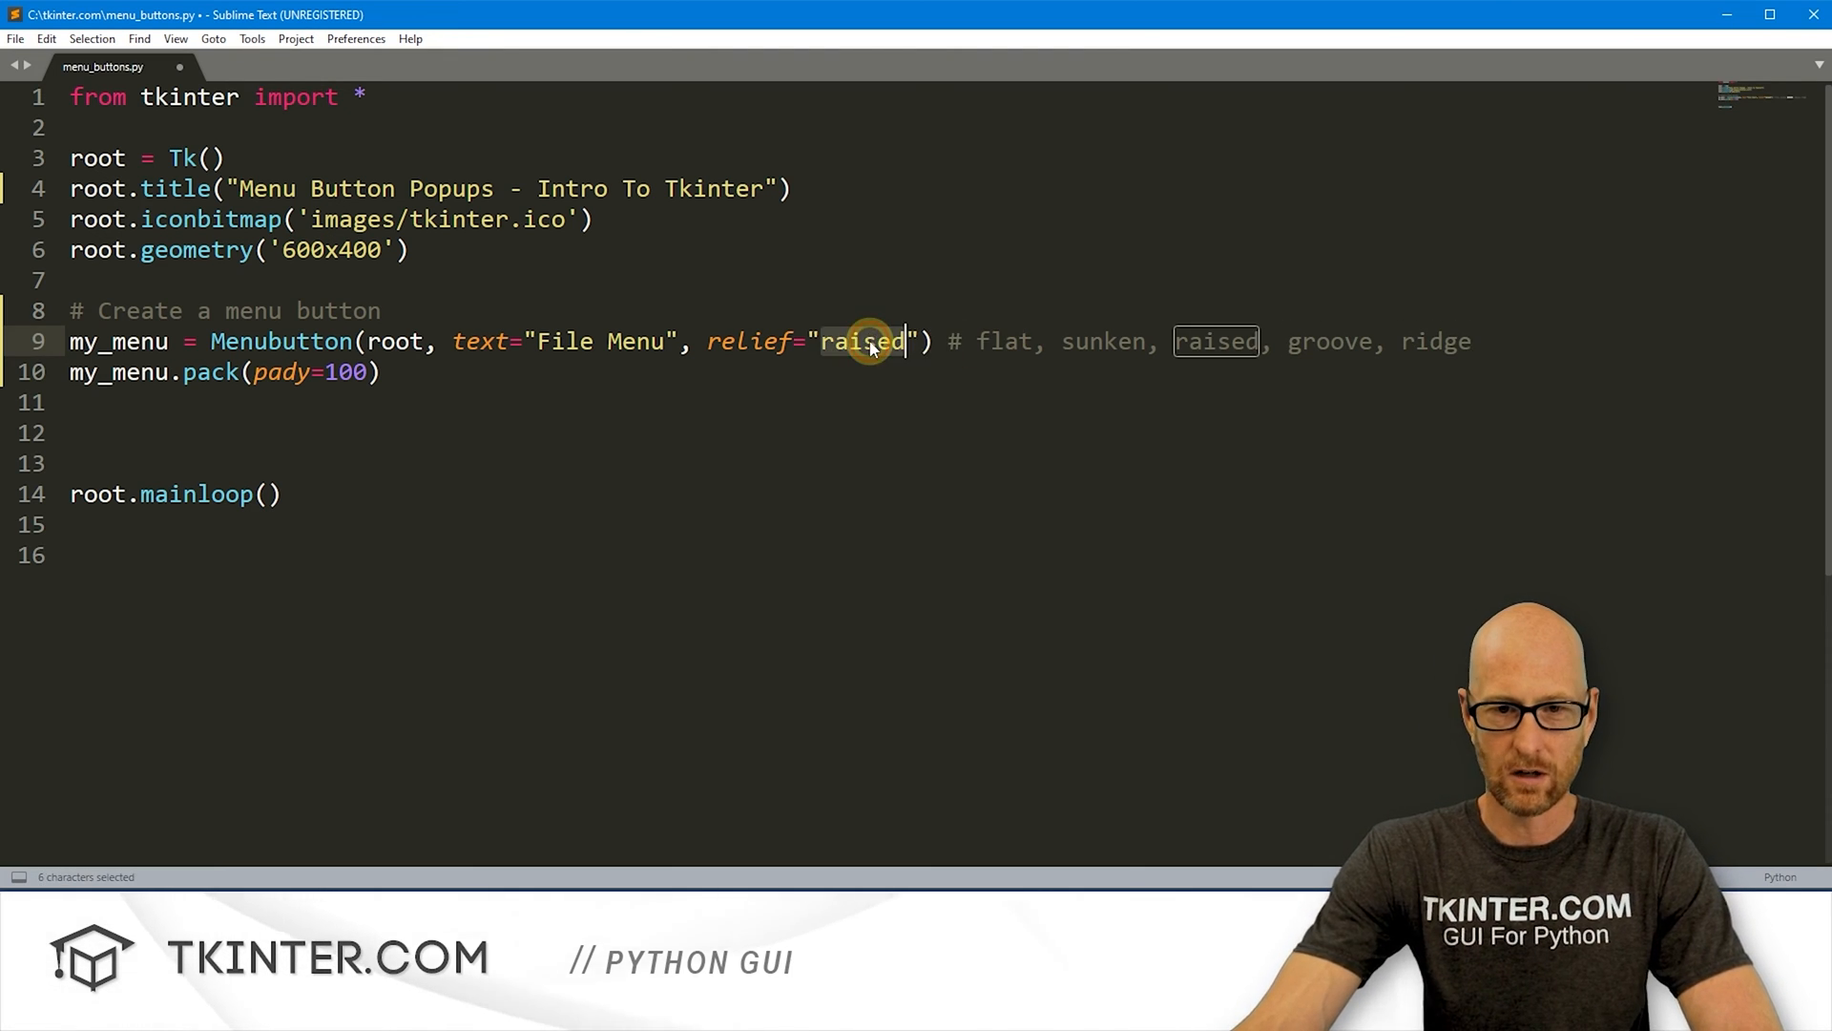
type("groove")
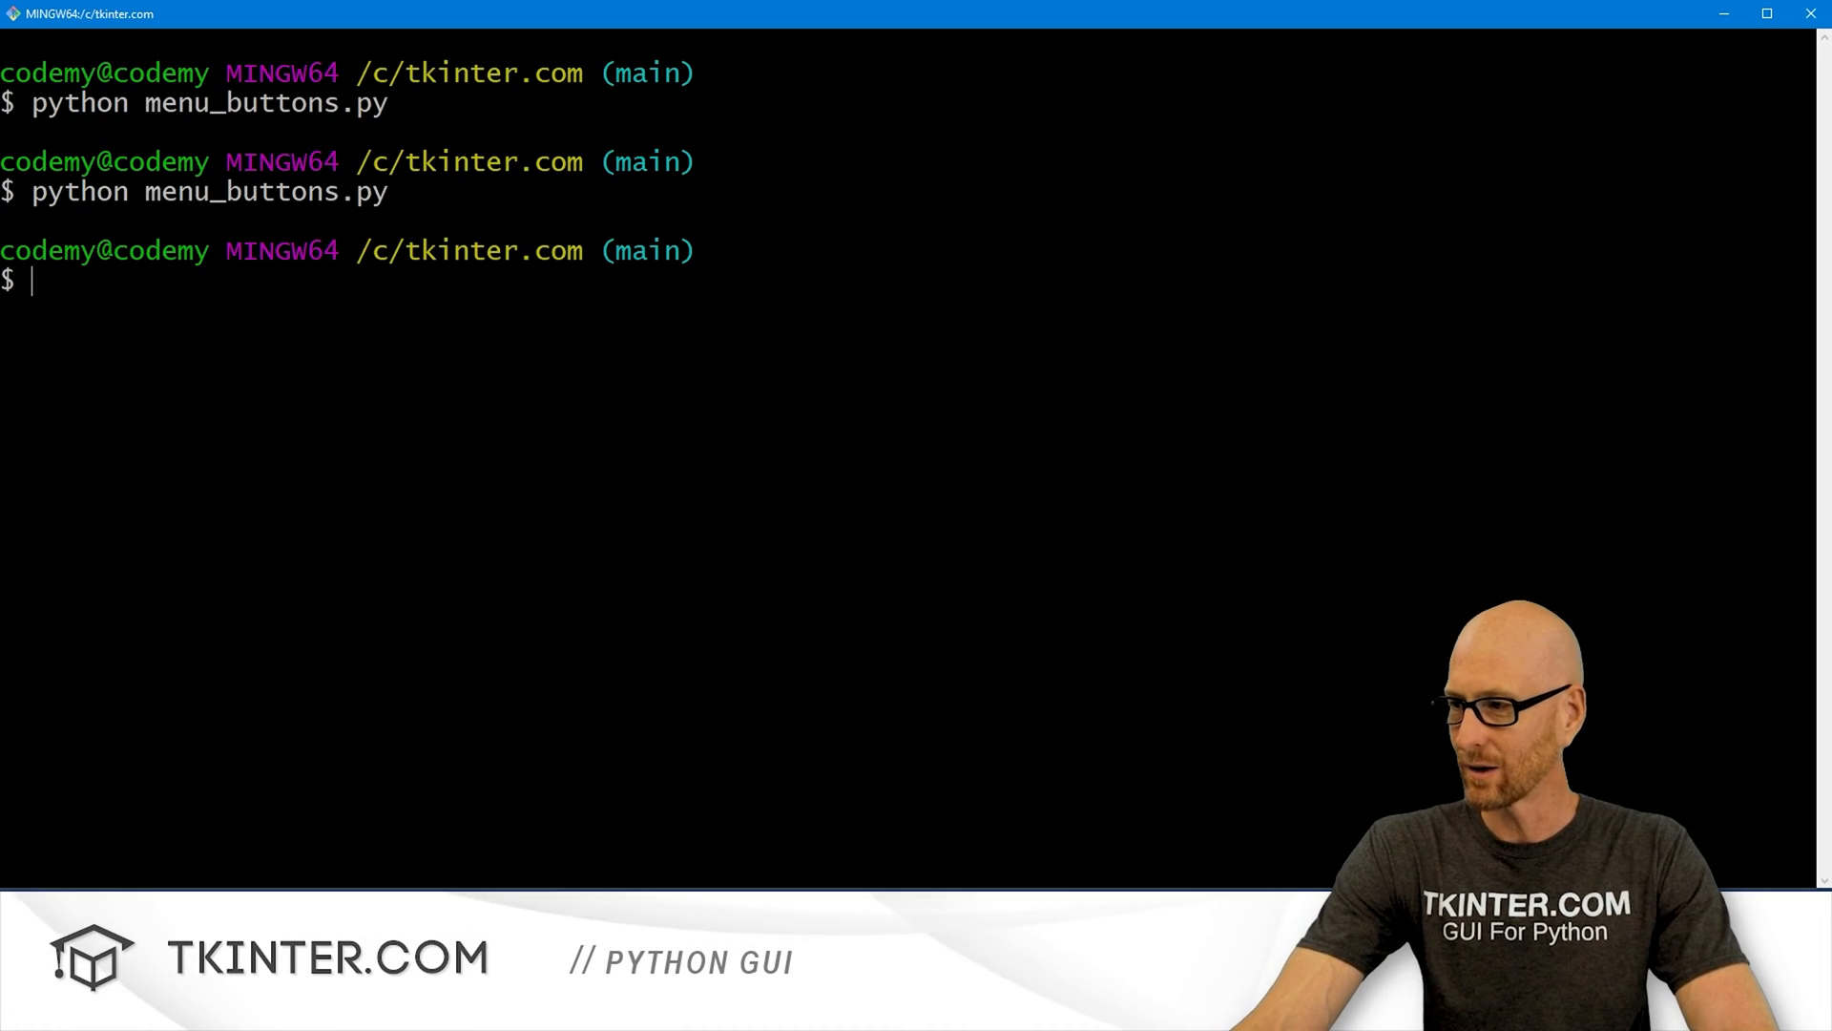
Step: Rerun to see the grooved button, then set relief back to raised and add a line below pack
key("Return")
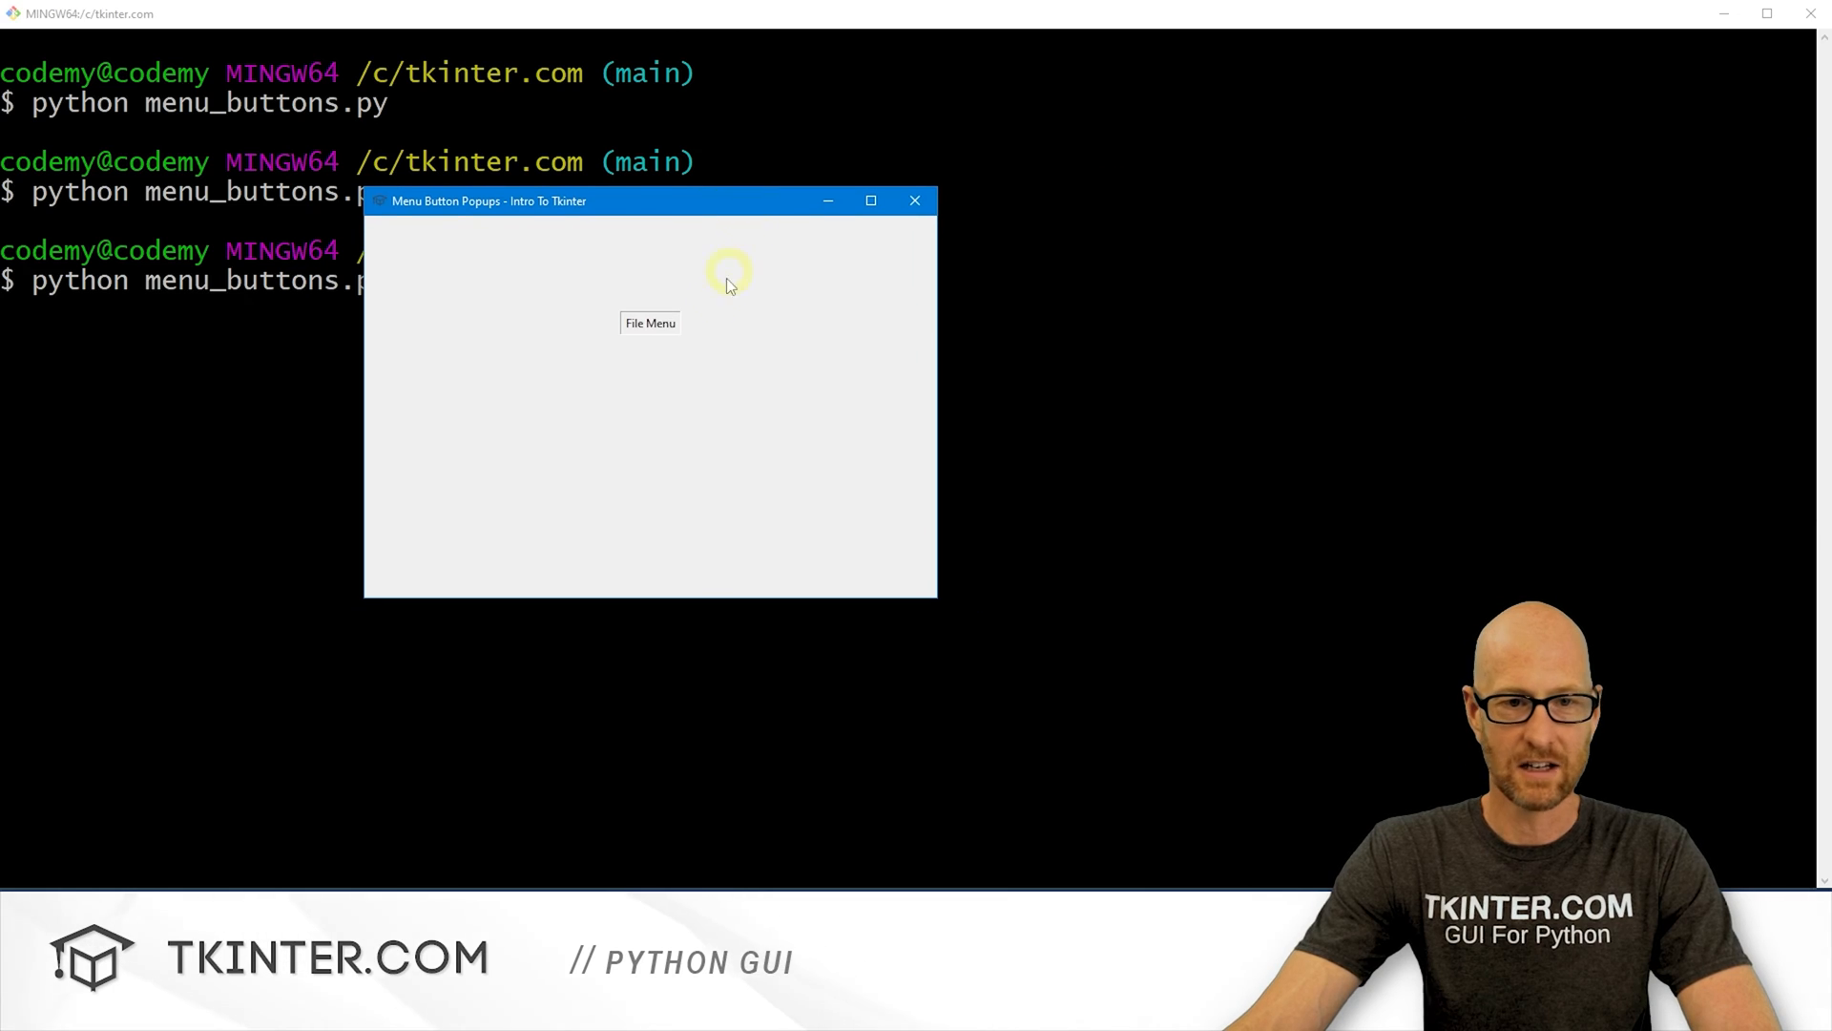
mouse_move(806, 271)
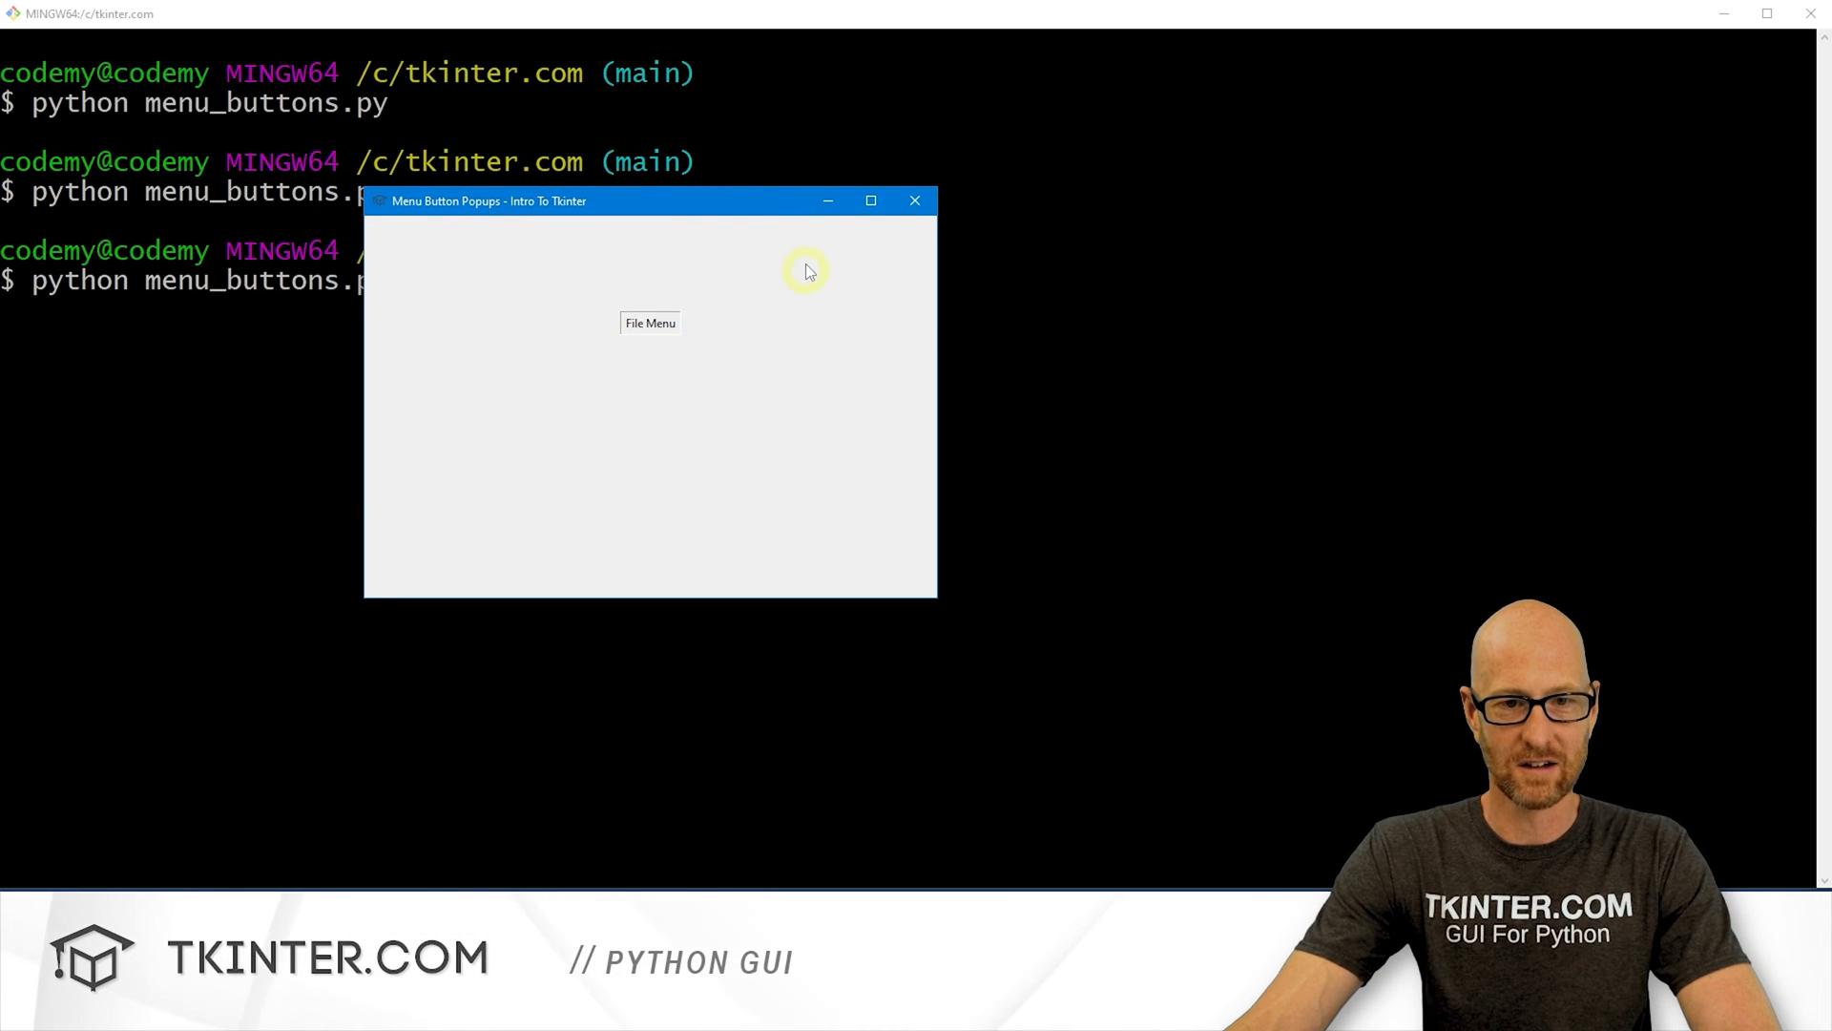
left_click(915, 199)
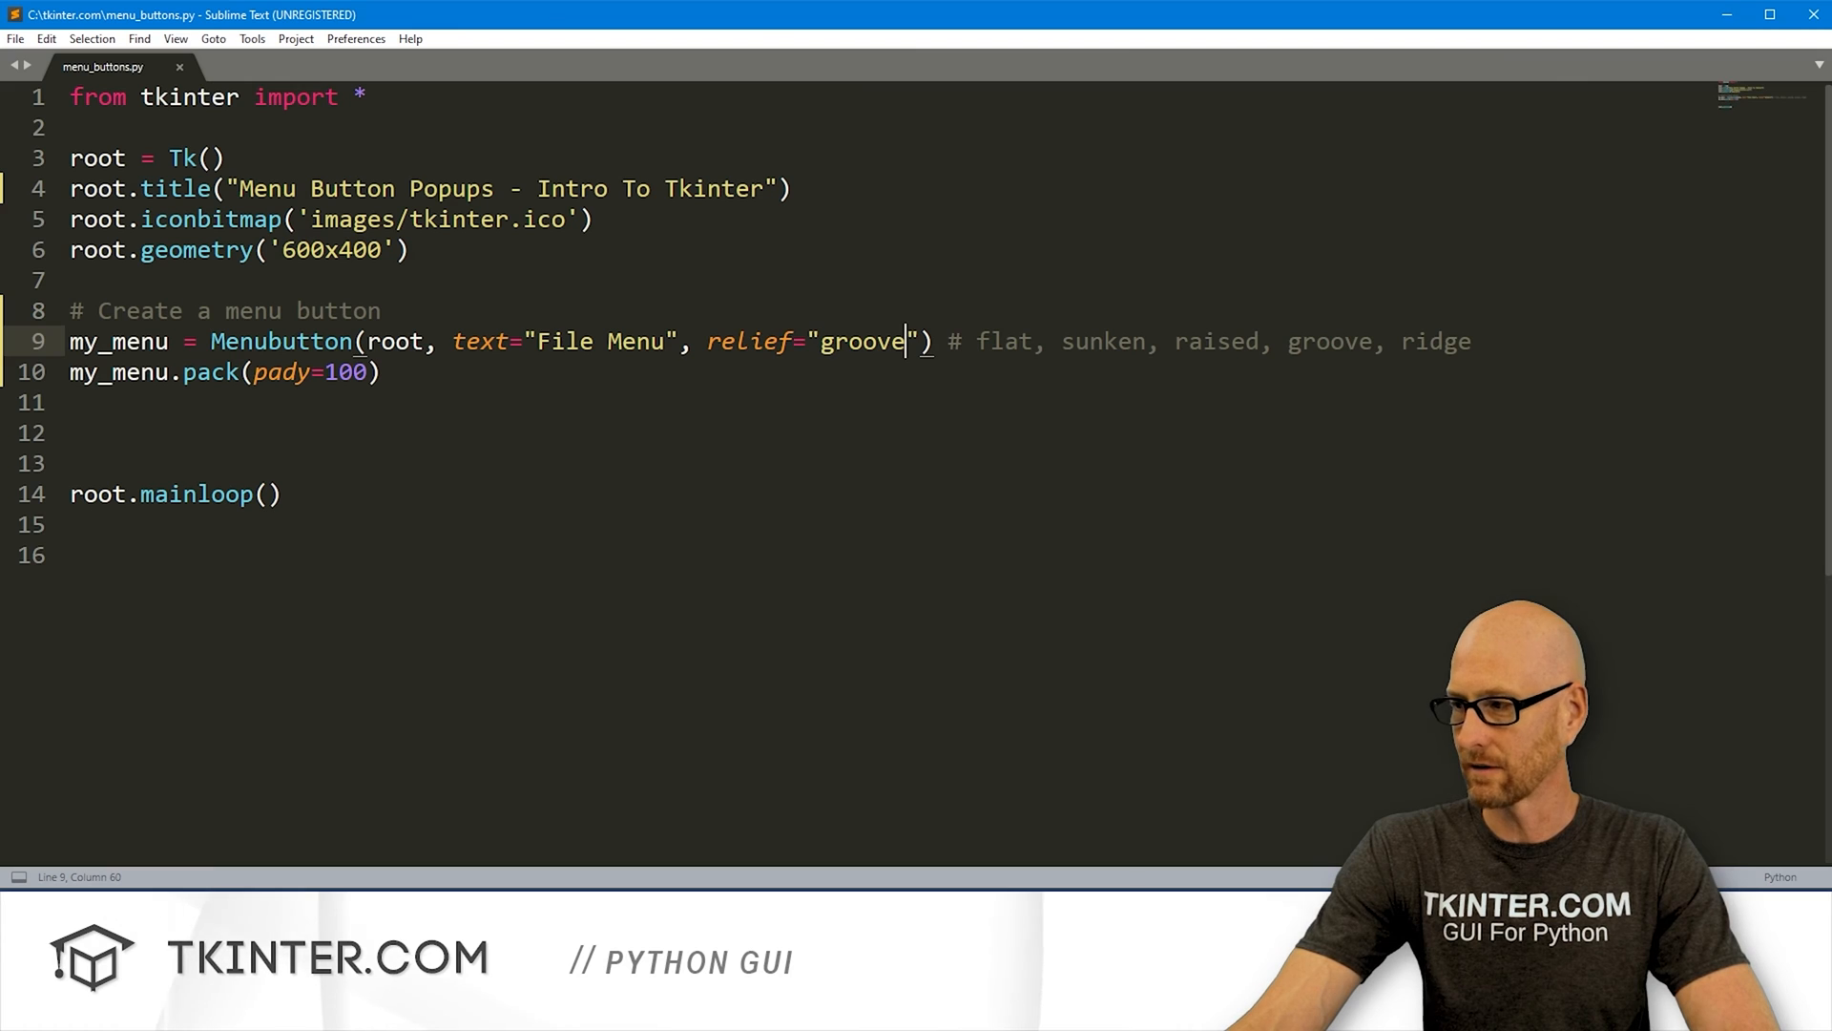
type("raised")
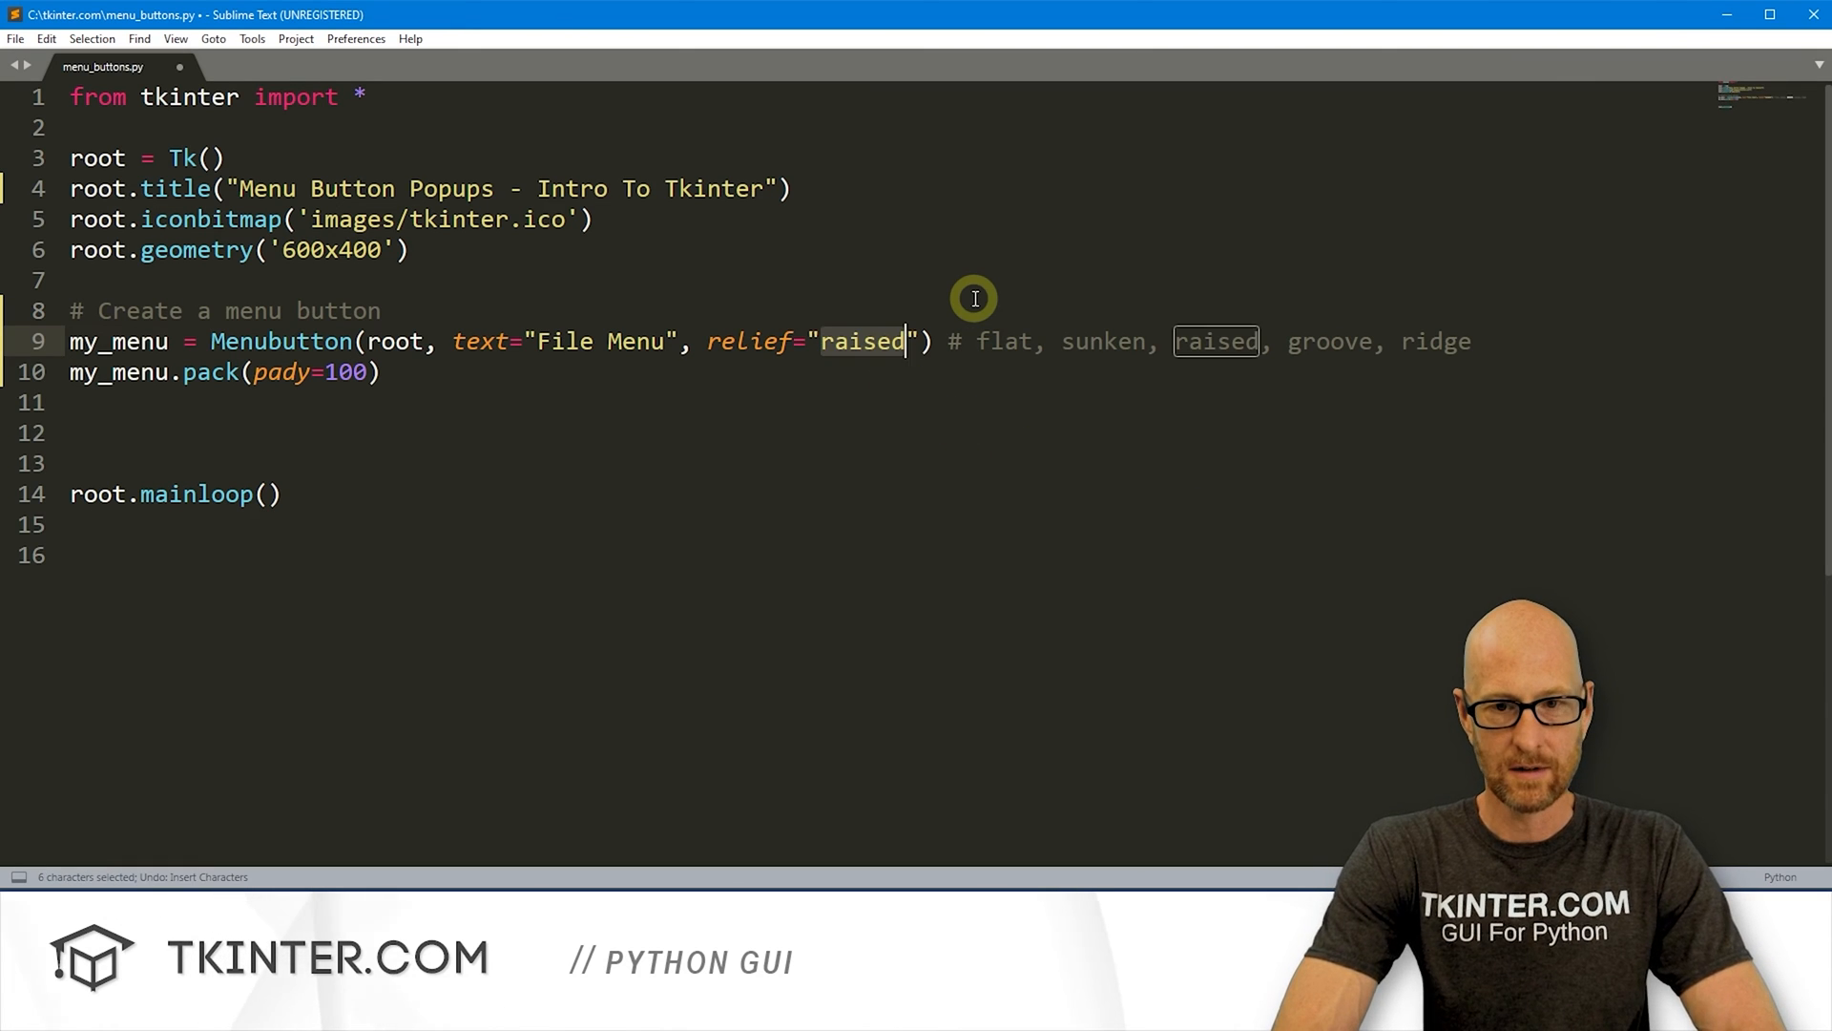
left_click(491, 400)
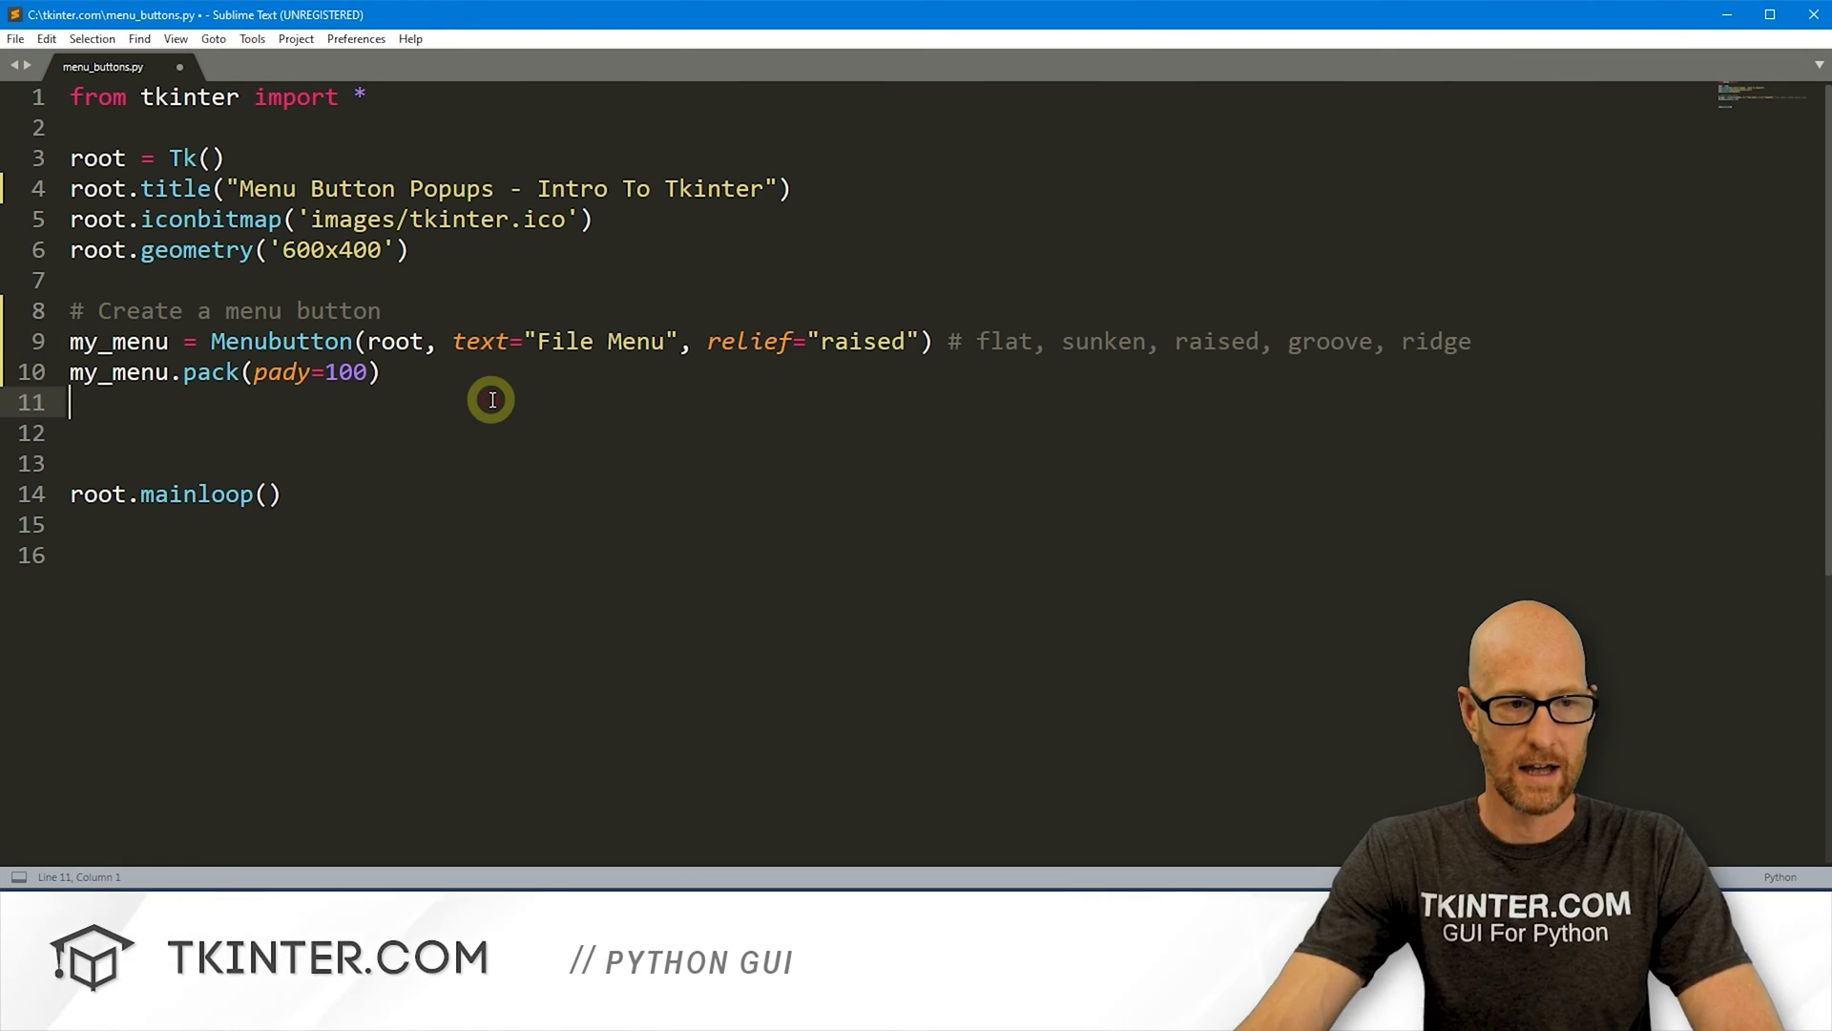
key("enter")
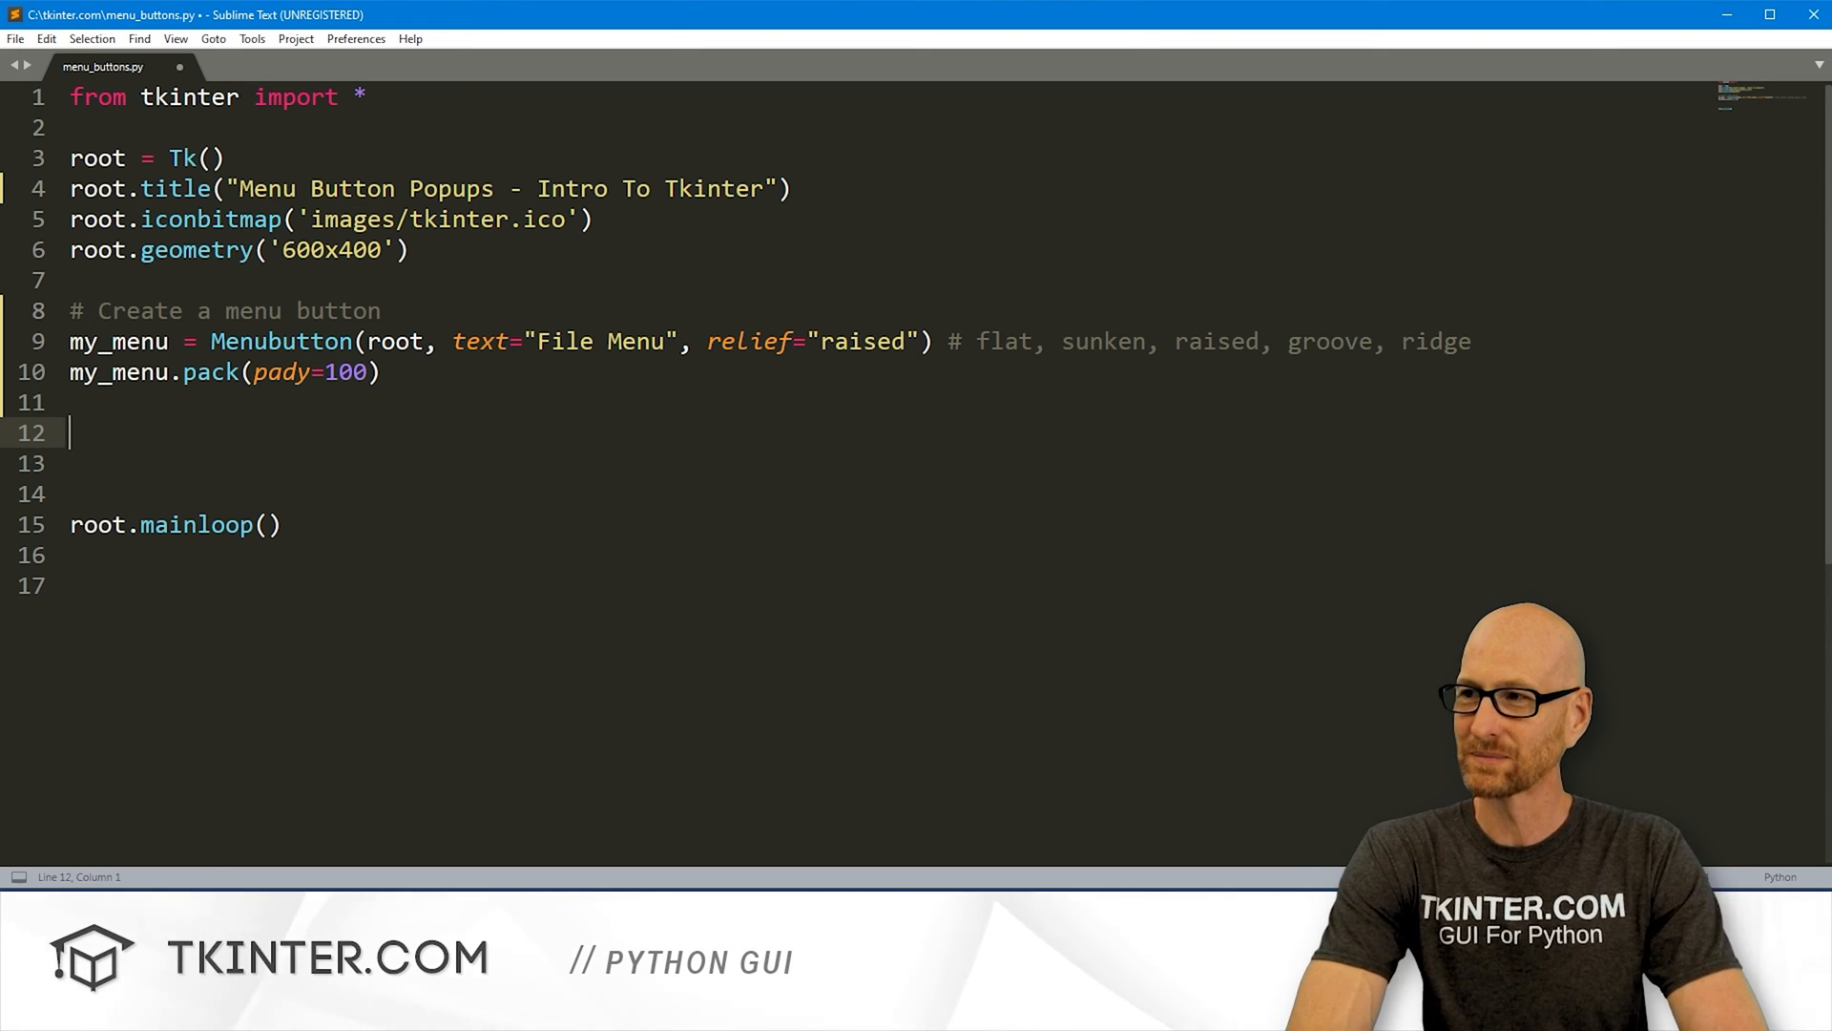
Step: Write '# Define the menu' followed by my_menu.menu = Menu(my_menu, tearoff=0)
type("# Def")
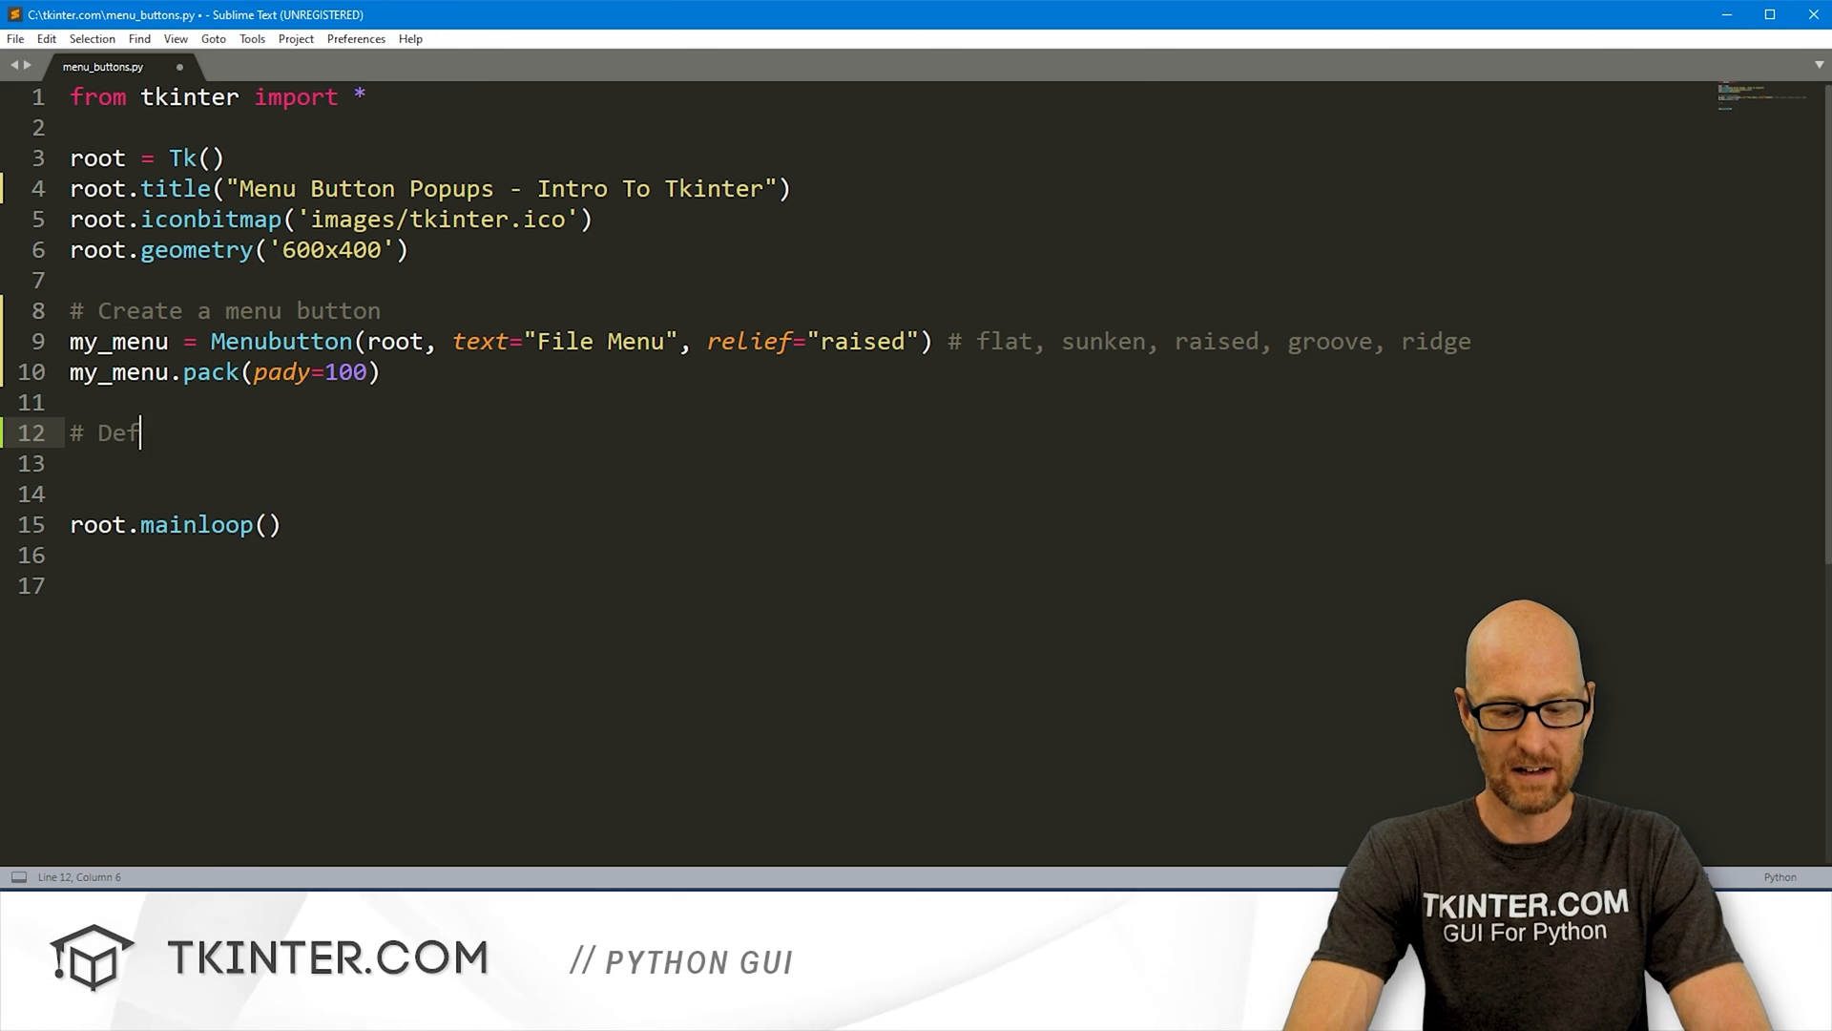
type("ine the menu")
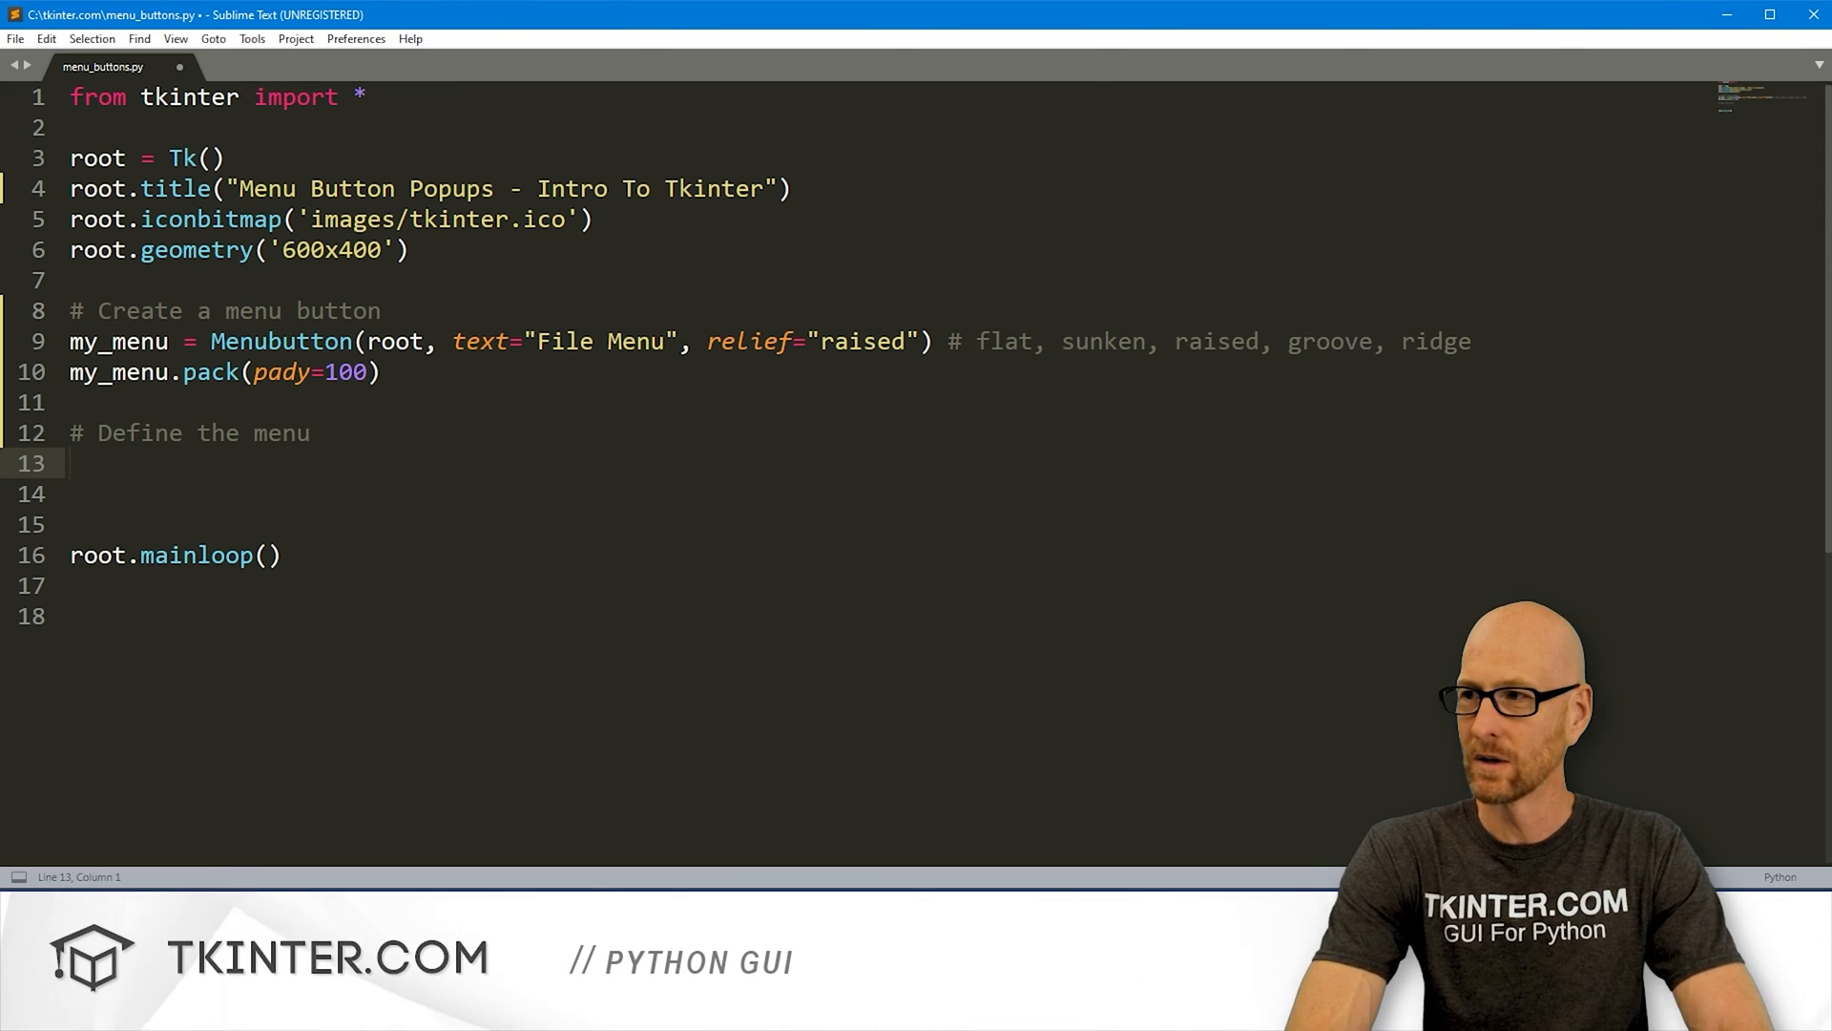
type("my_")
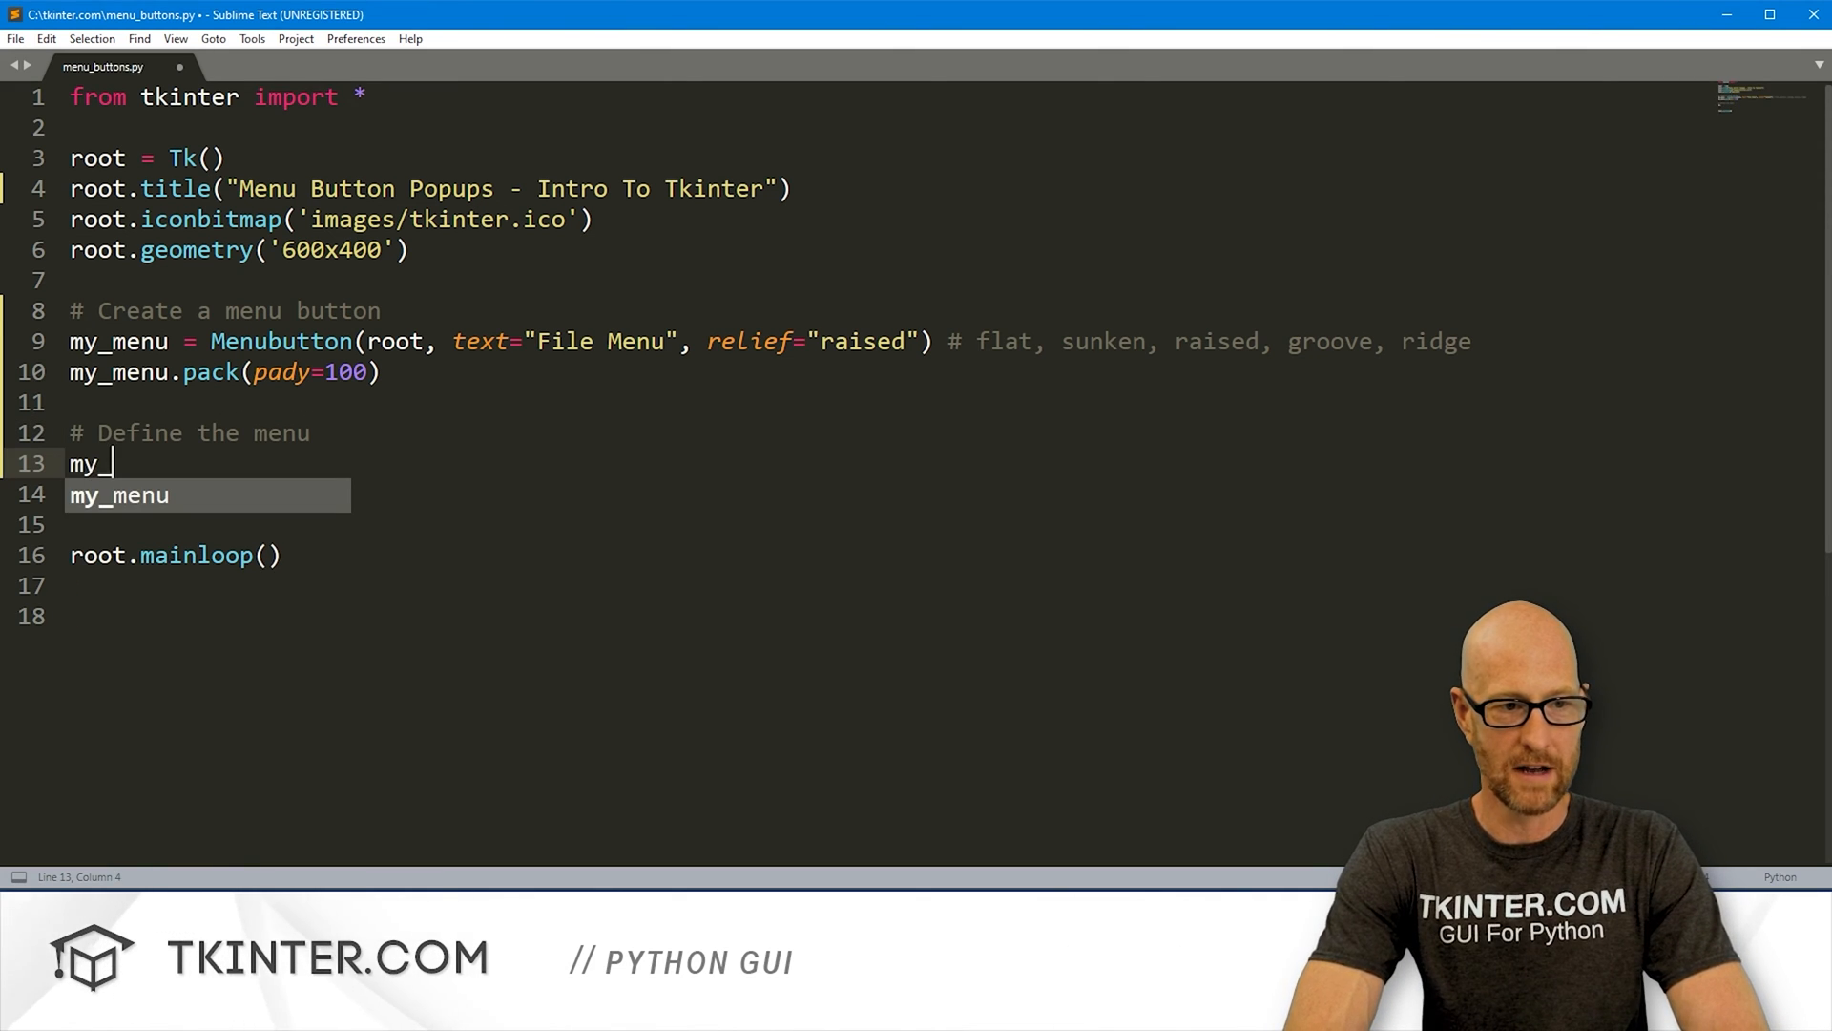
type("_menu.menu(")
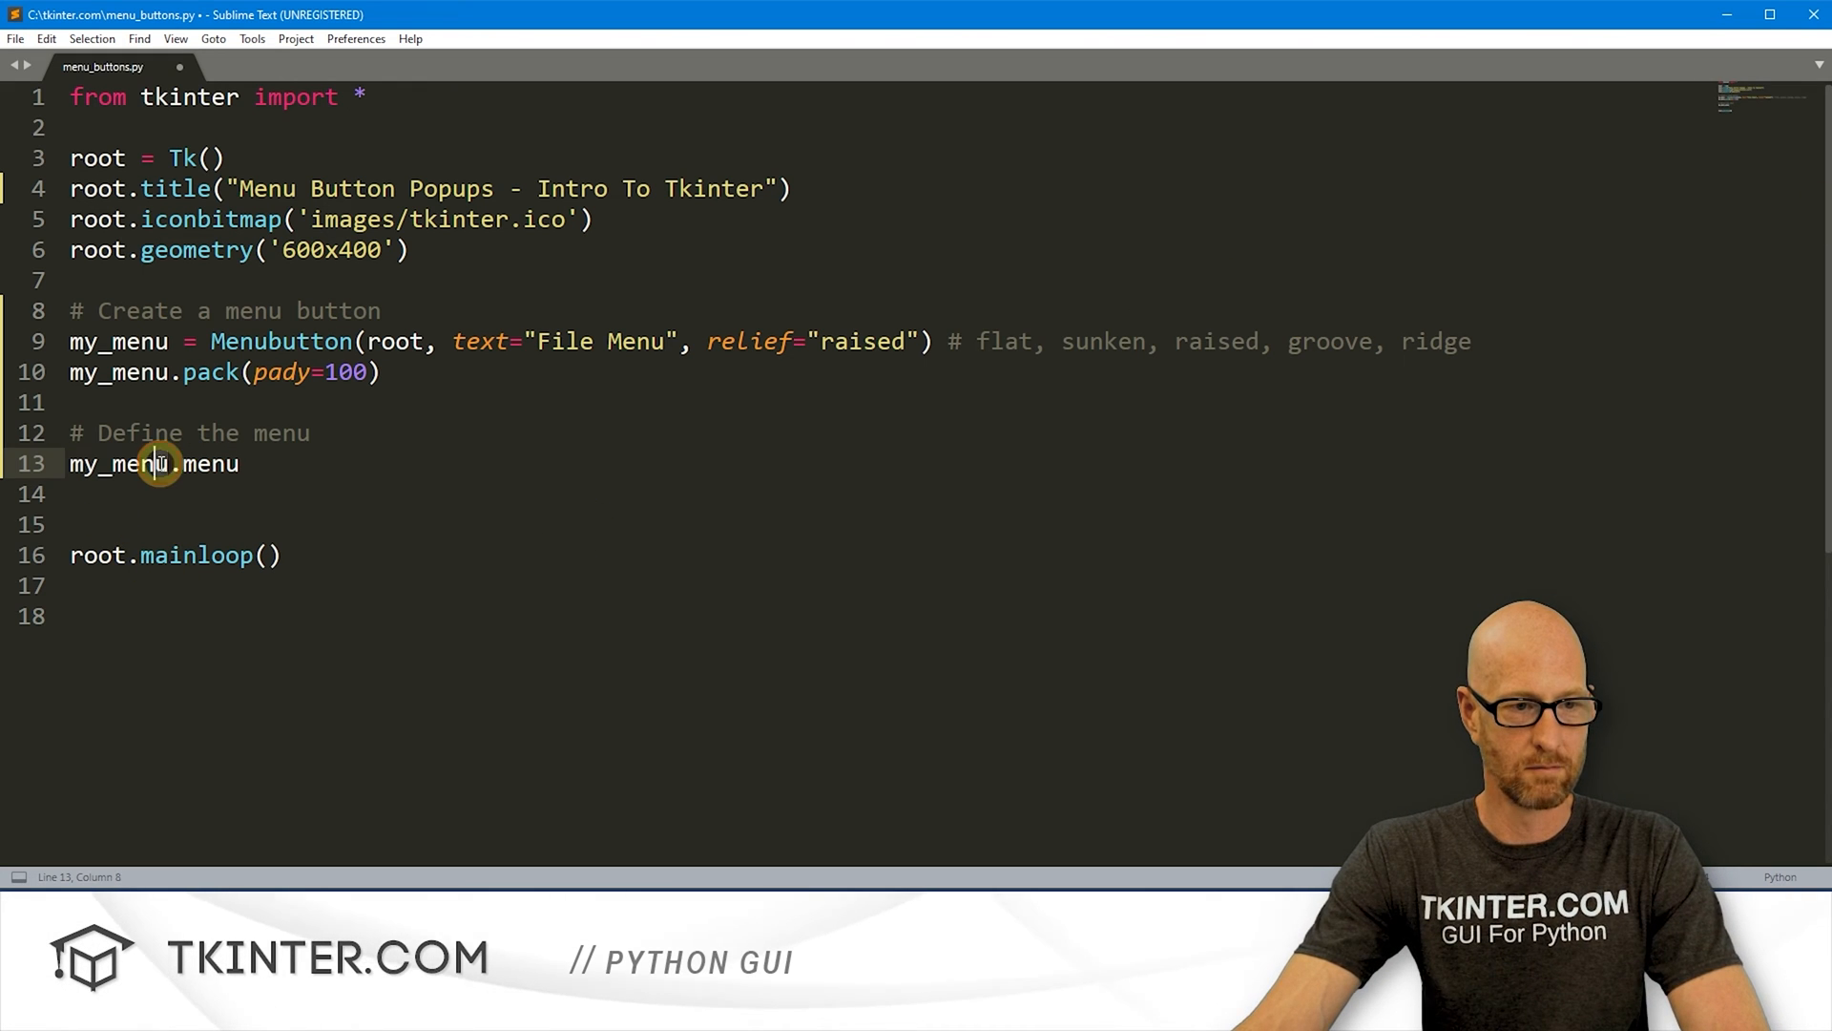
double_click(116, 463)
type(" =")
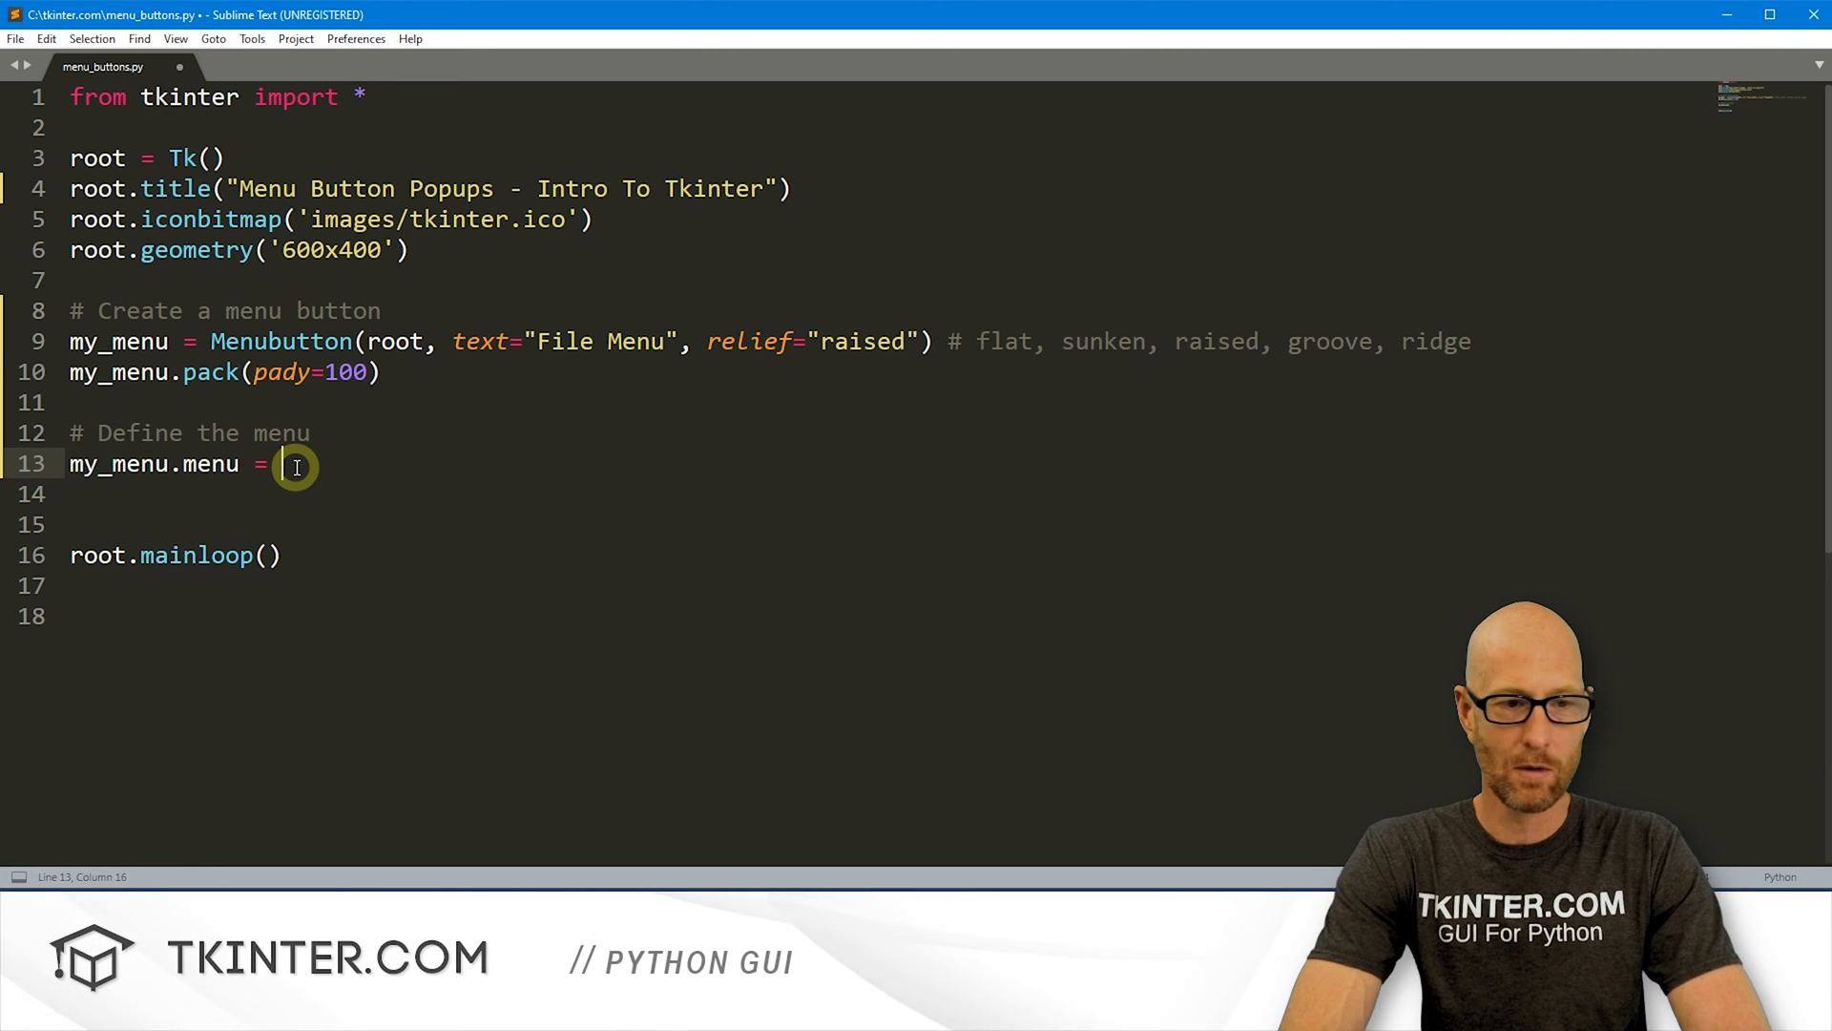
type("Menu()")
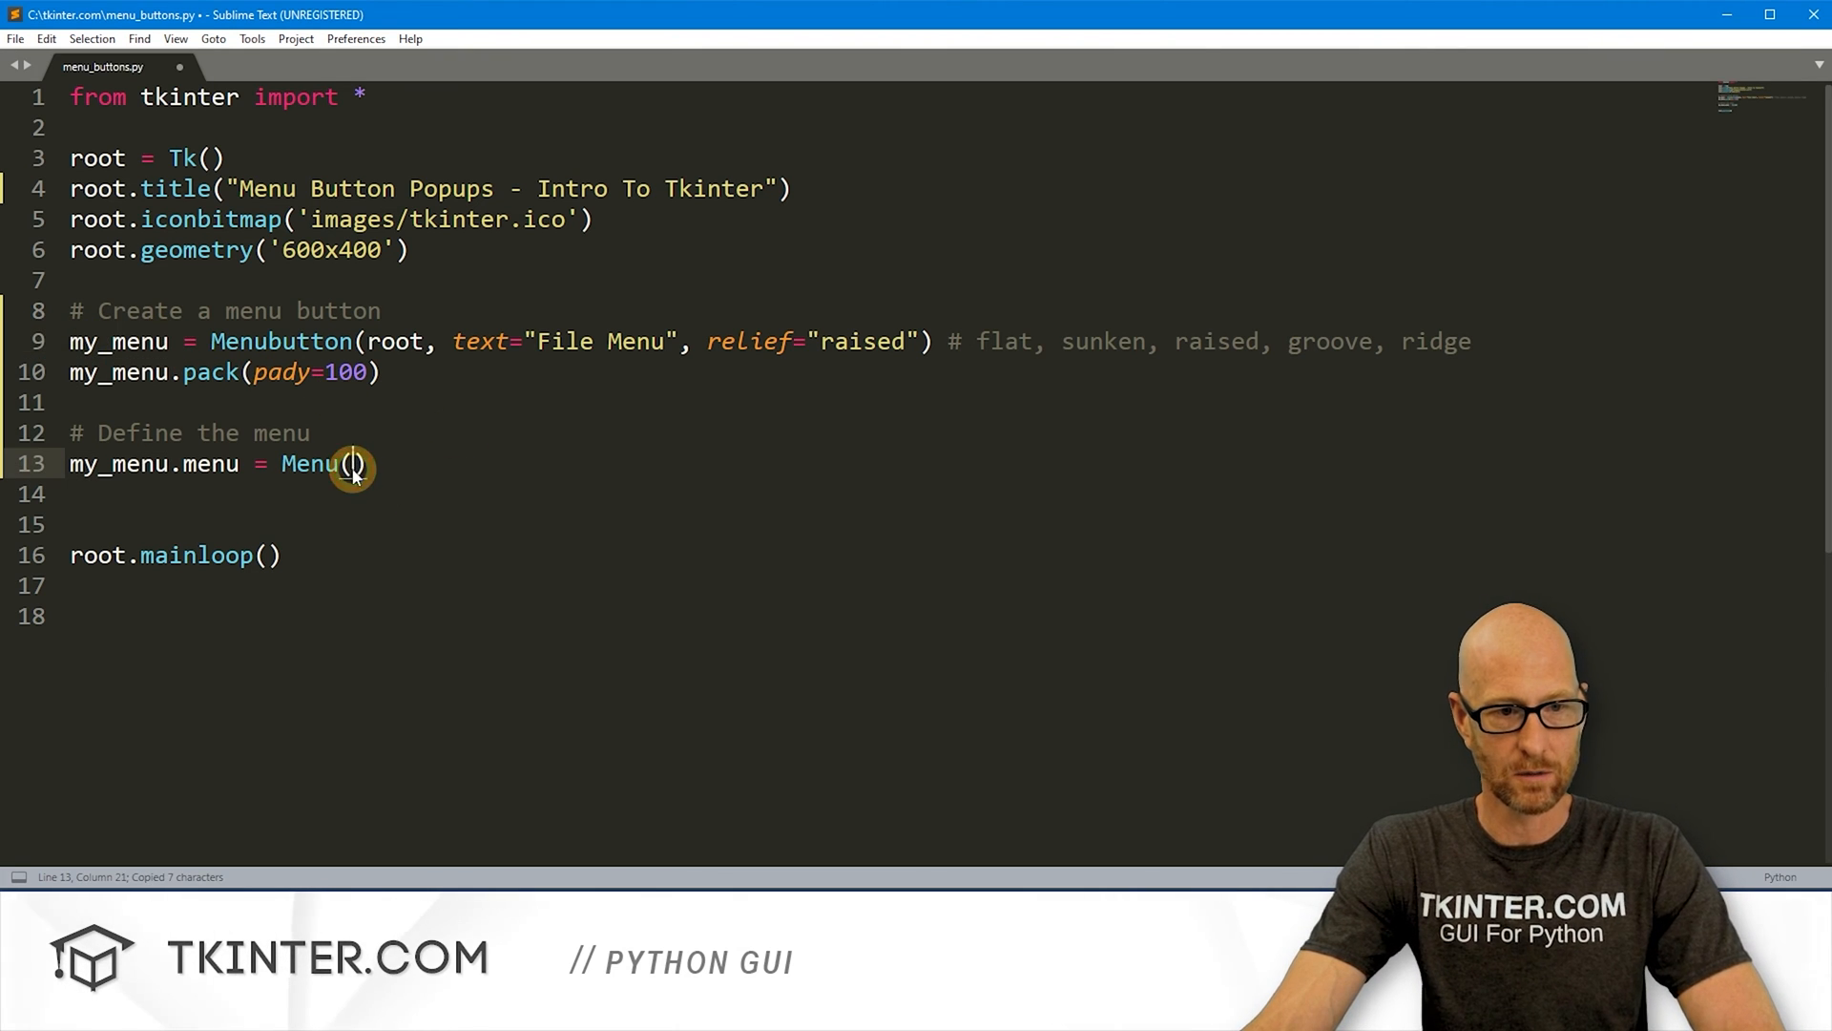
type("my_menu, tearoff=0")
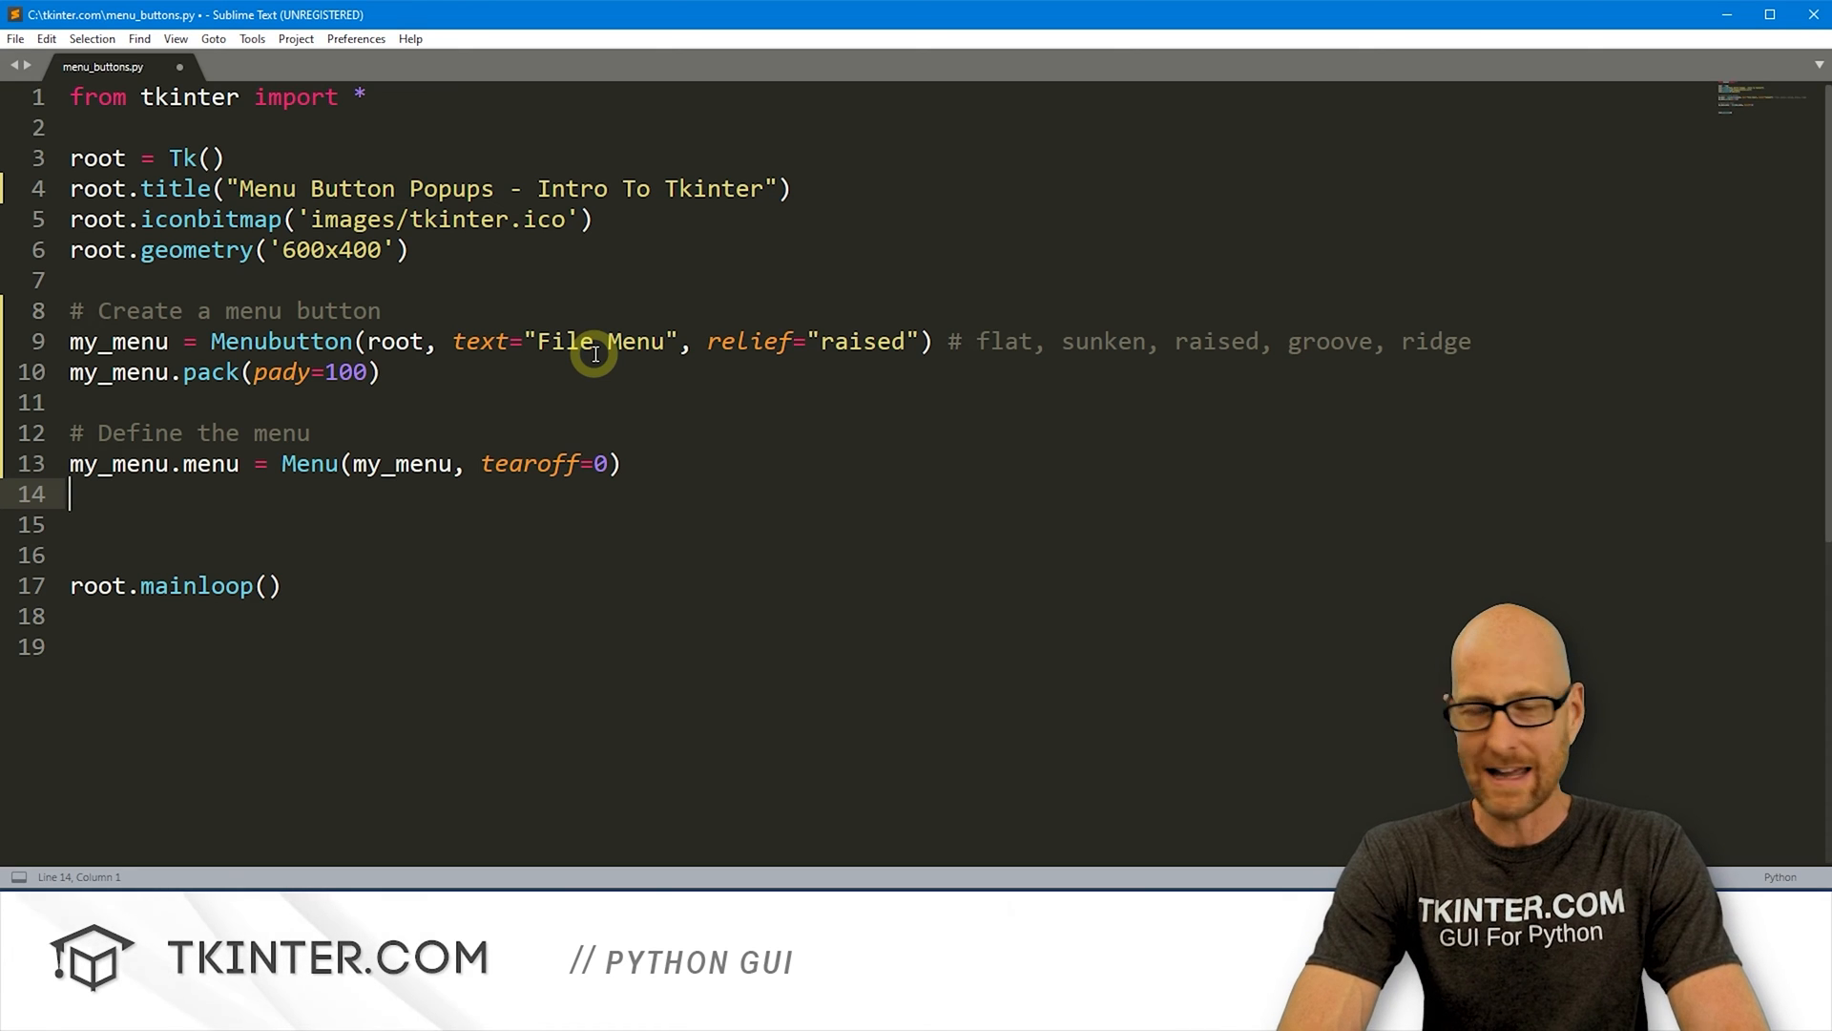
Step: Type my_menu["menu"] = my_menu.menu on line 14, pointing to the button variable on line 9
type("my_menu")
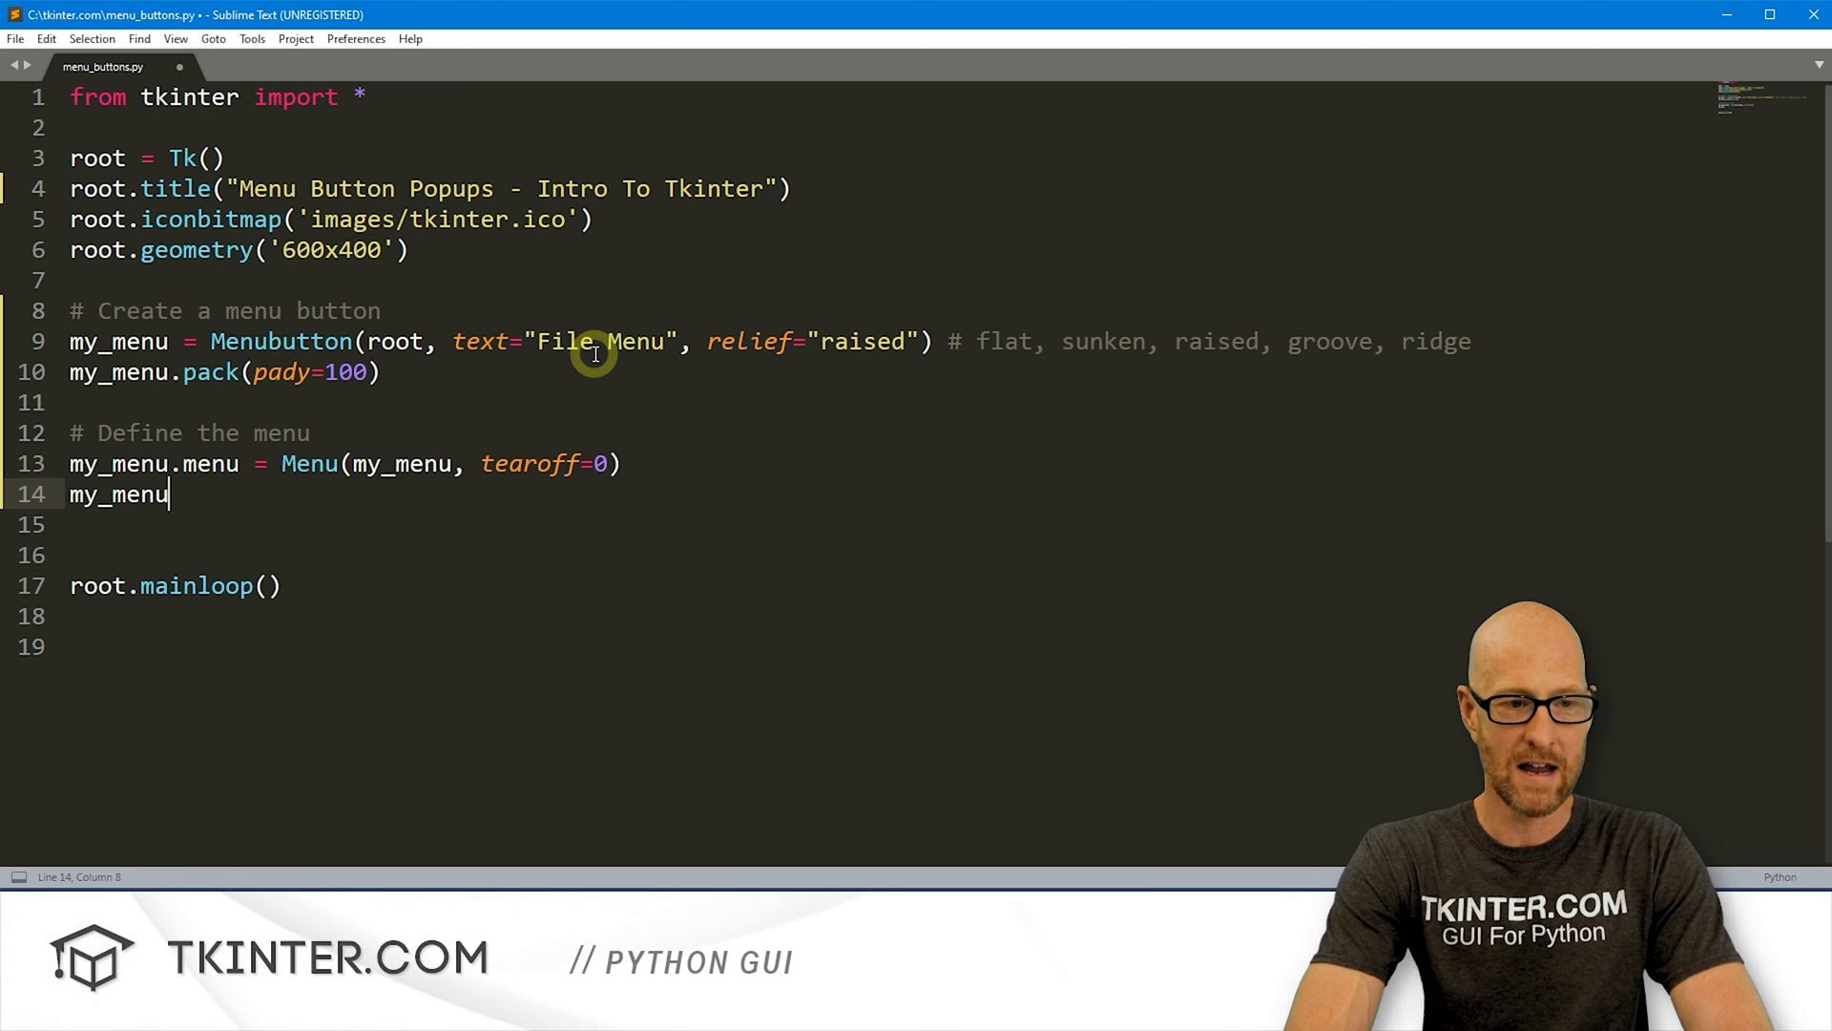
type("[]")
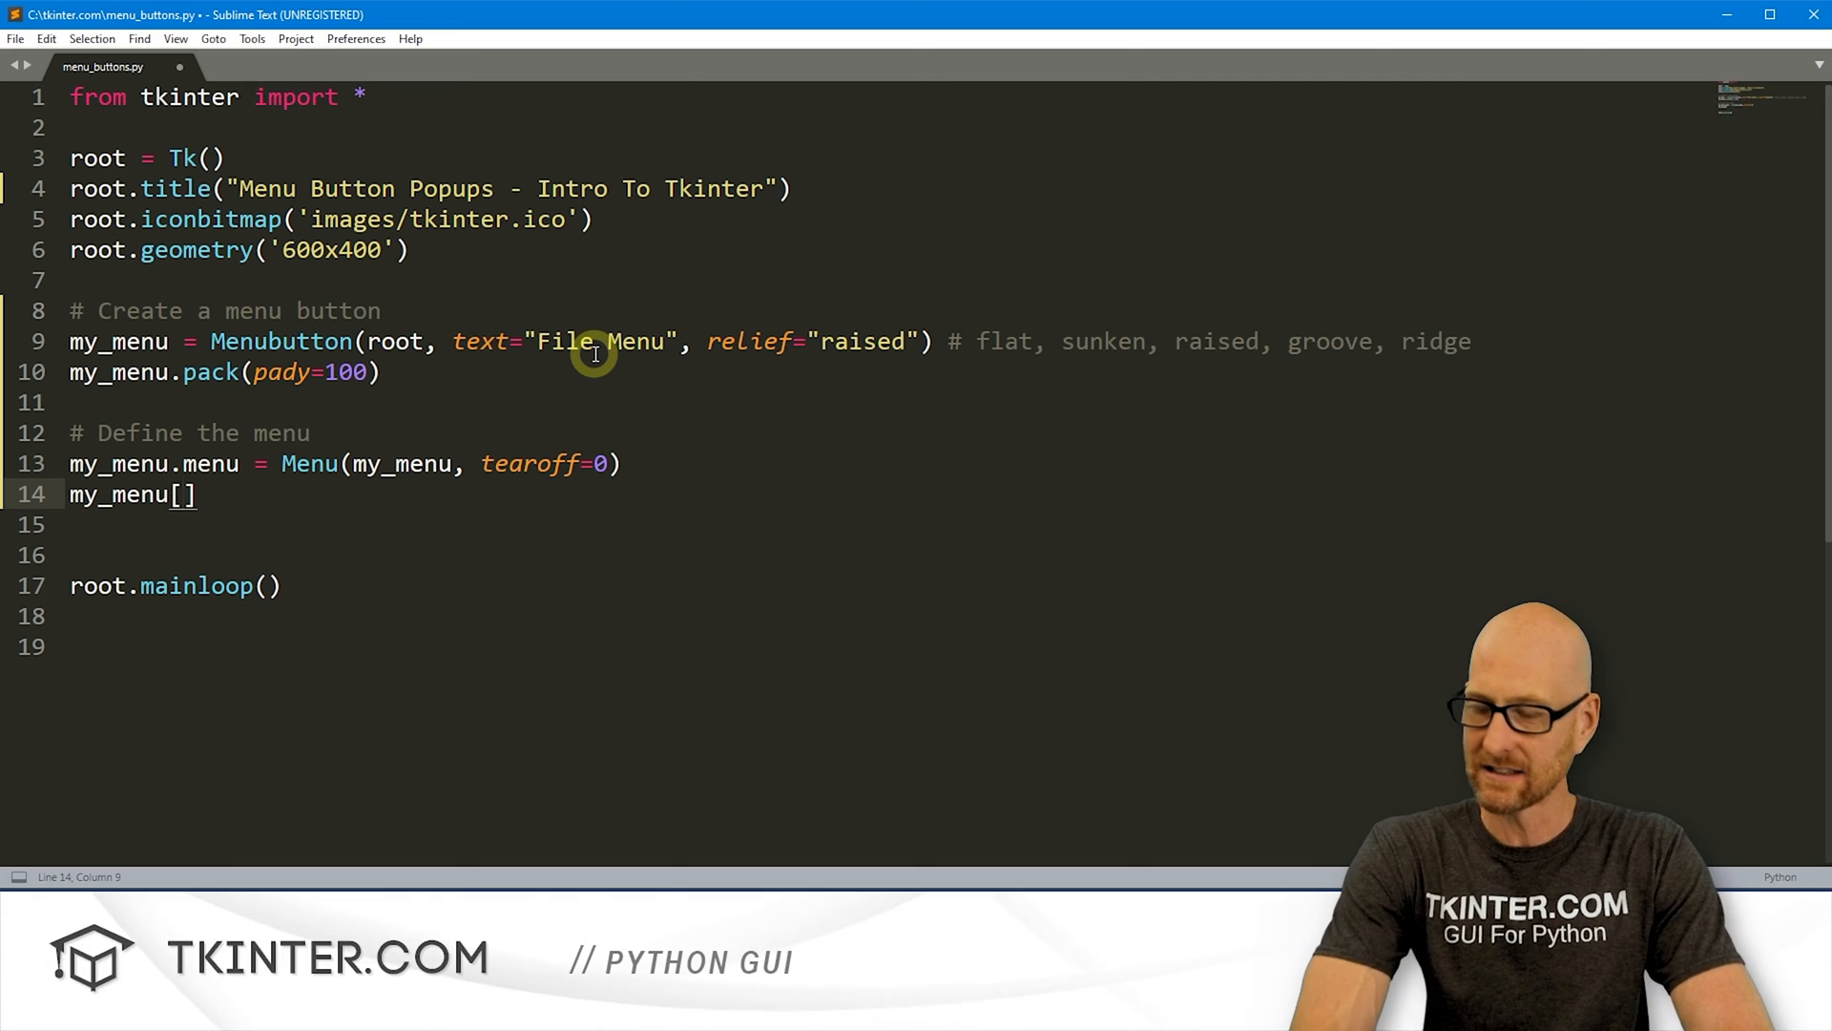
type("\"menu\"")
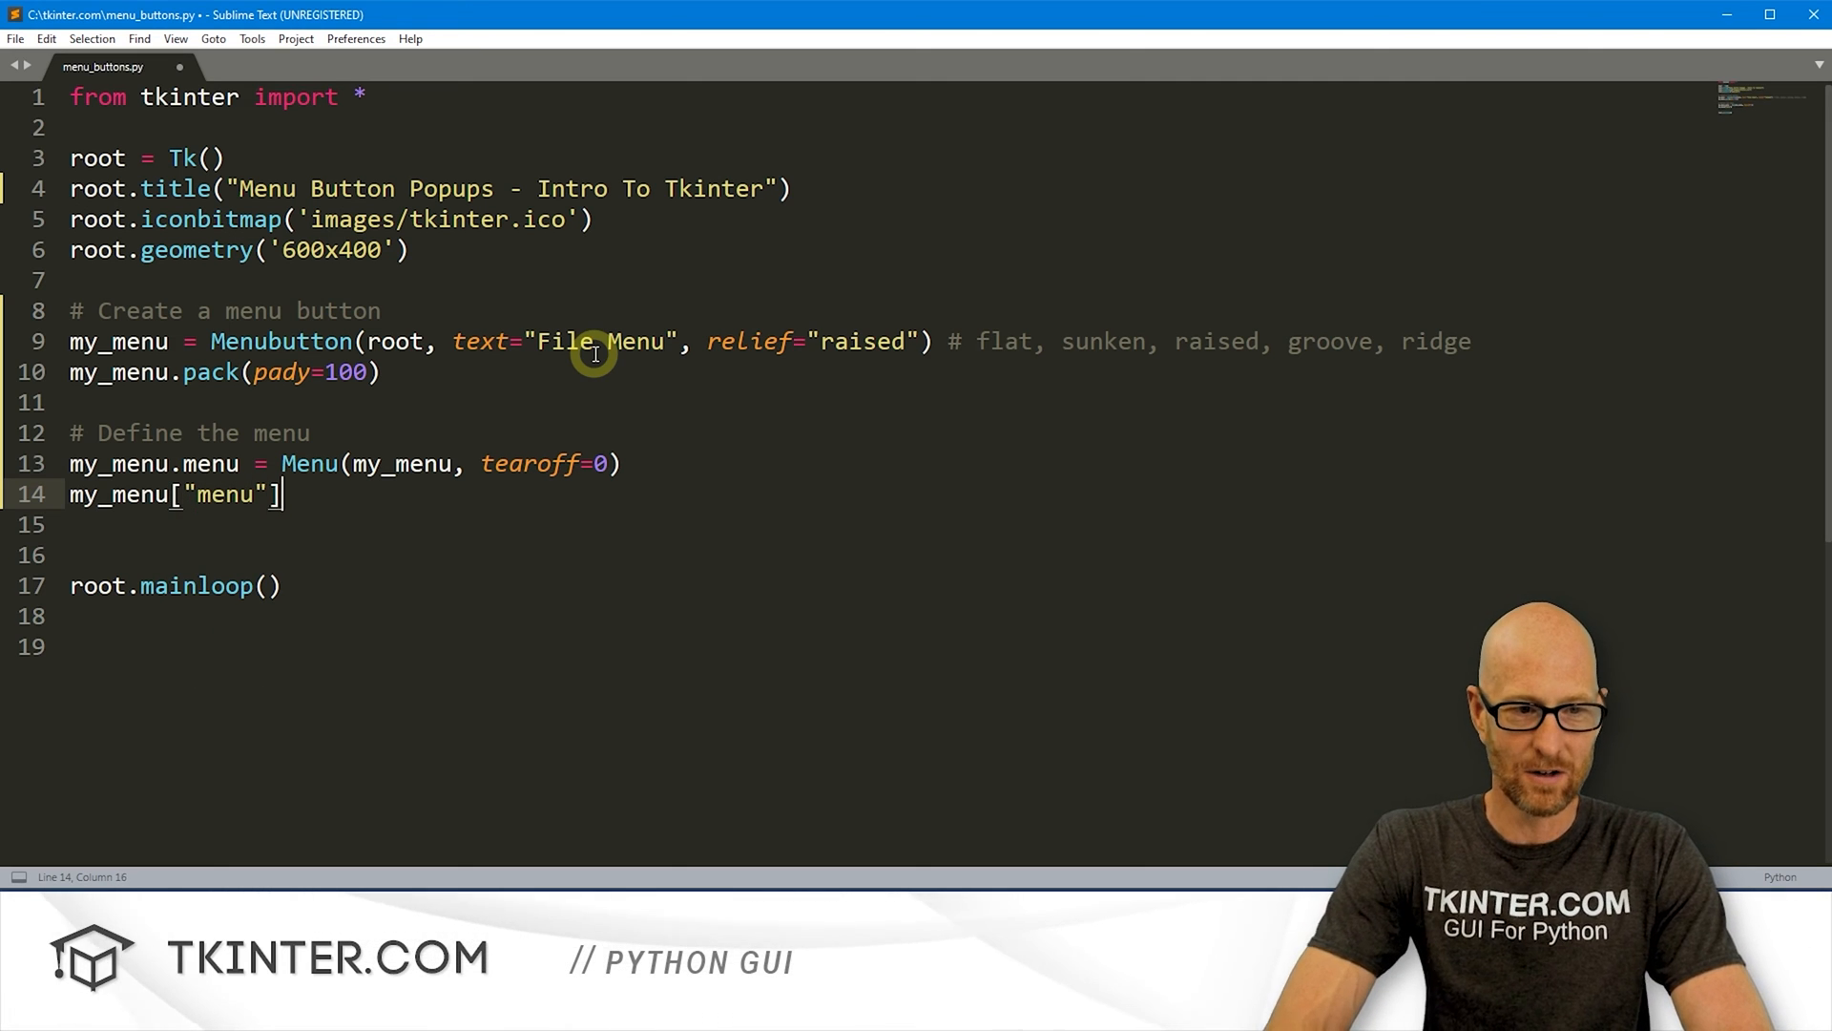
type("= me")
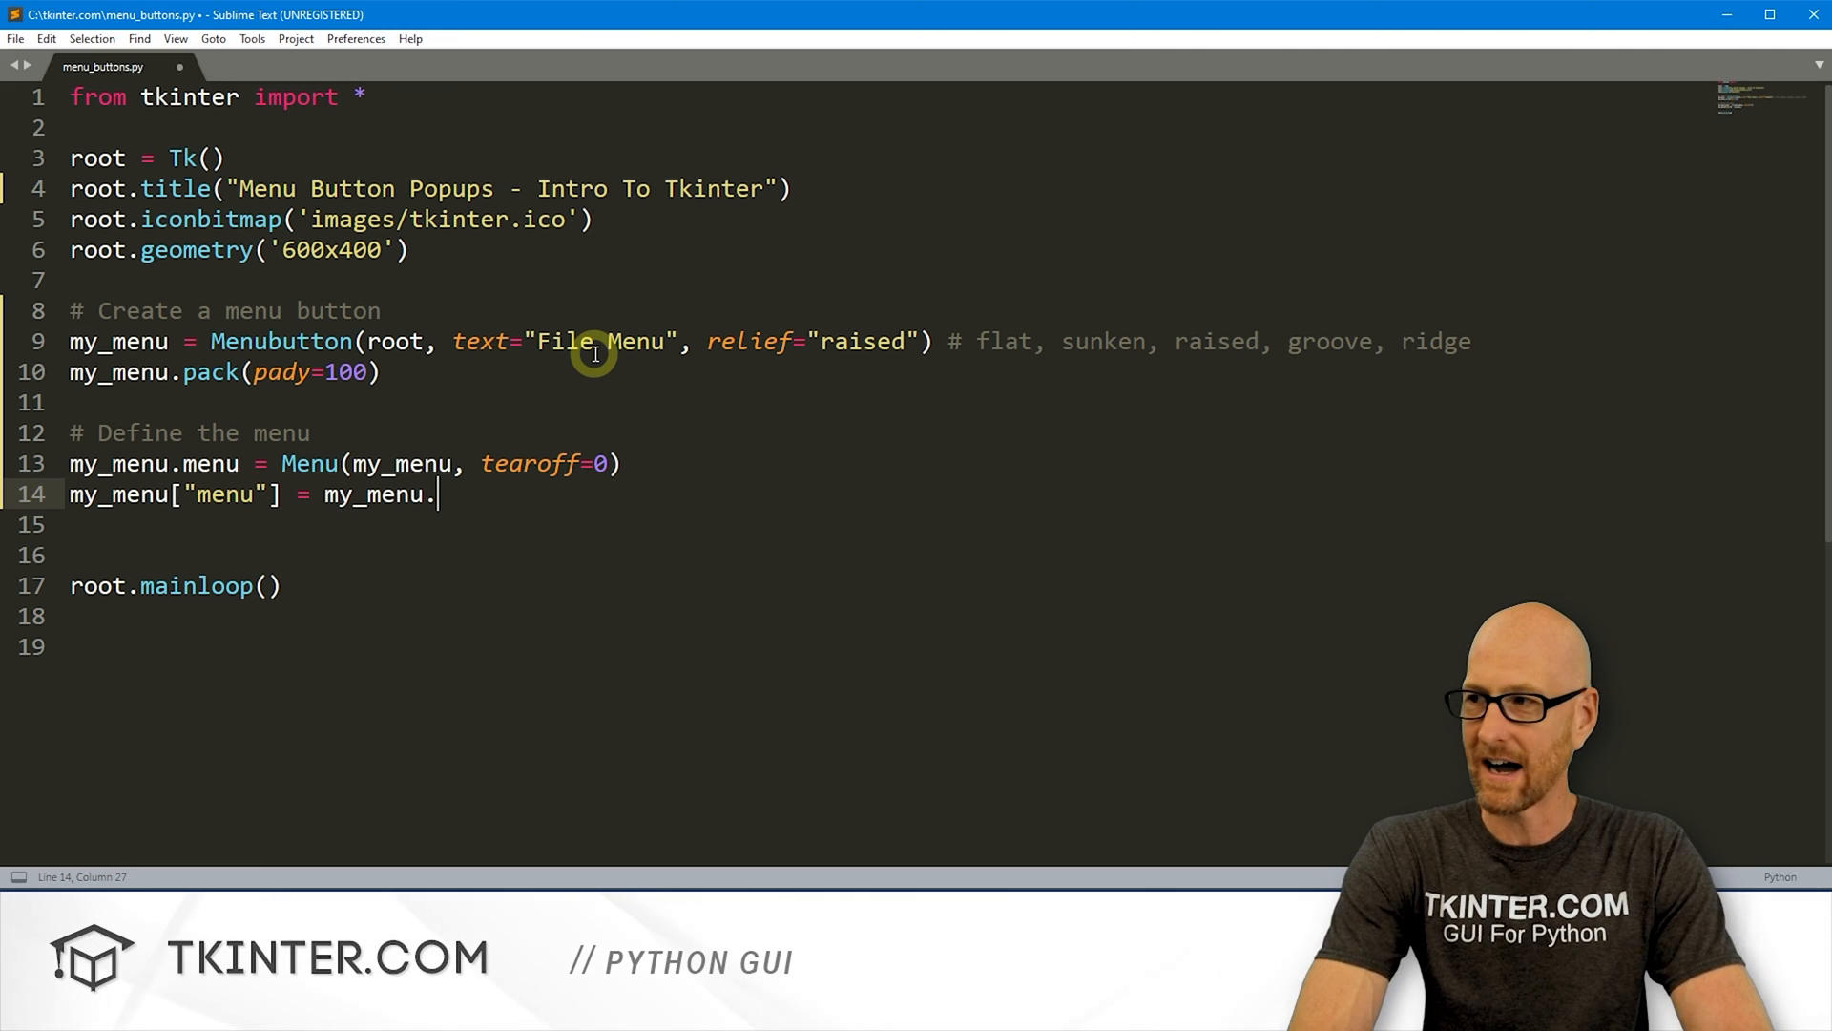
type("menu")
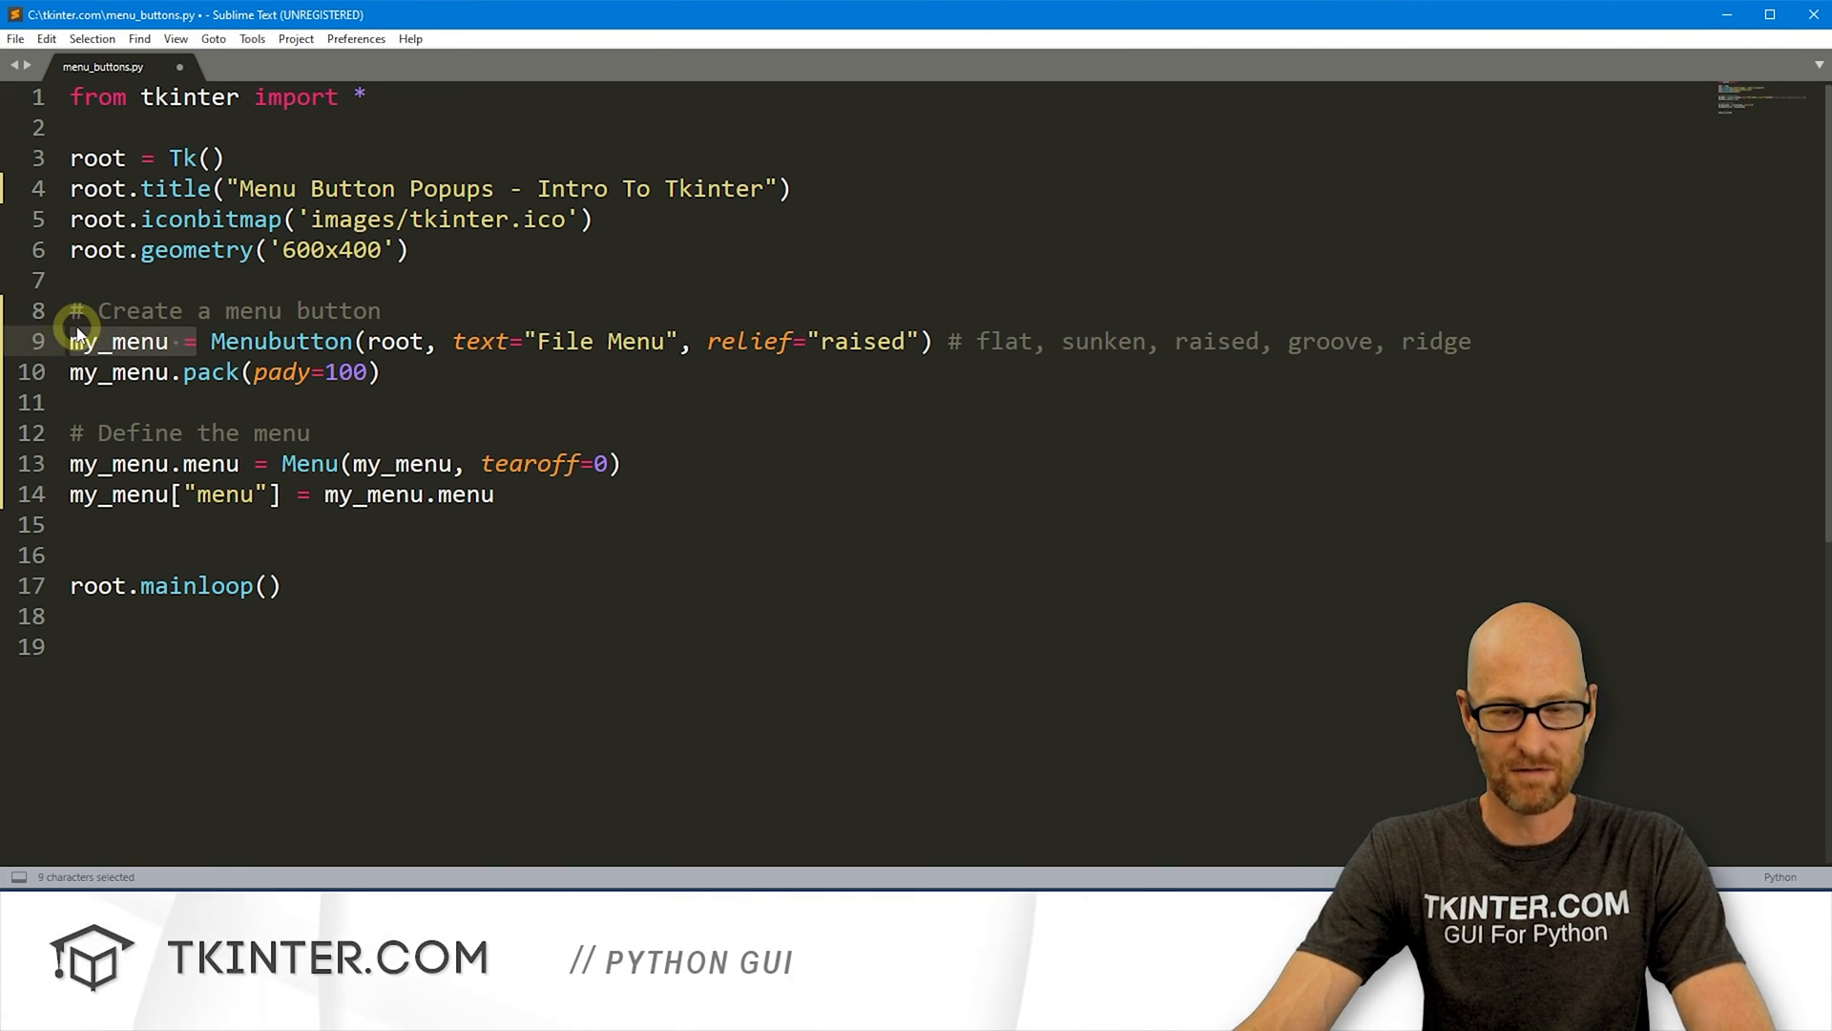
left_click(170, 342)
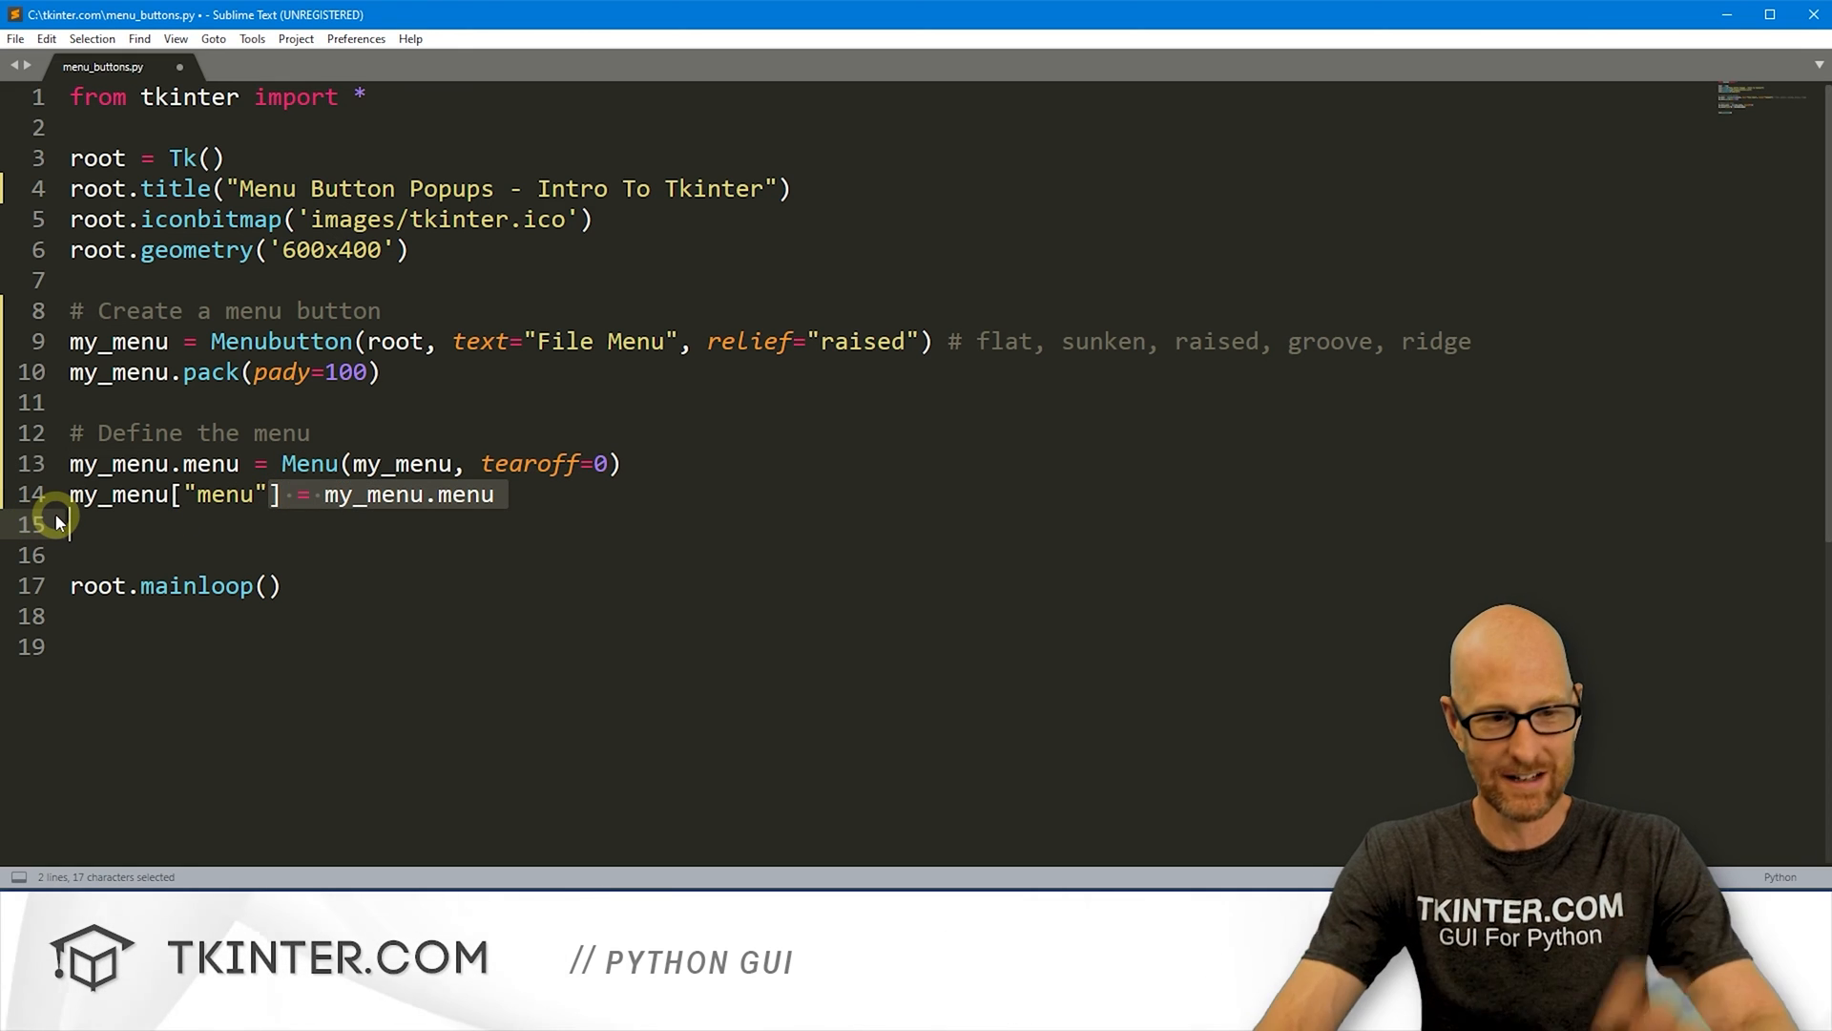
Step: Add a '# Add sub items' comment and an empty my_menu.menu.add_command() call
key("enter")
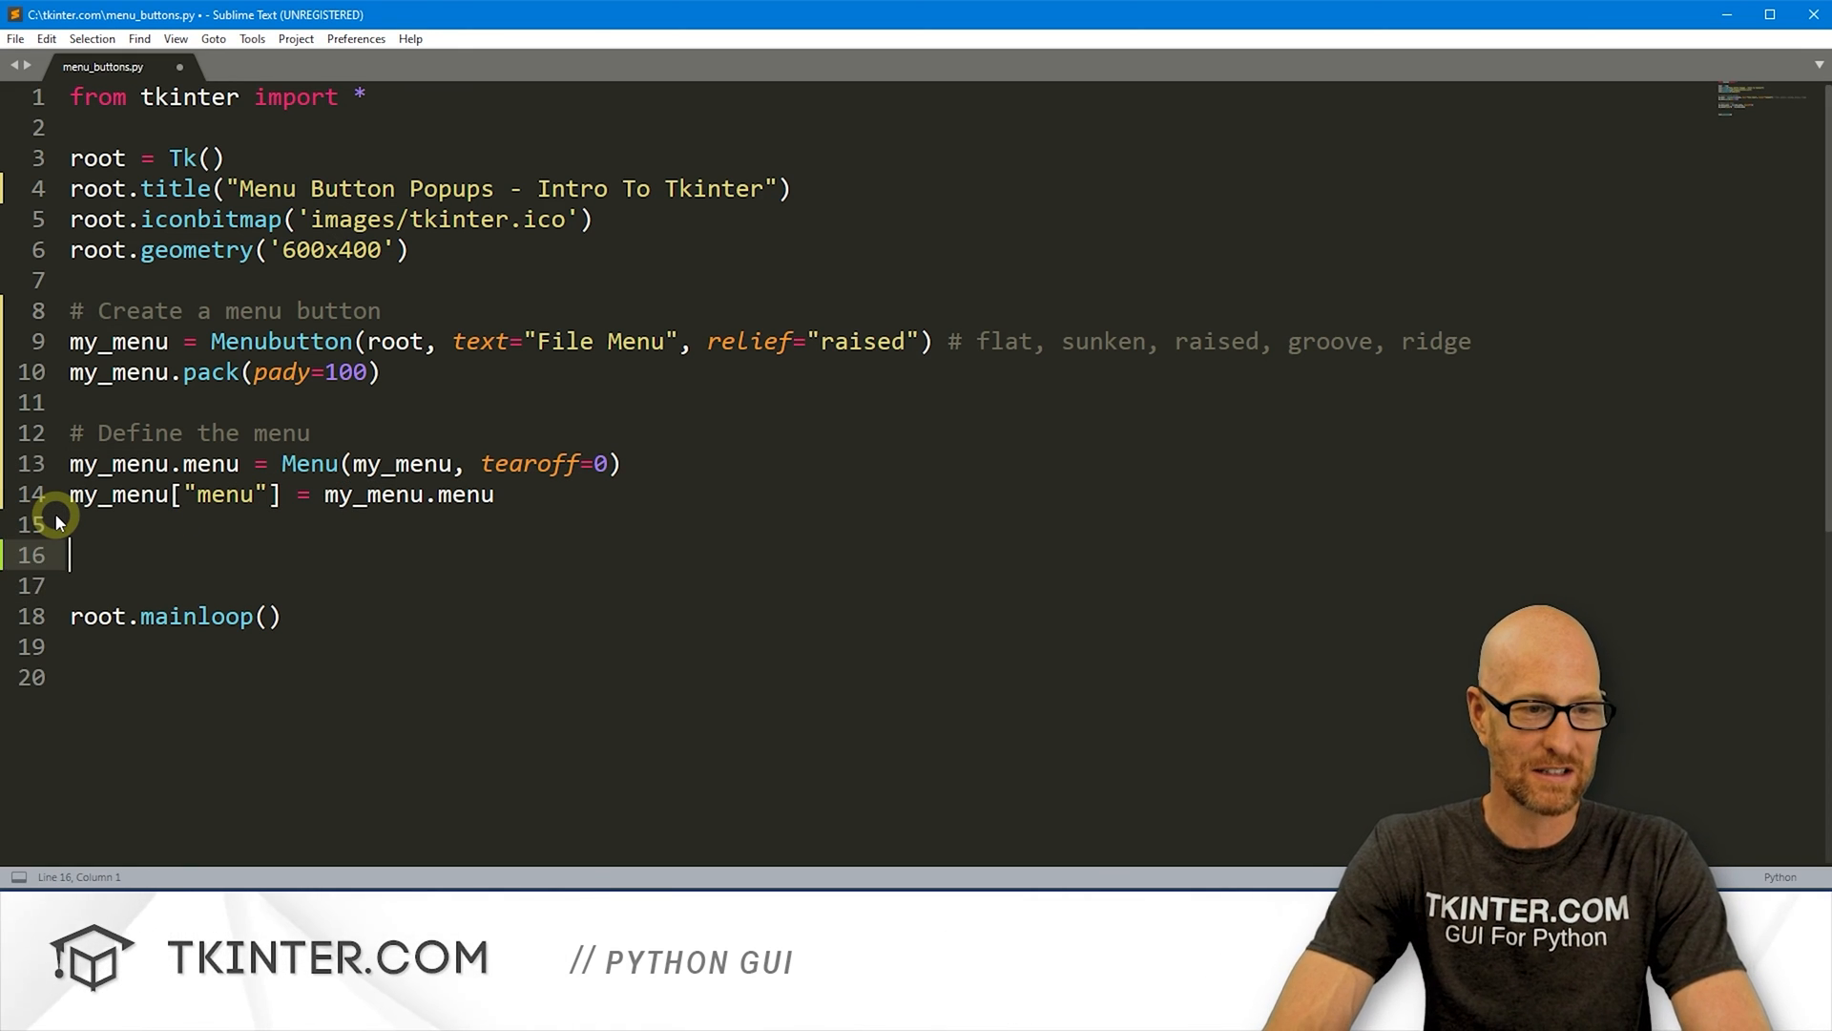
key("enter")
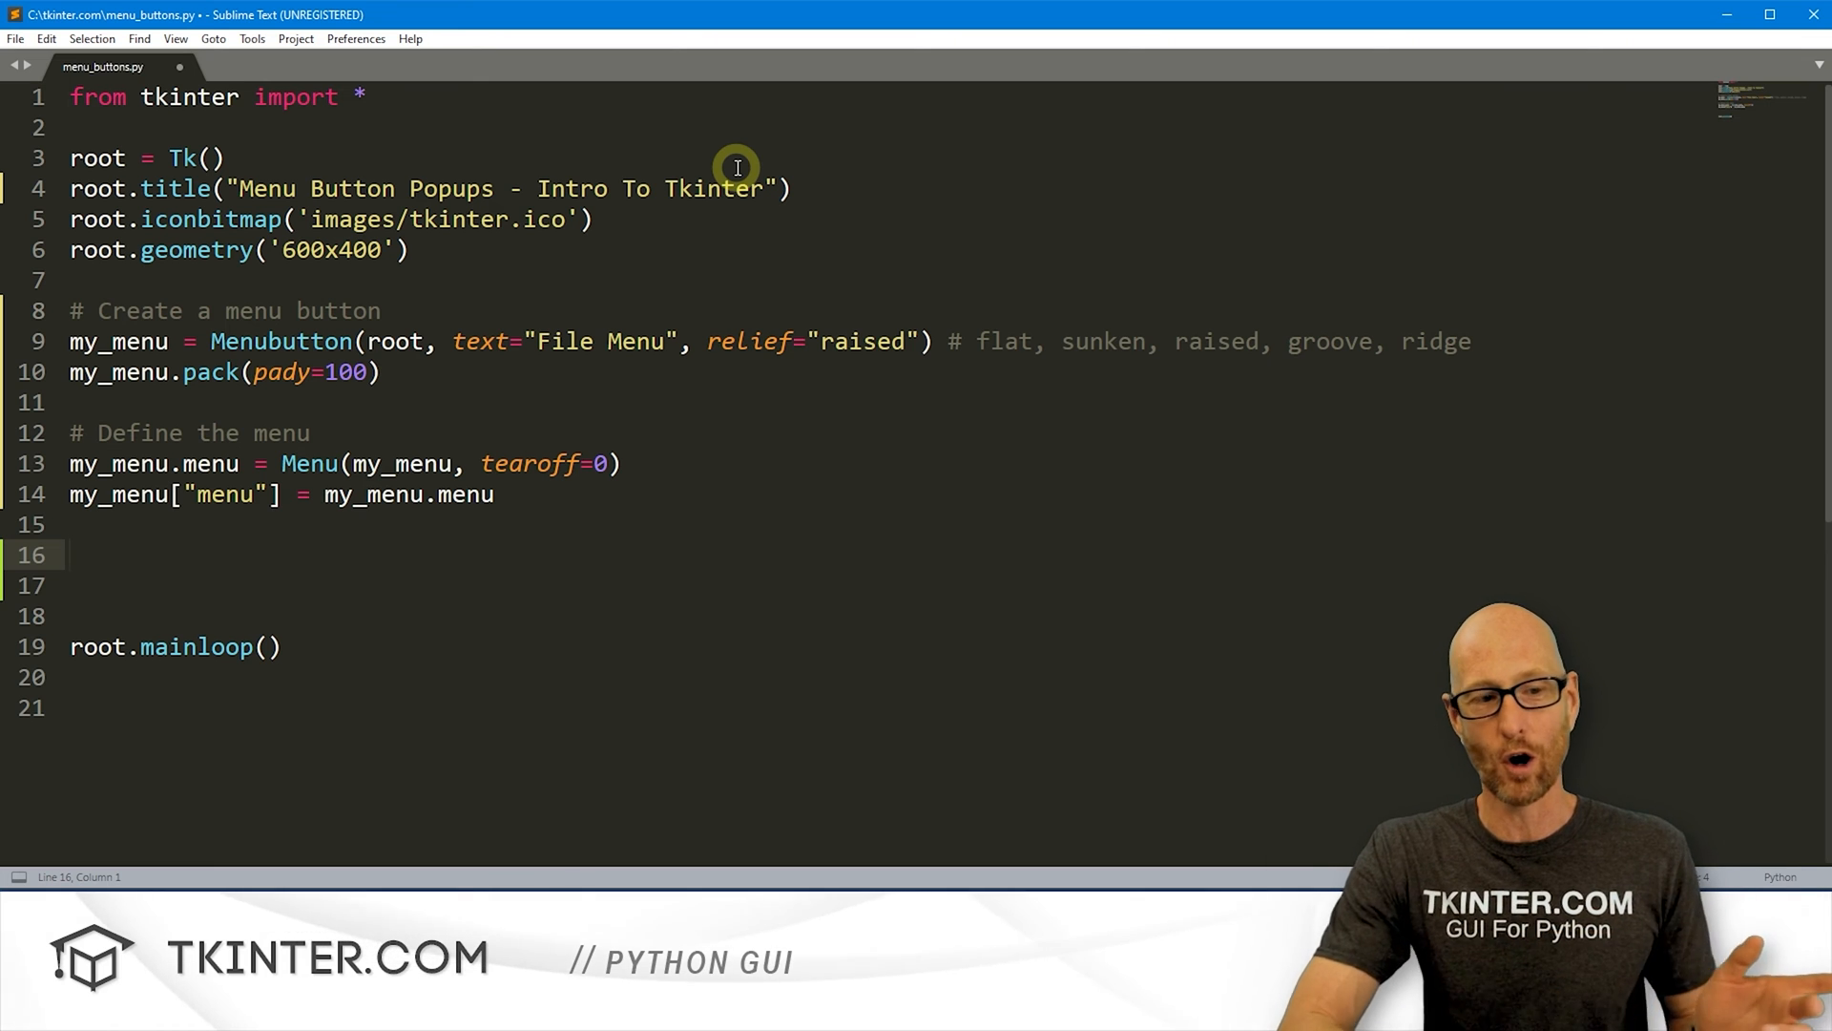
type("# Add")
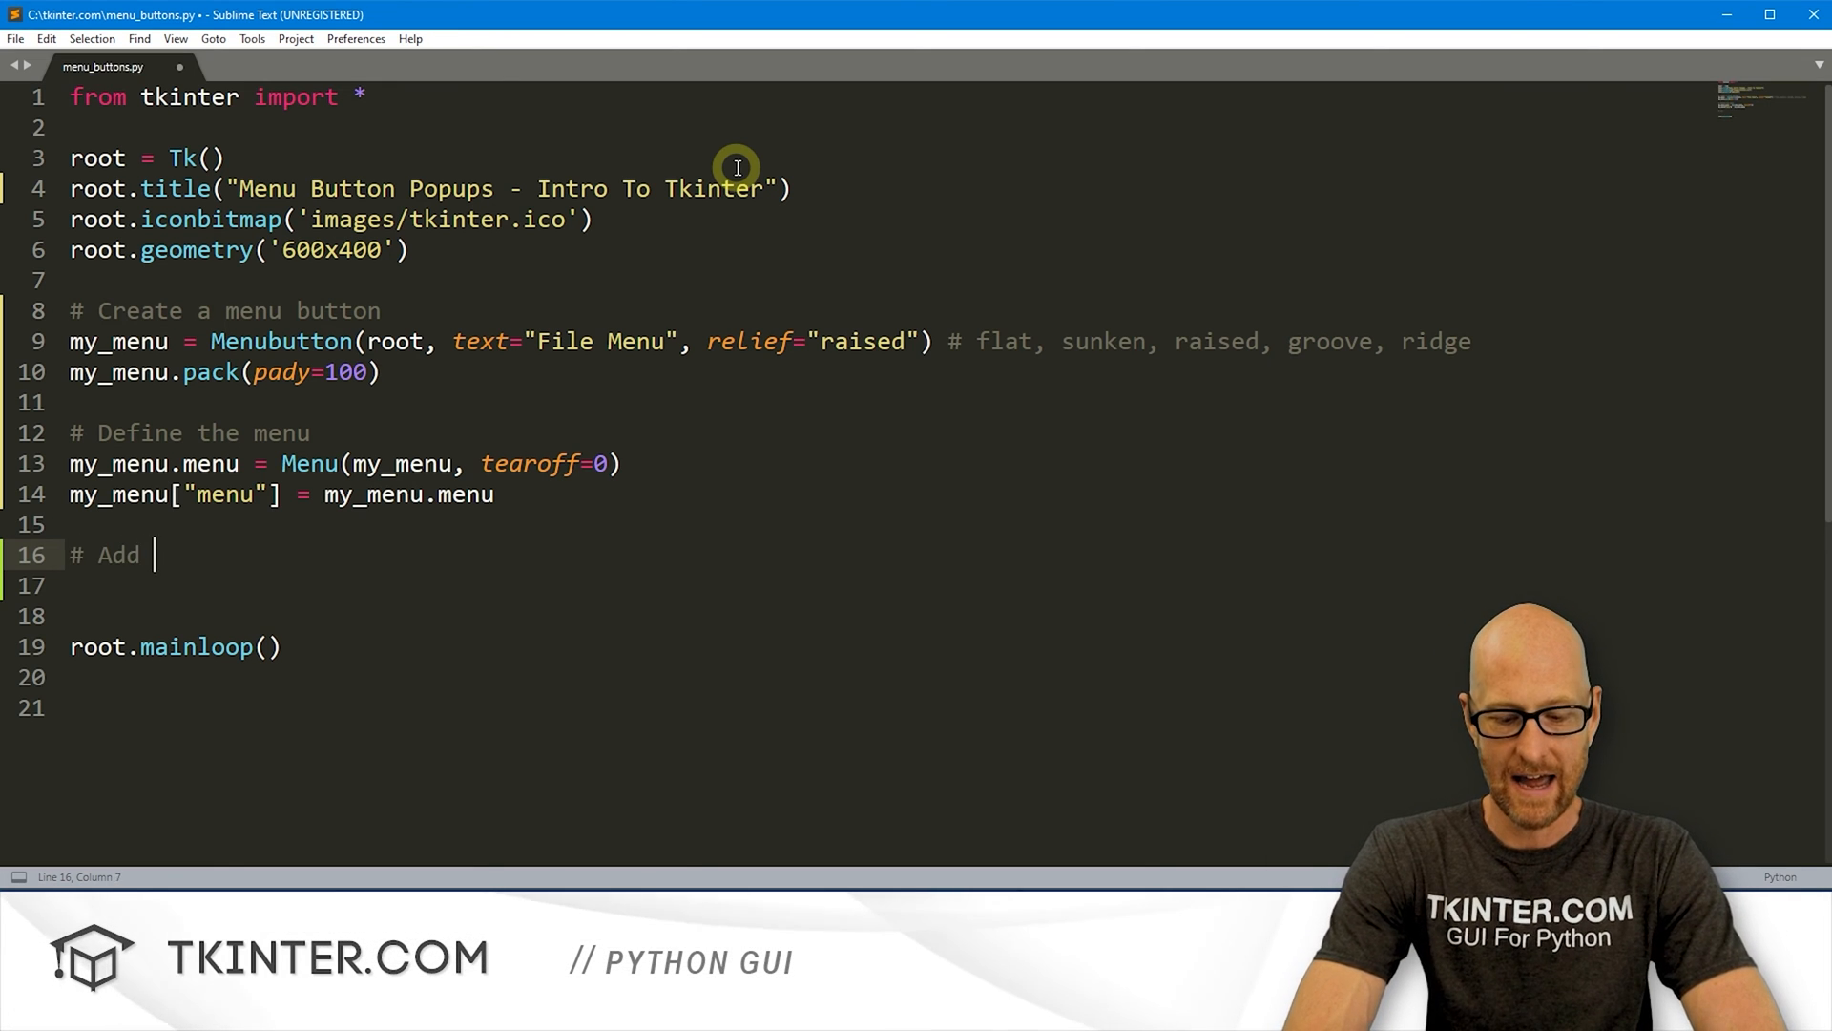
type("sub items")
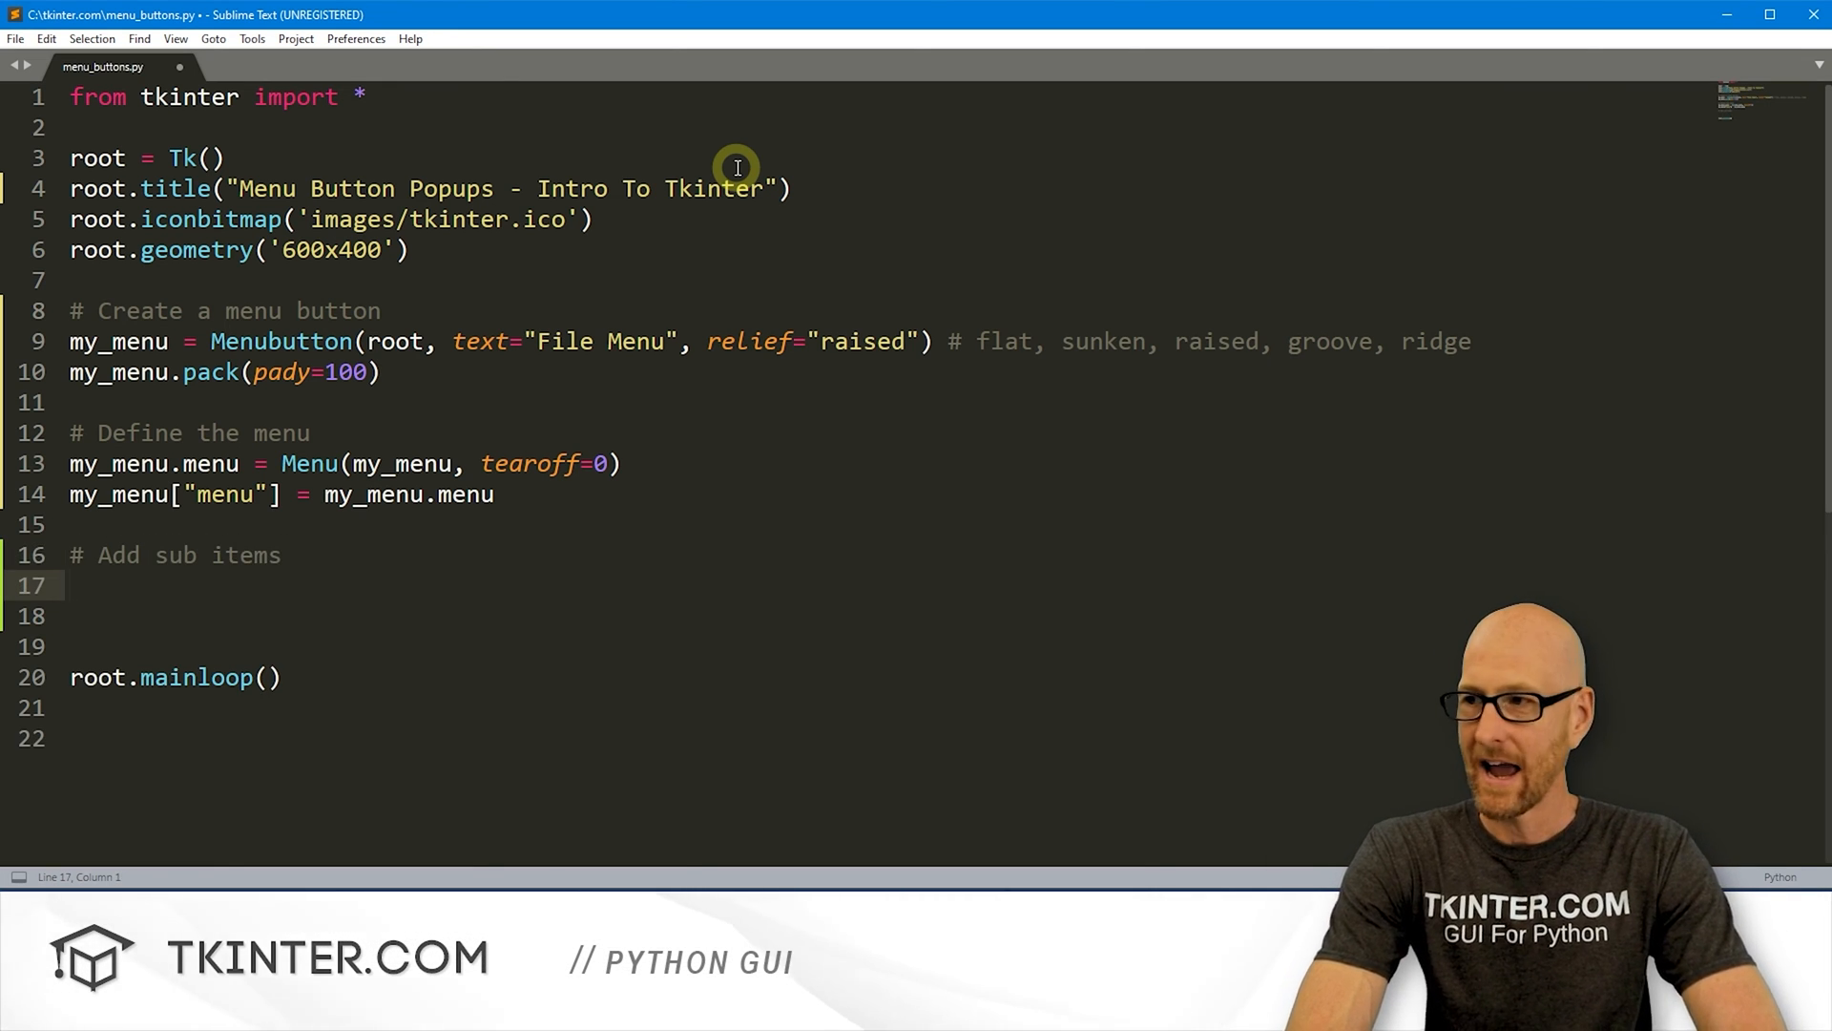
type("my_menu")
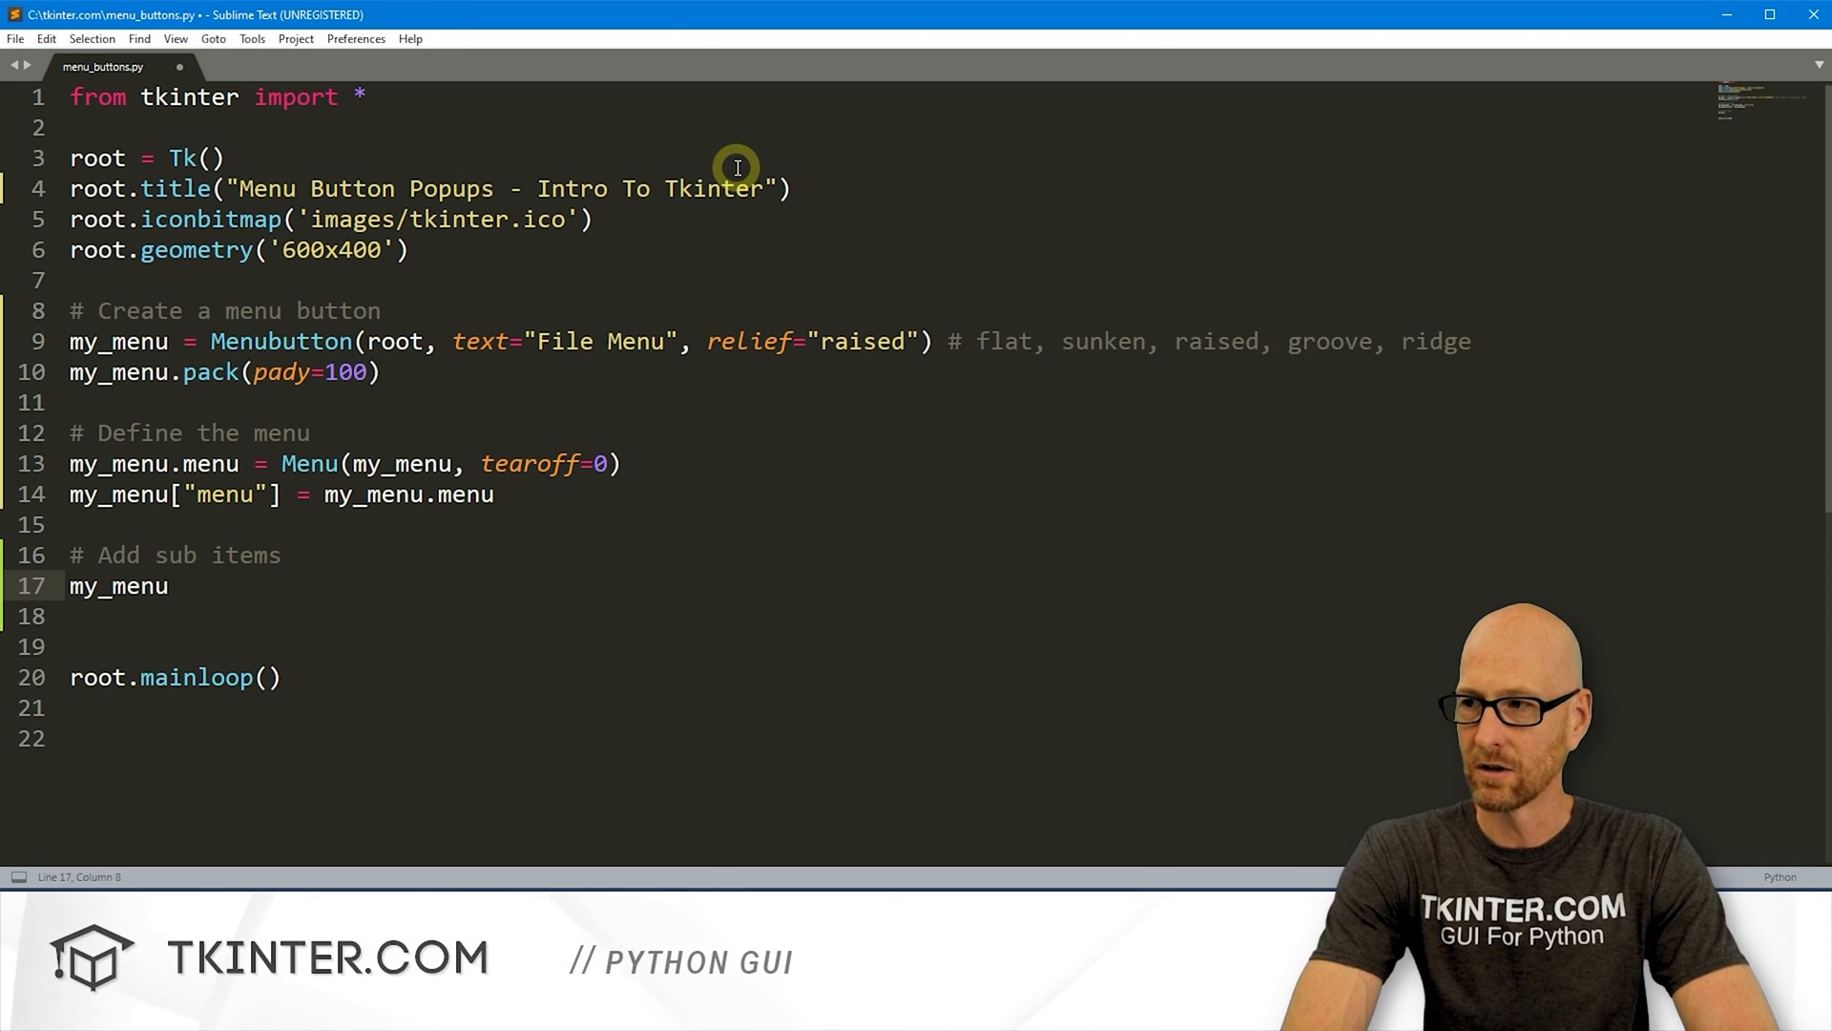
type(".menu.")
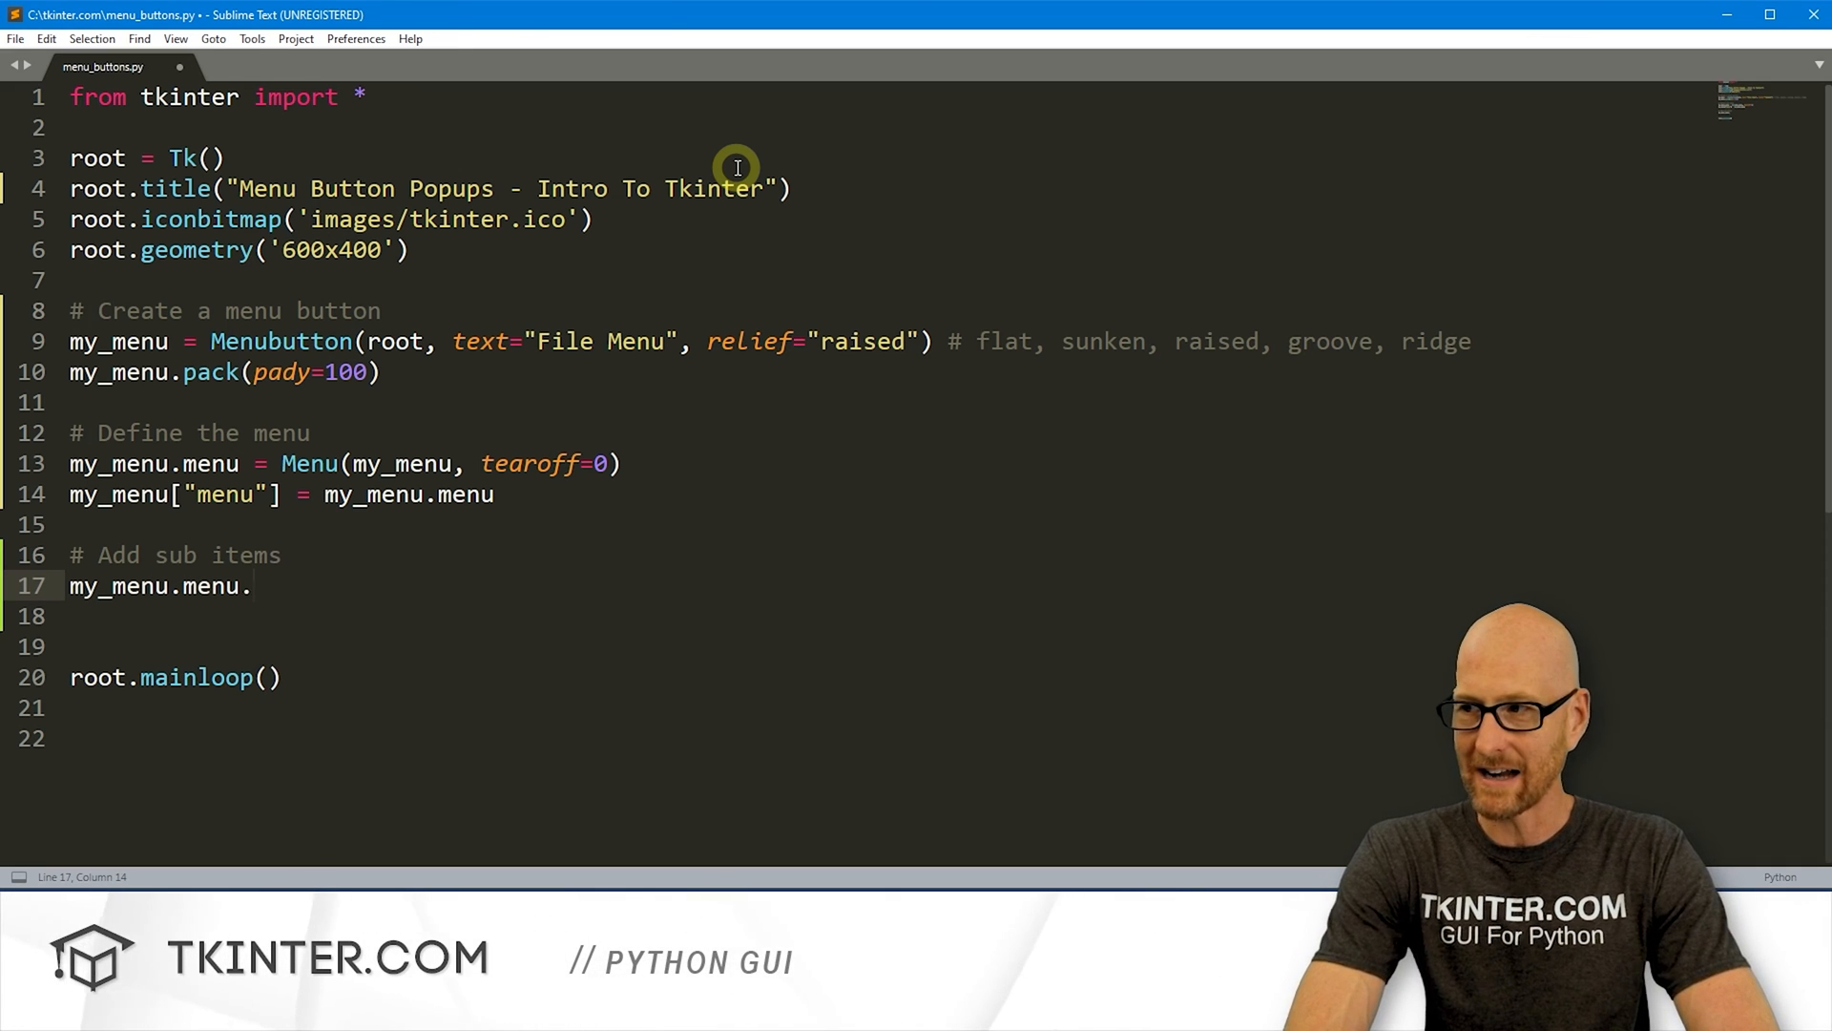
type("add")
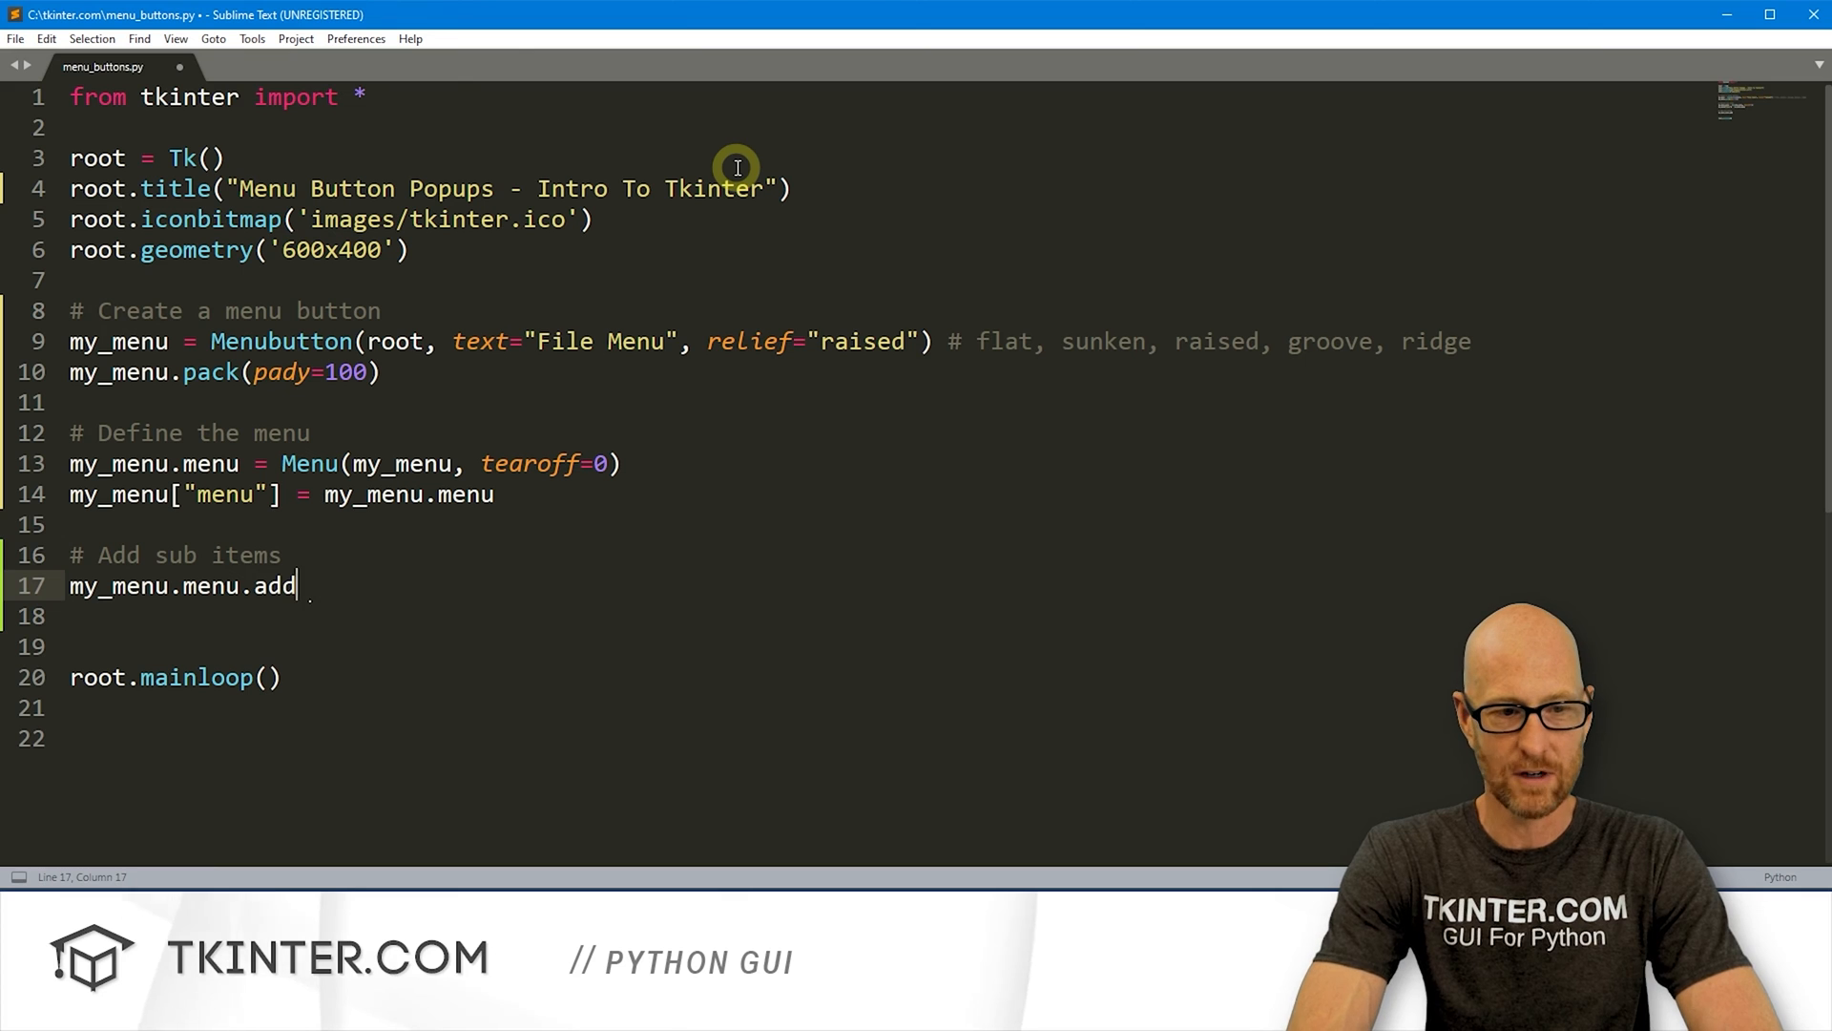
type("_command()")
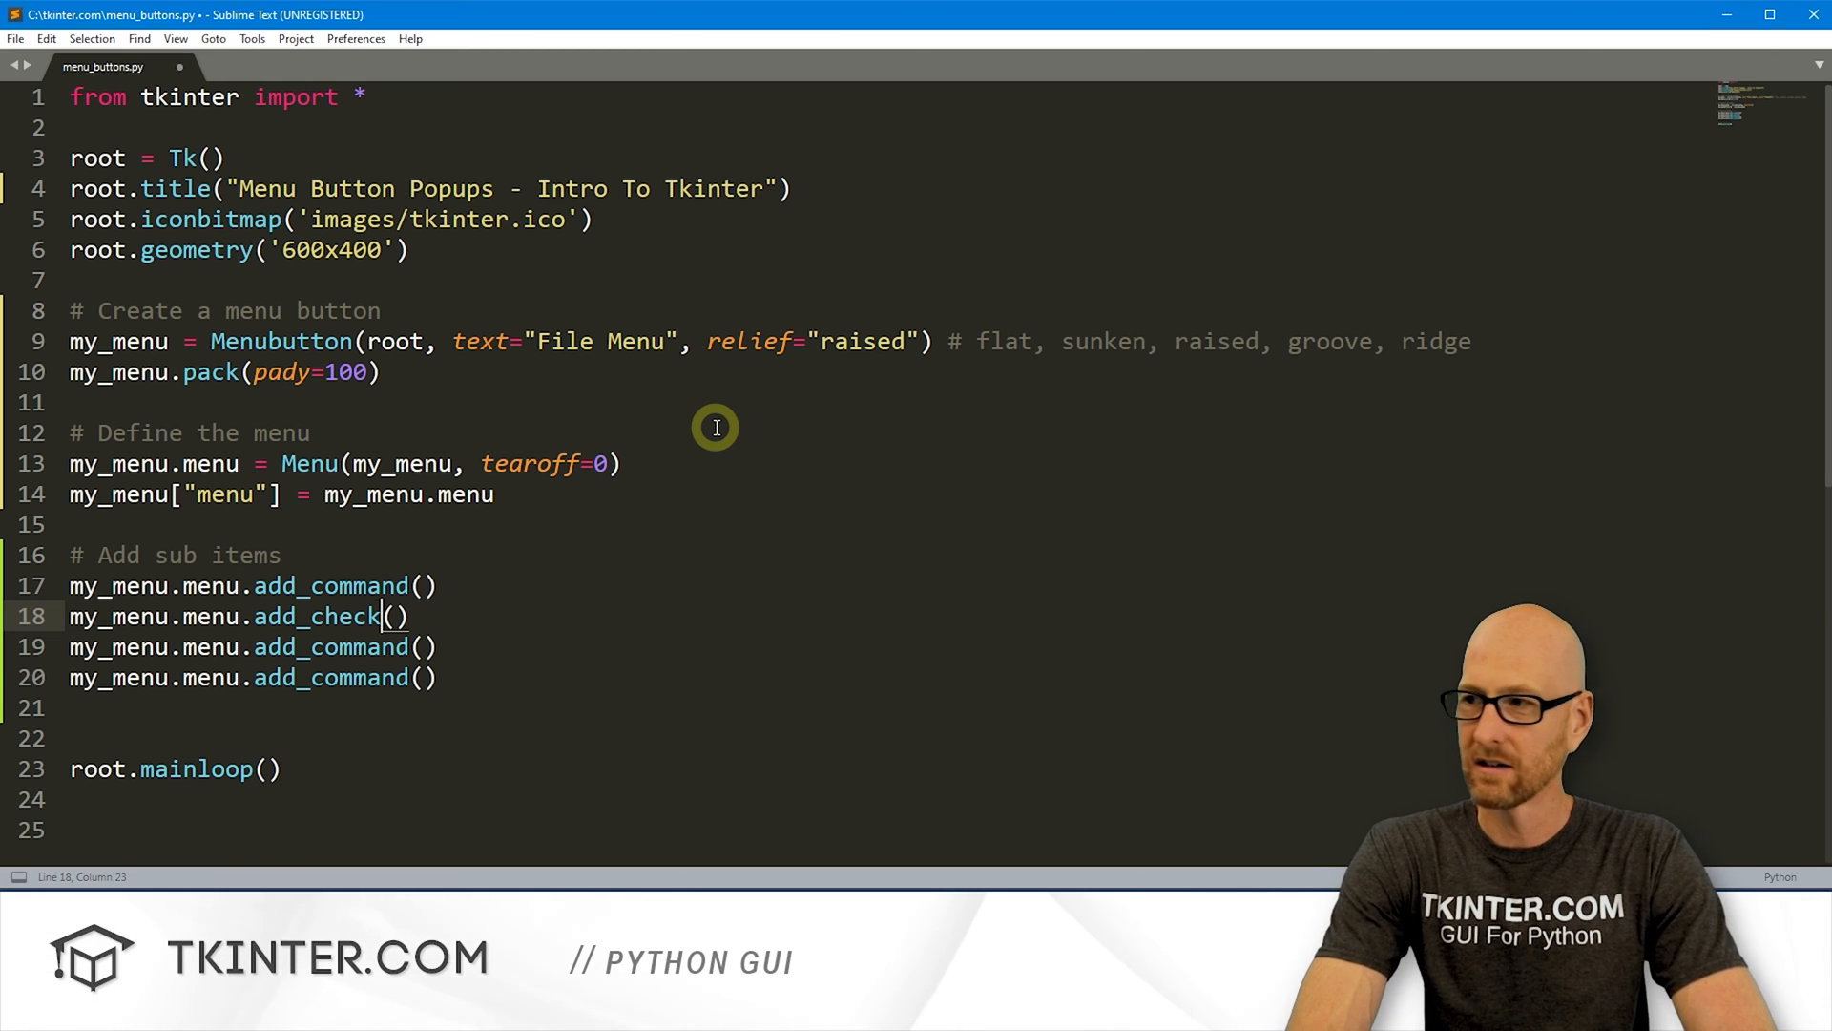
Step: Add the add_checkbutton() and two add_radiobutton() calls below add_command
type("button")
left_click(253, 647)
type("radiobutto")
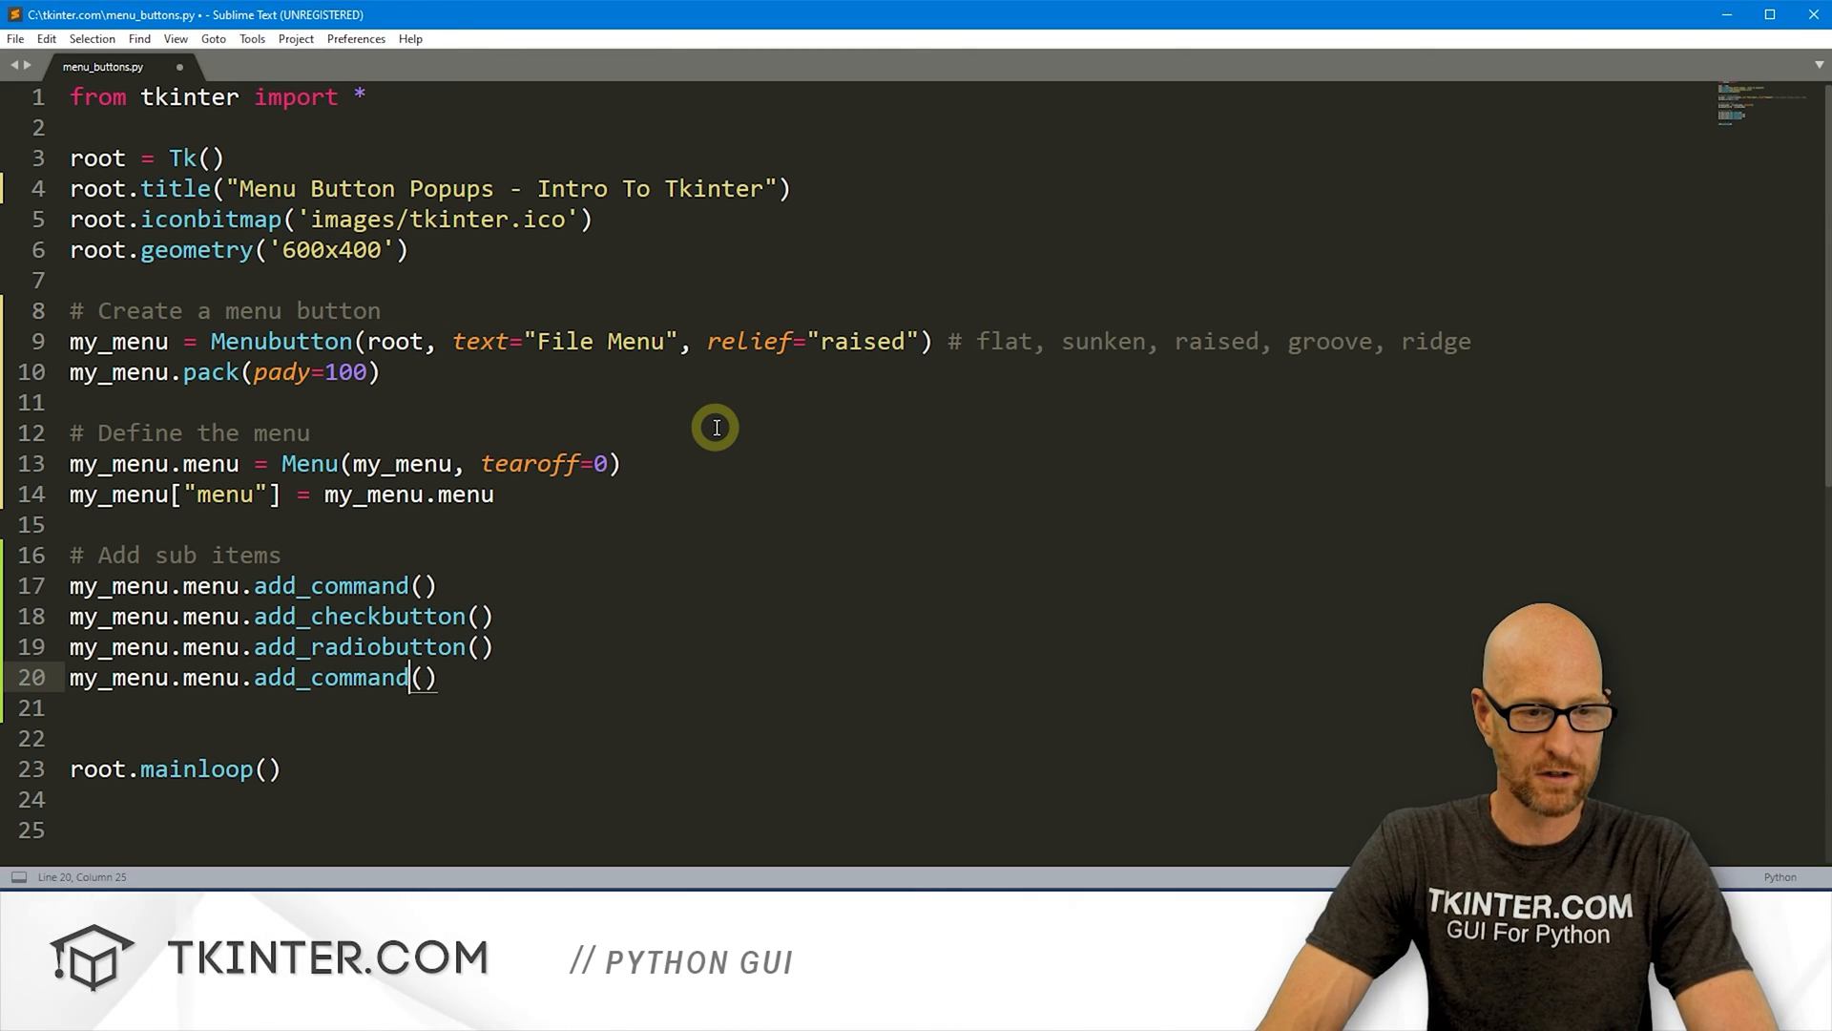
double_click(331, 677)
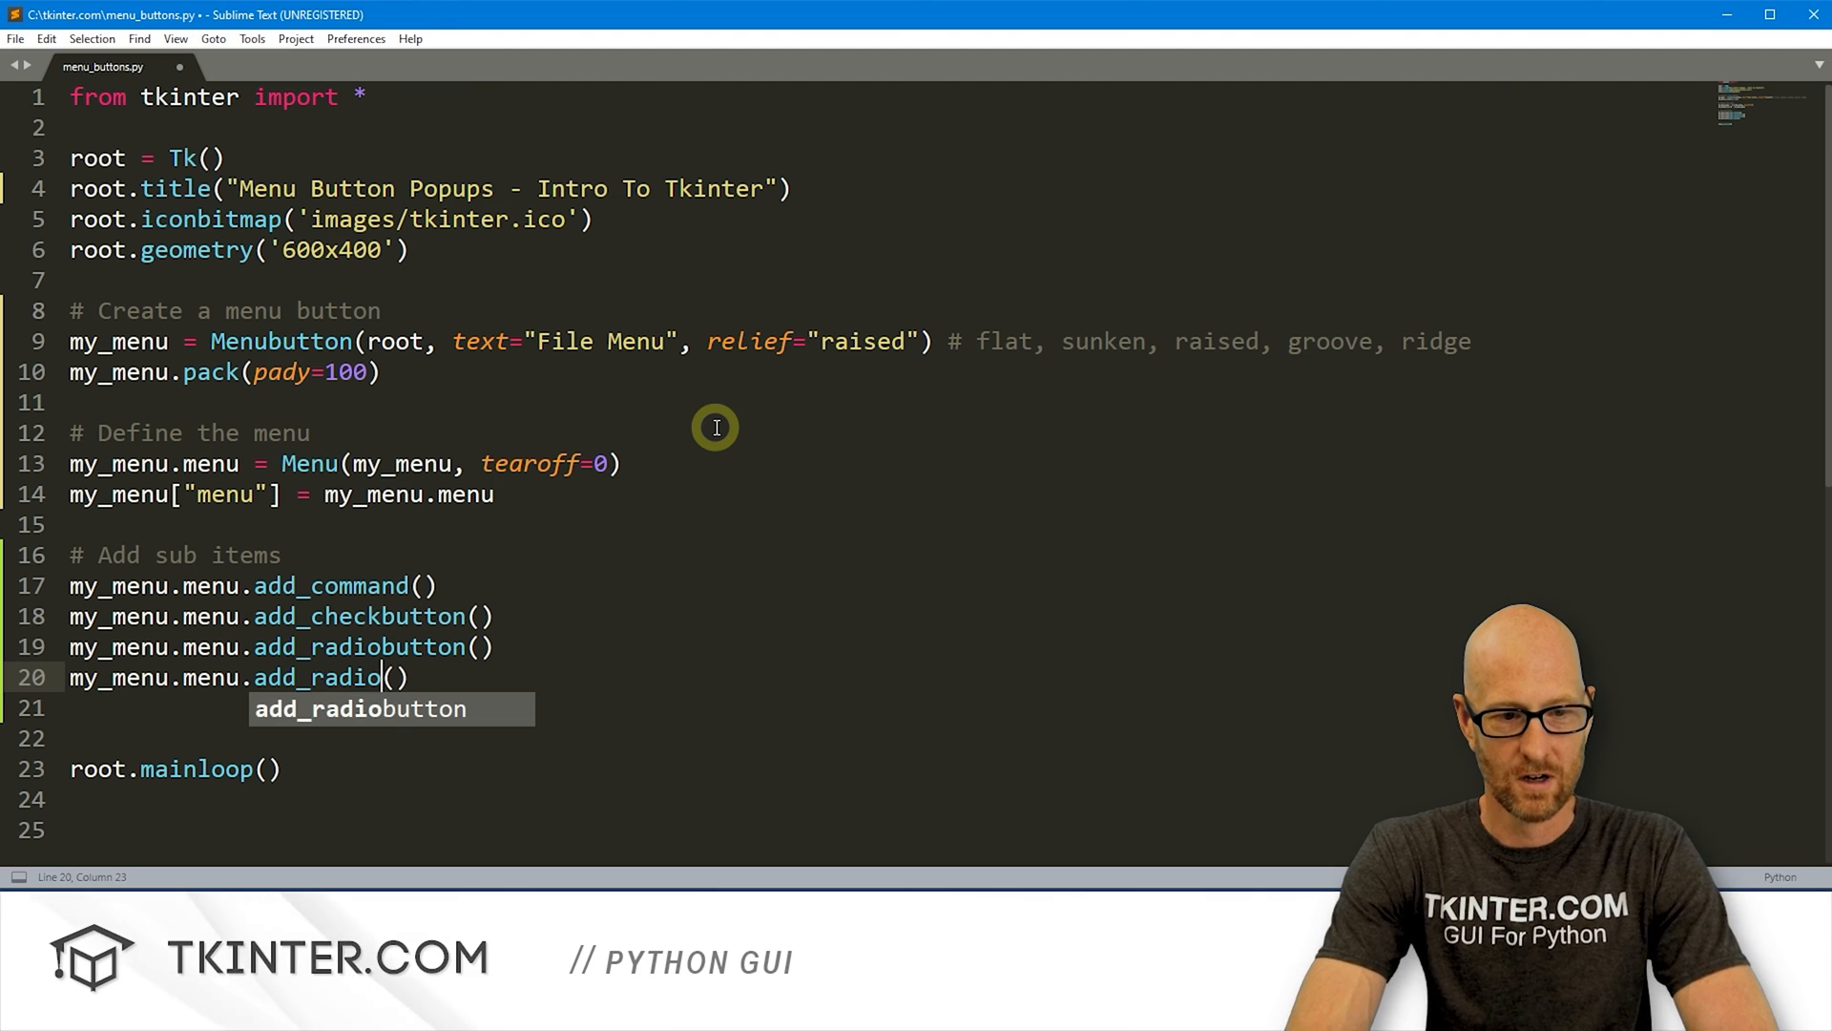
type("button")
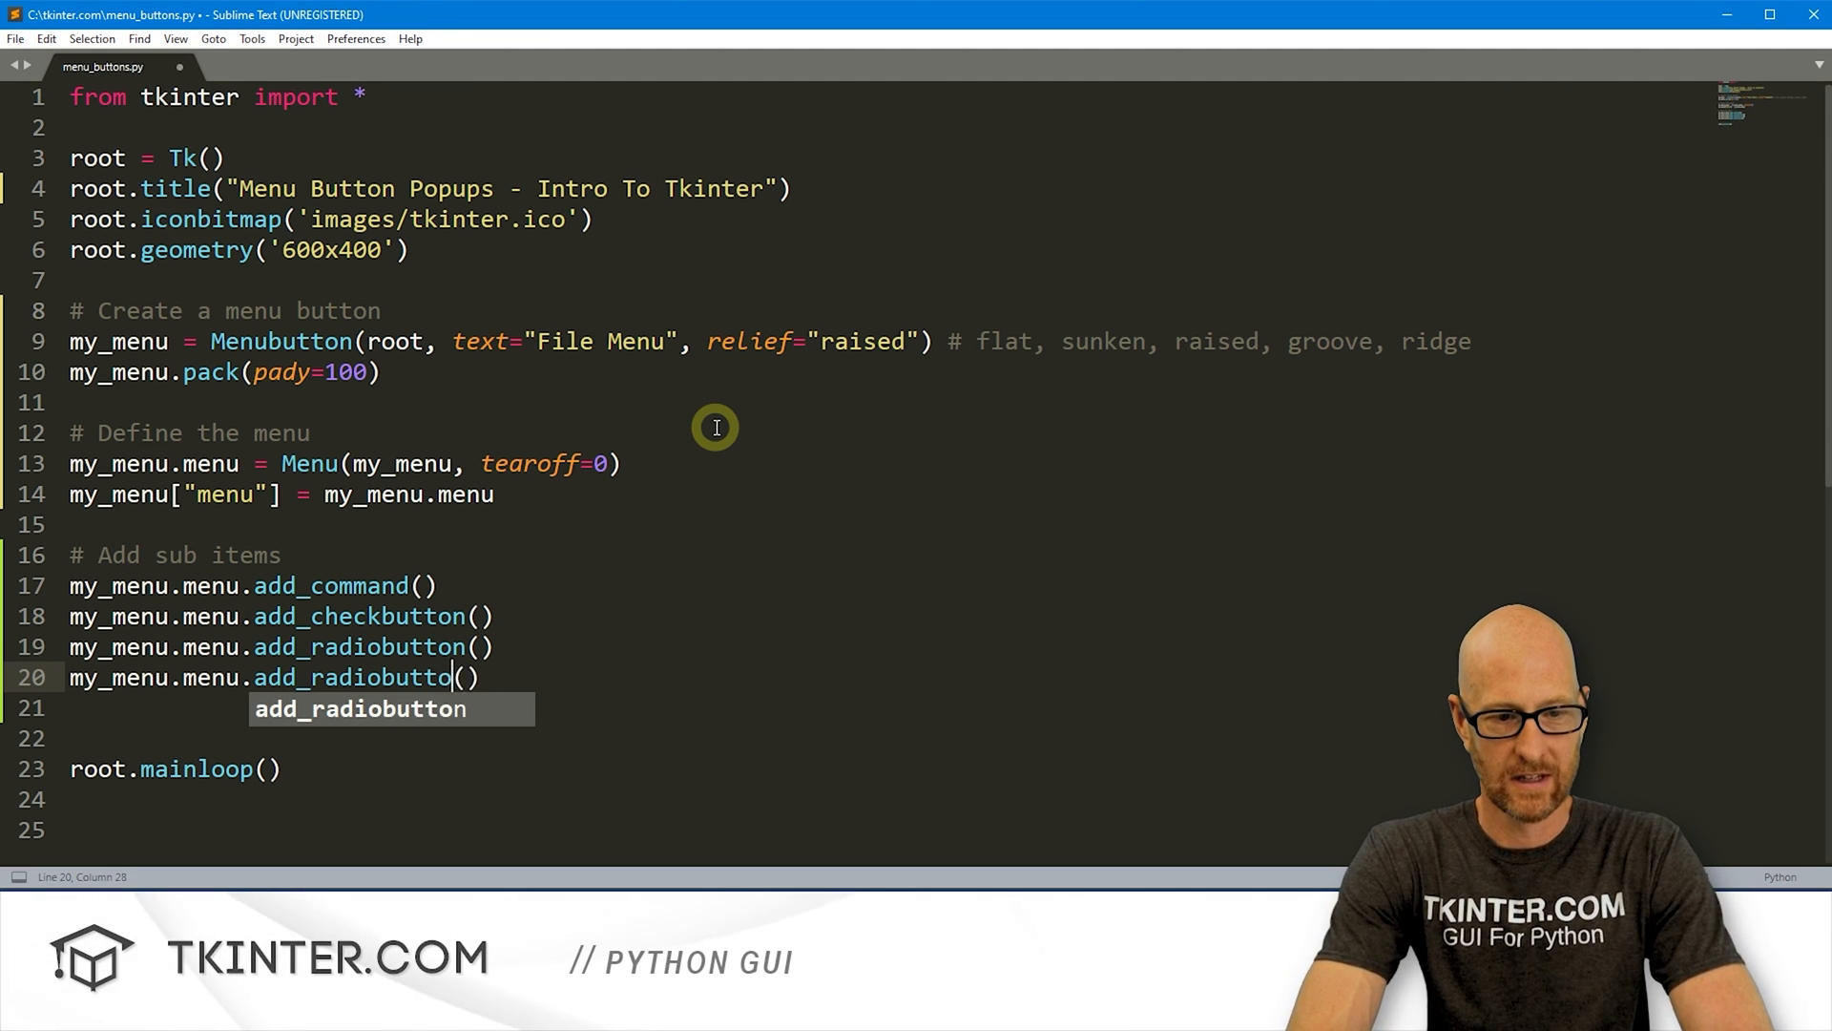
left_click(417, 585)
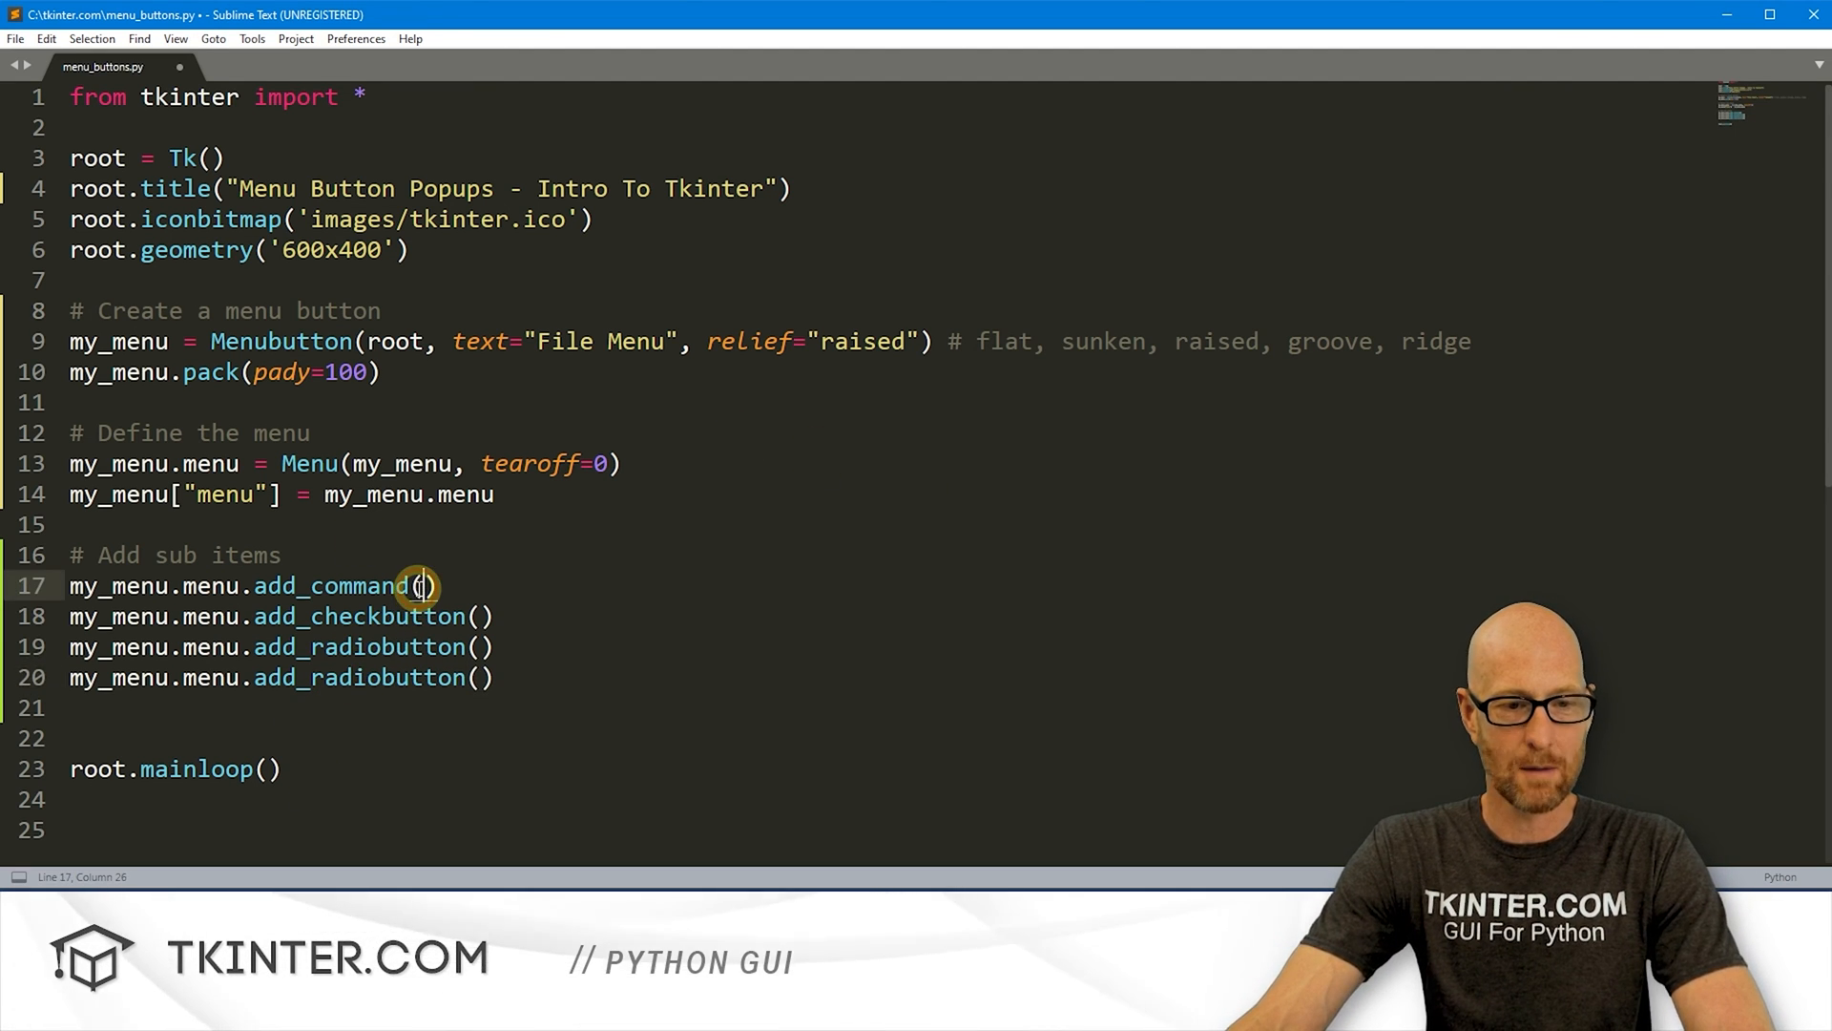
Step: Fill add_command with label="New" and command=lambda: thing("New")
type("label")
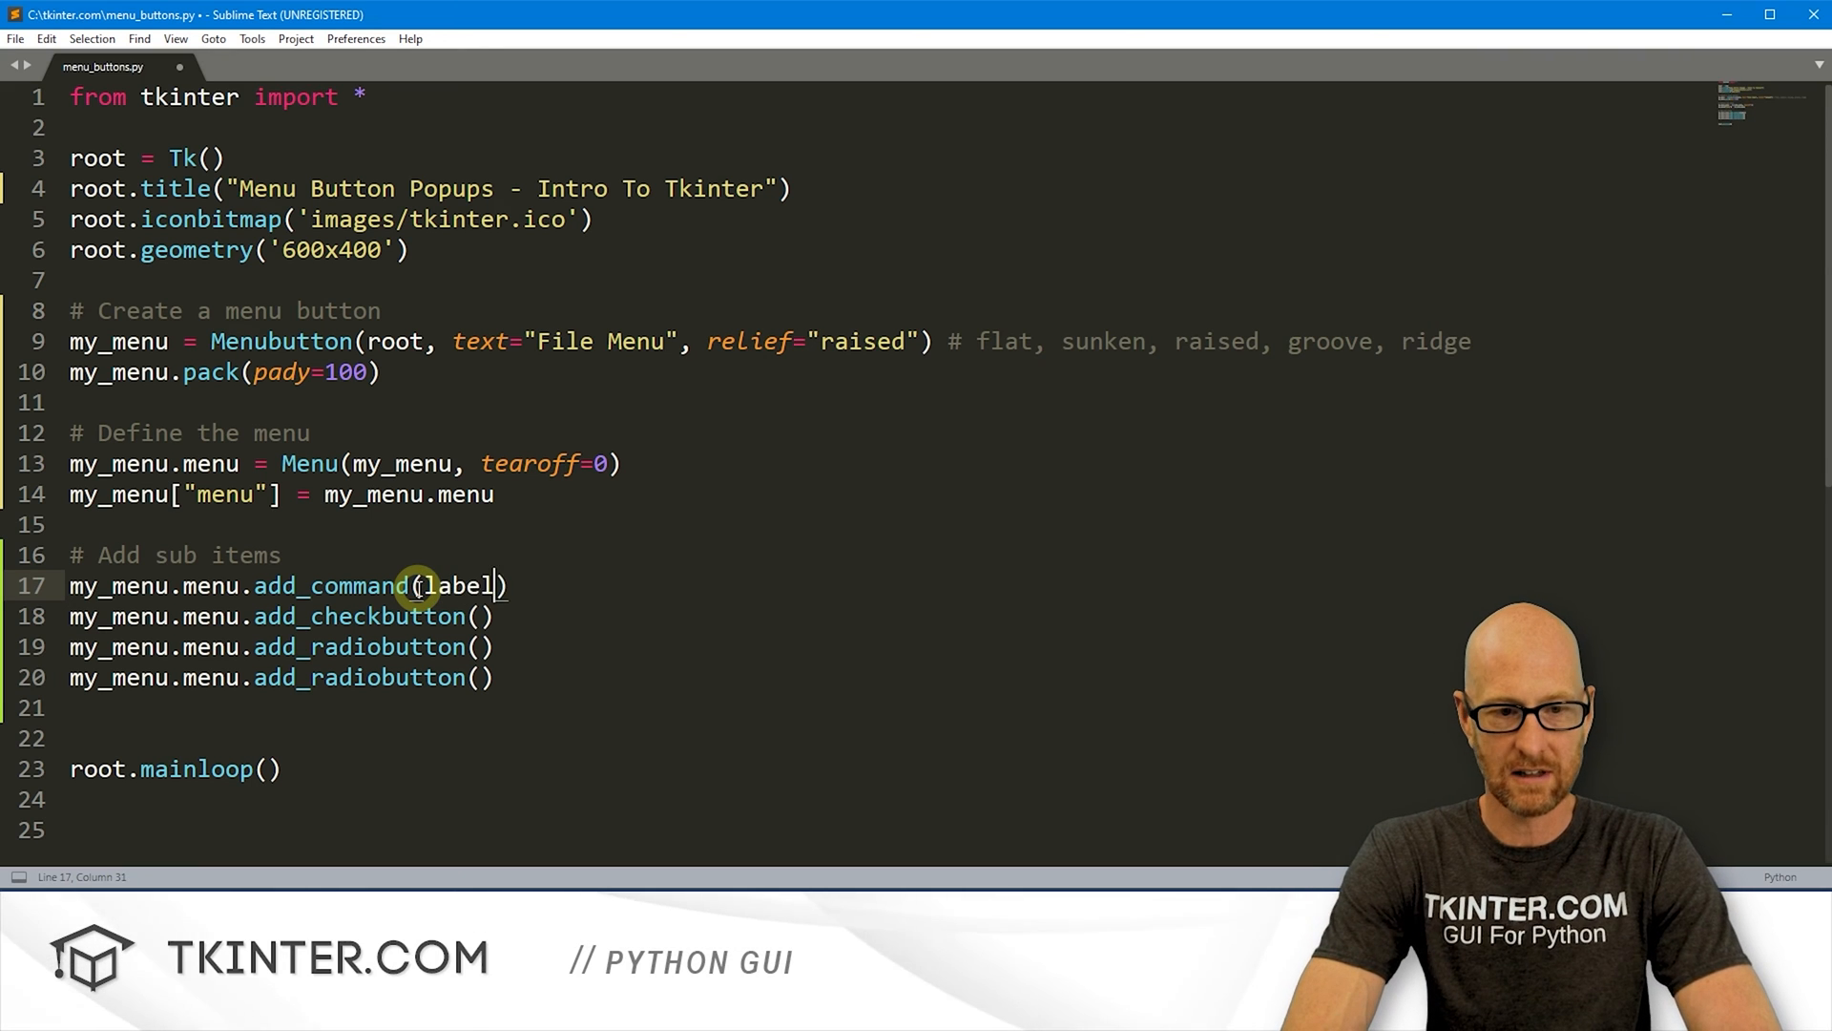
type("=\"Ne")
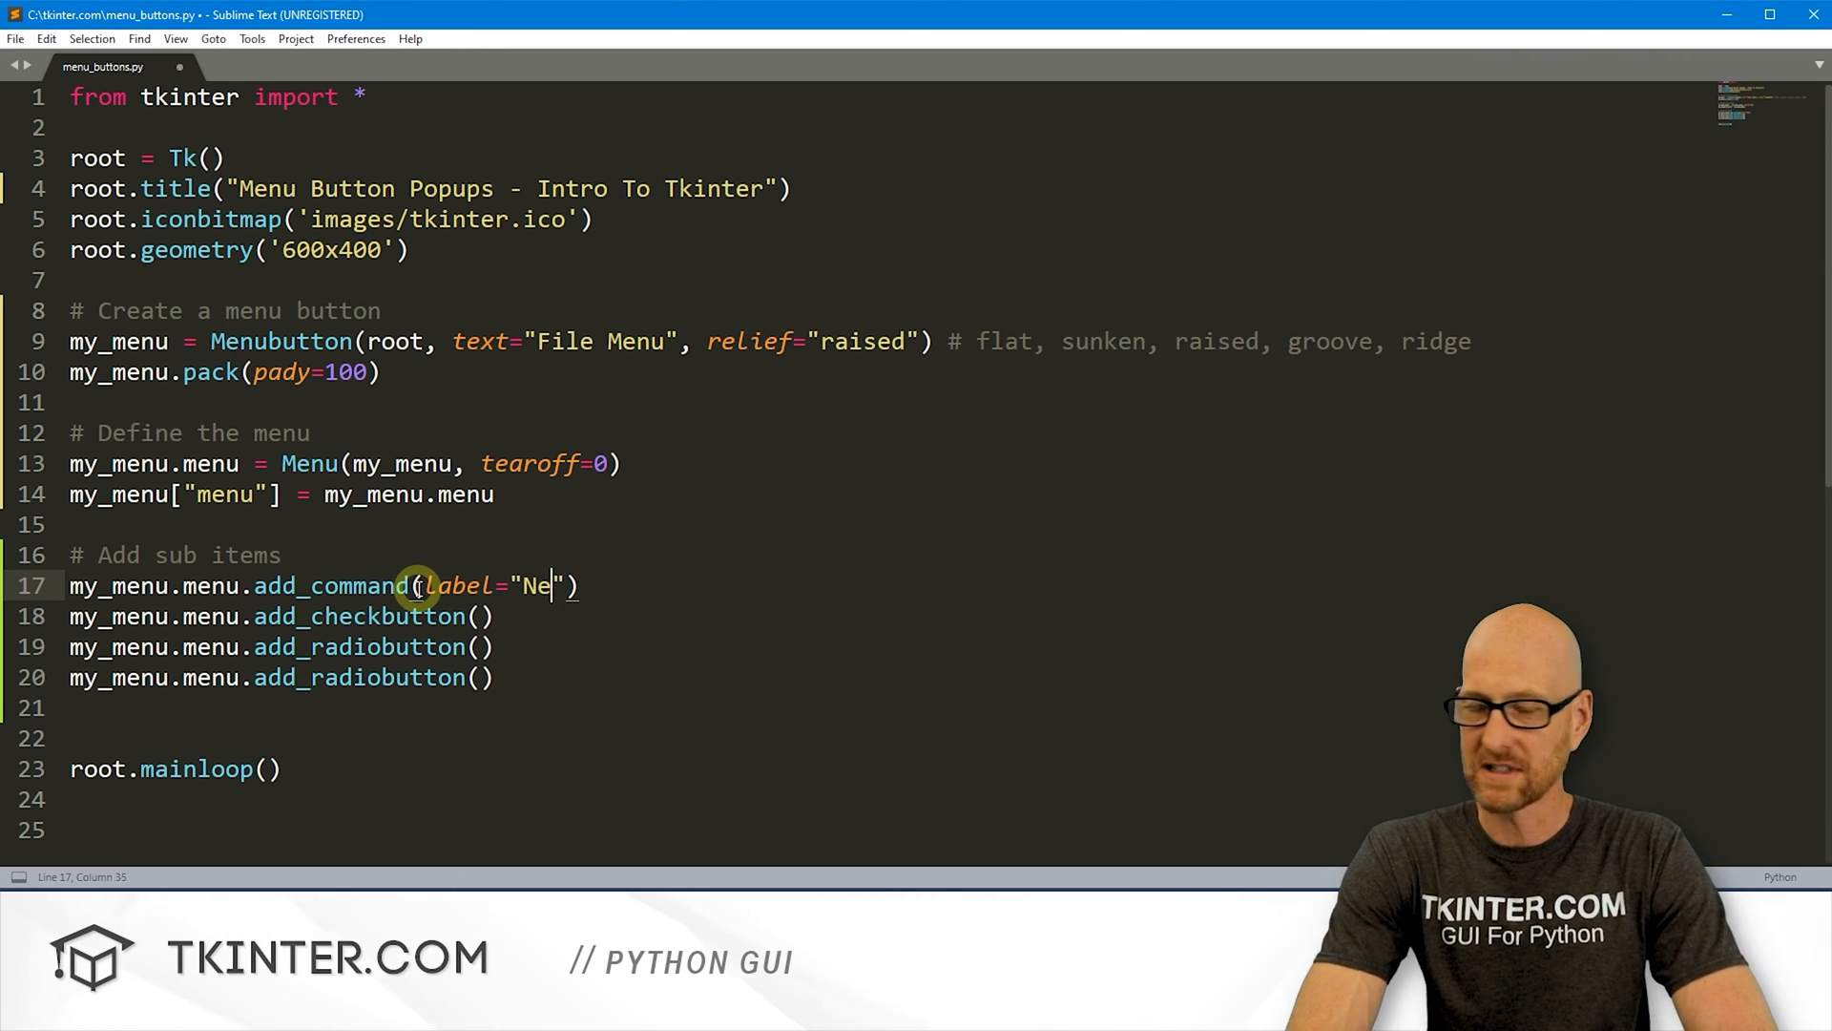
type("w")
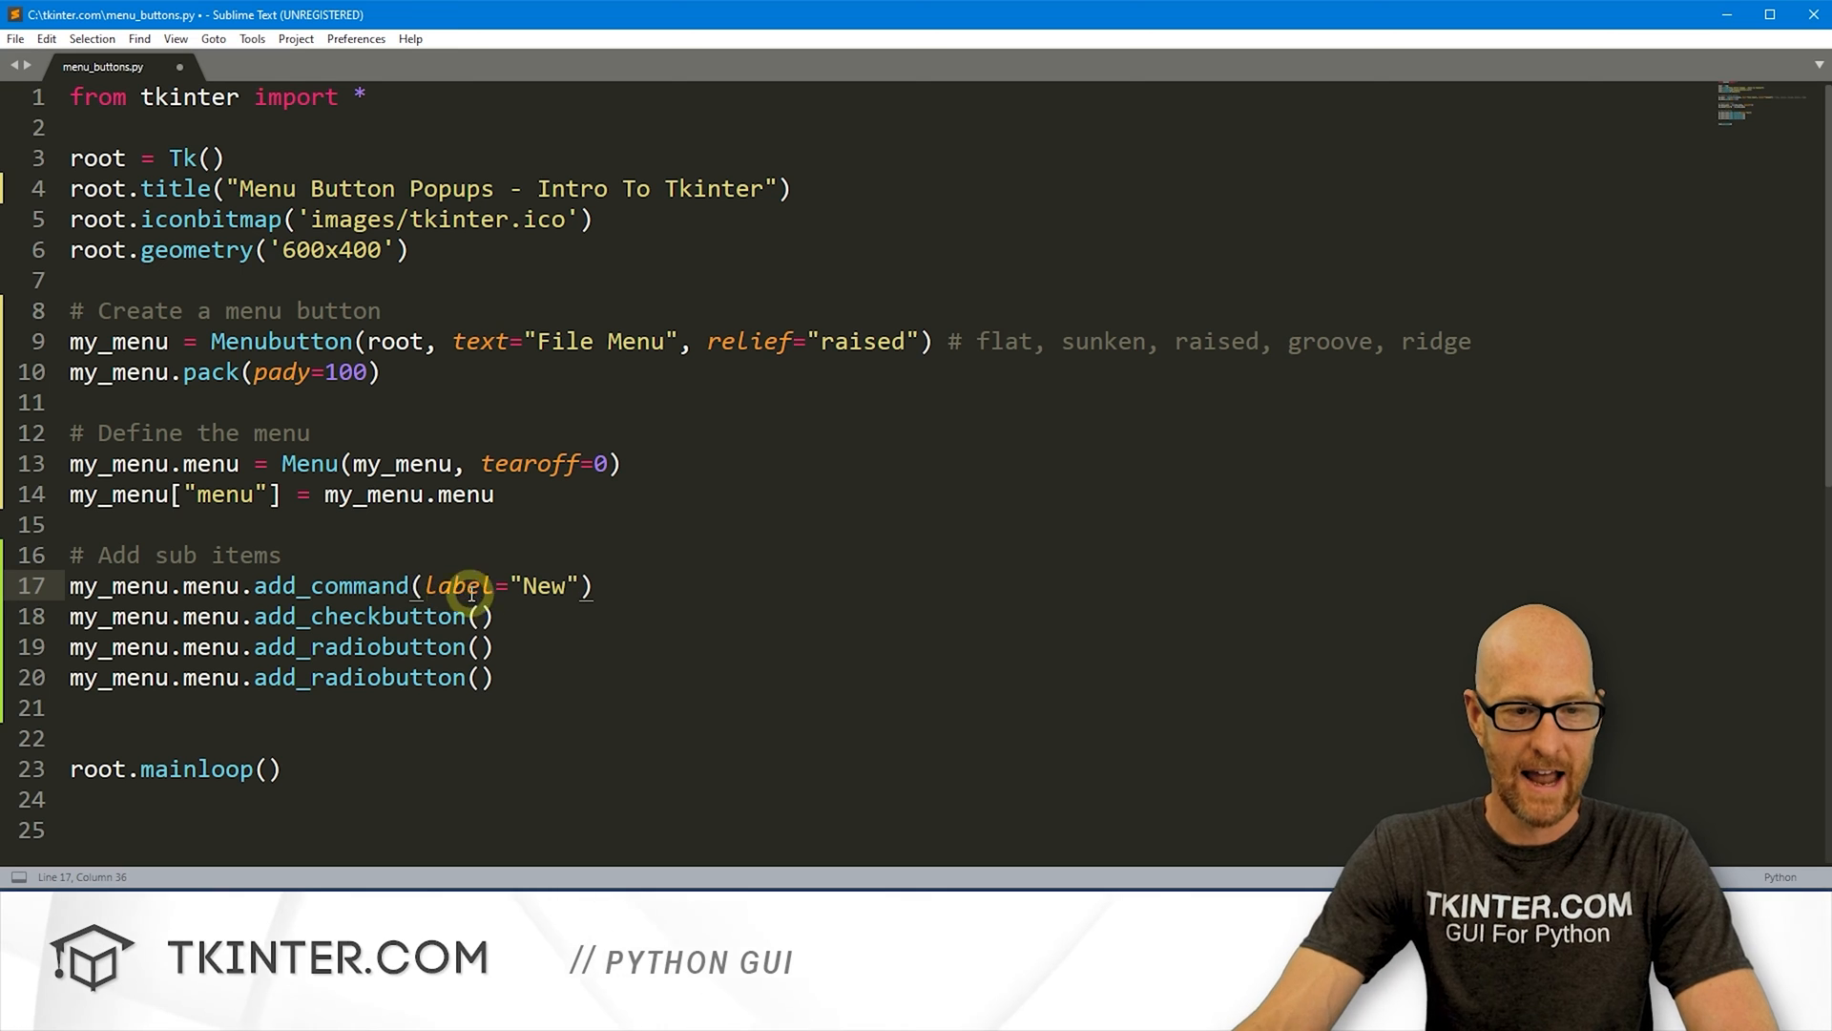
double_click(459, 585)
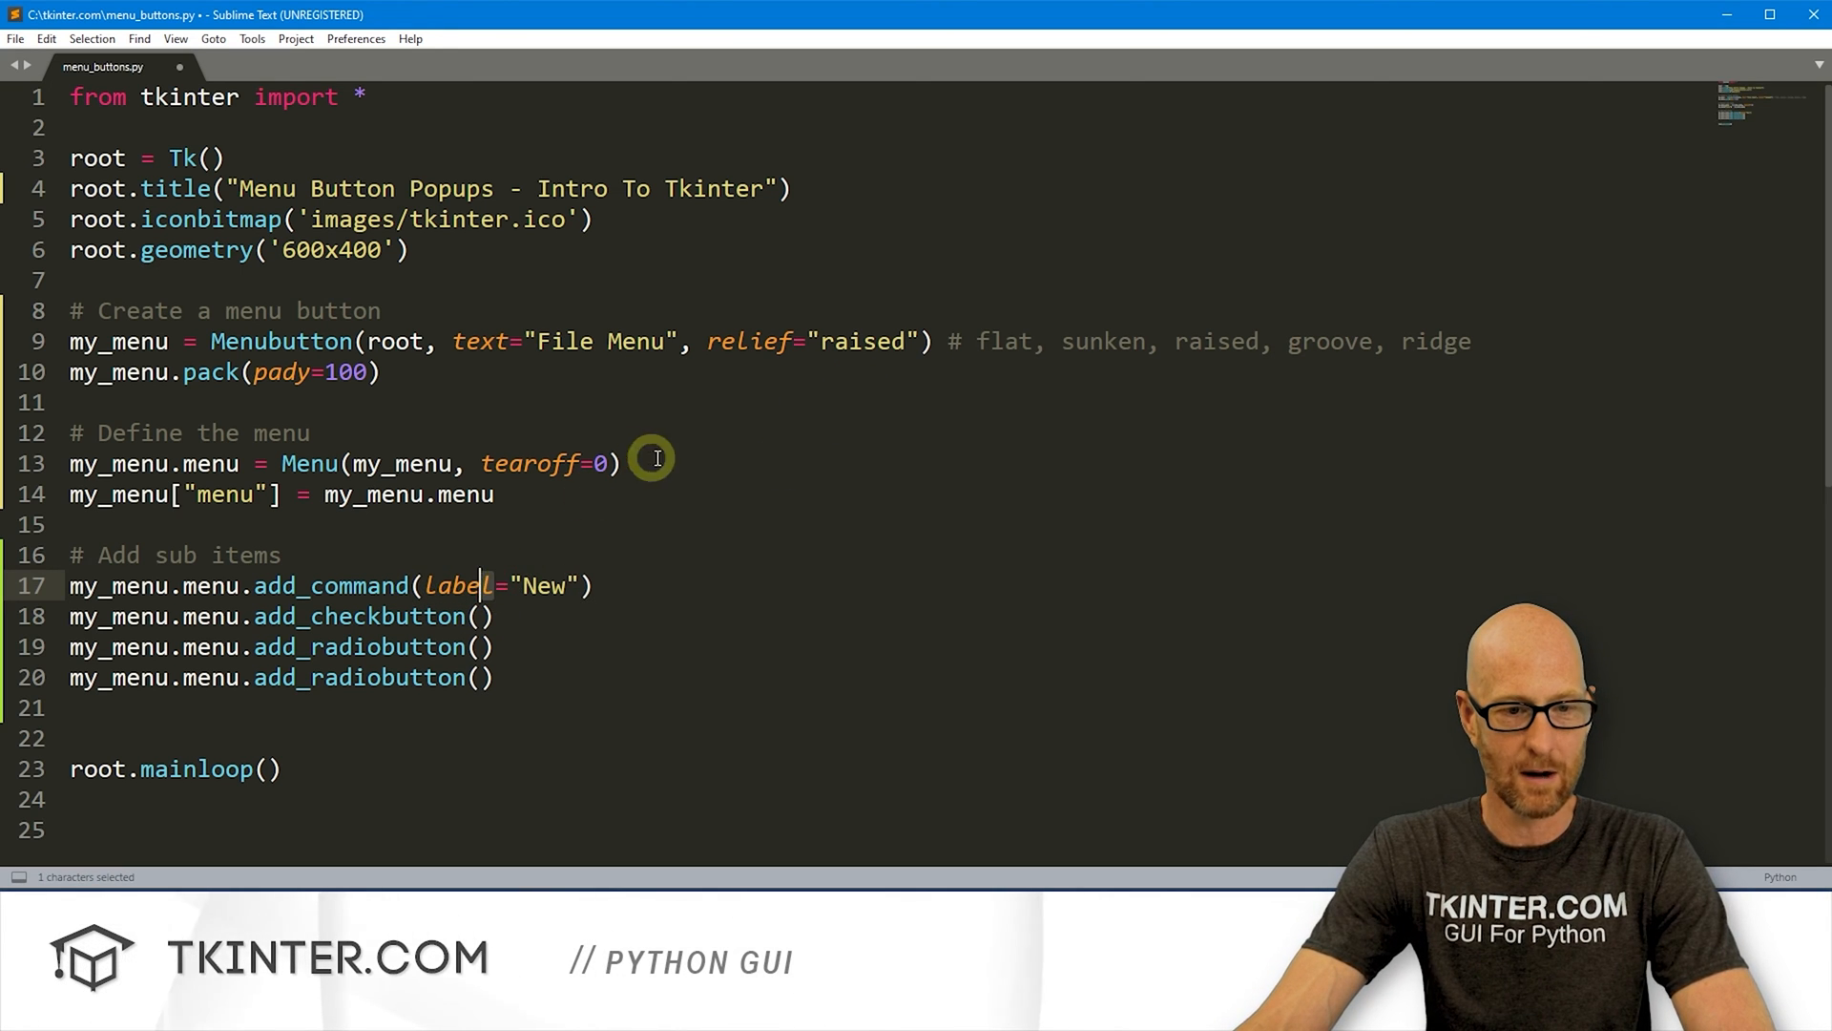
left_click(602, 585)
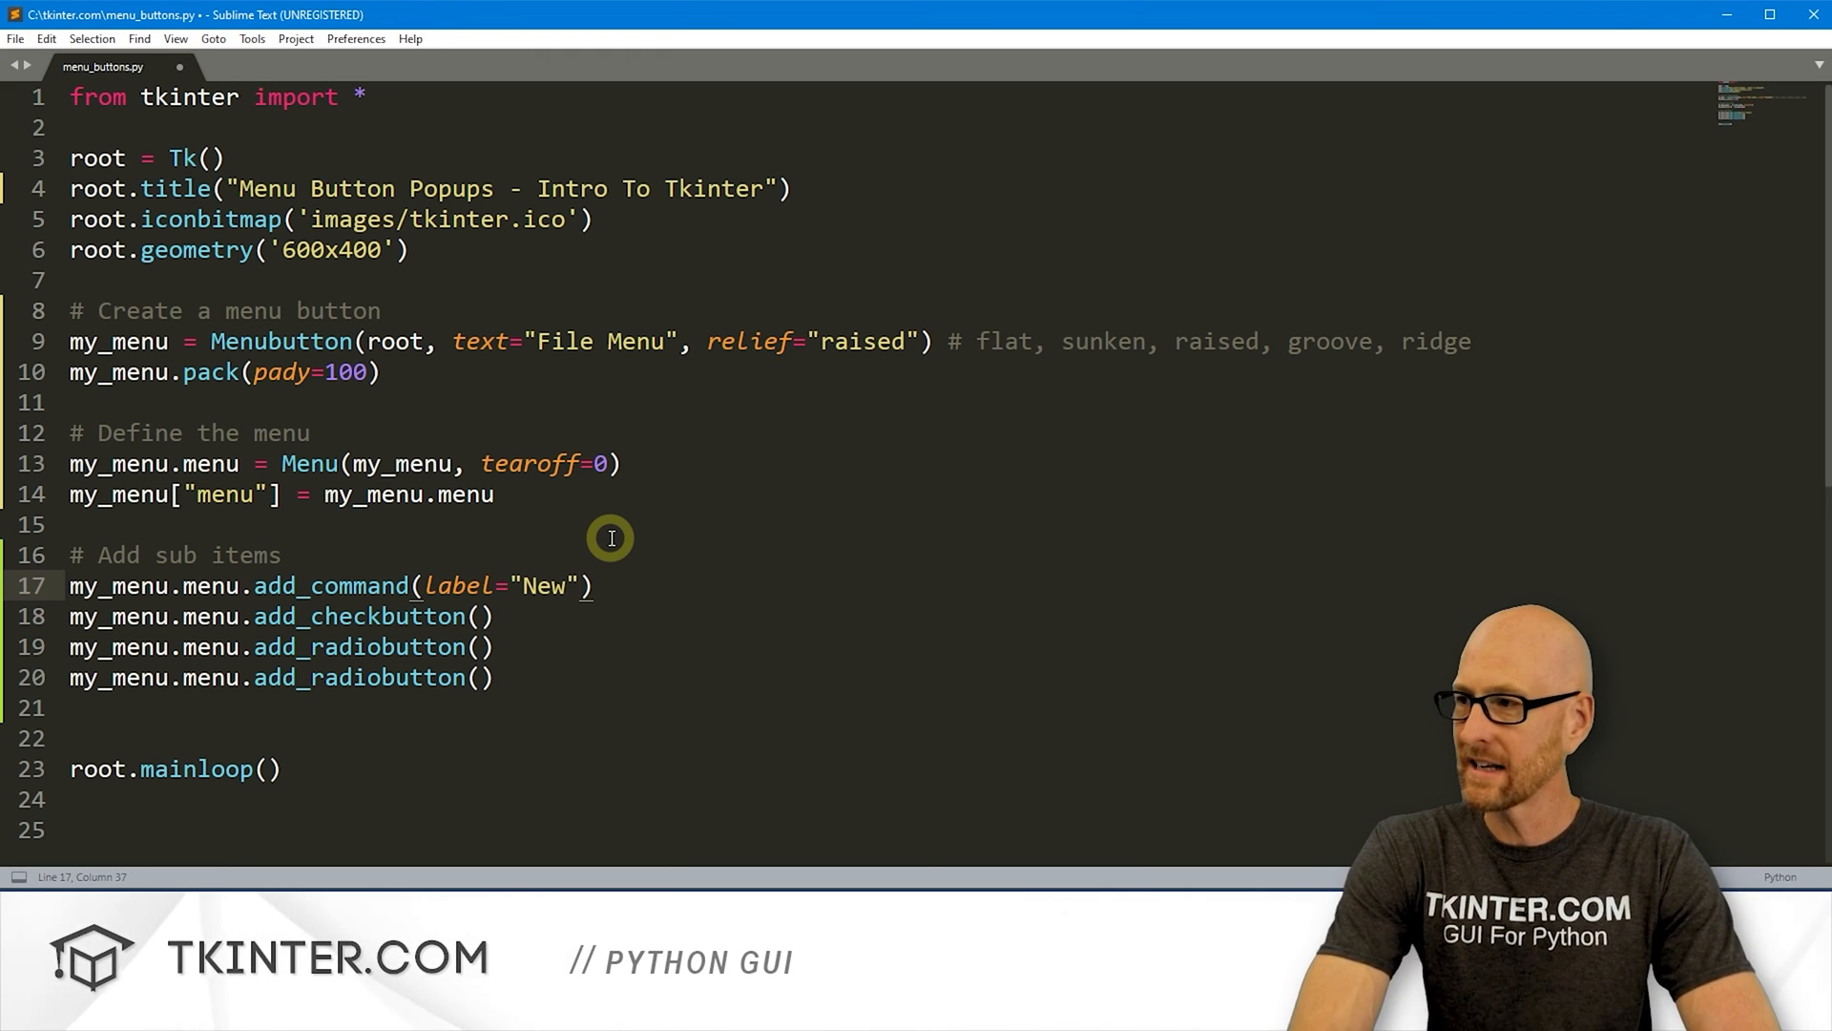
type(", command")
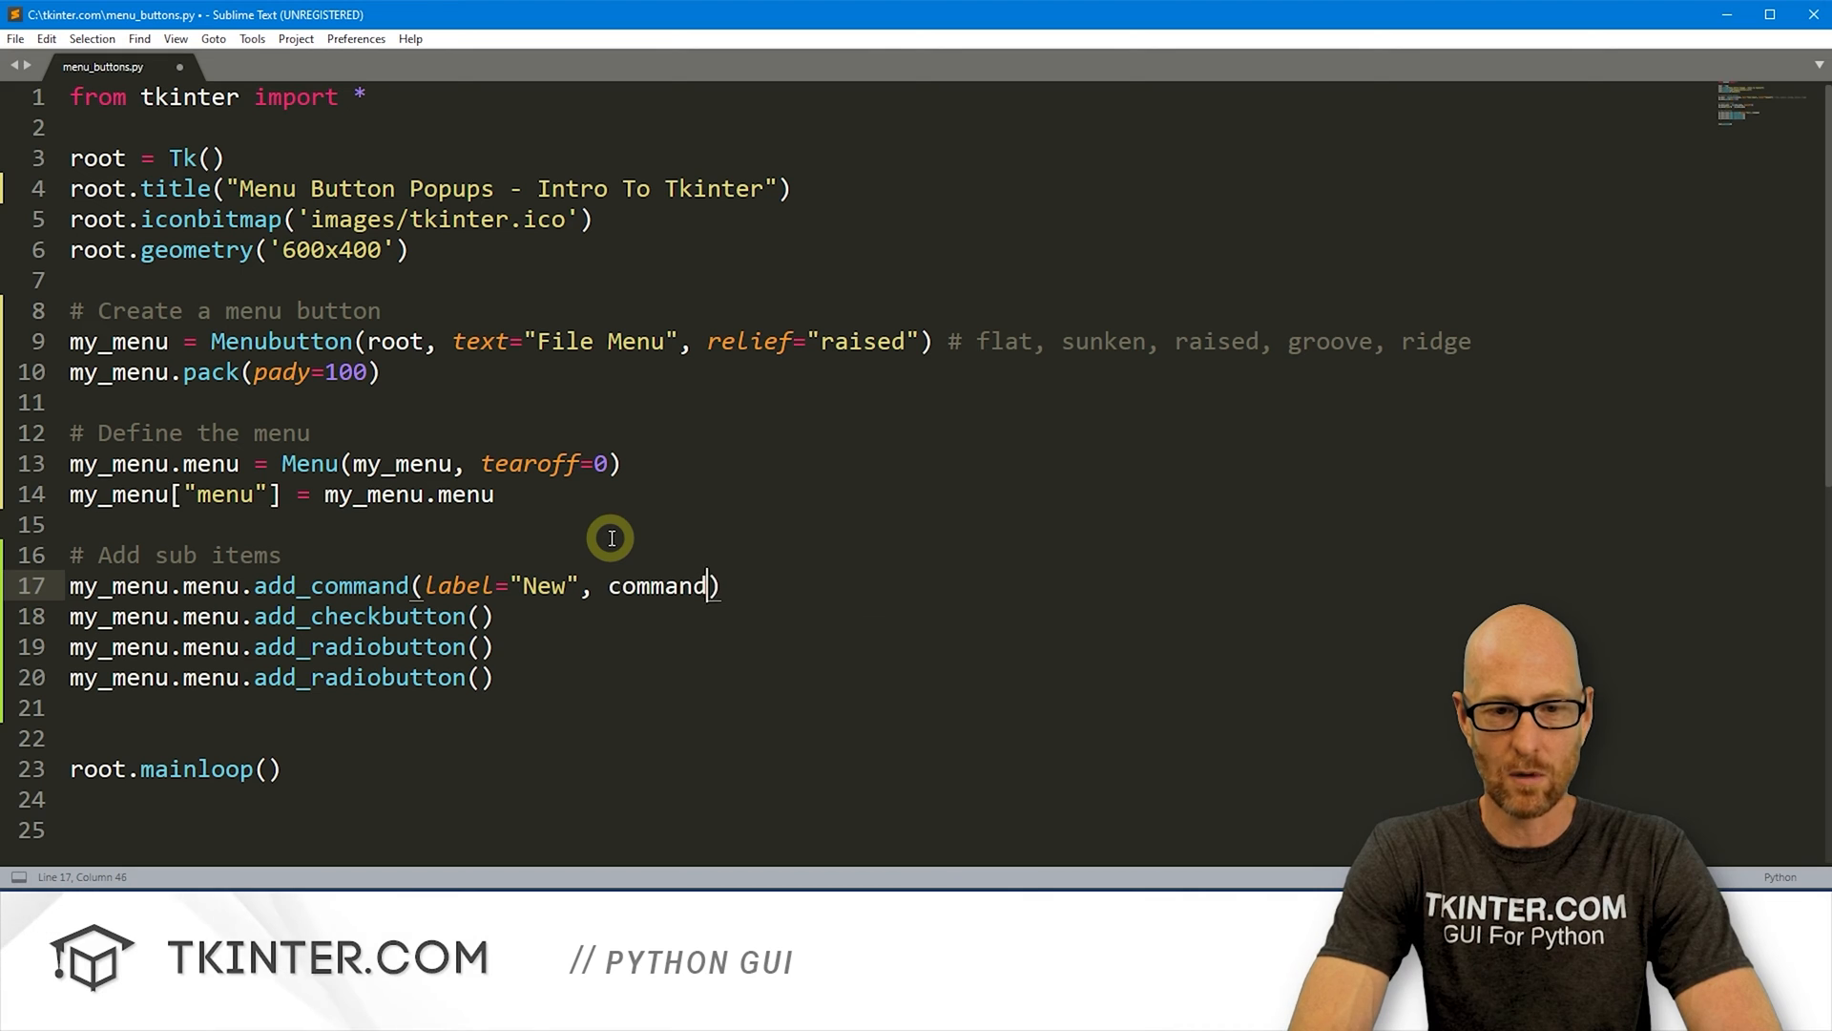
type("=lam")
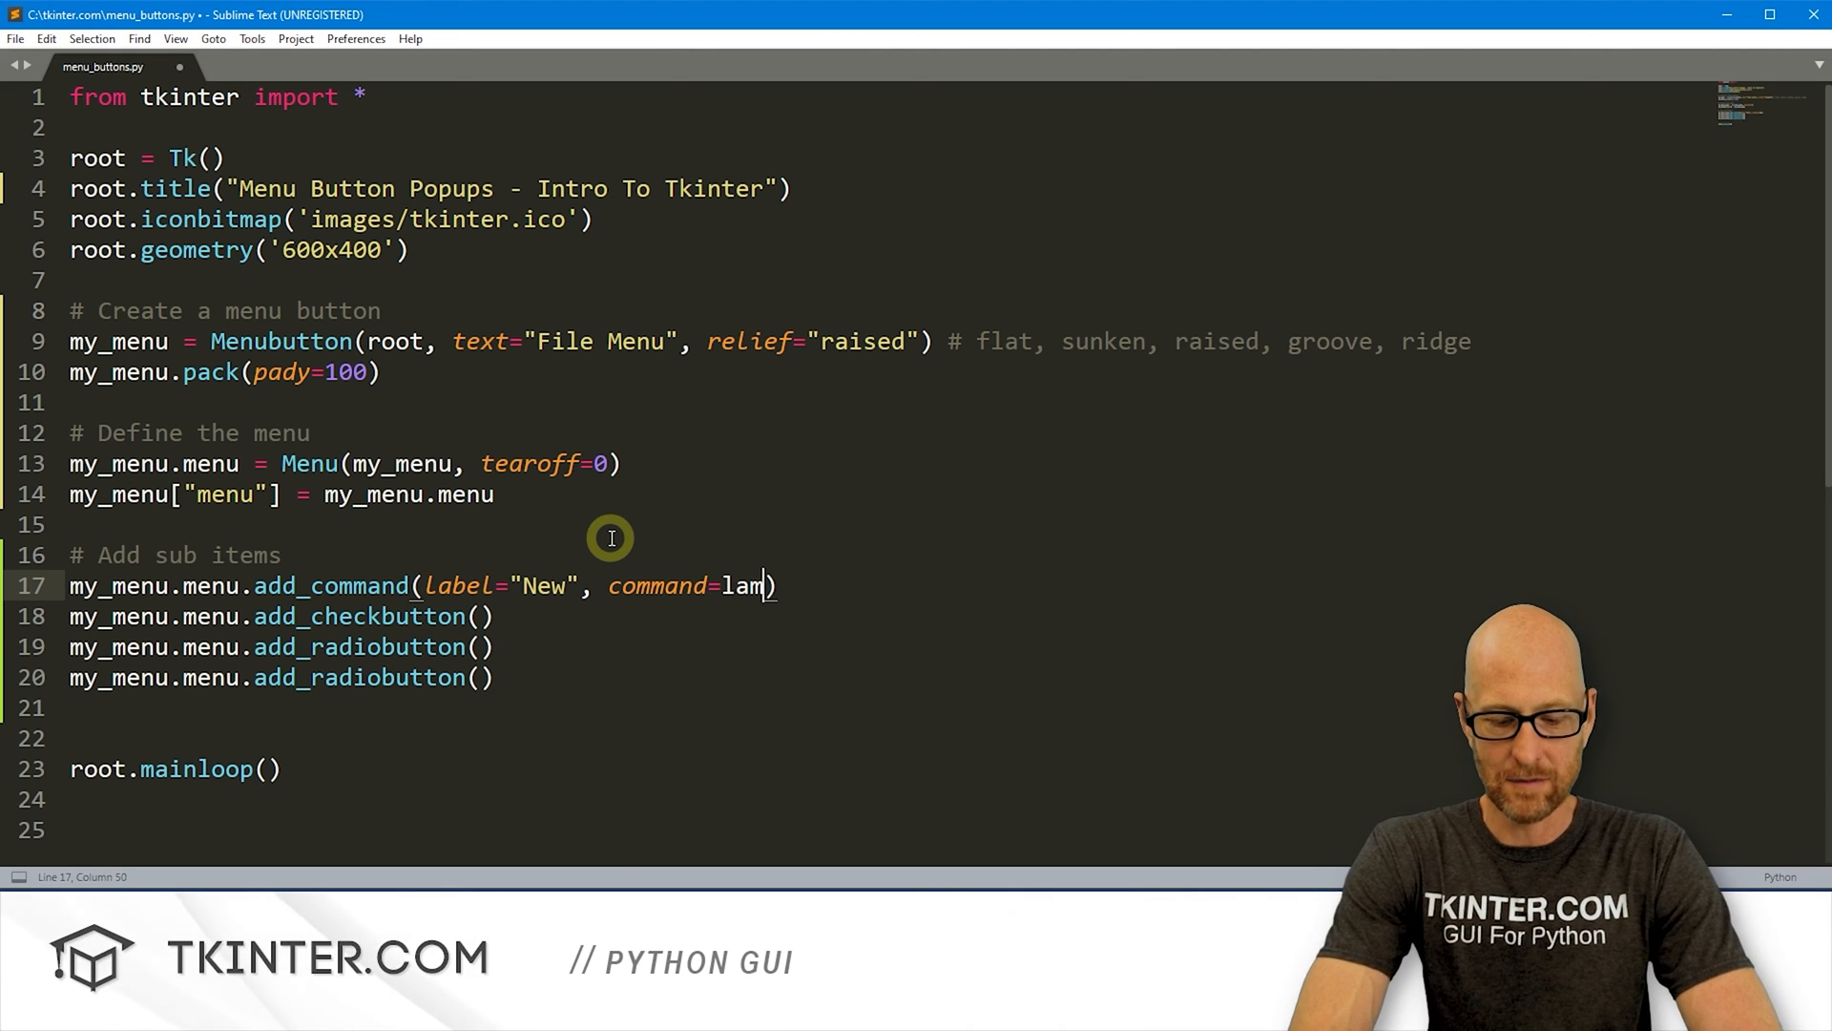
type("bda:")
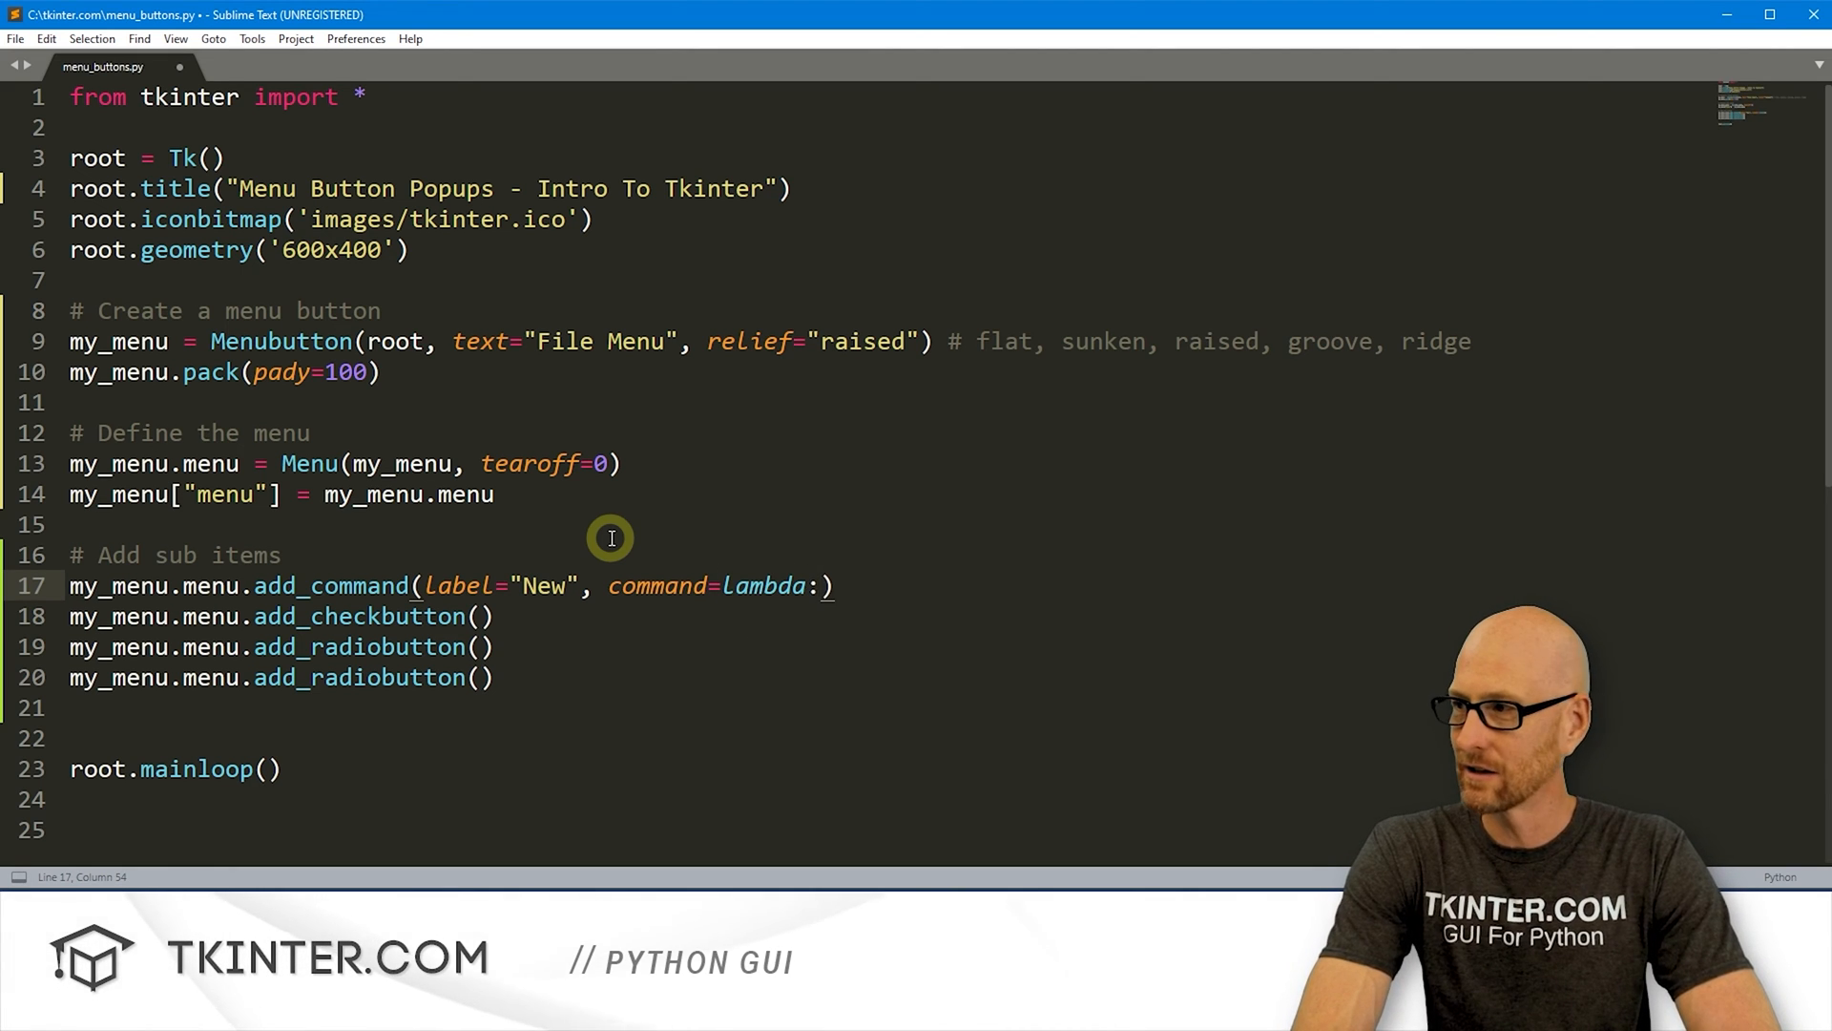
type("thin")
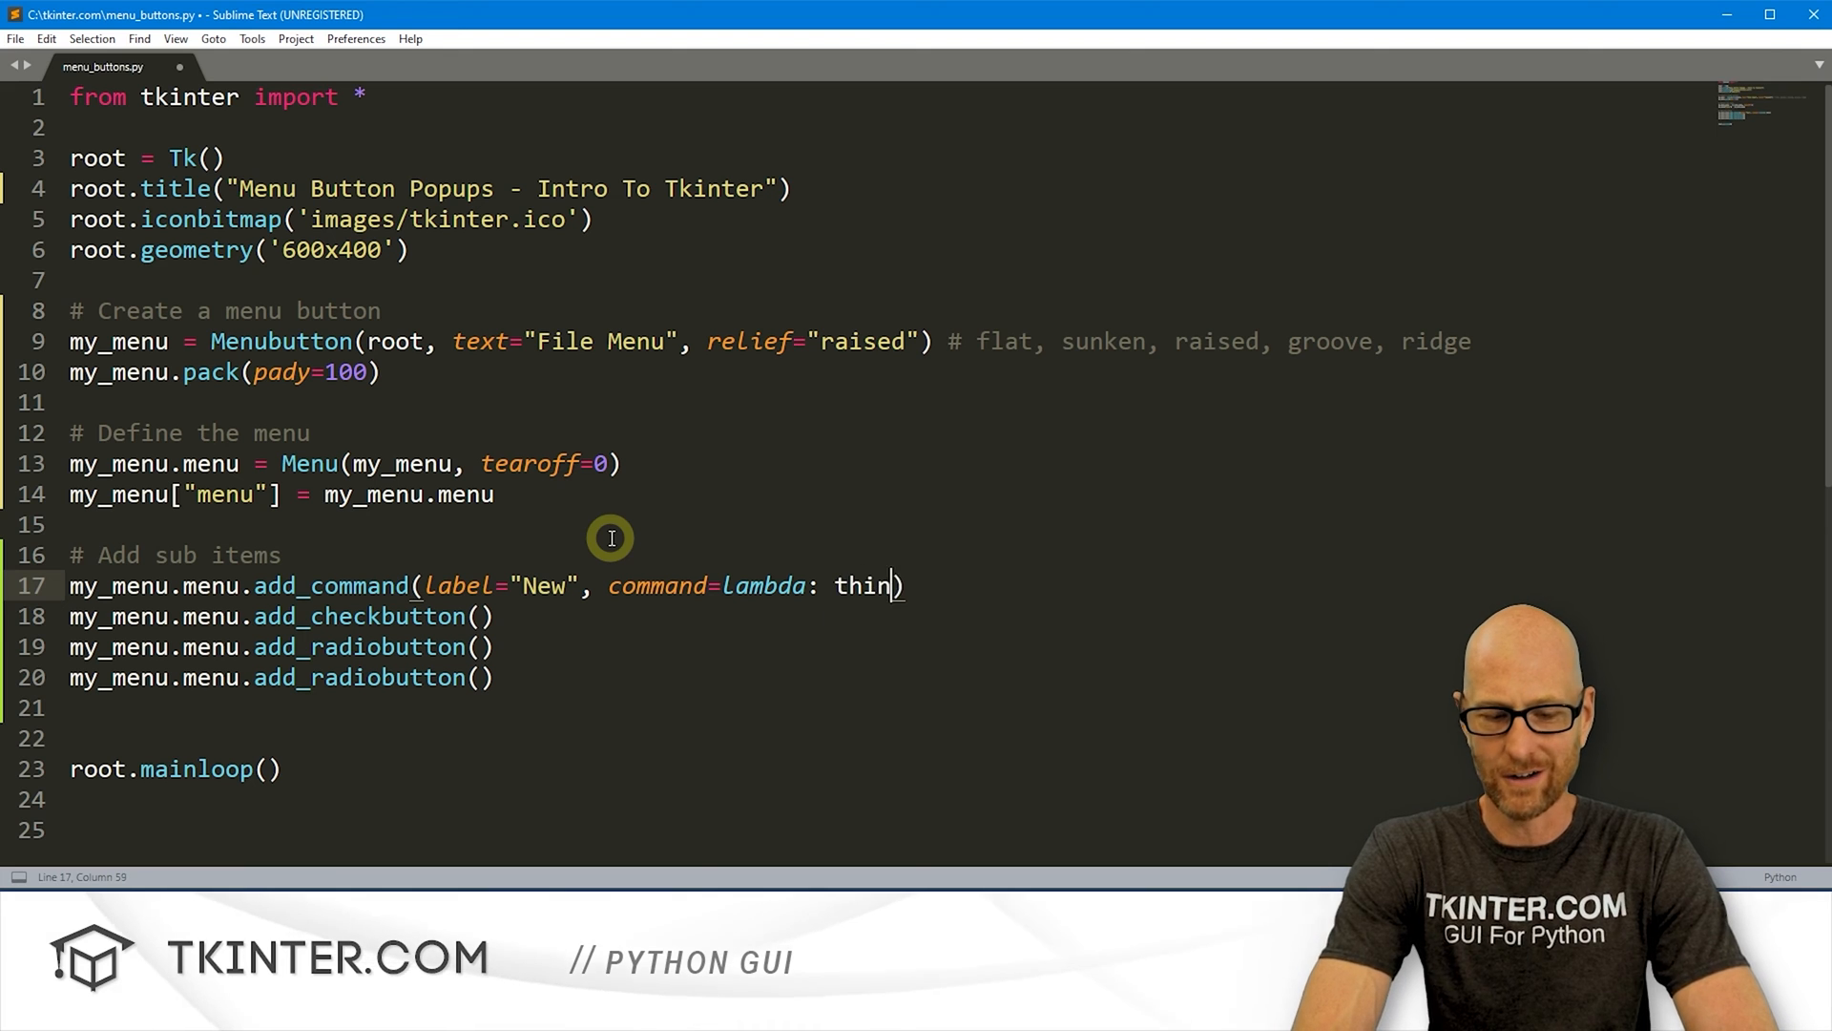
type("()")
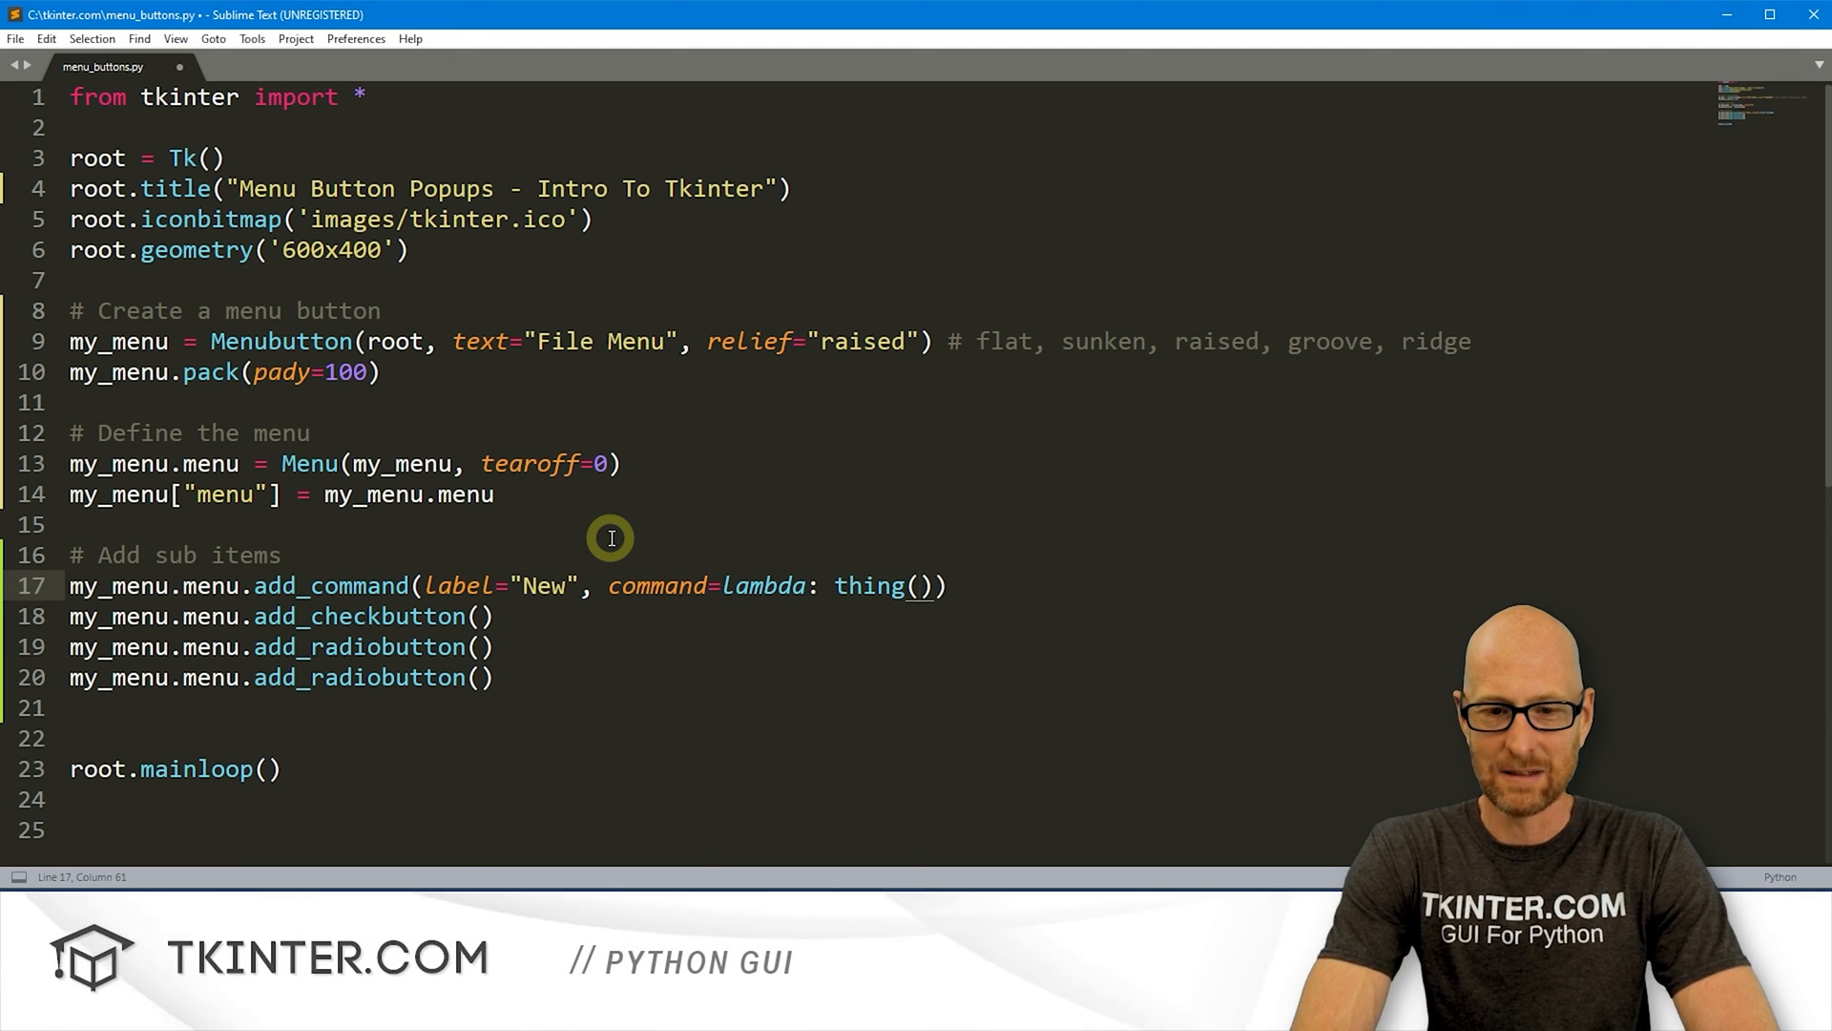
type("\"New\"")
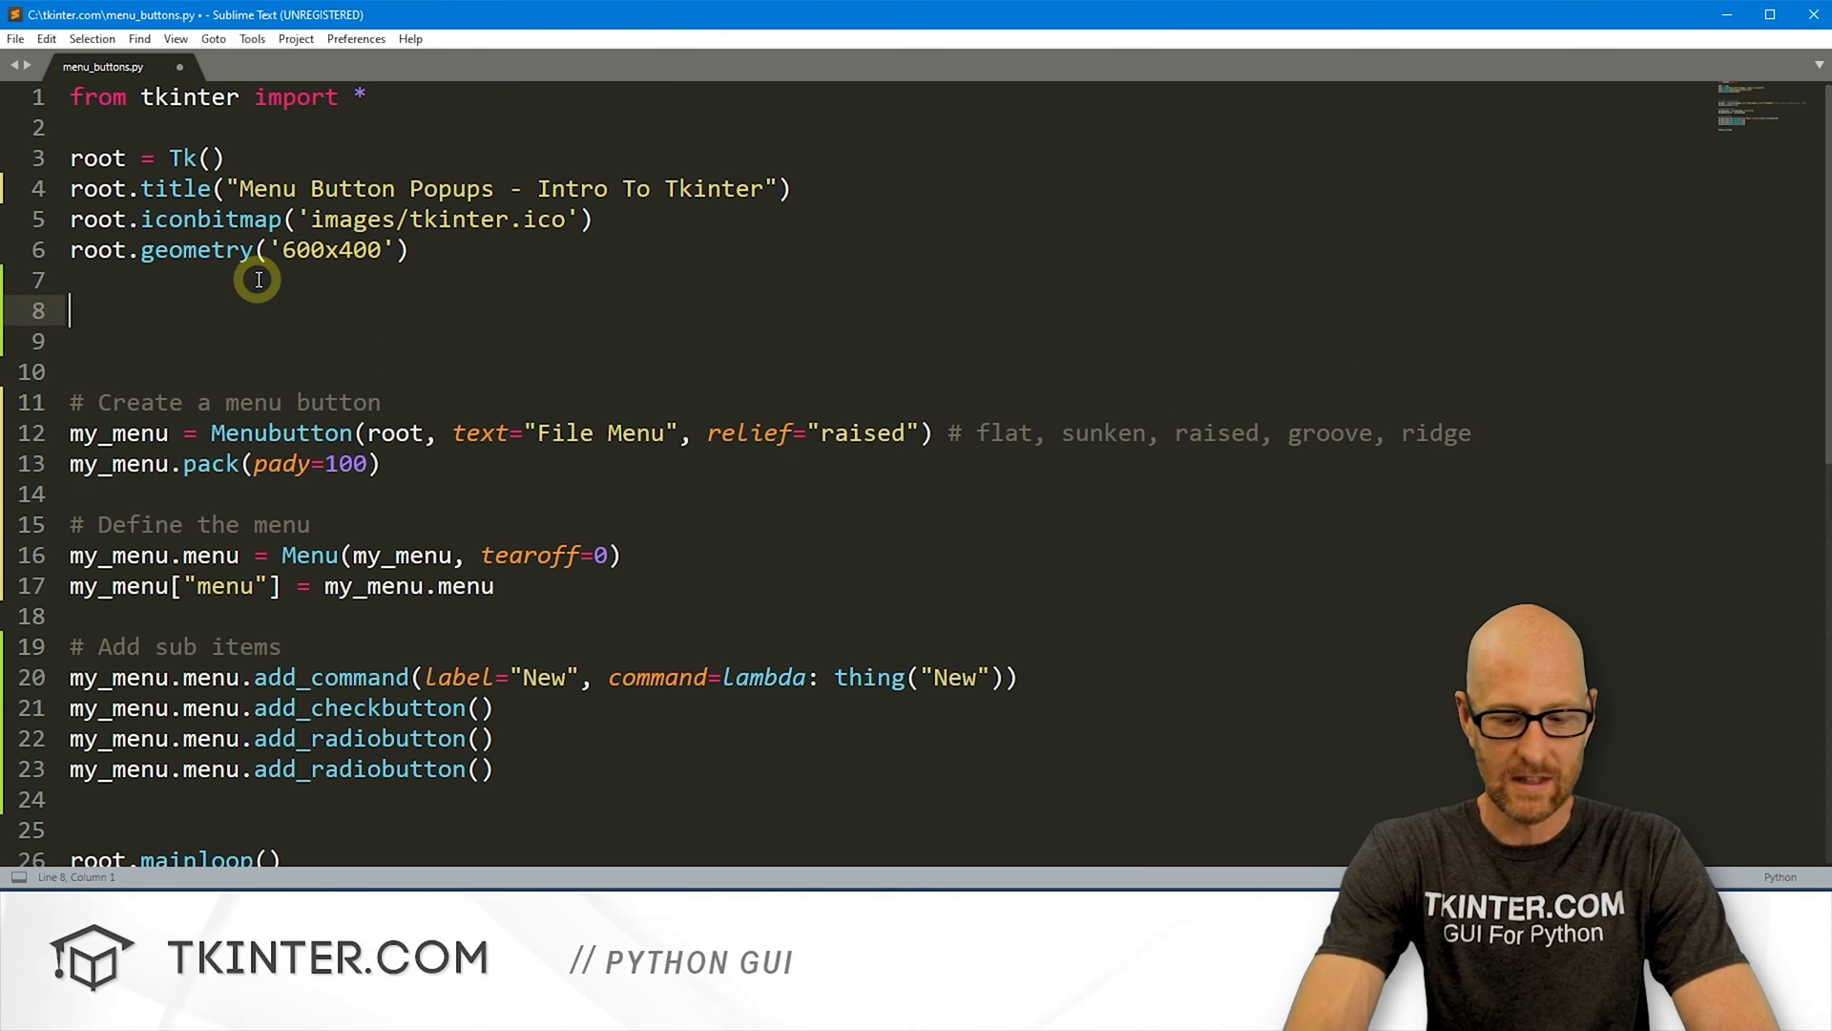
Step: Start a def thing(item) function below the root.geometry window setup code
type("def thing()")
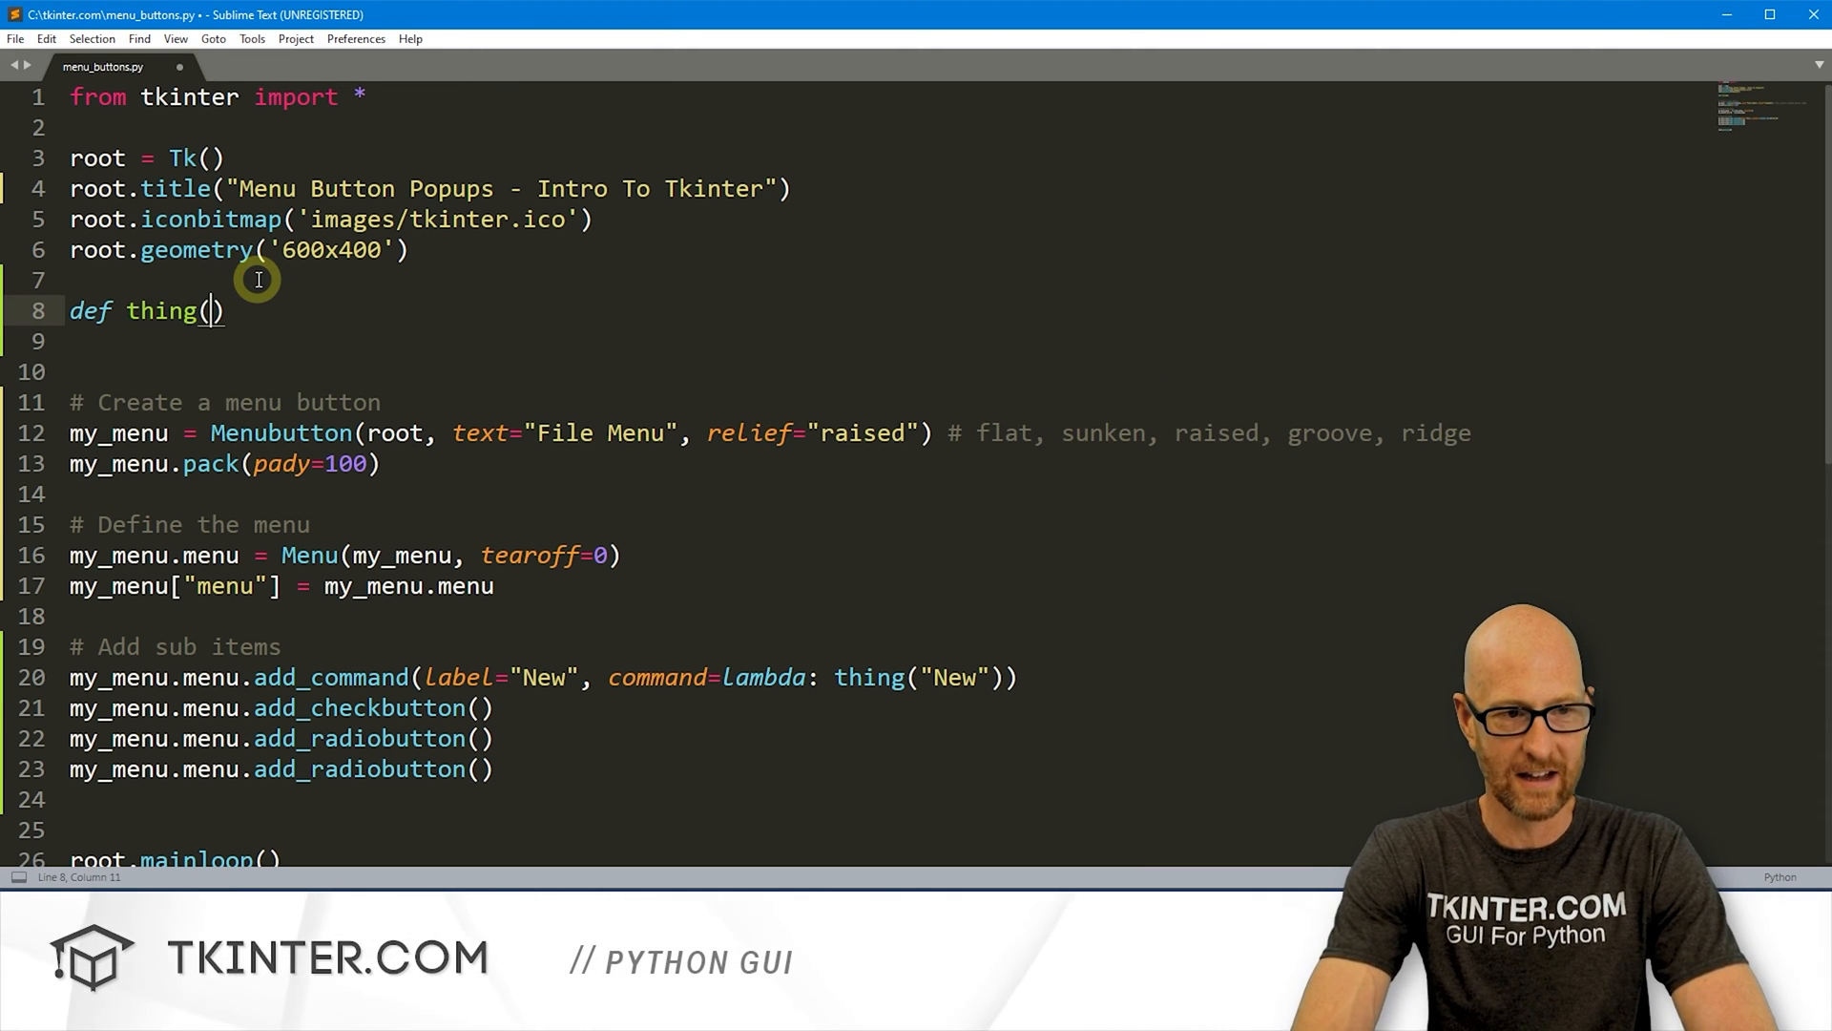
type("item")
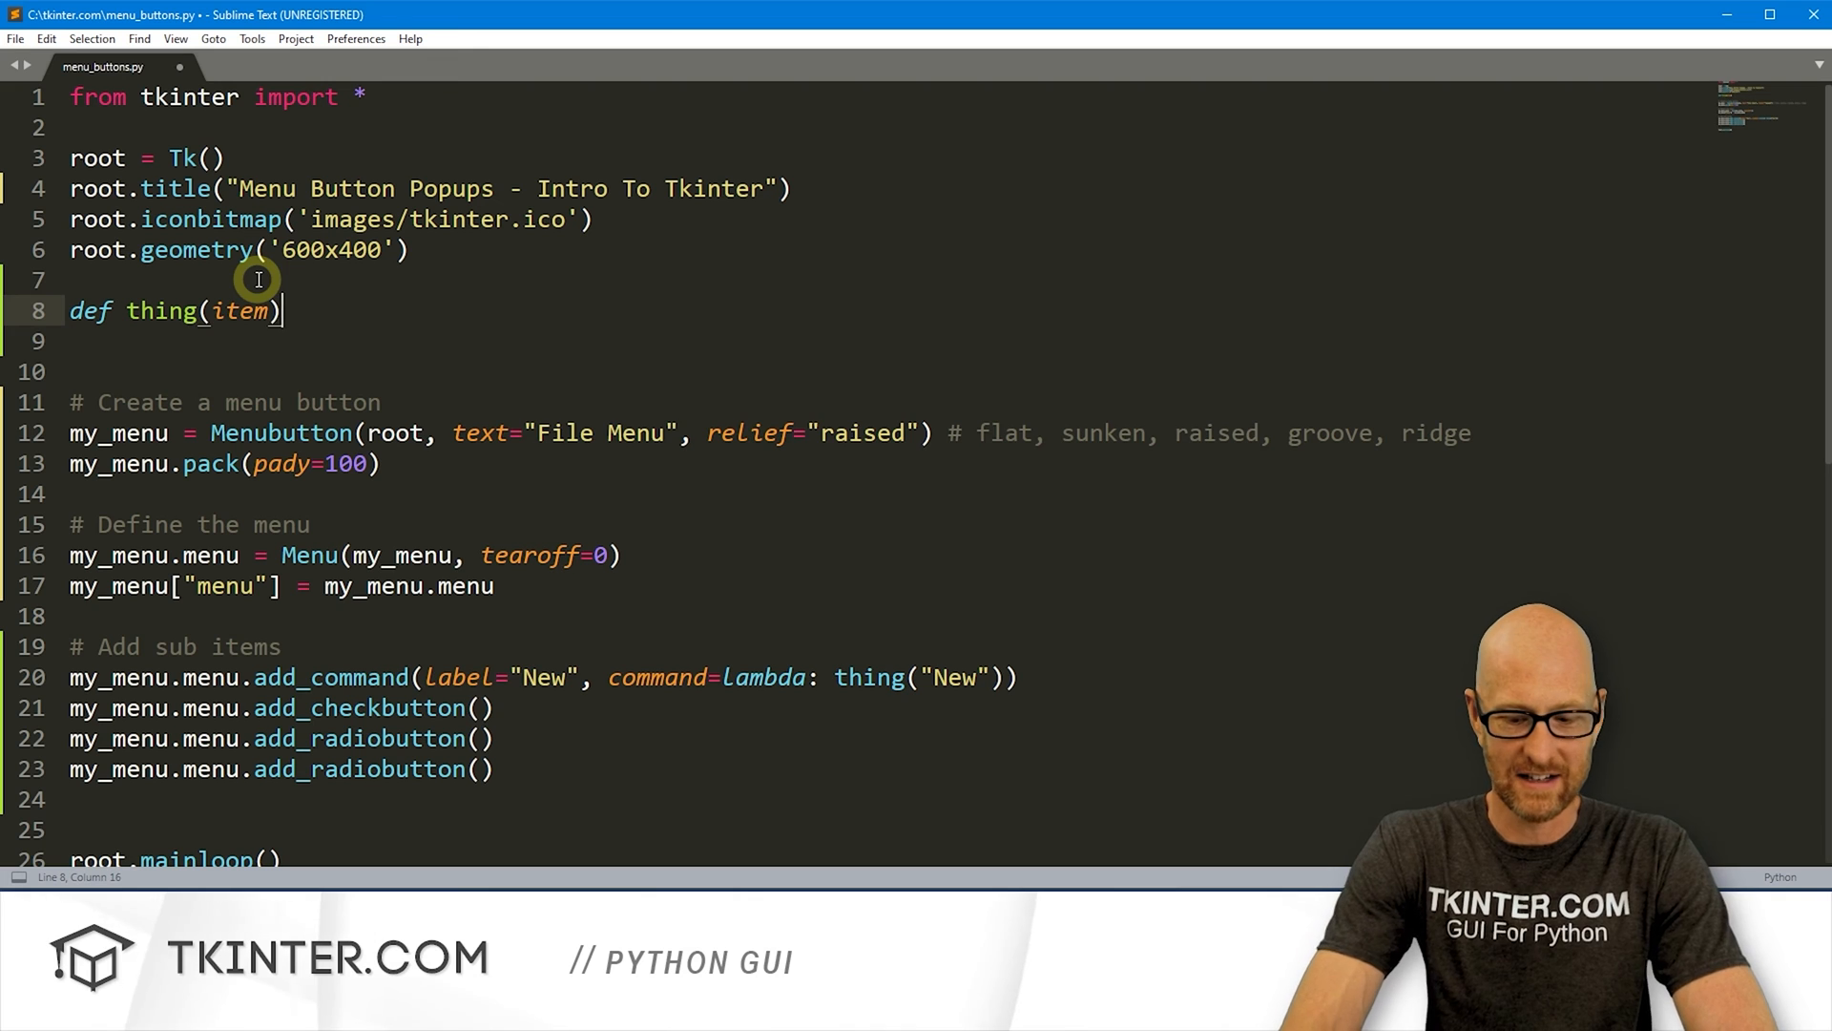
scroll("down", 3)
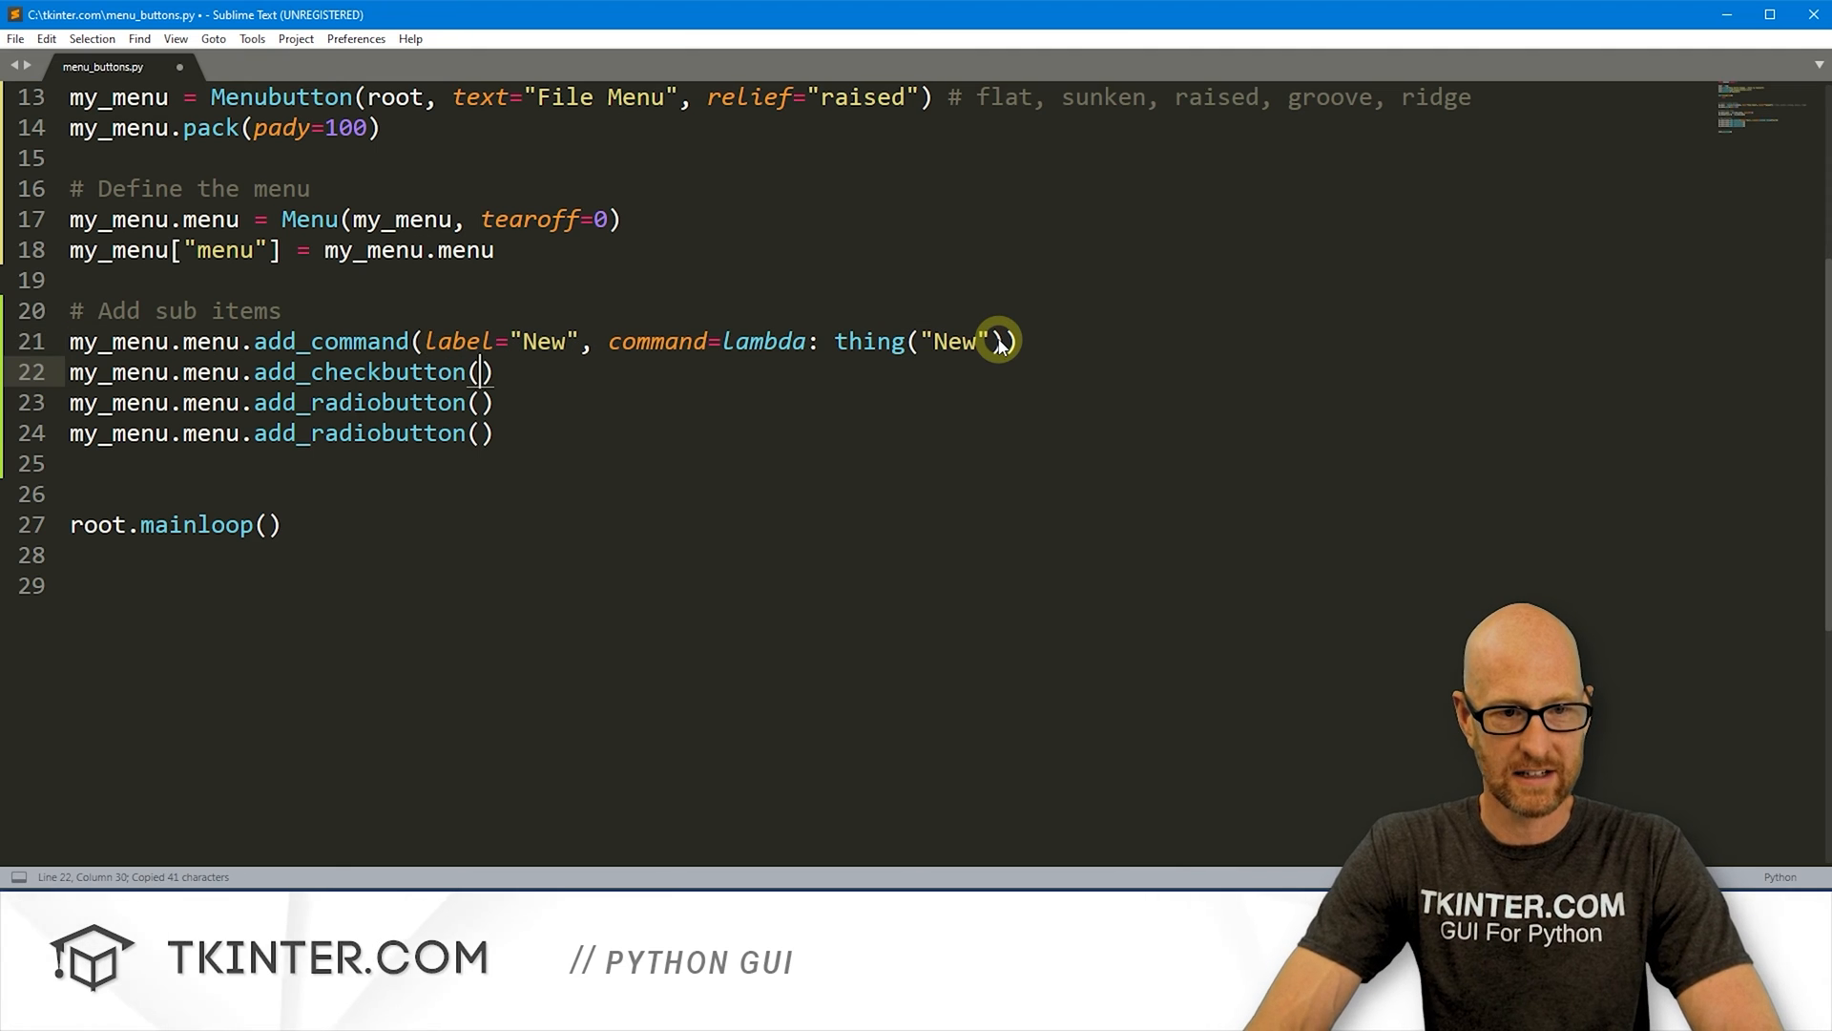
Step: Paste the add_command arguments into three entries and relabel them Open, Save and Save As
key("ctrl+v")
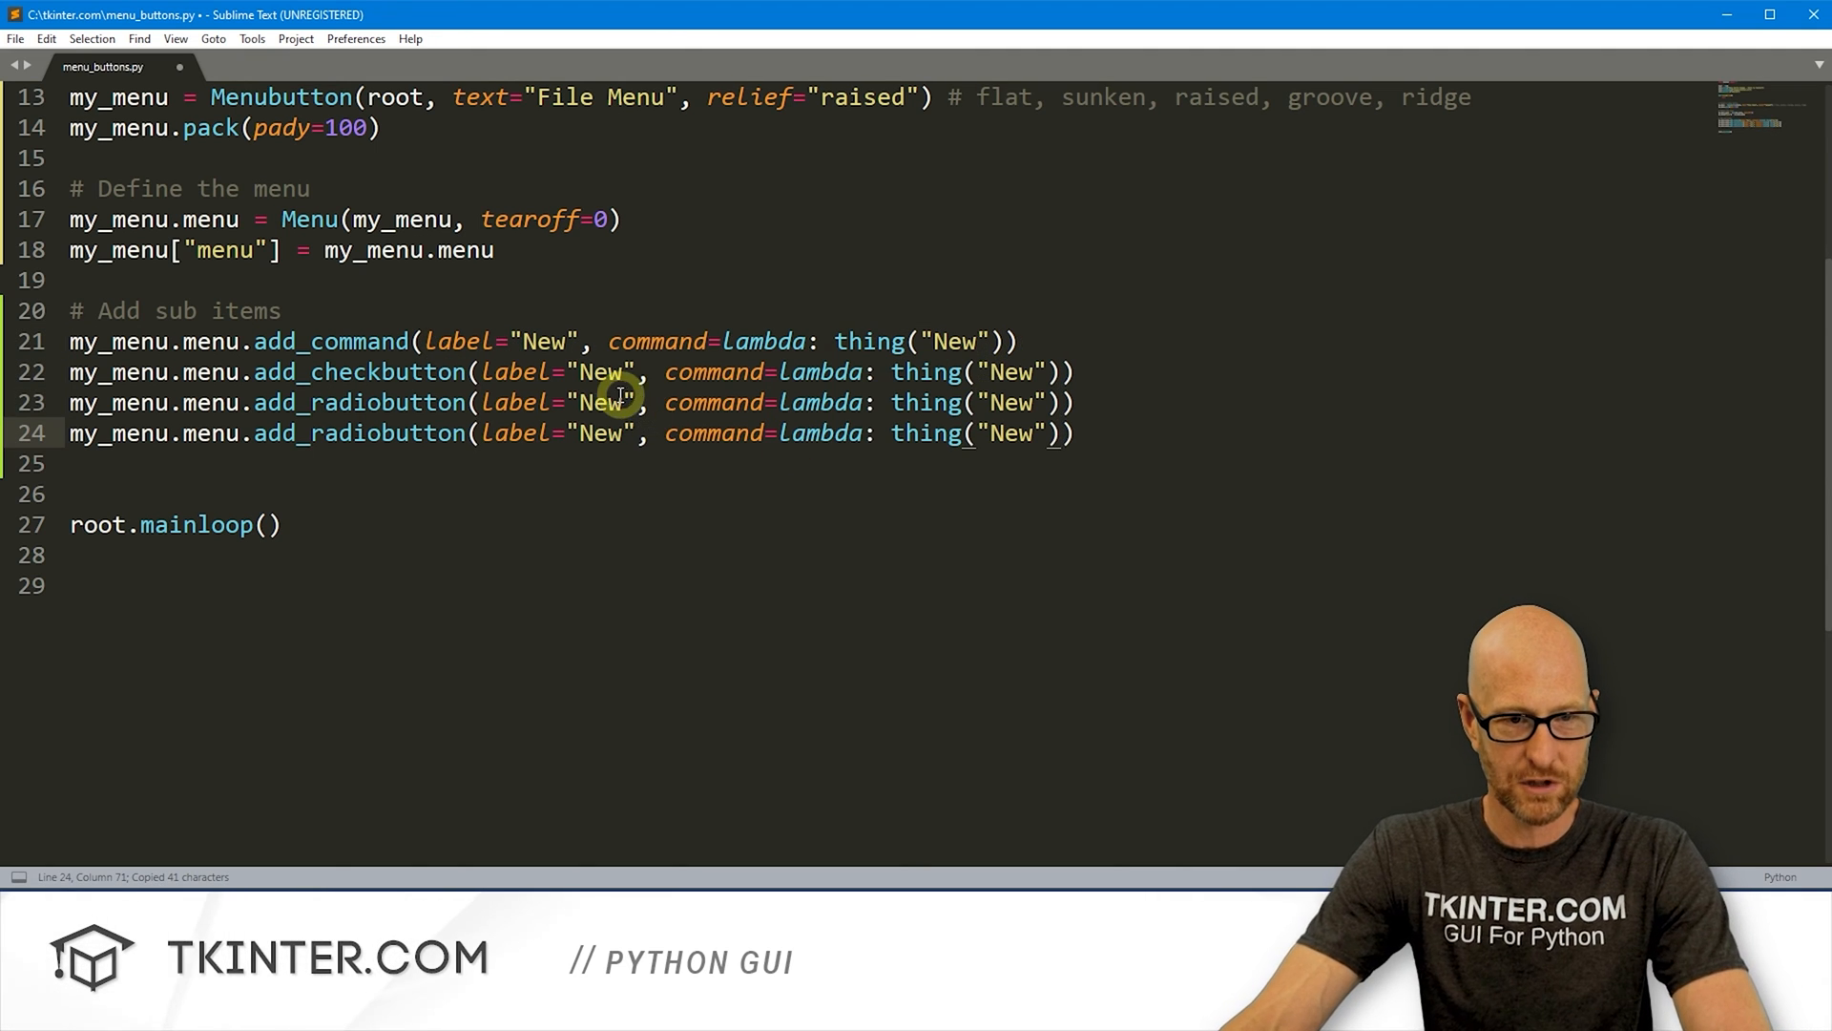
double_click(598, 372)
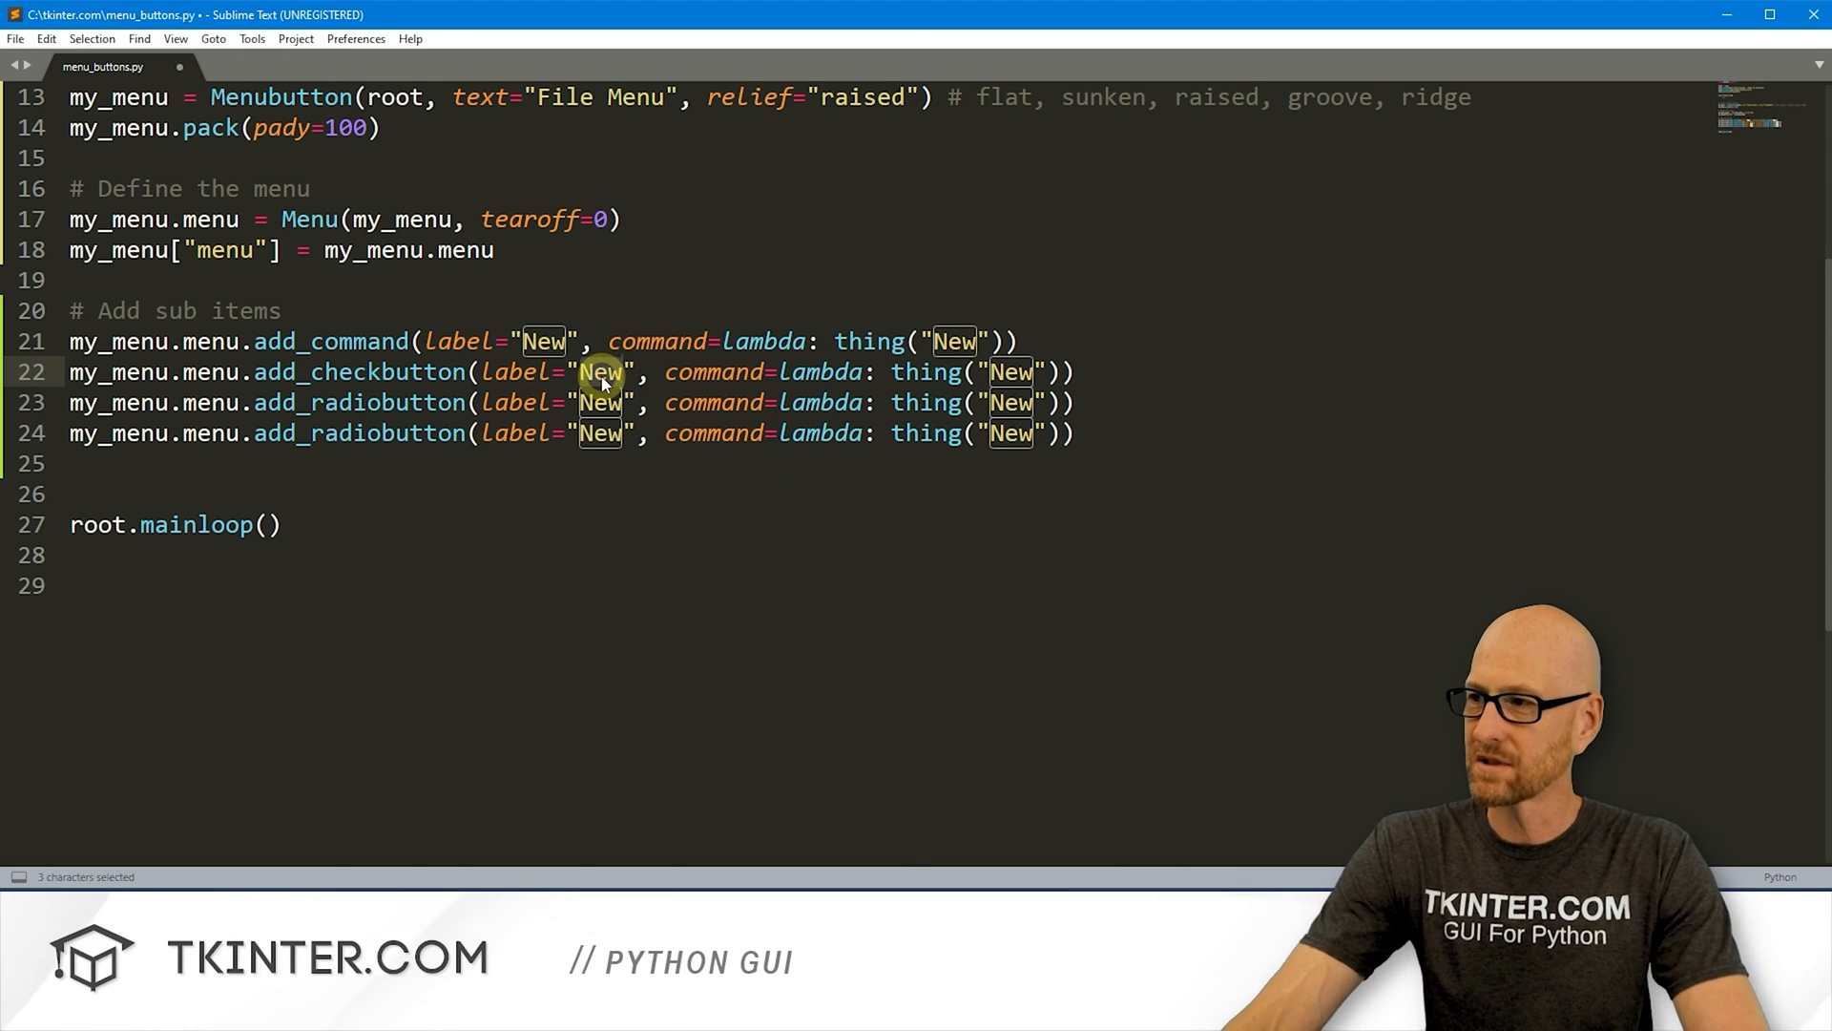
type("Open")
left_click(573, 403)
type("S")
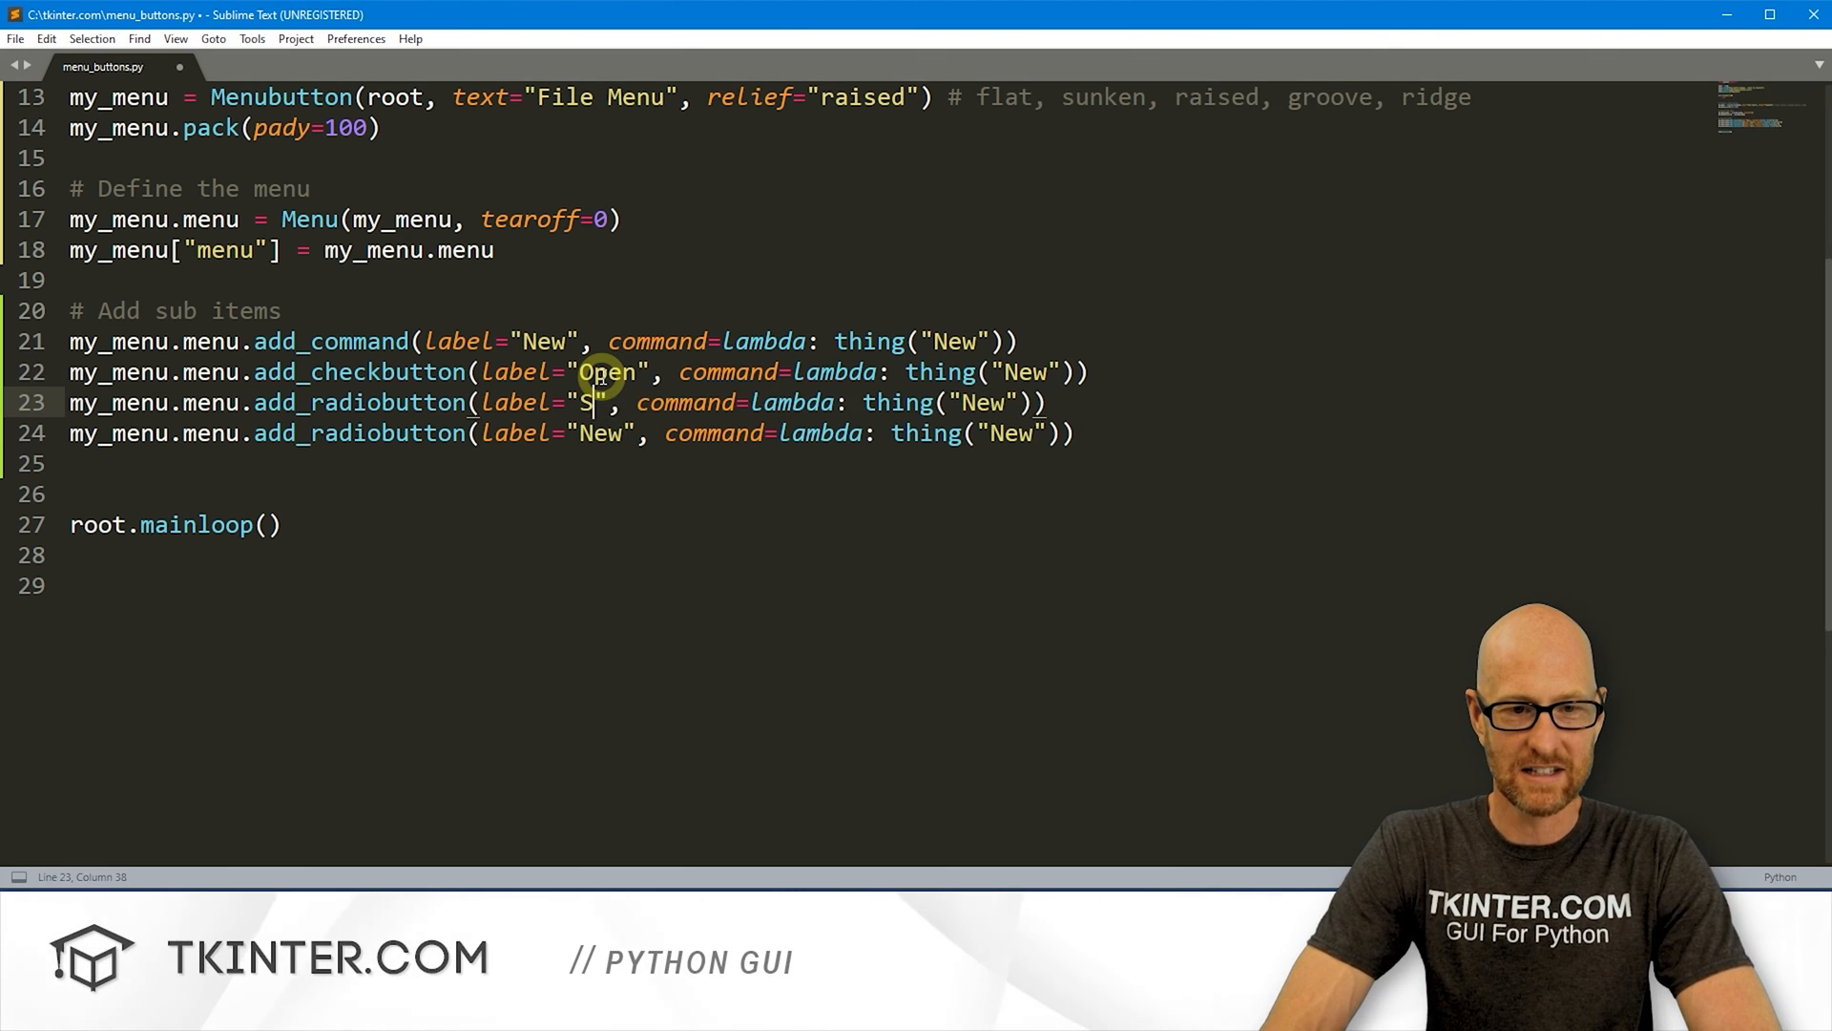
type("ave")
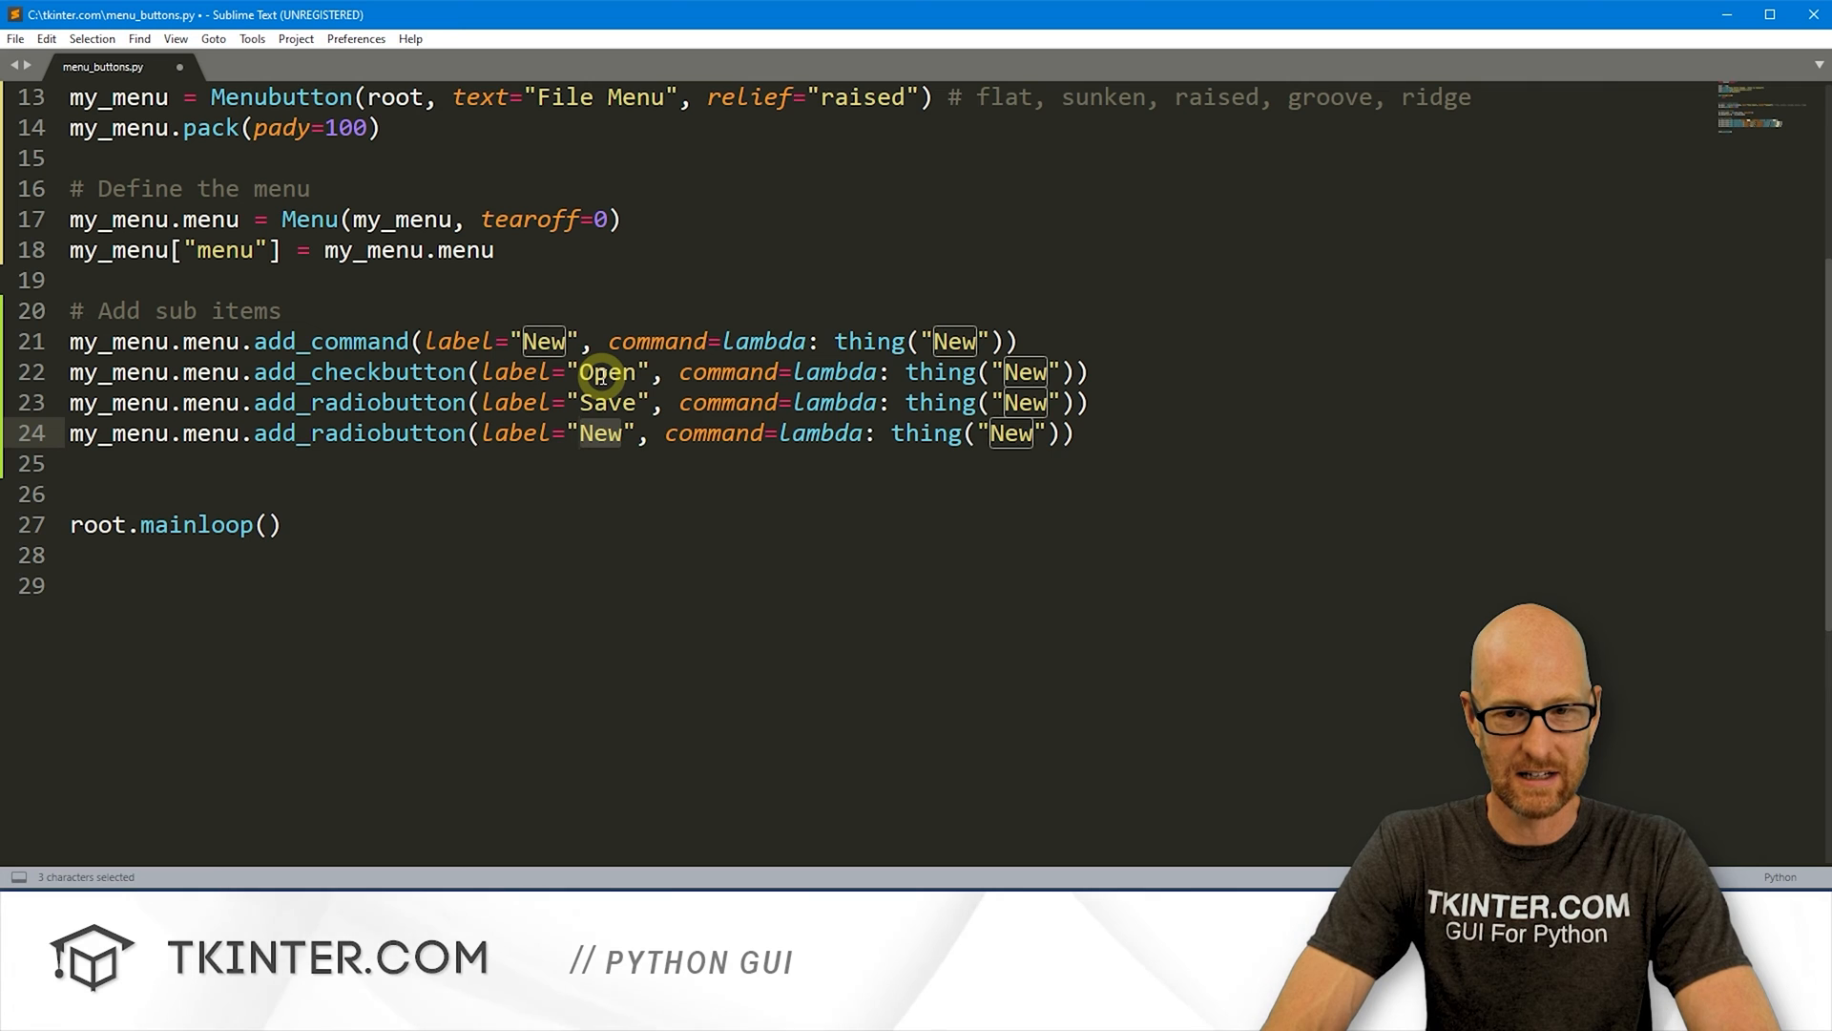
type("Save As")
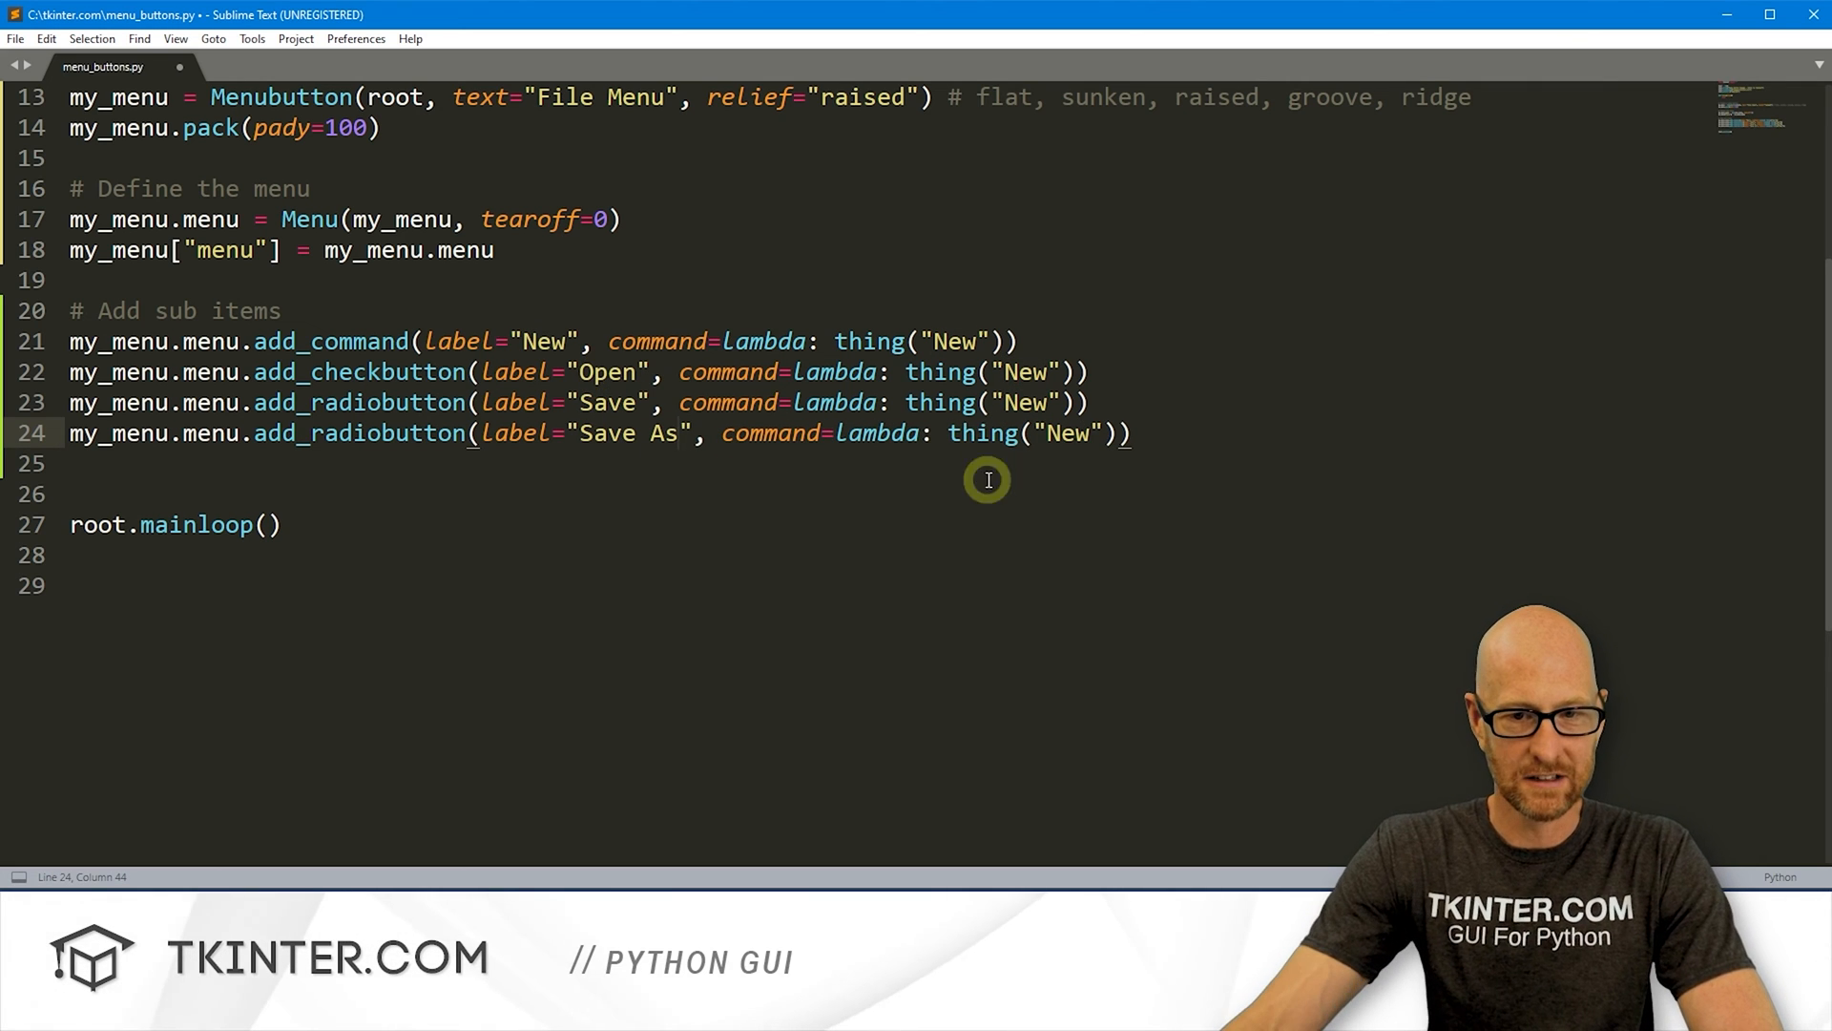
double_click(541, 339)
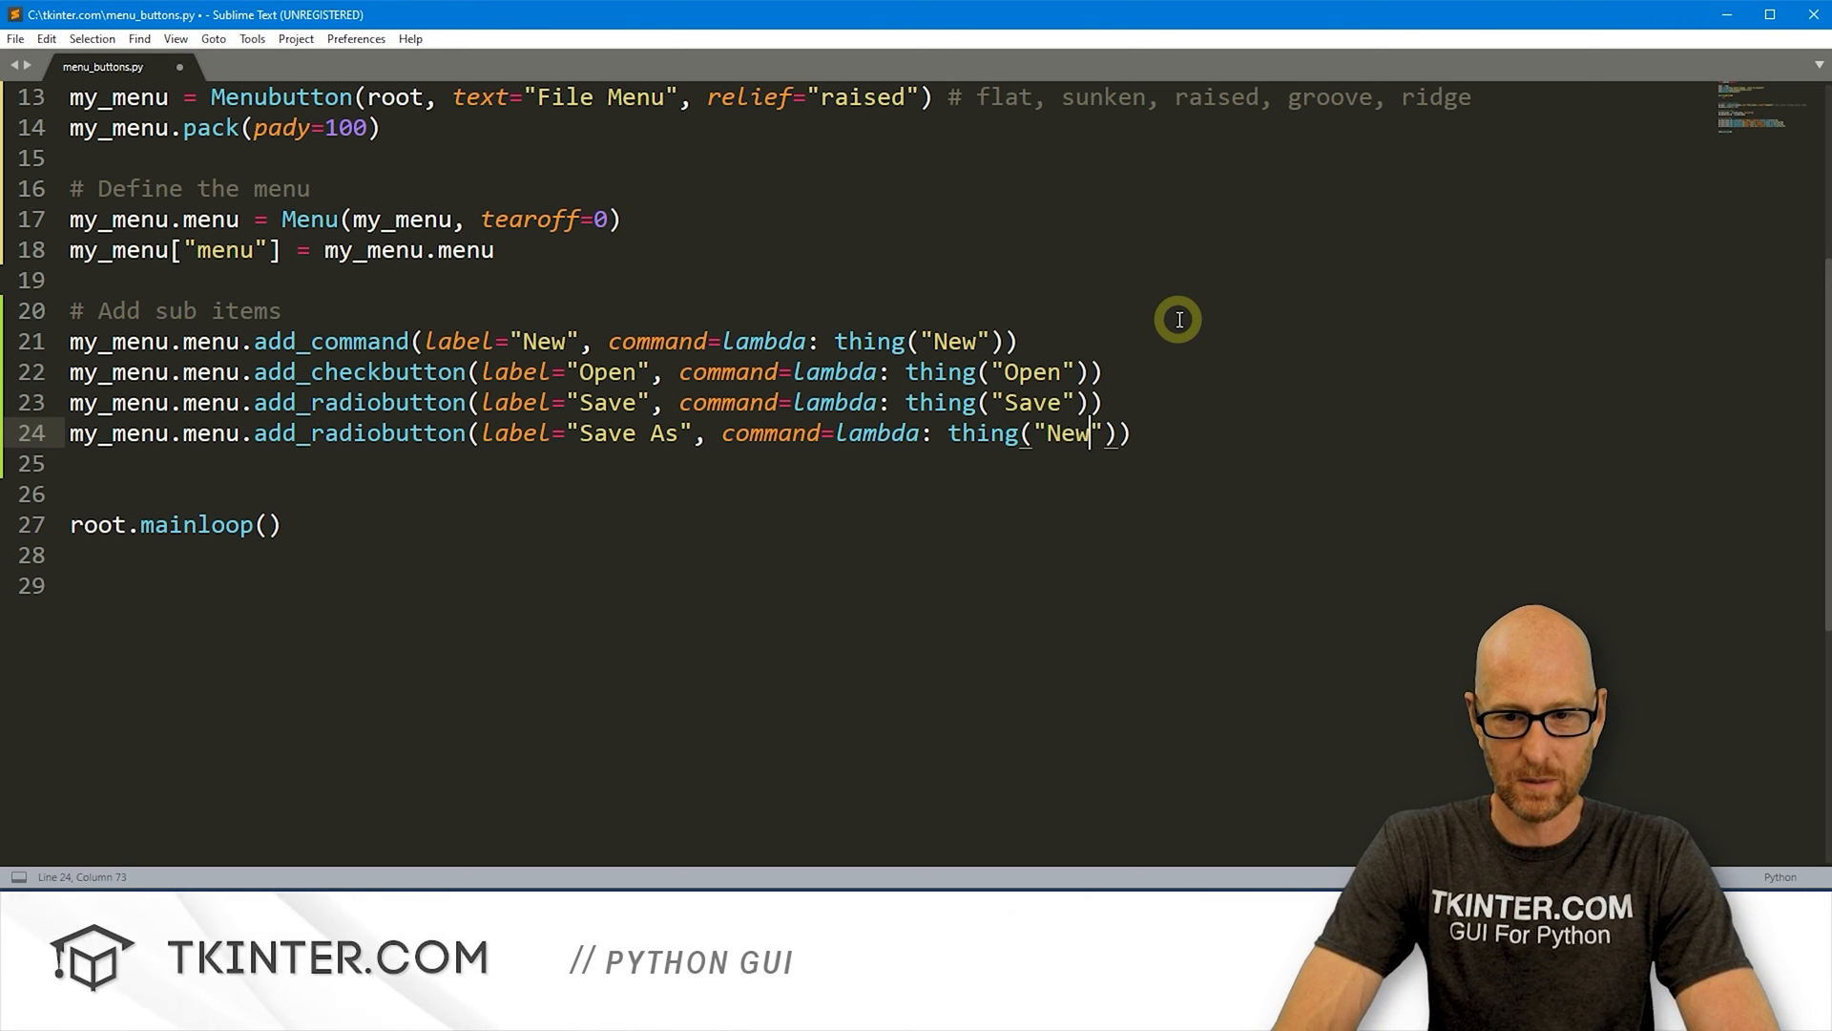
type("Save AS")
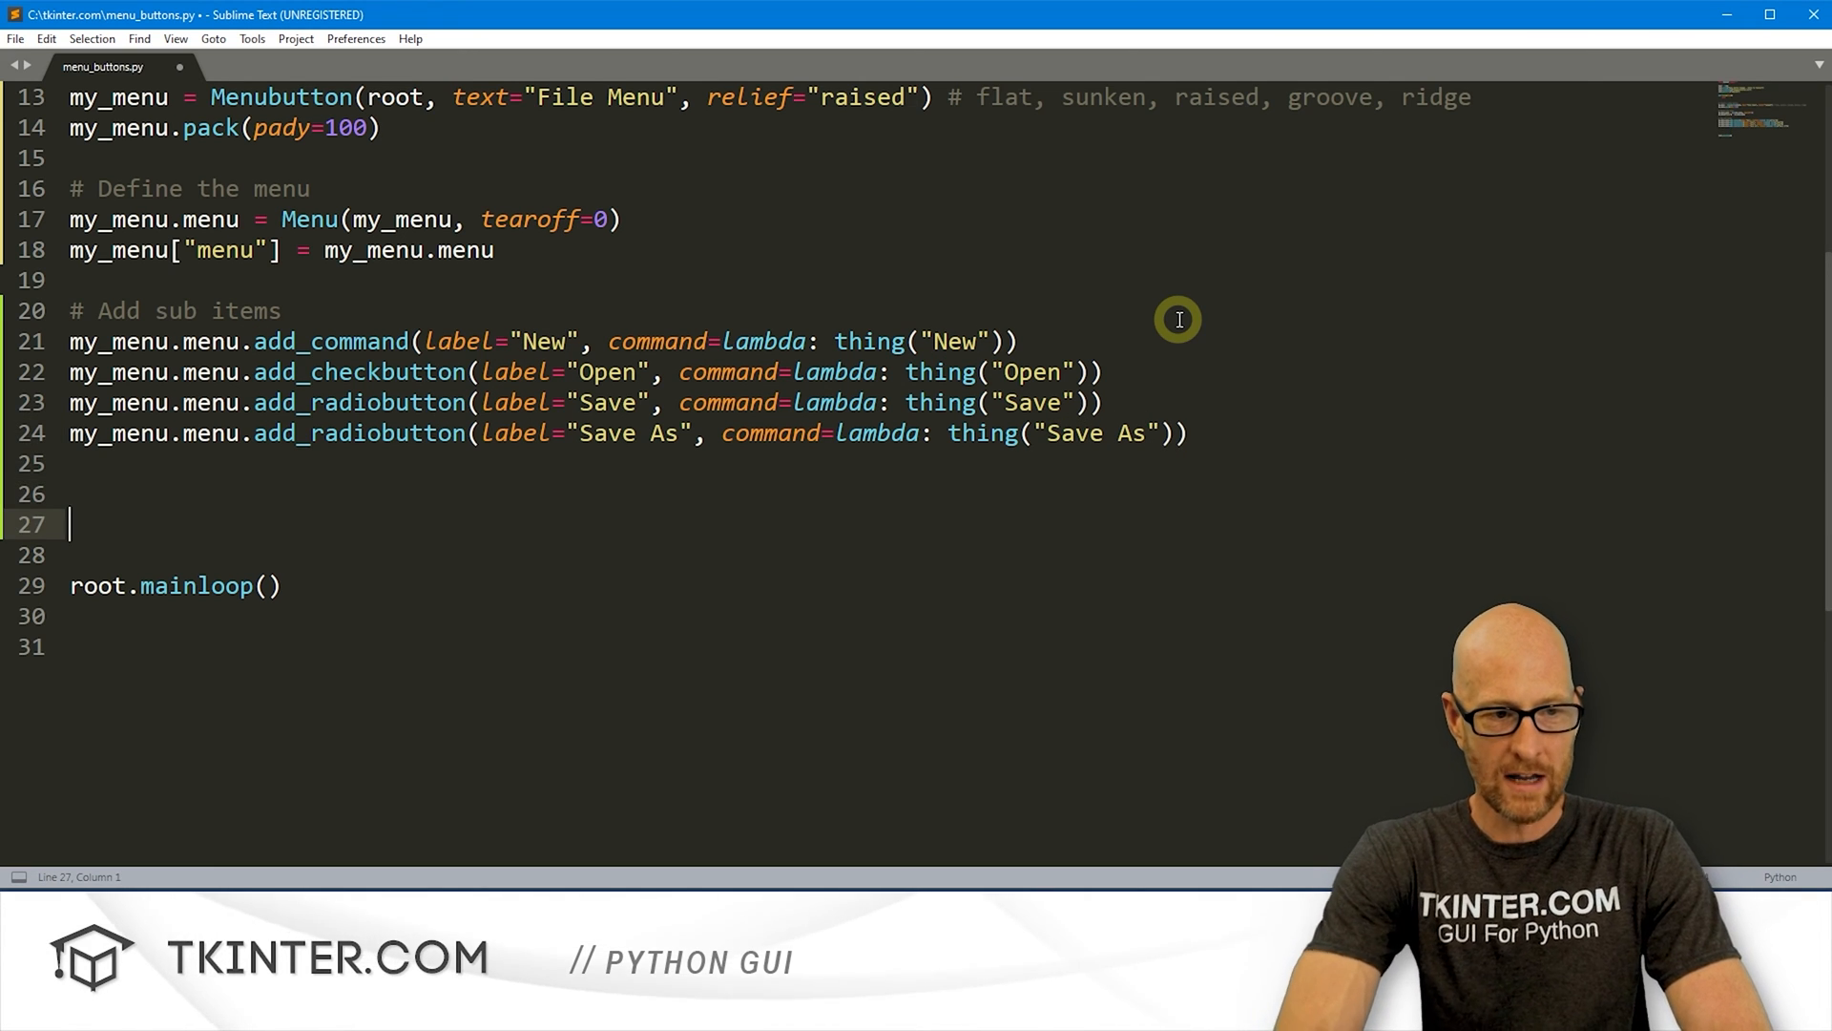
Step: Under a '# Add a label' comment, create an empty Helvetica my_label on root and pack it
type("# Add a la")
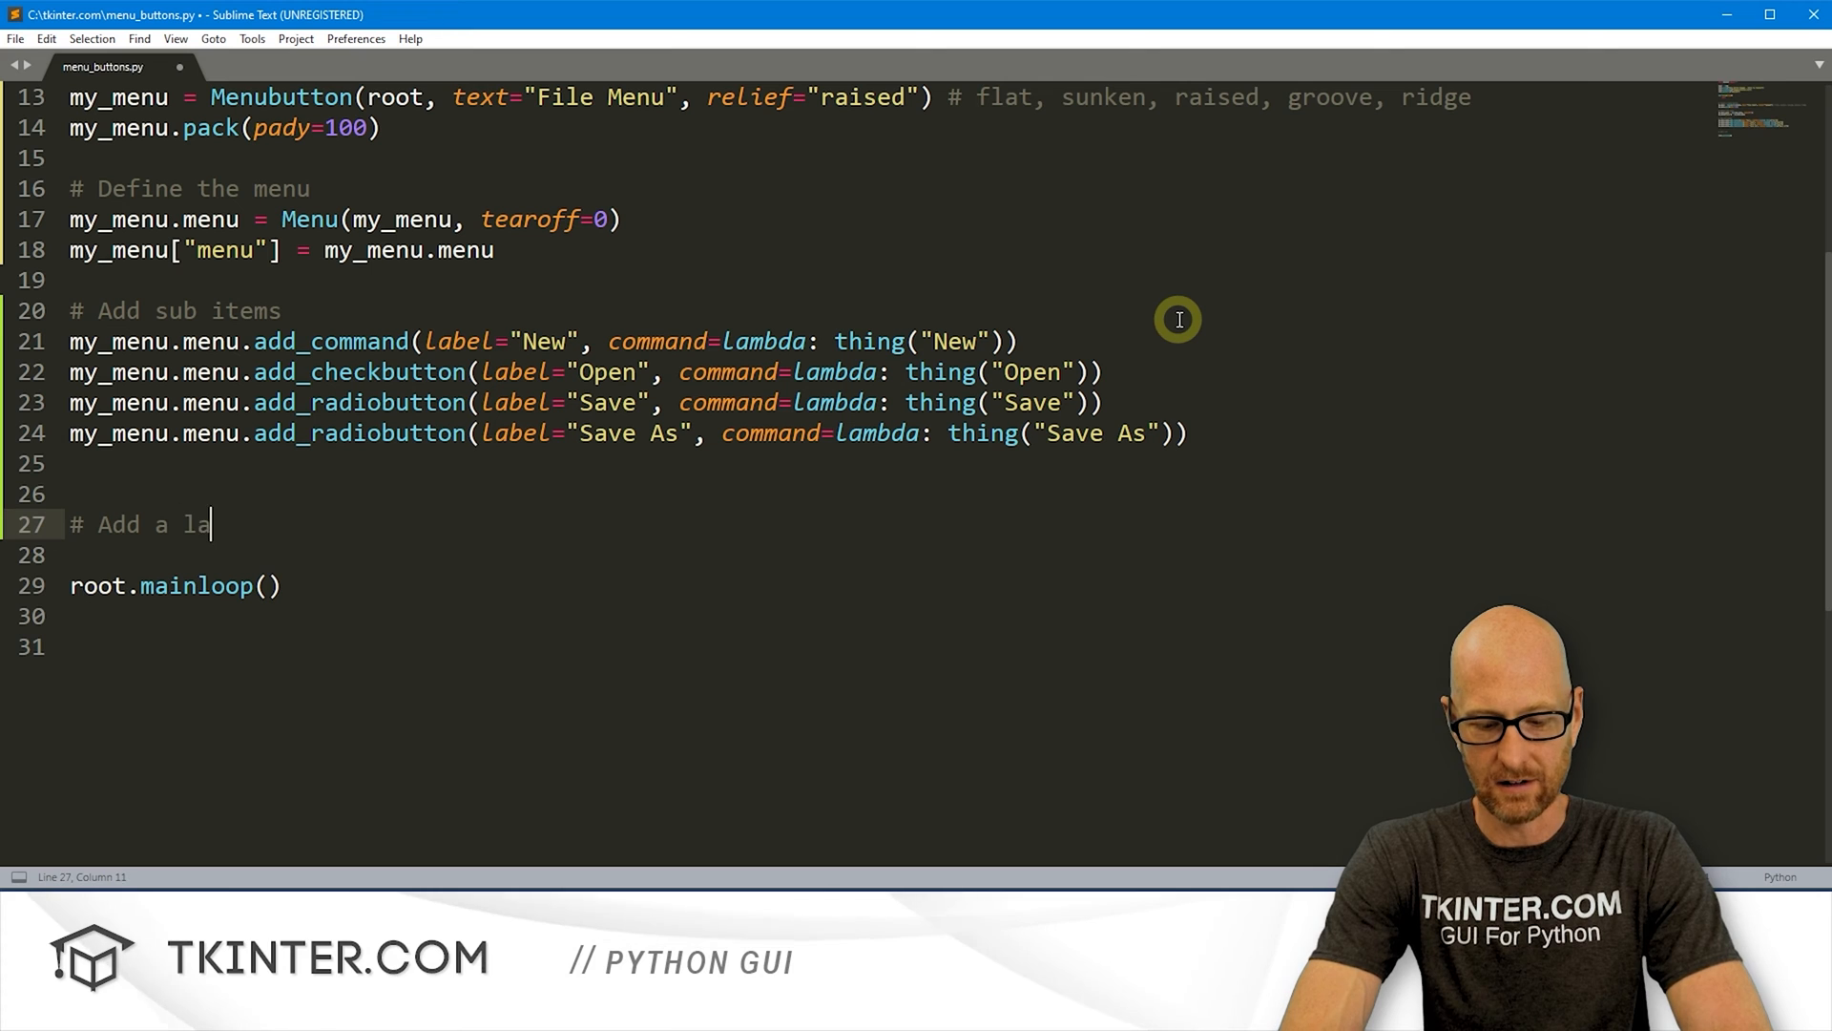
type("bel")
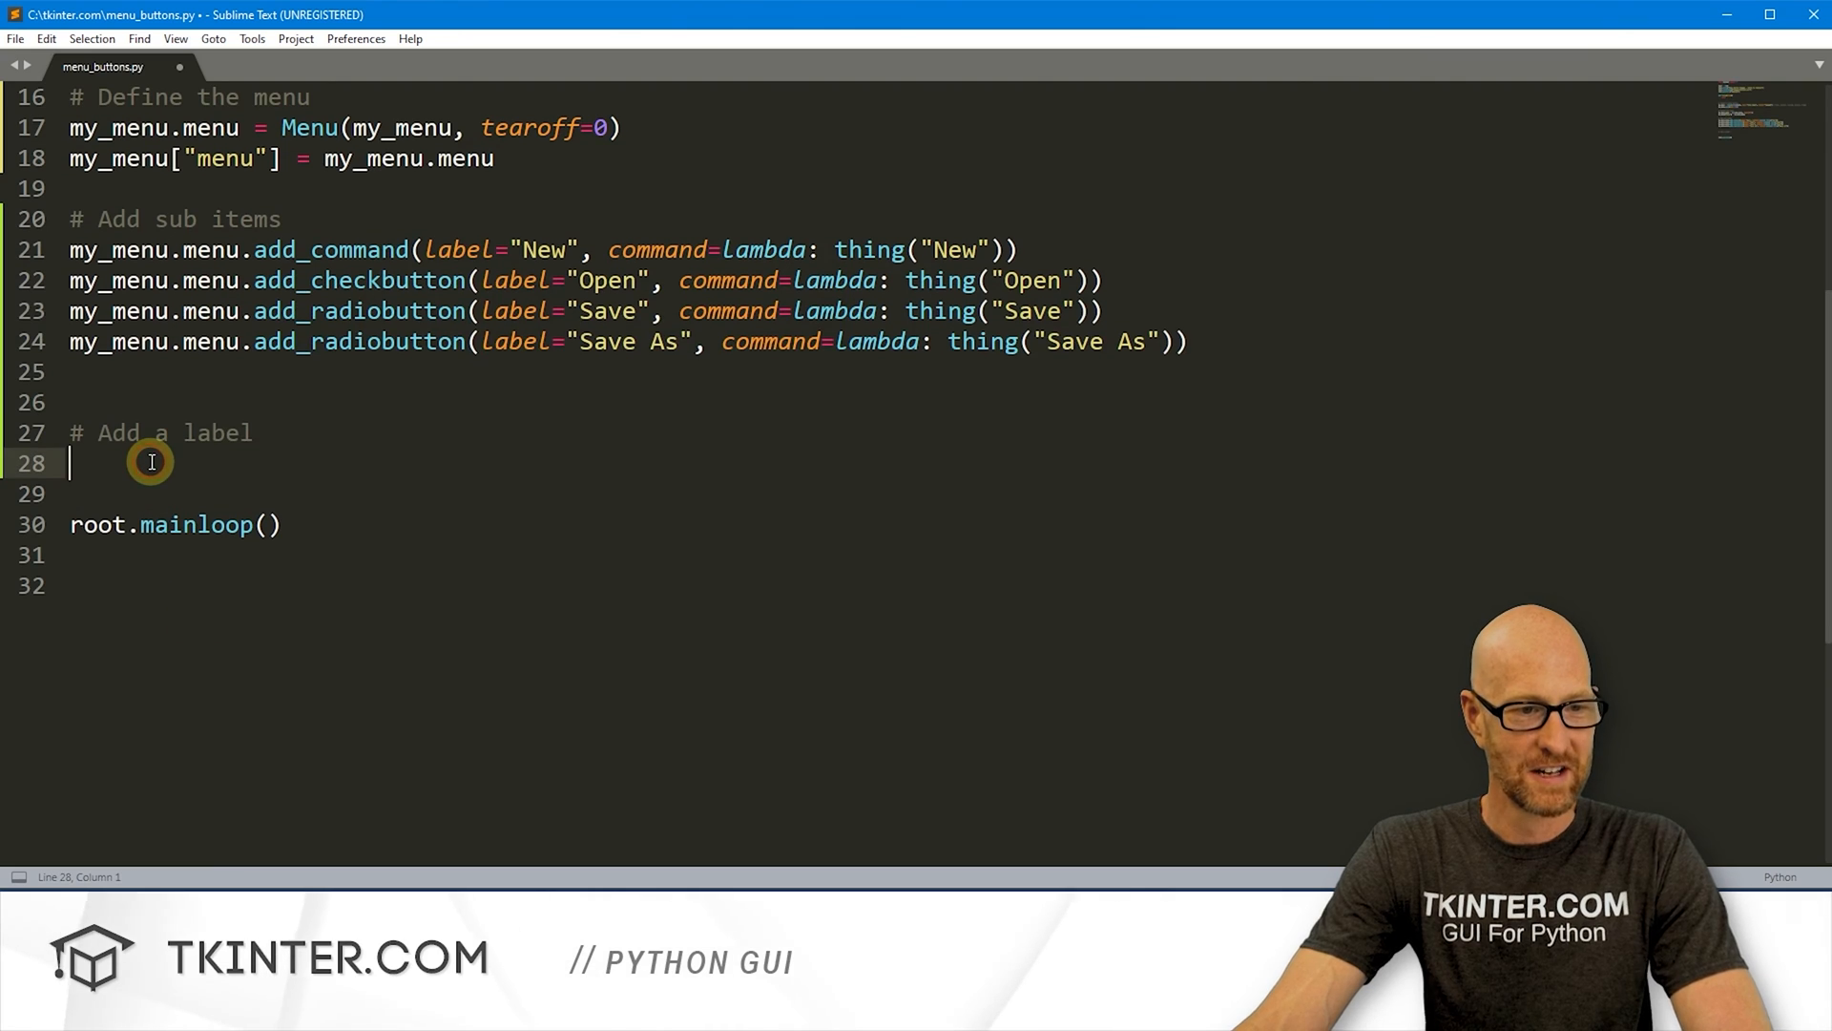
type("my_la")
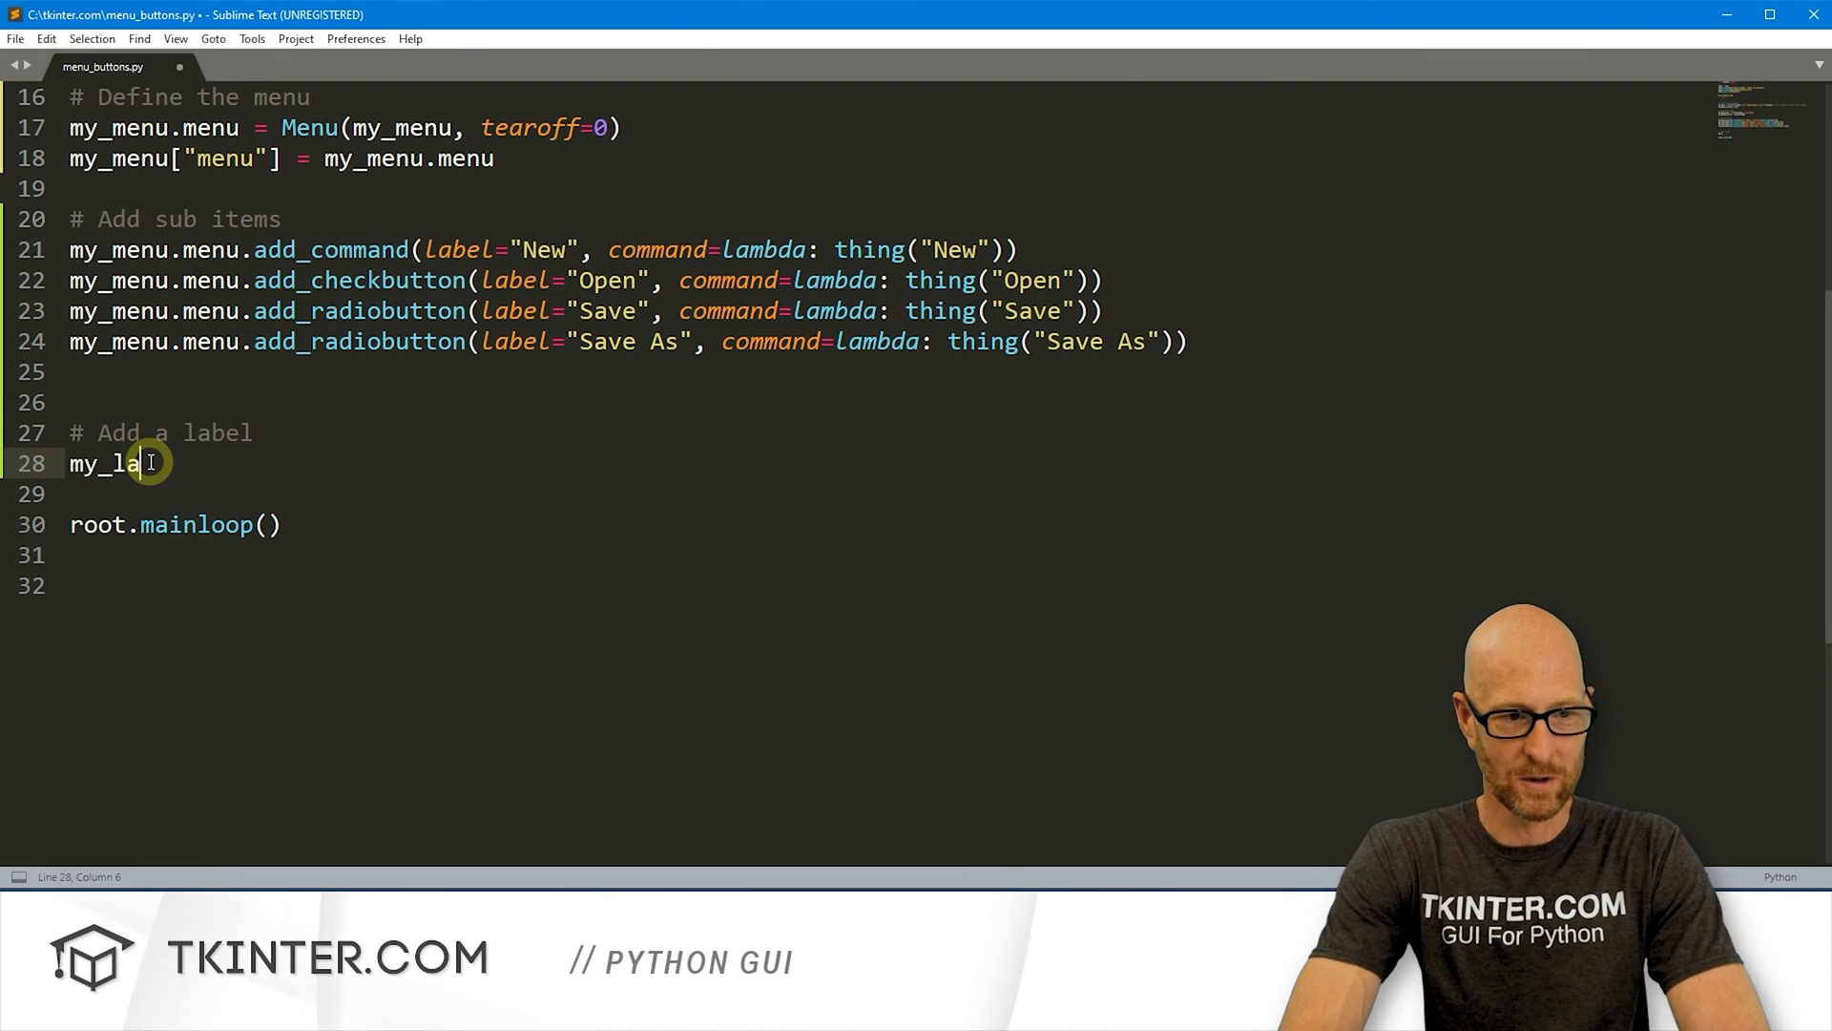
type("bel = Label()")
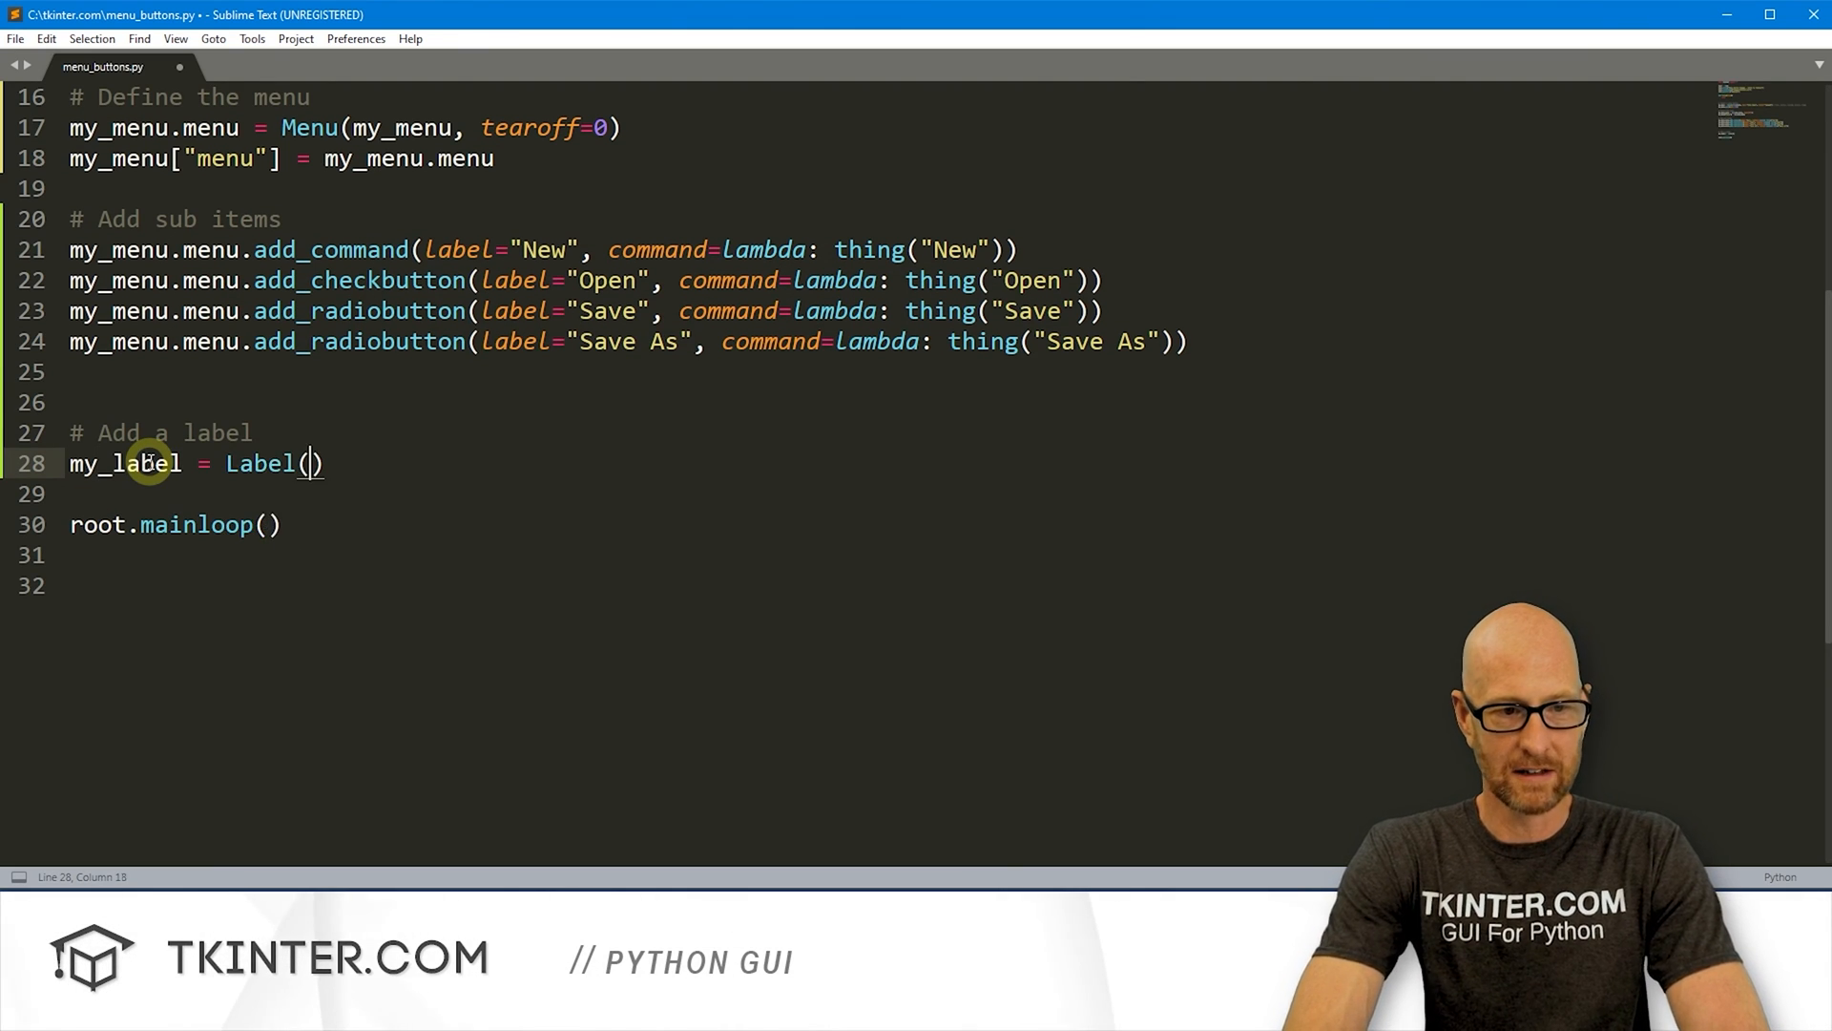
type("root, text")
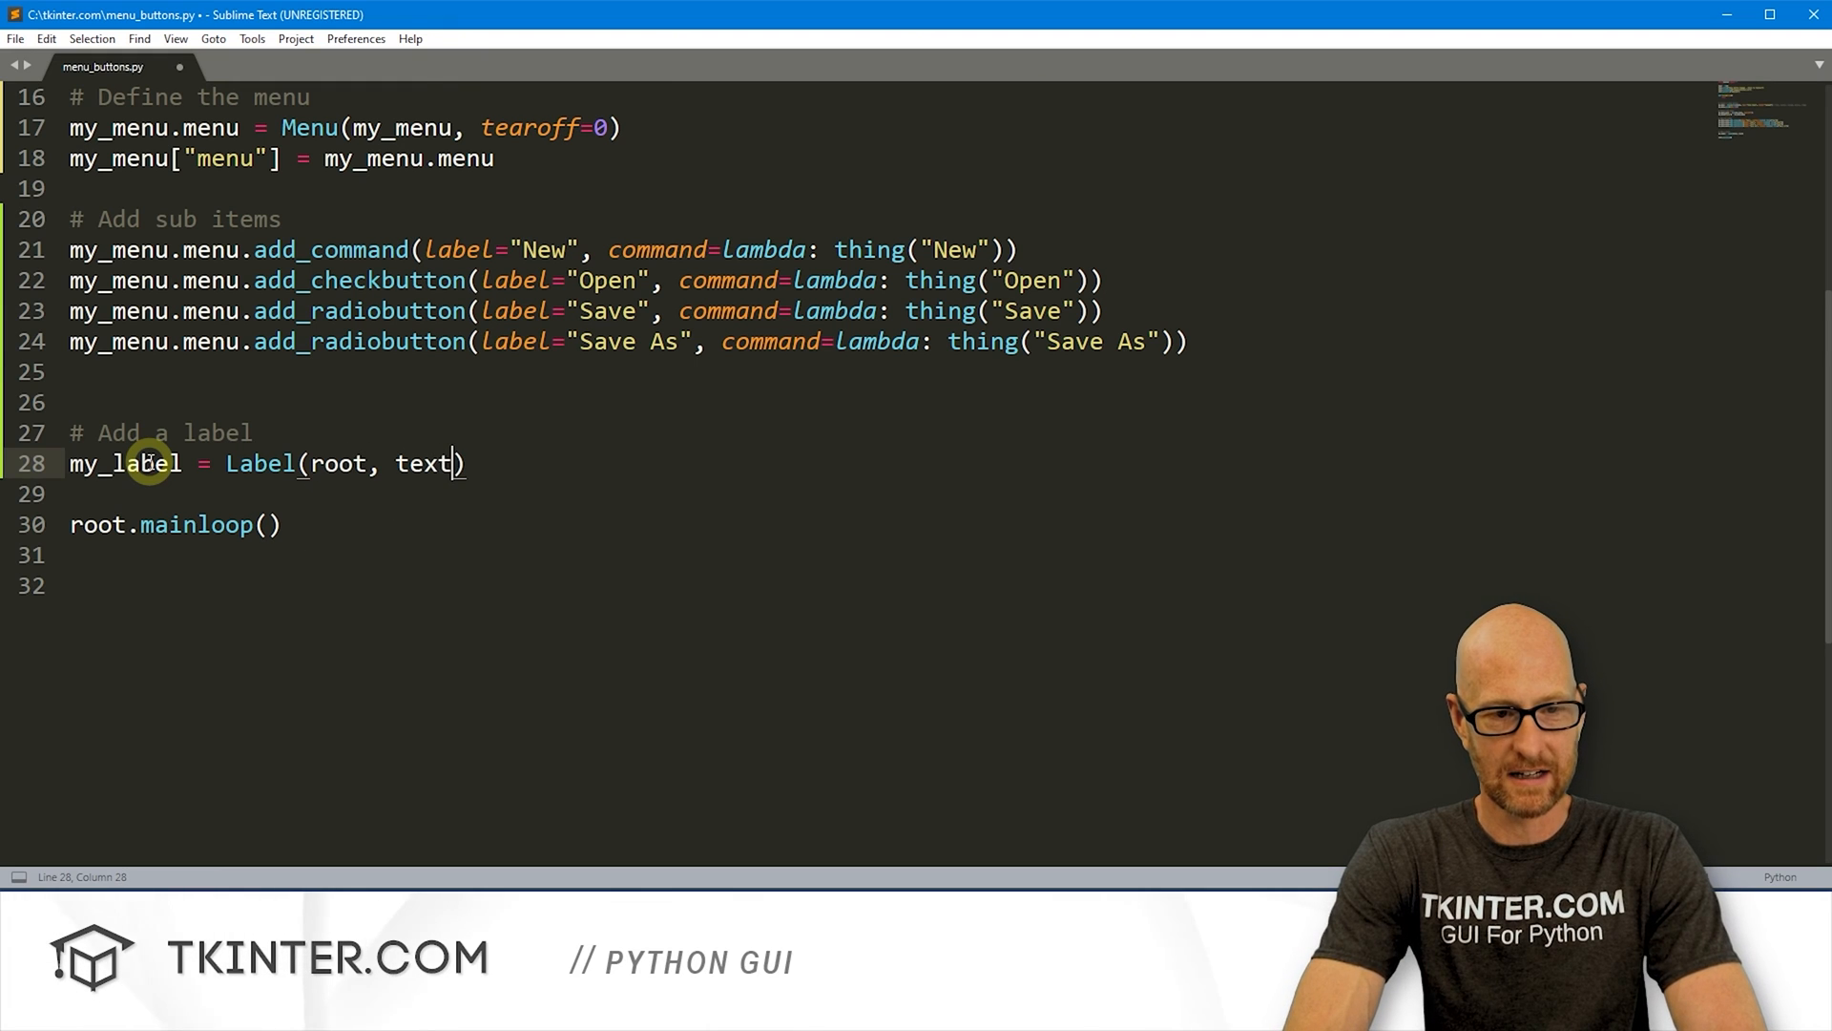
type("=\"\"")
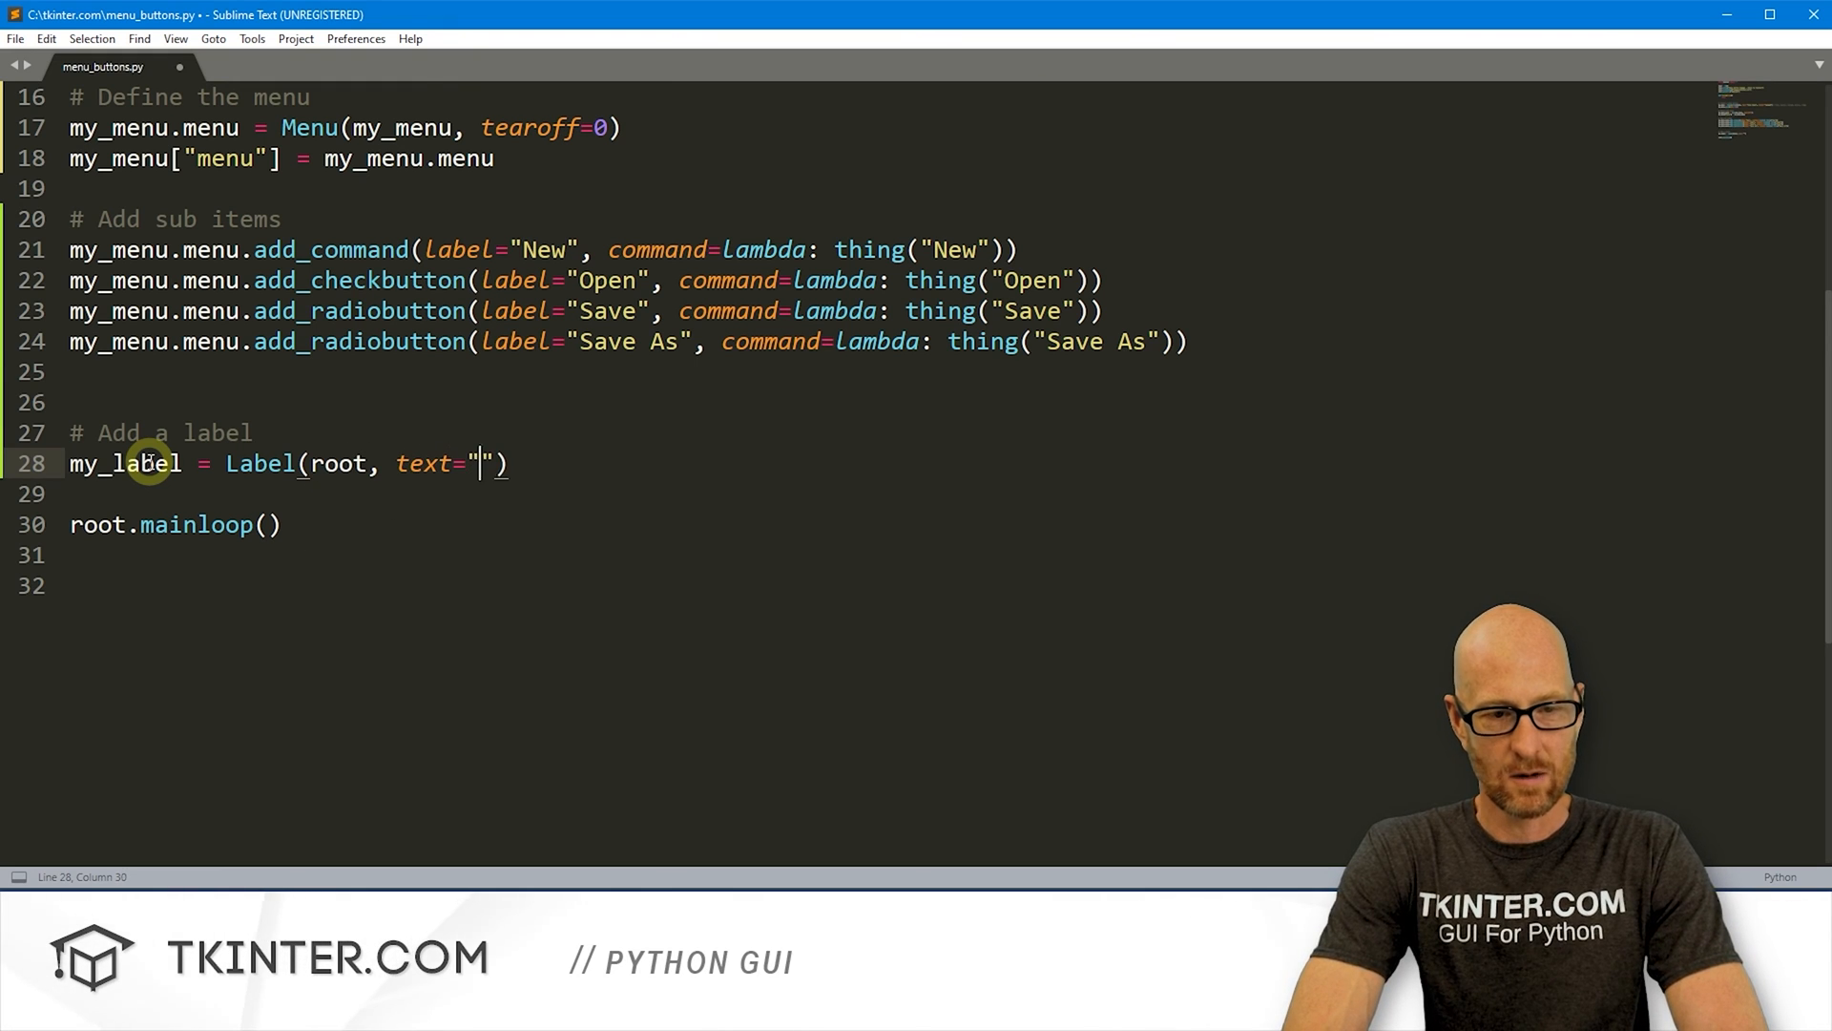
type(", font=(\"Helve")
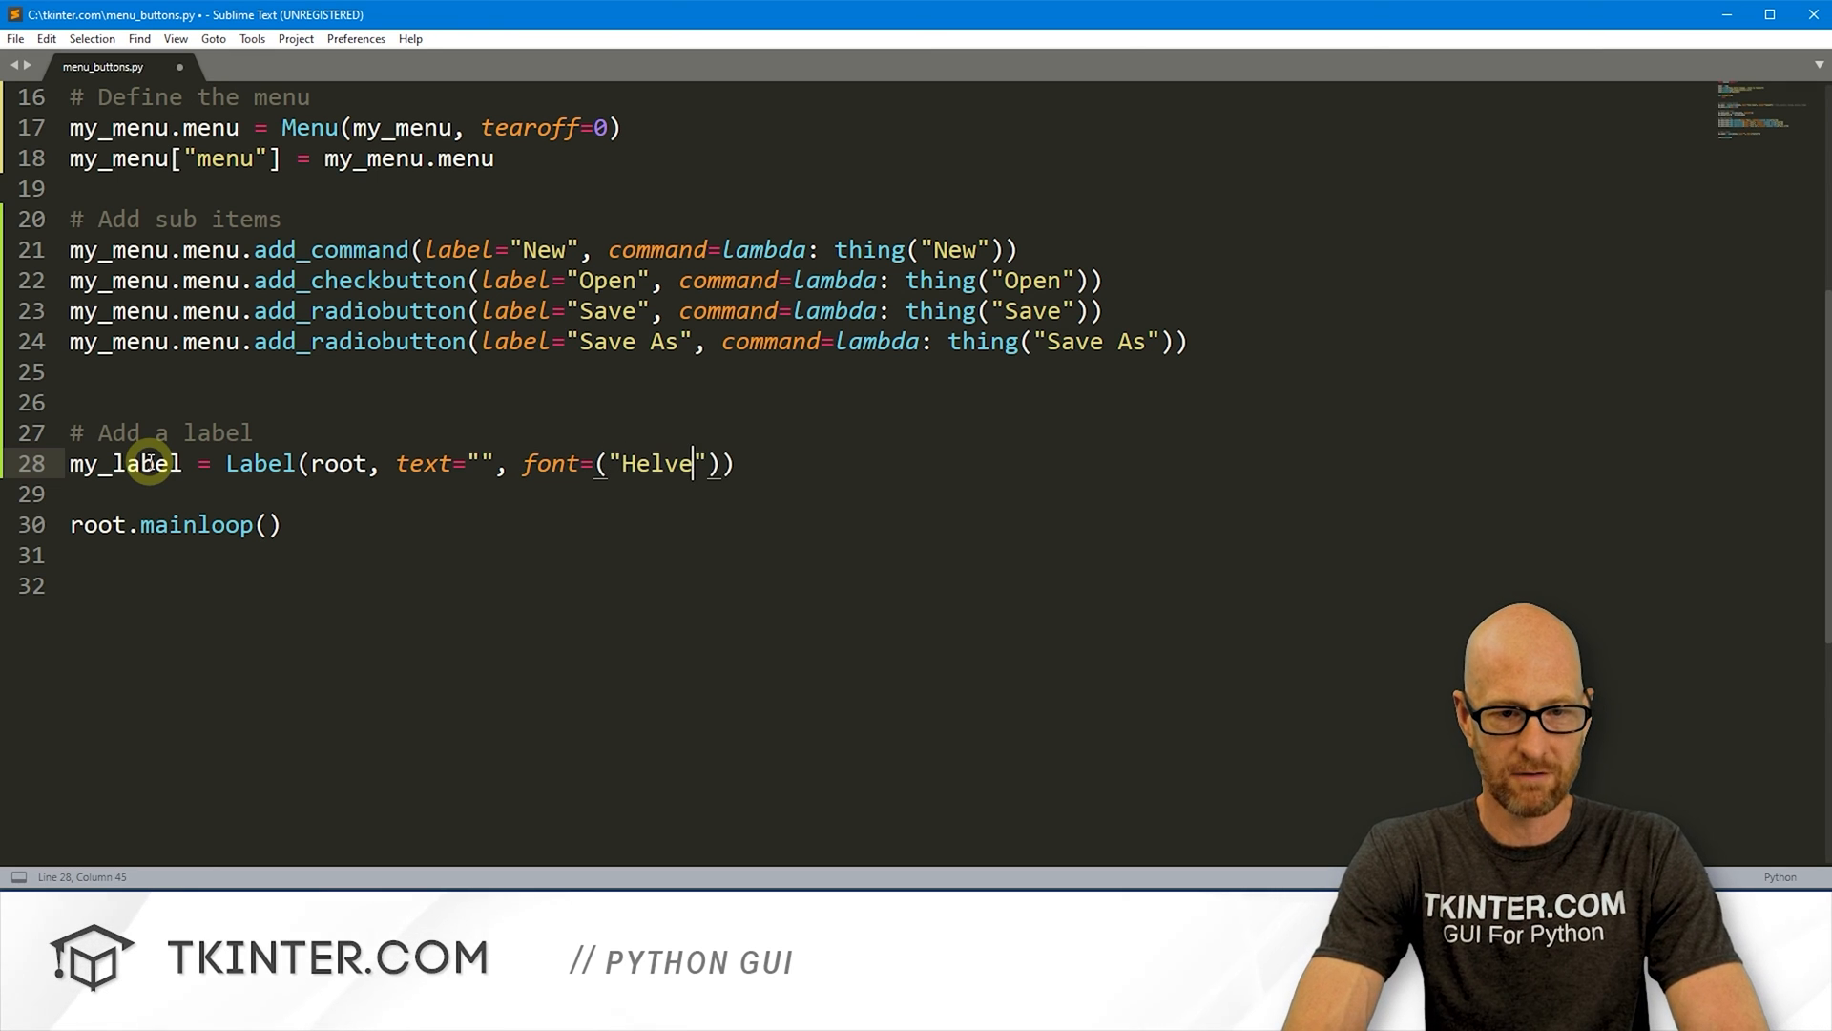
type("tica\", 24")
left_click(880, 493)
type("m")
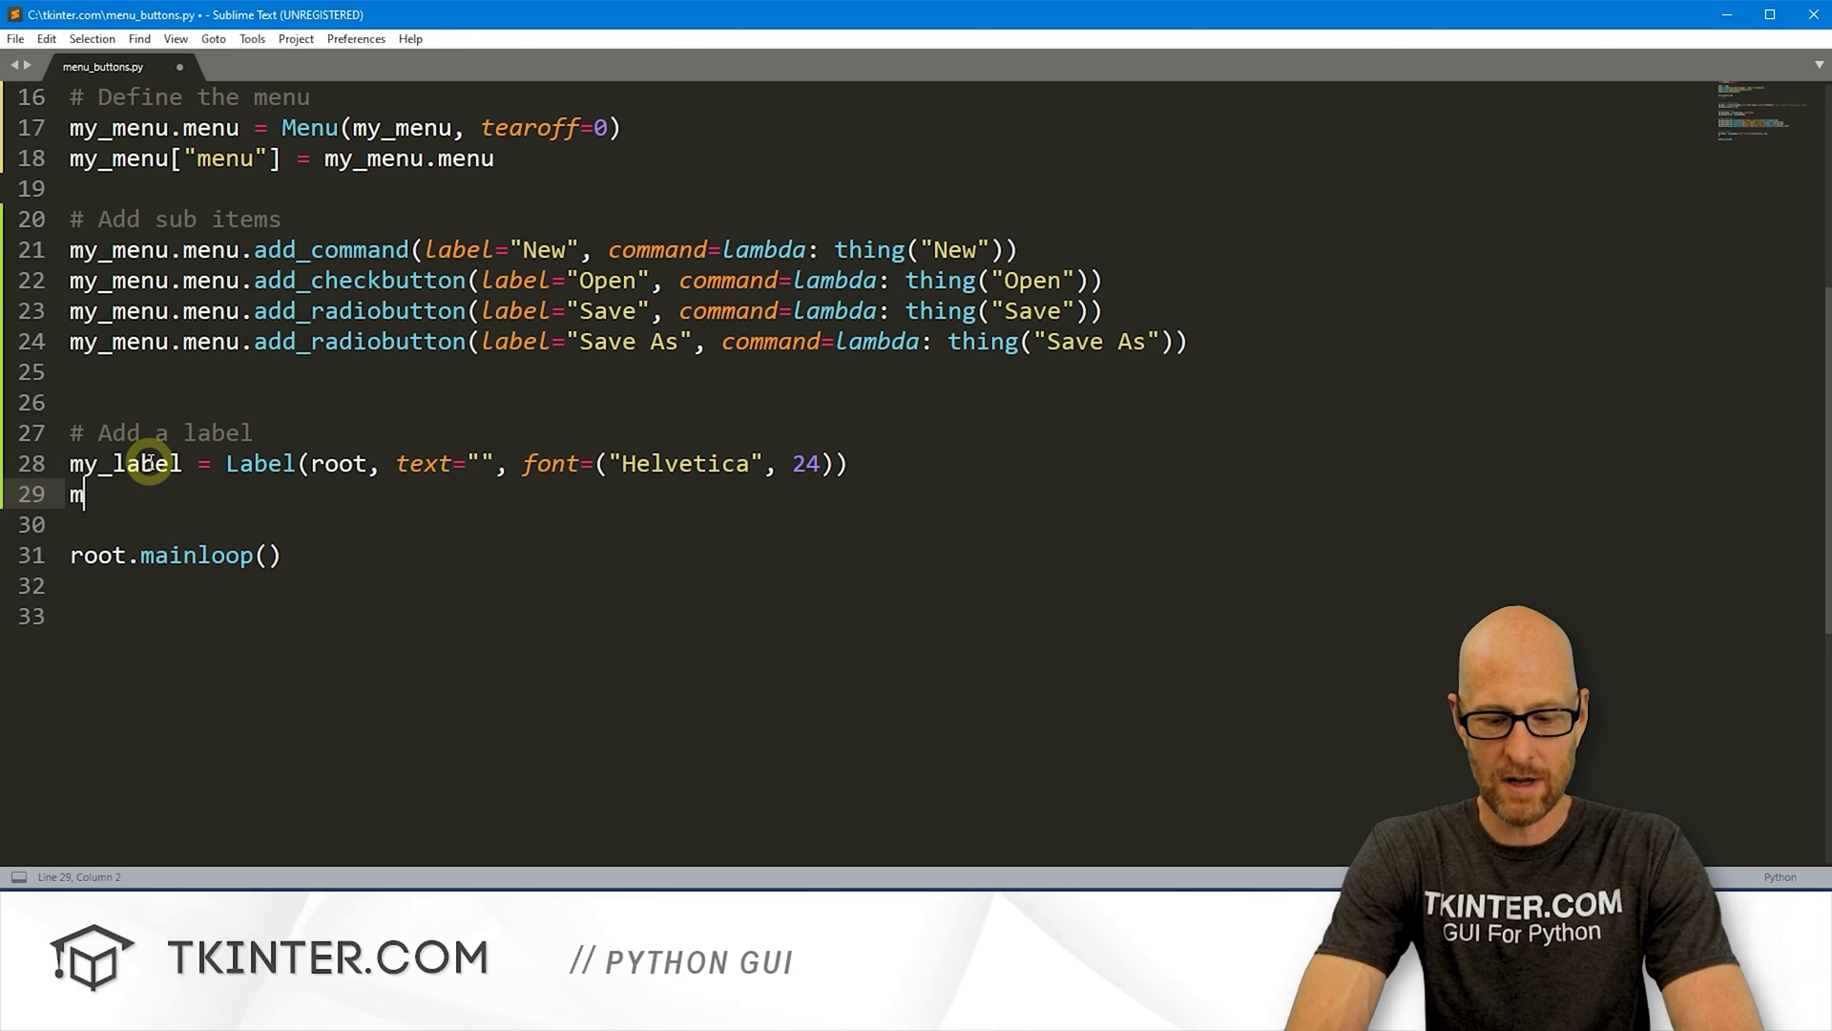
type("y_label.pack")
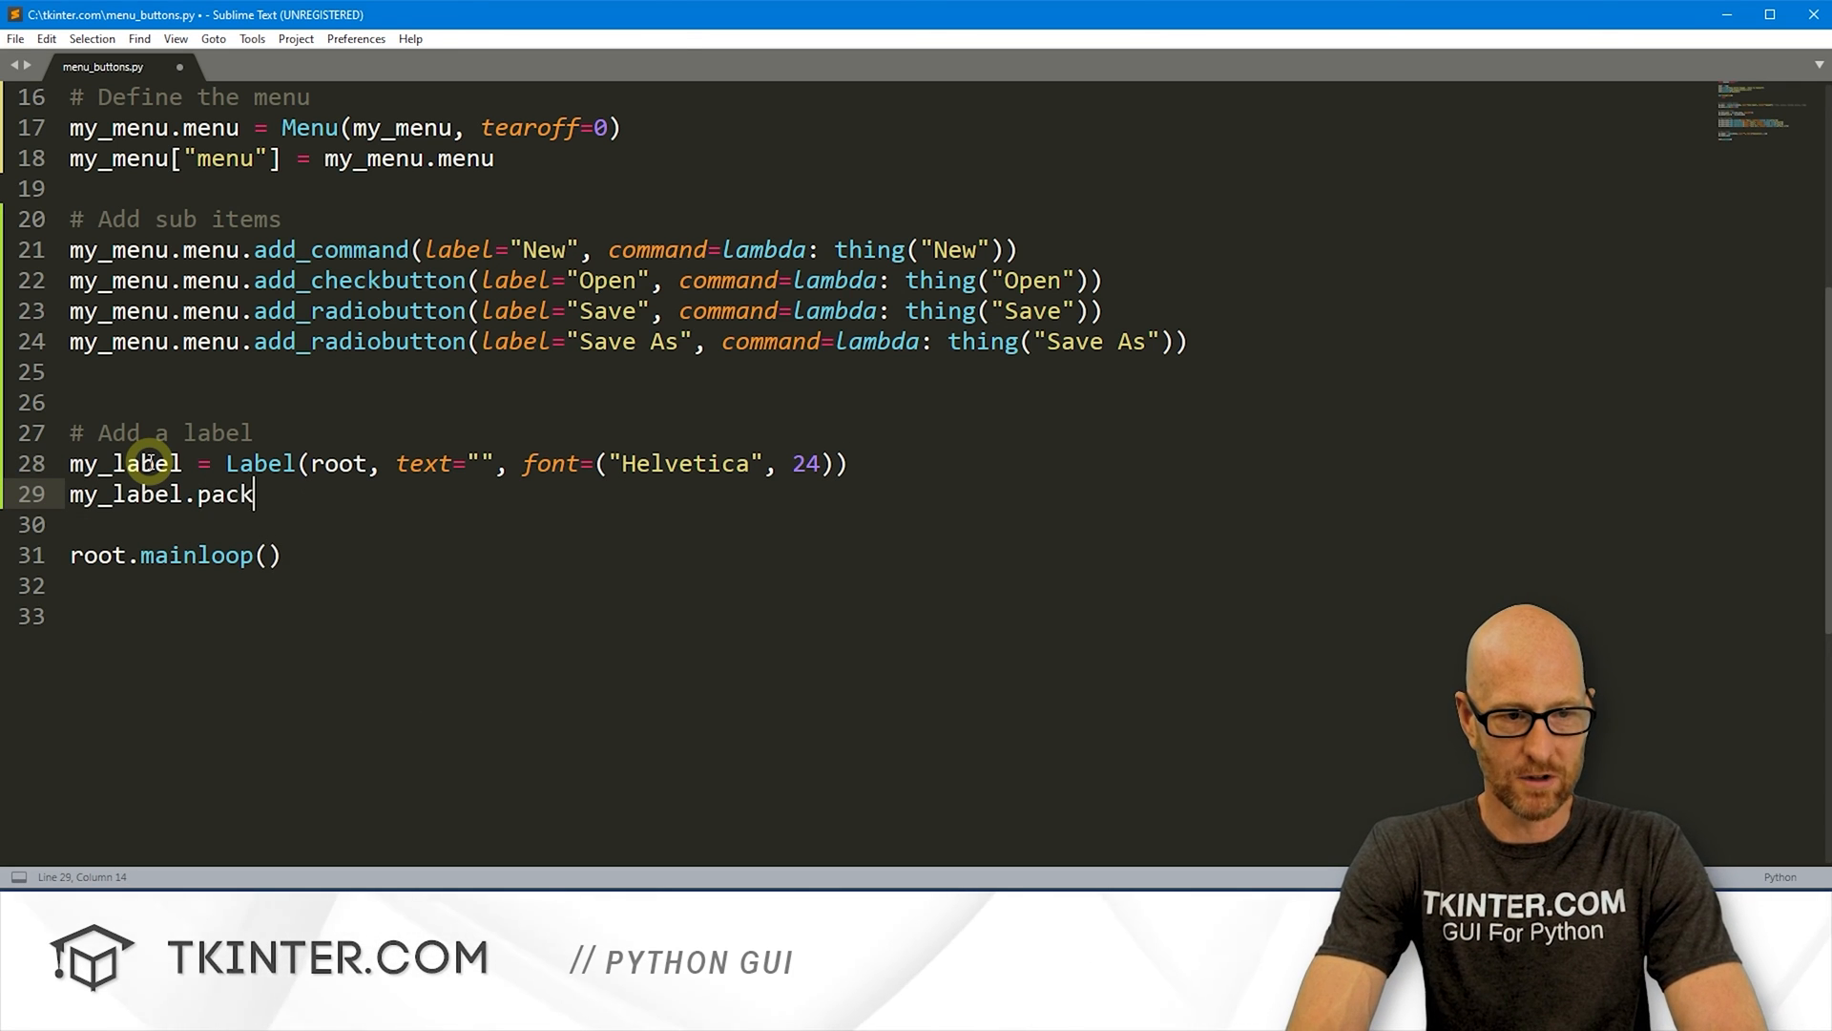
type("()")
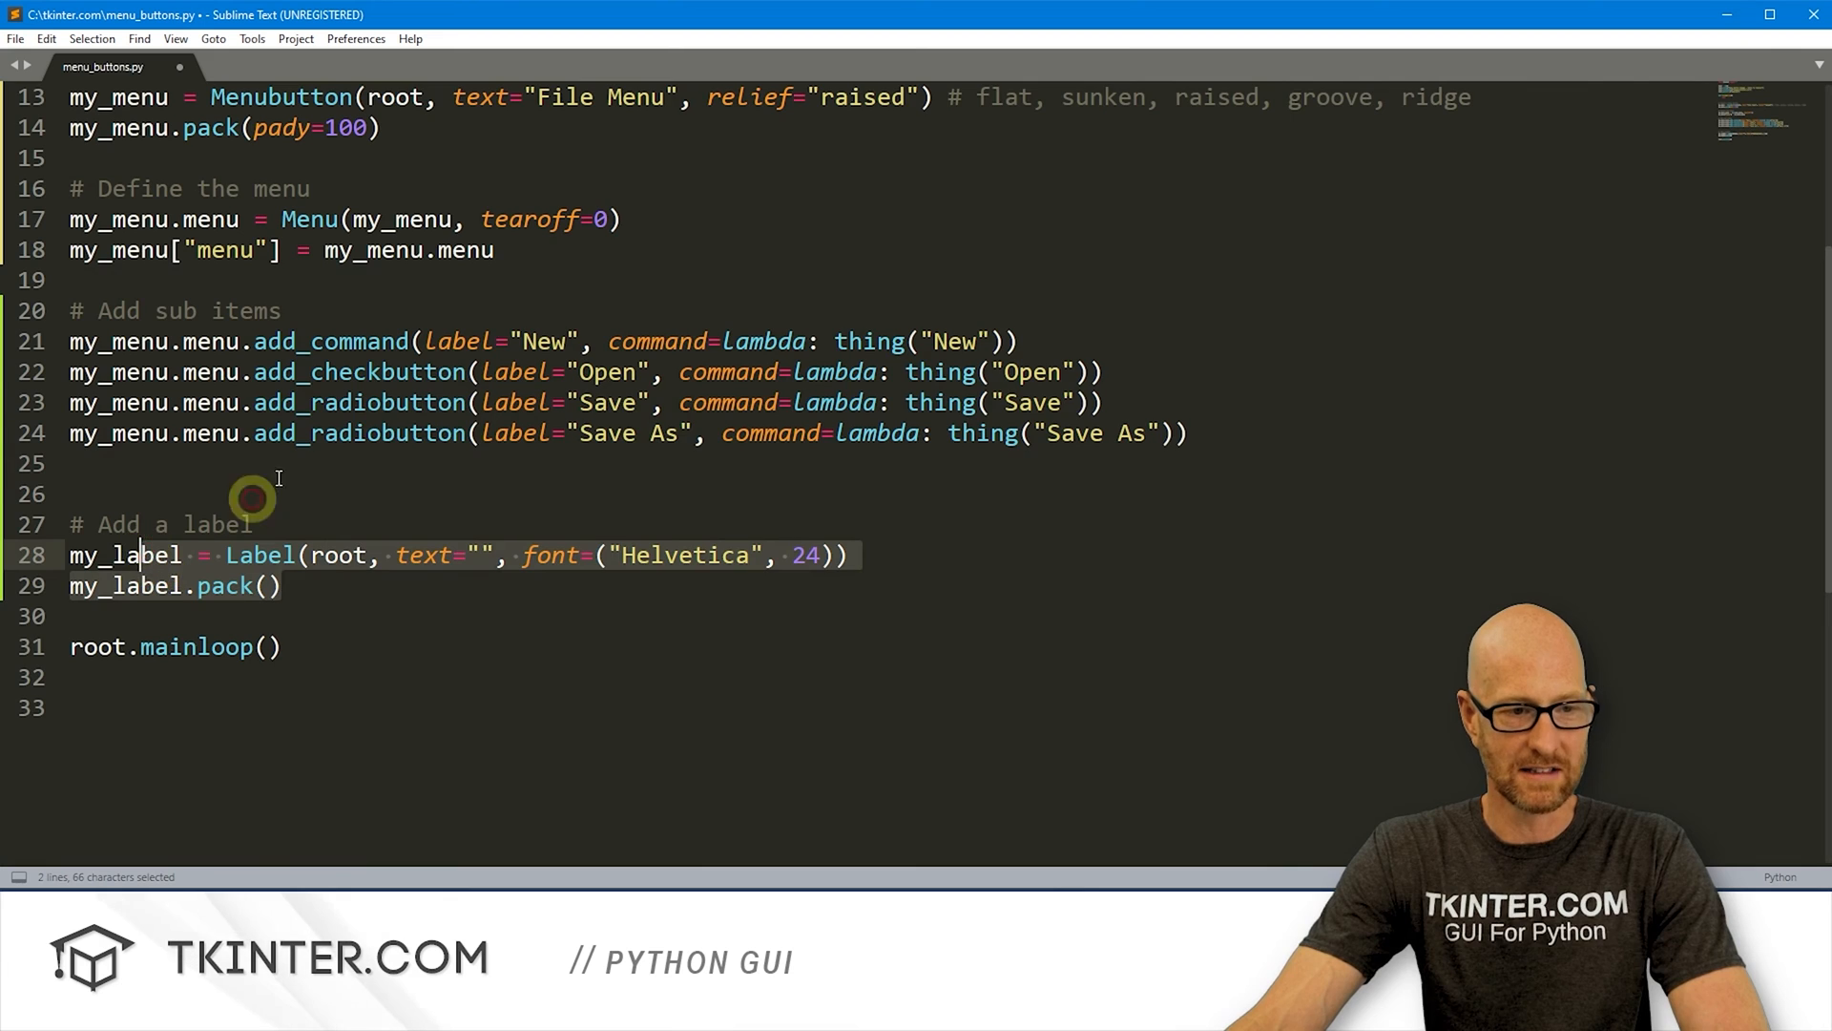
Step: Make thing set my_label's text to f'You Cliked {item}' and save the script
scroll("up", 3)
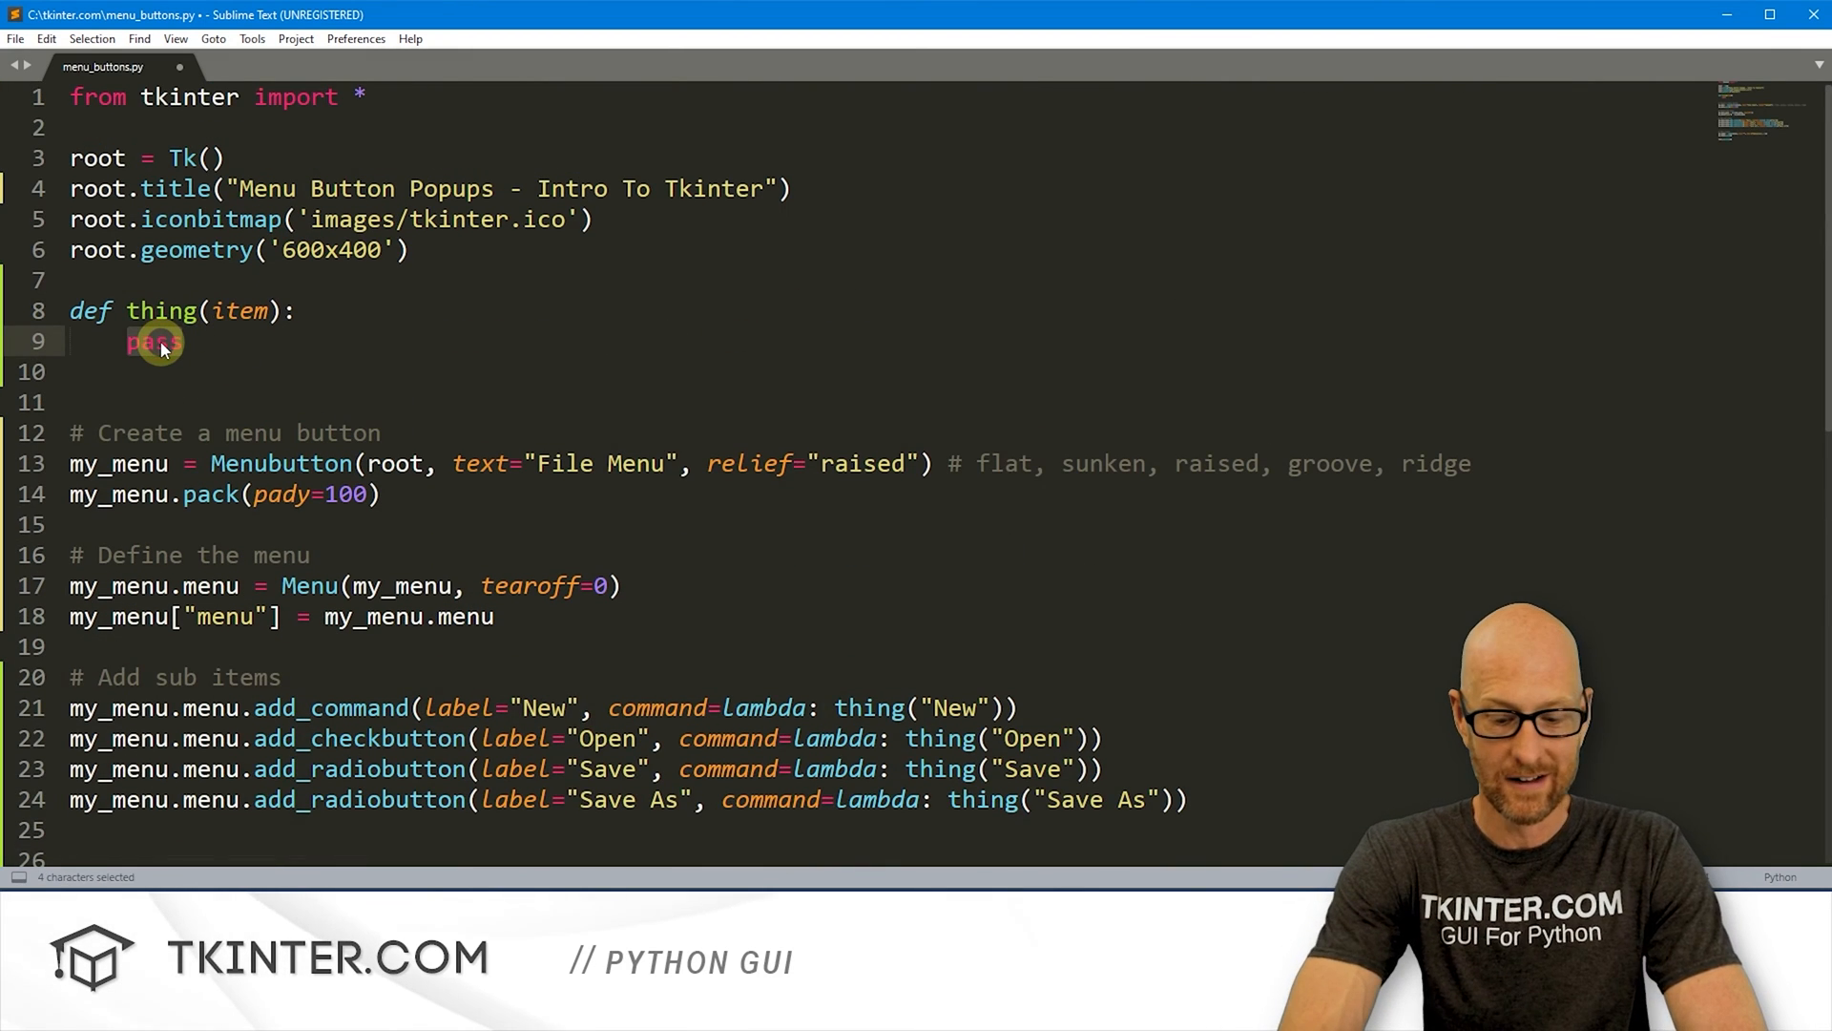
type("my_label.conf")
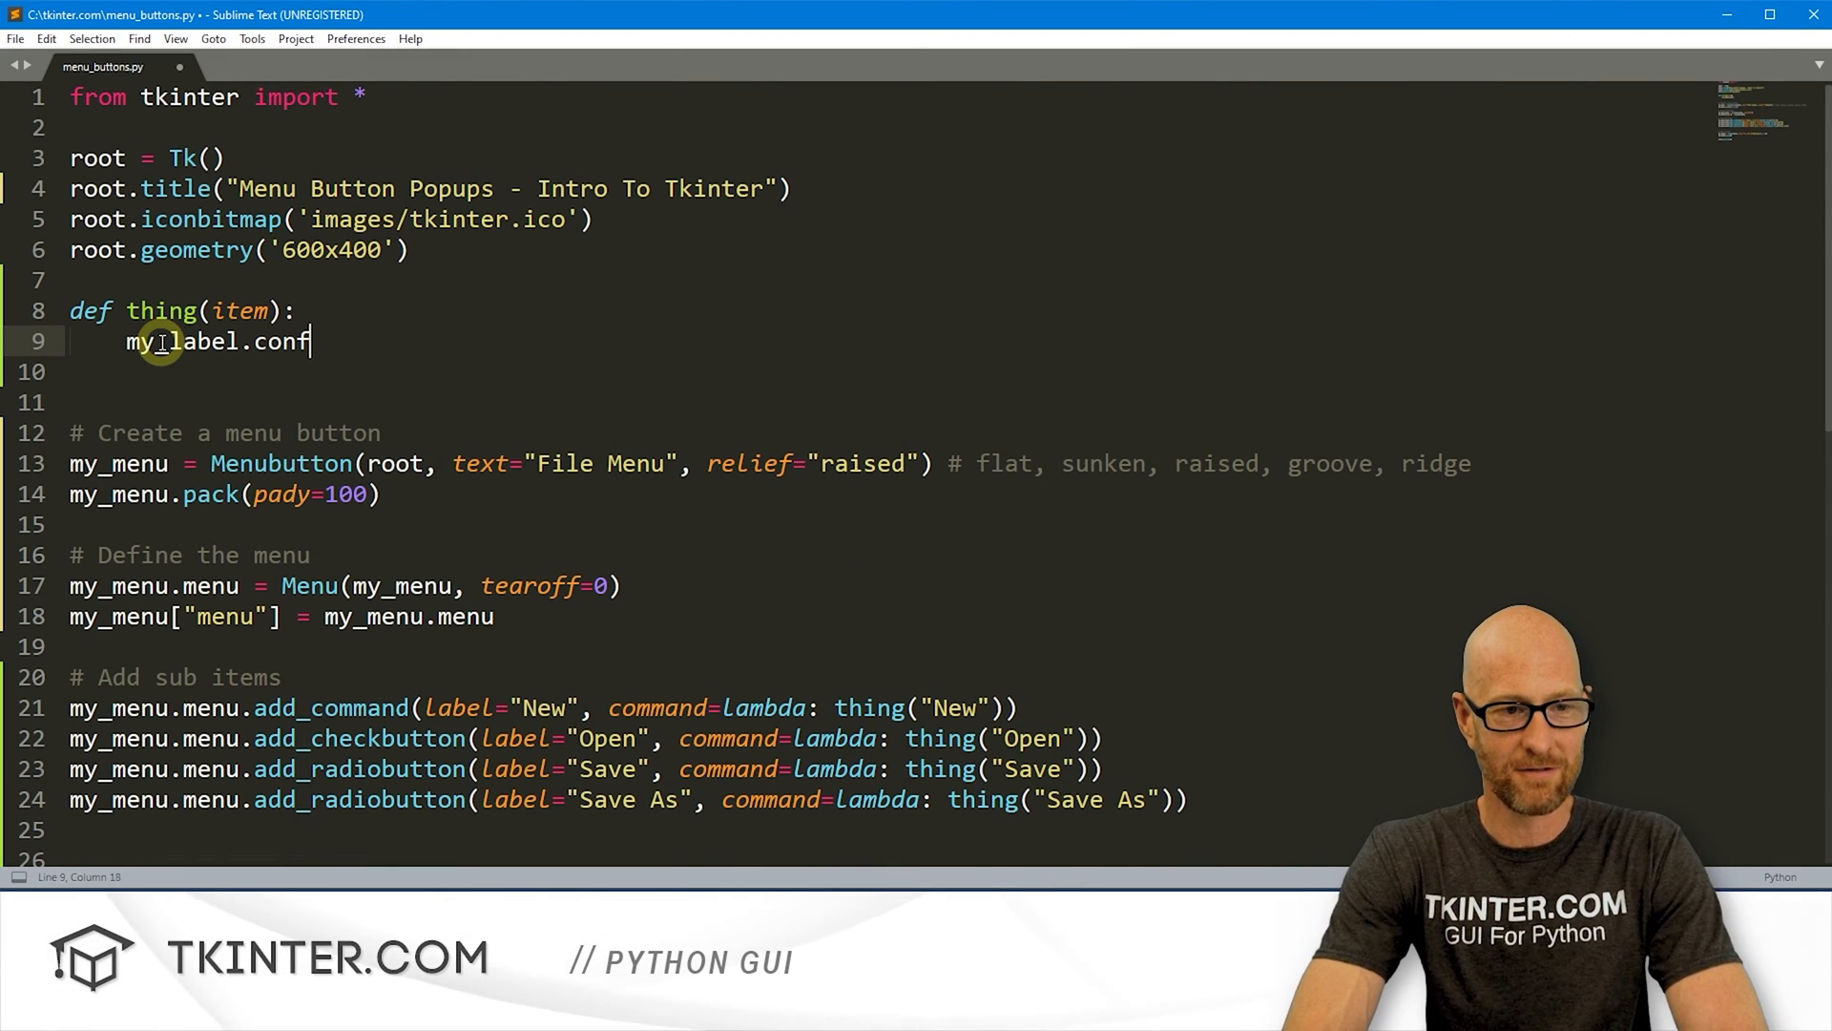
type("ig(tex")
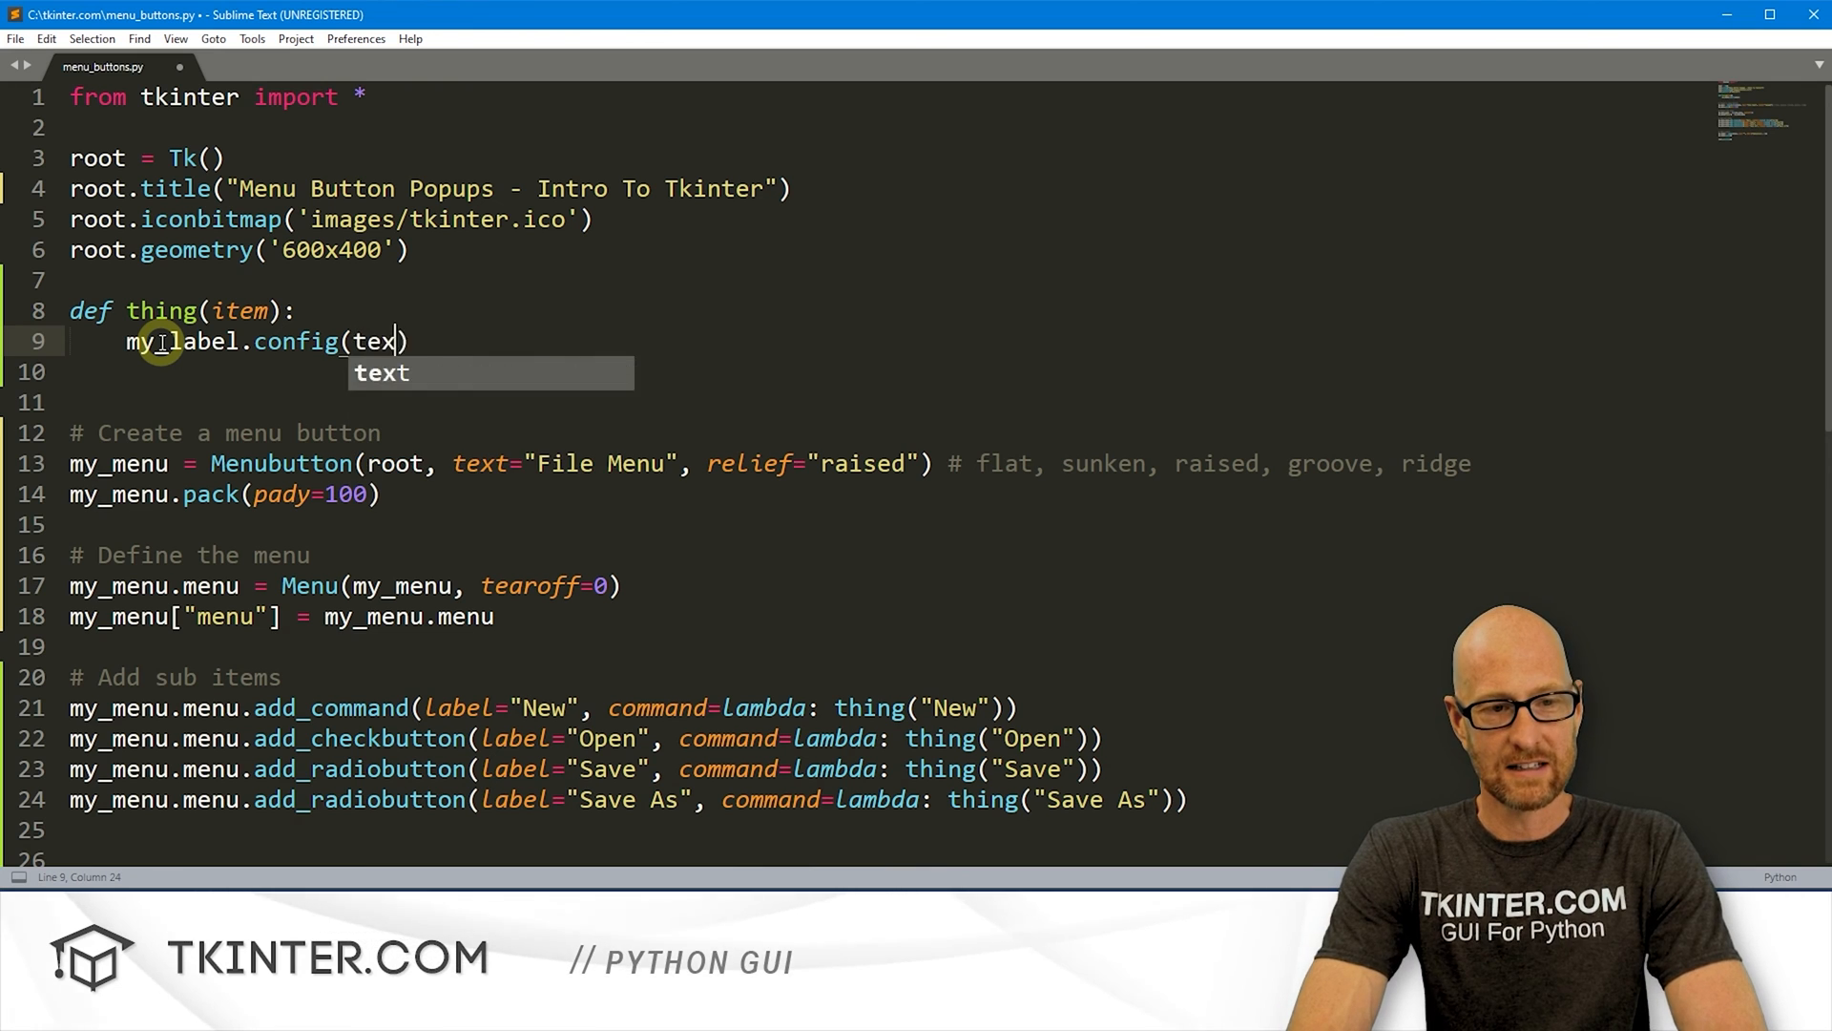
type("t=f''")
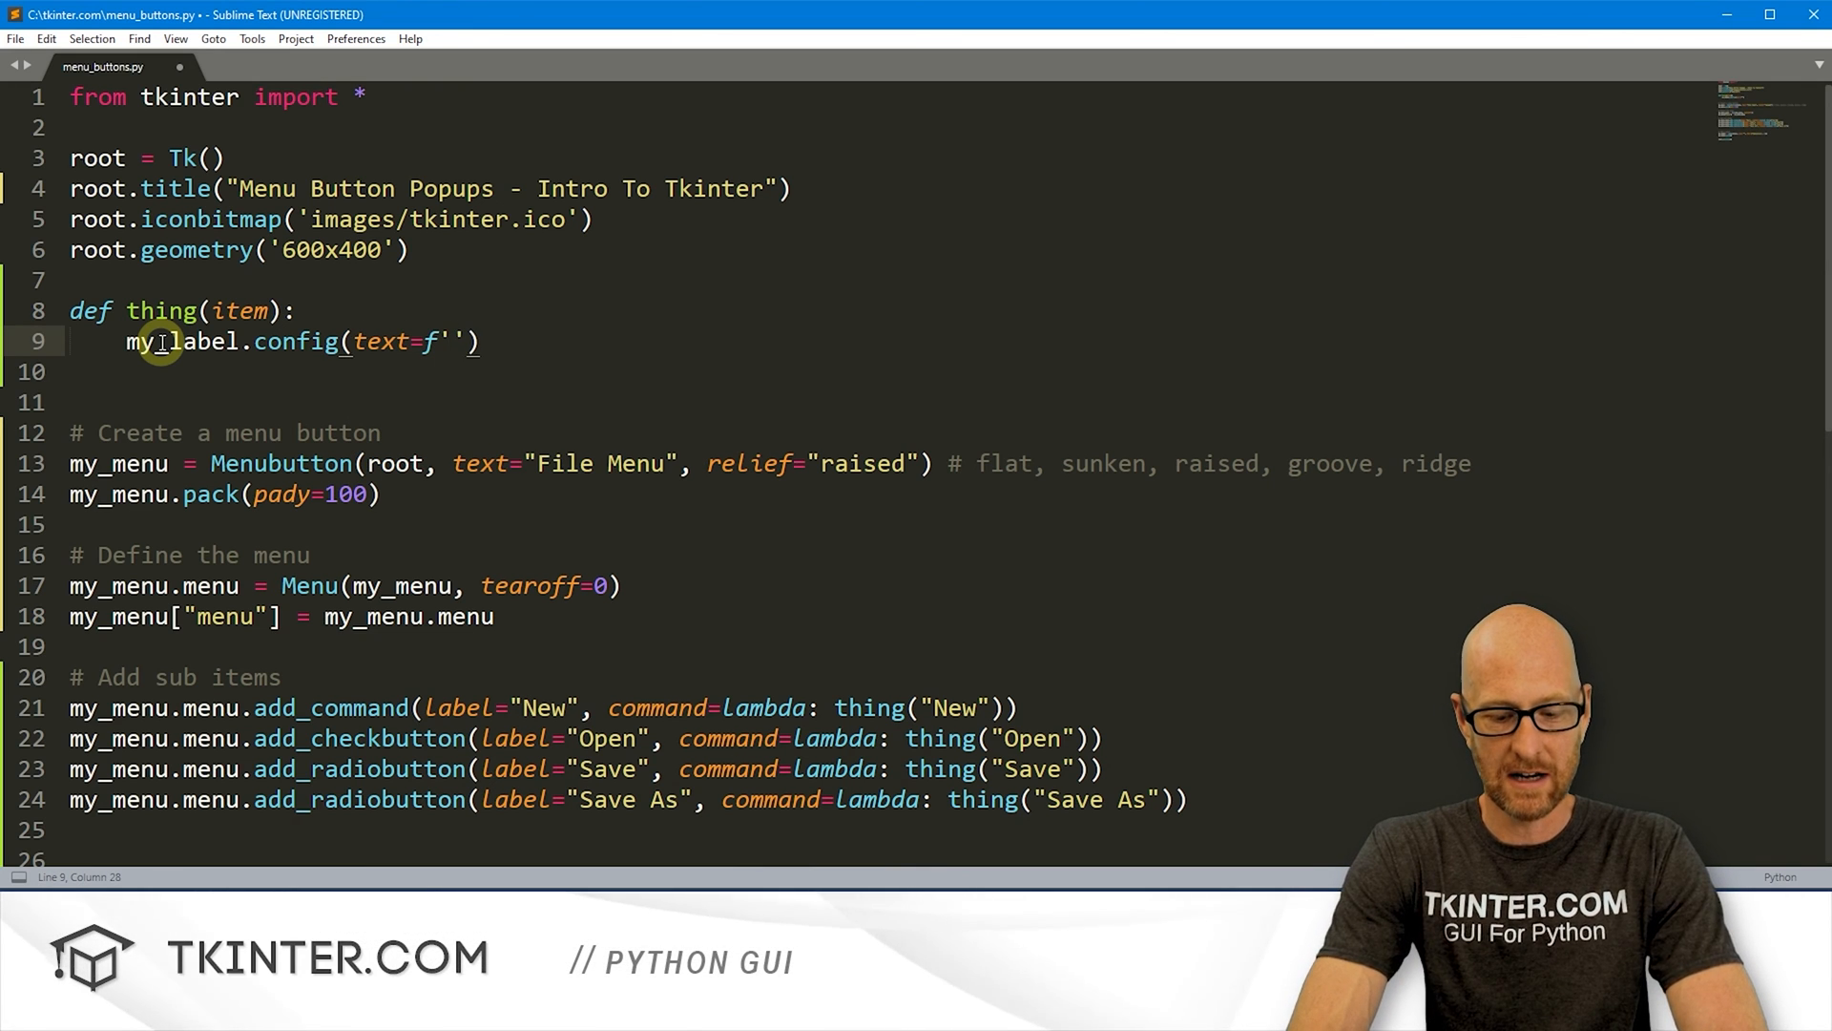
type("You Cliked")
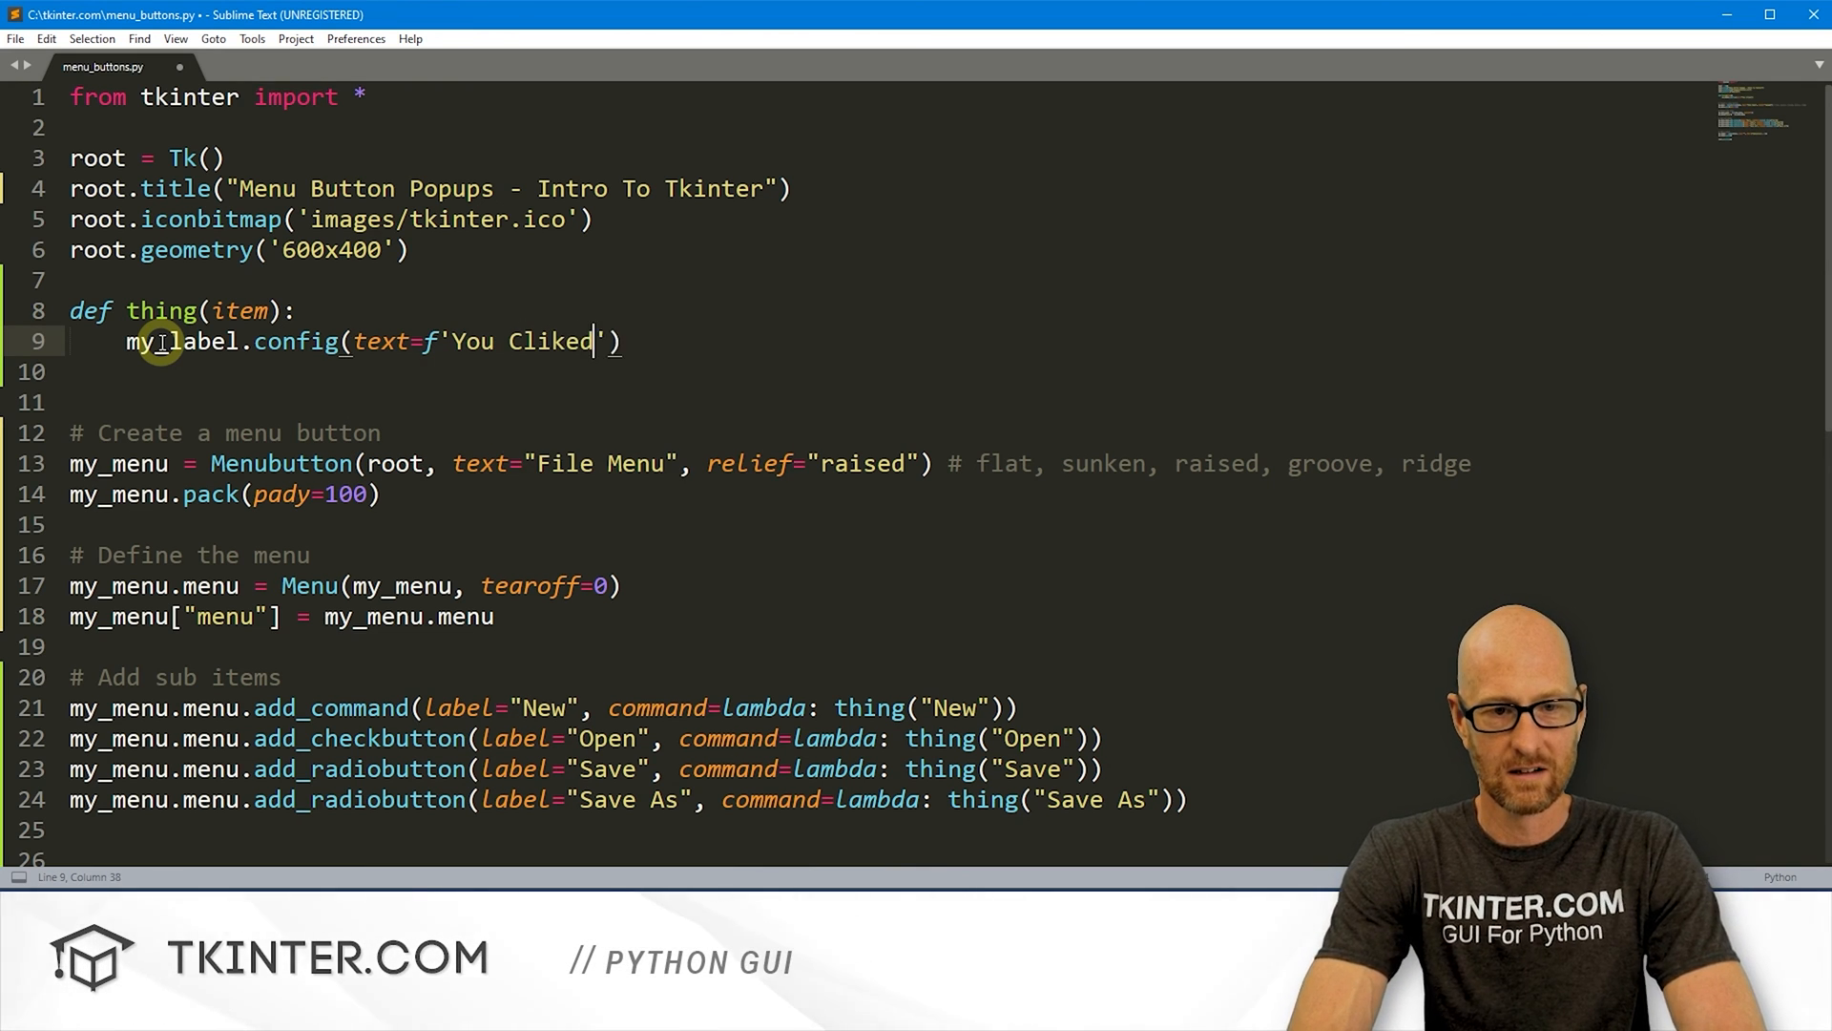
type("{items}")
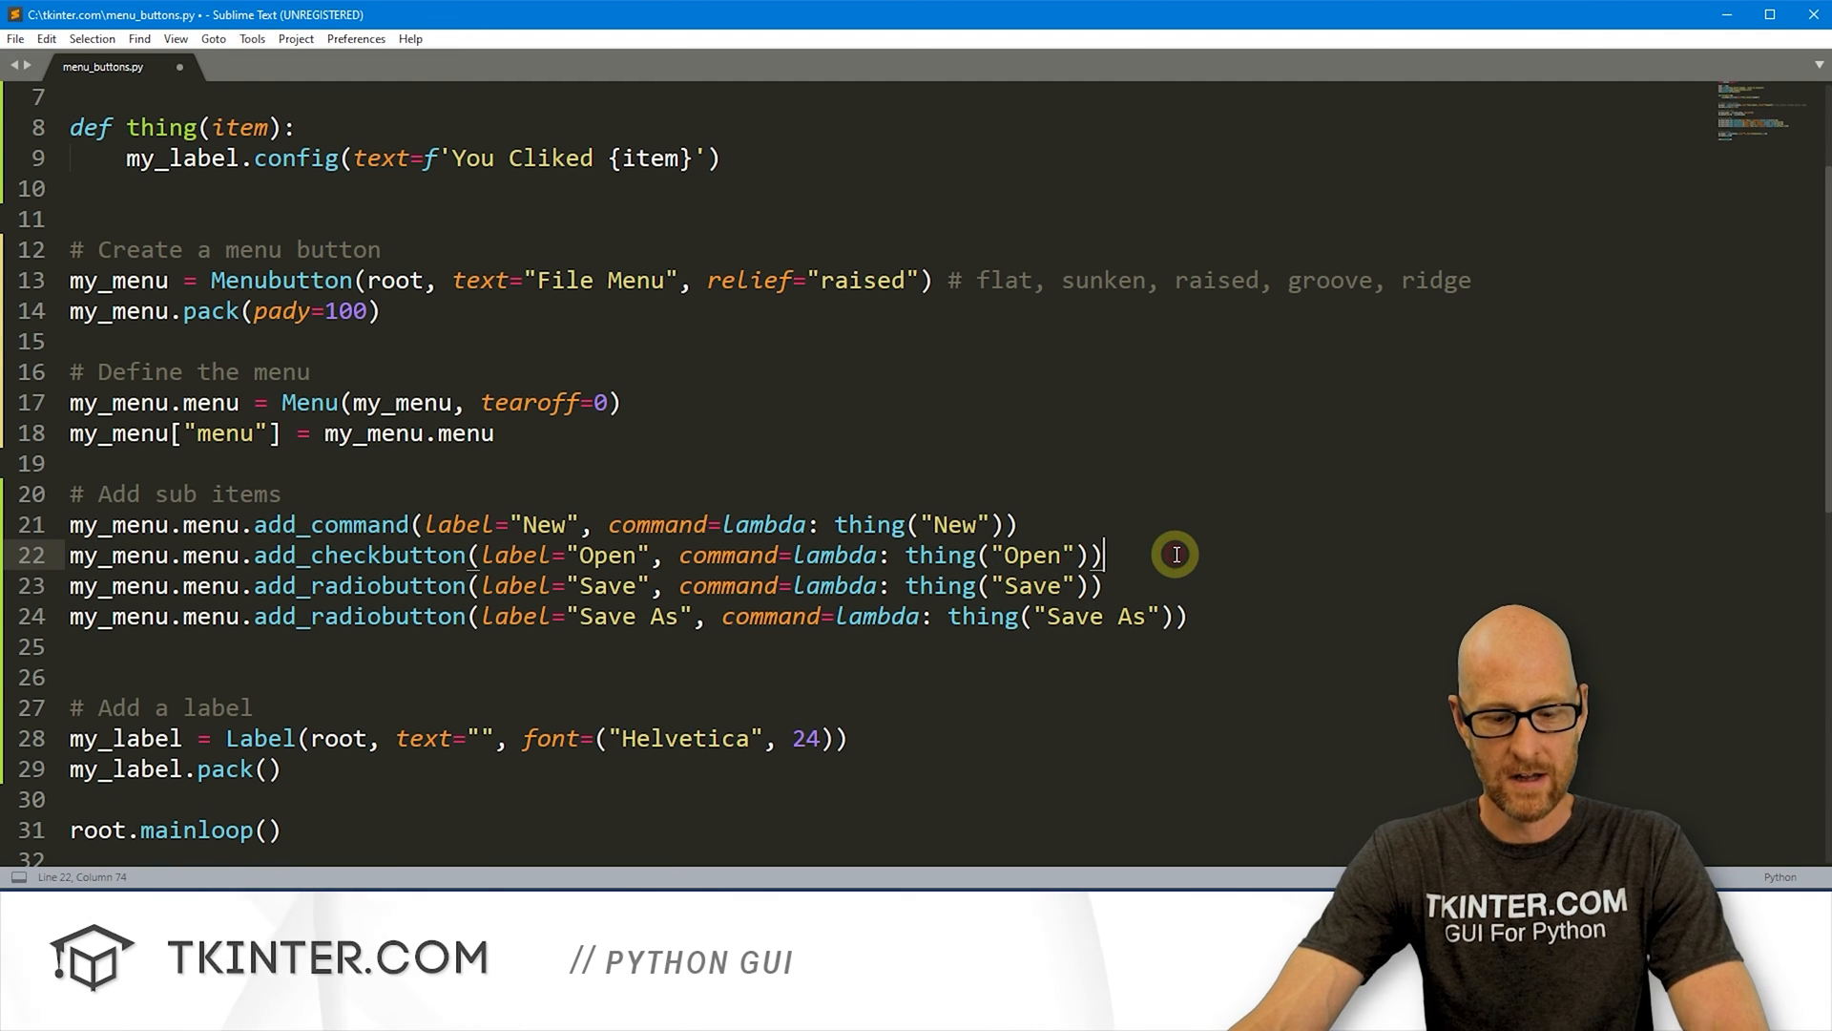
key("ctrl+s")
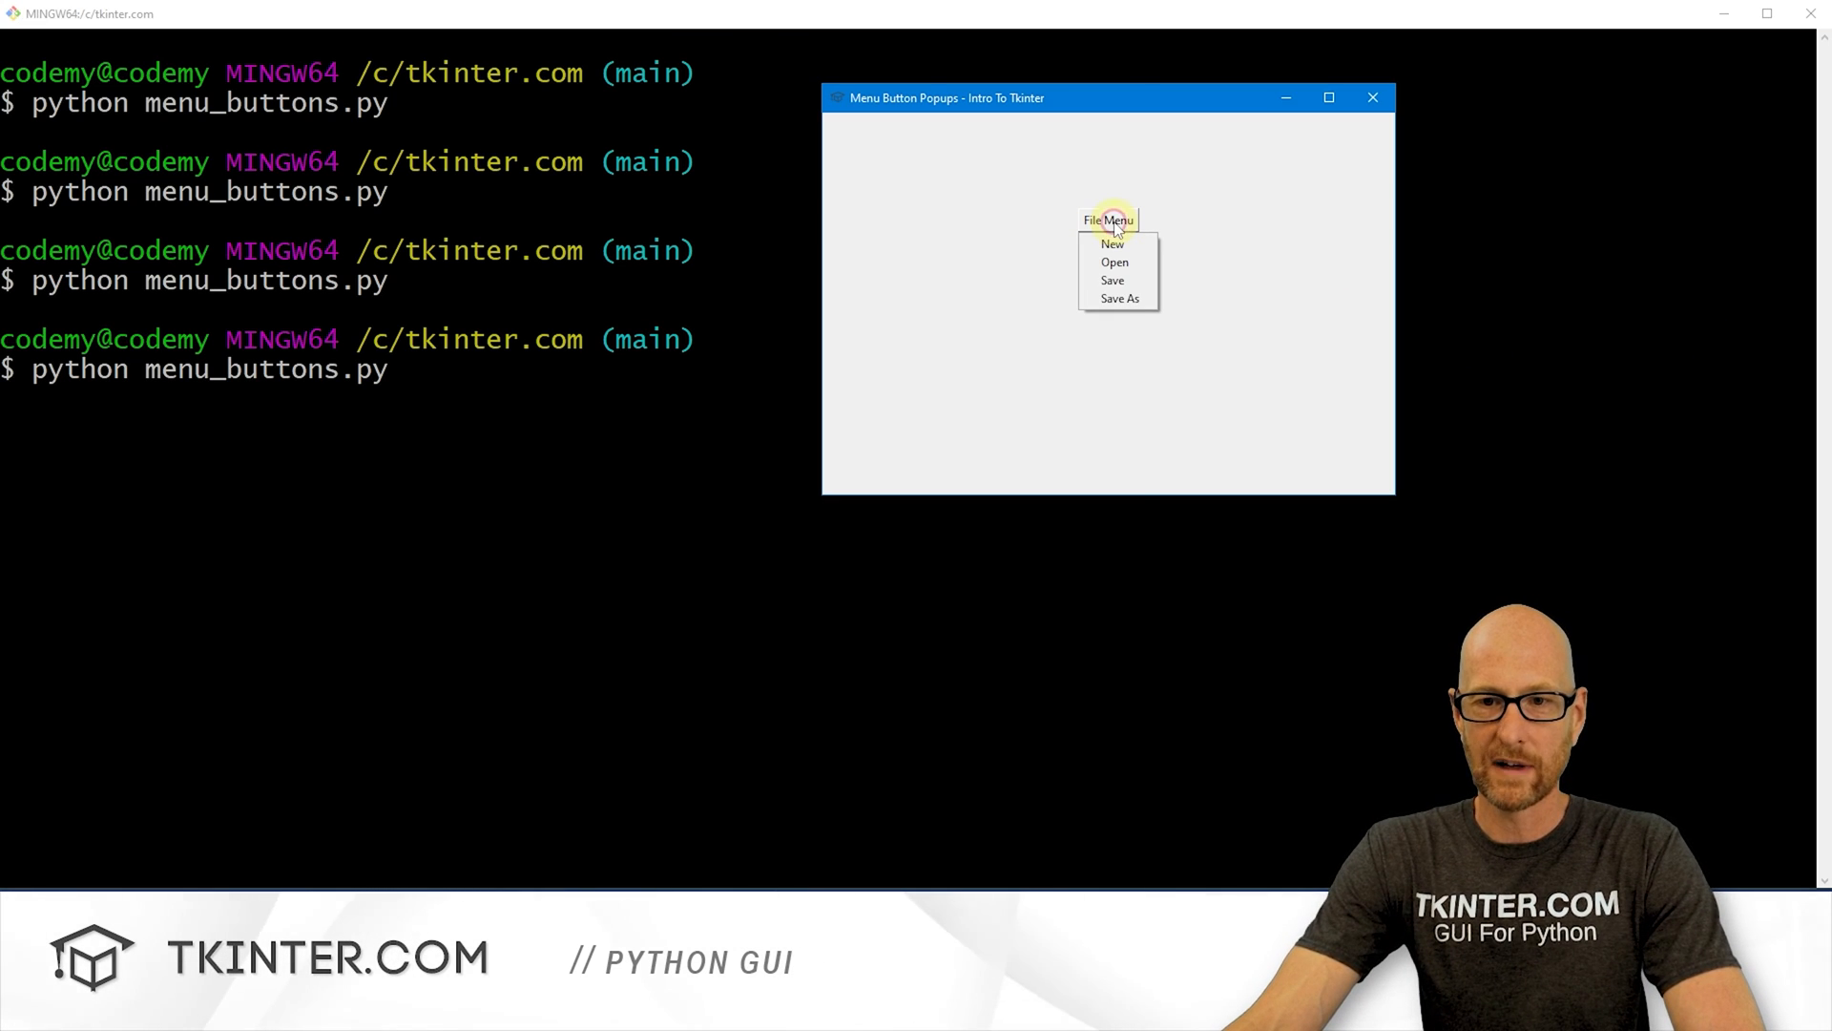
mouse_move(1211, 199)
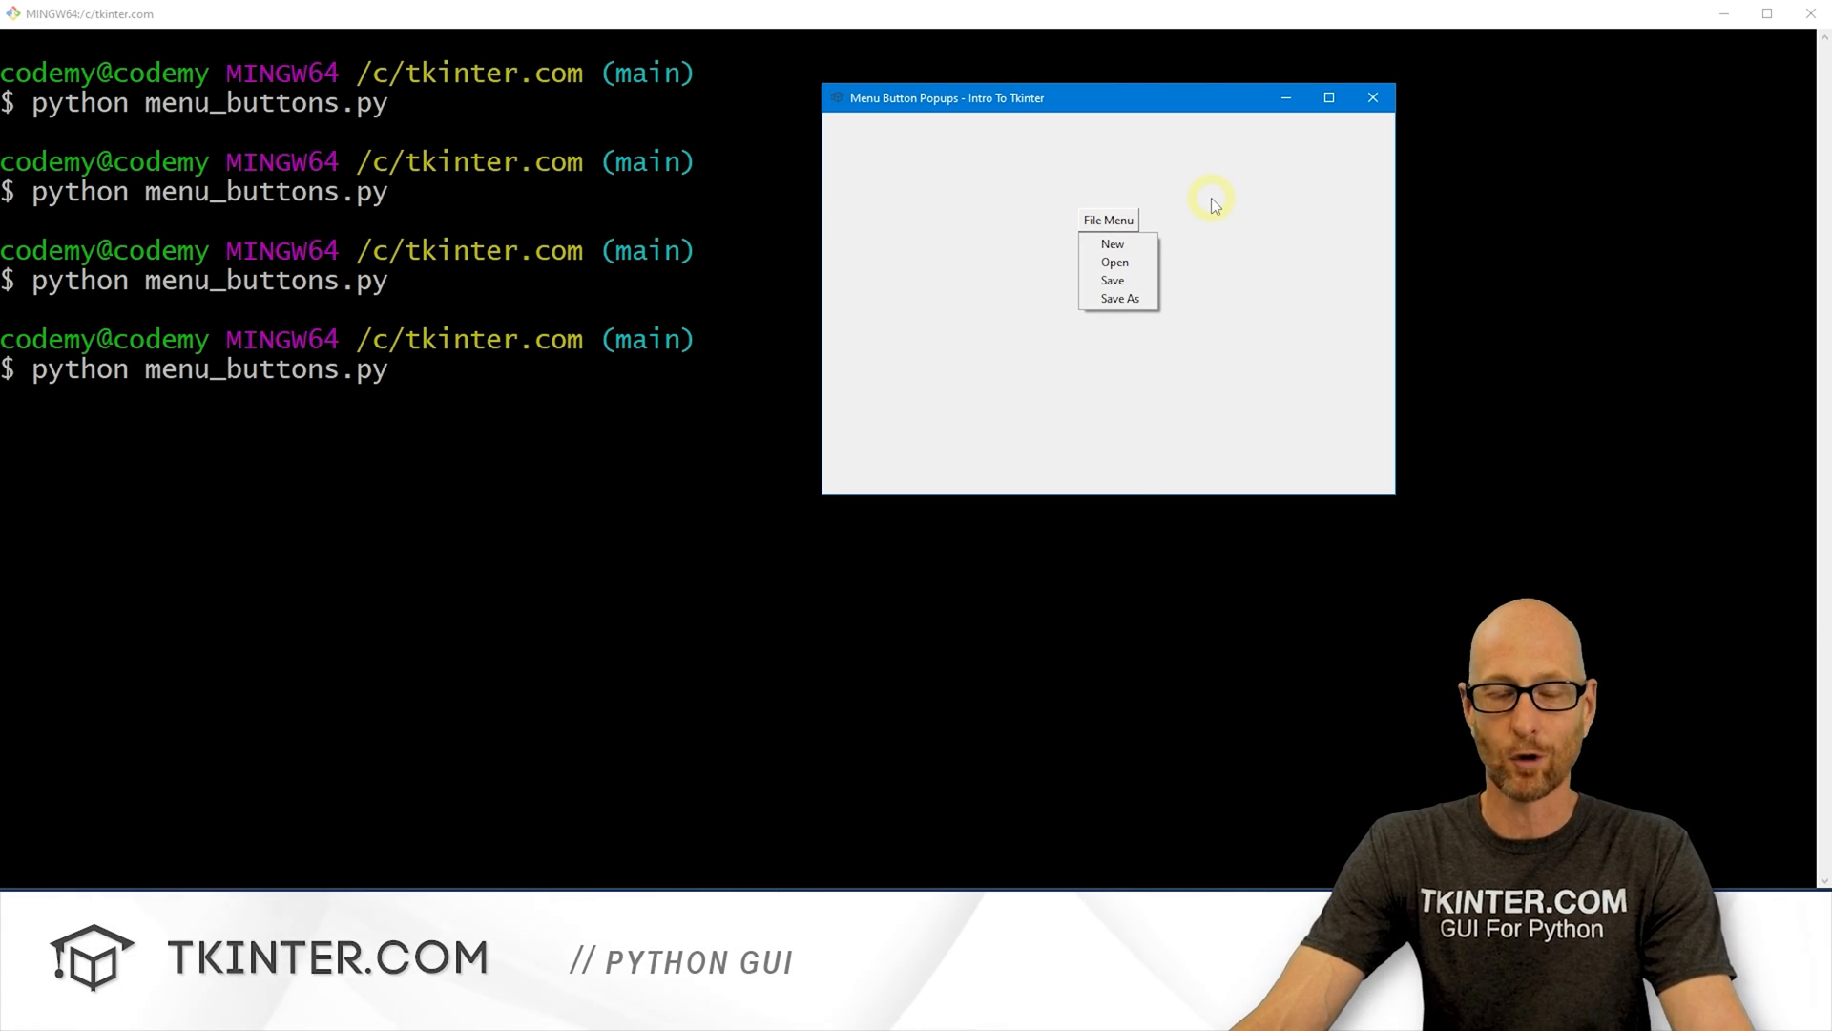
mouse_move(1110, 245)
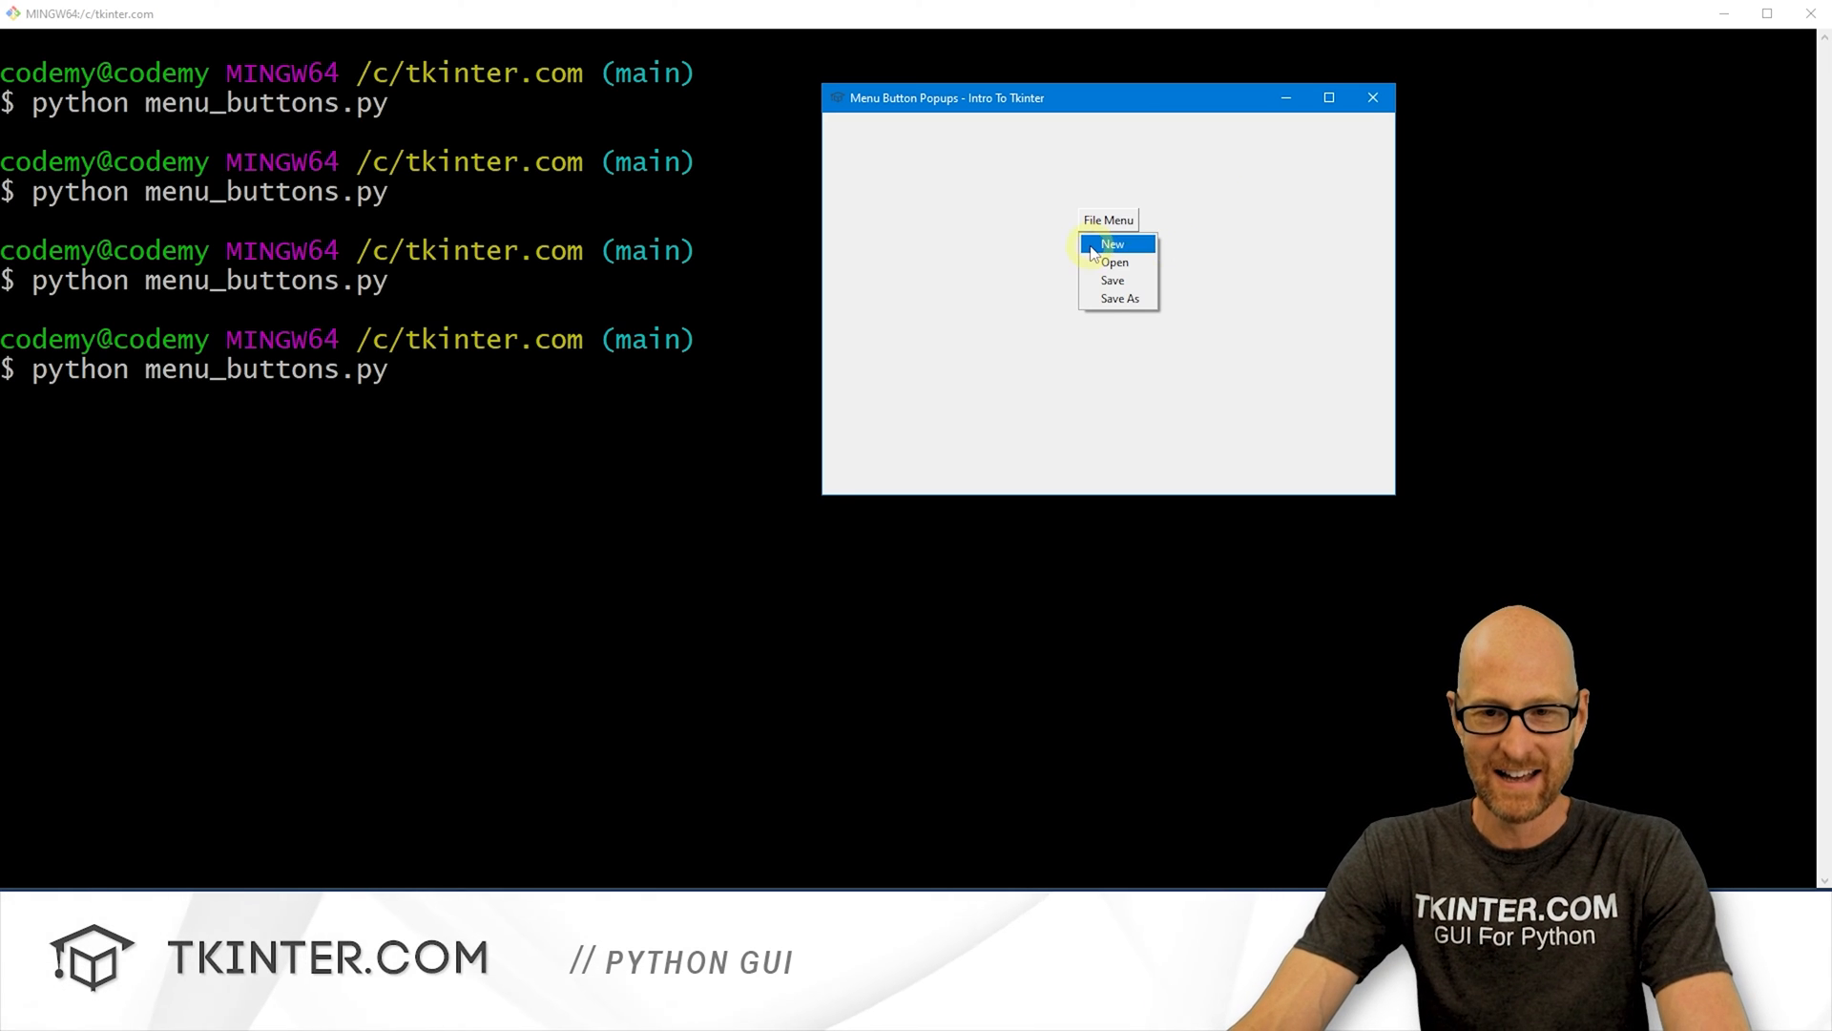
Step: Pick New, Open, Save and Save As from File Menu, checking the label updates each time
left_click(1111, 244)
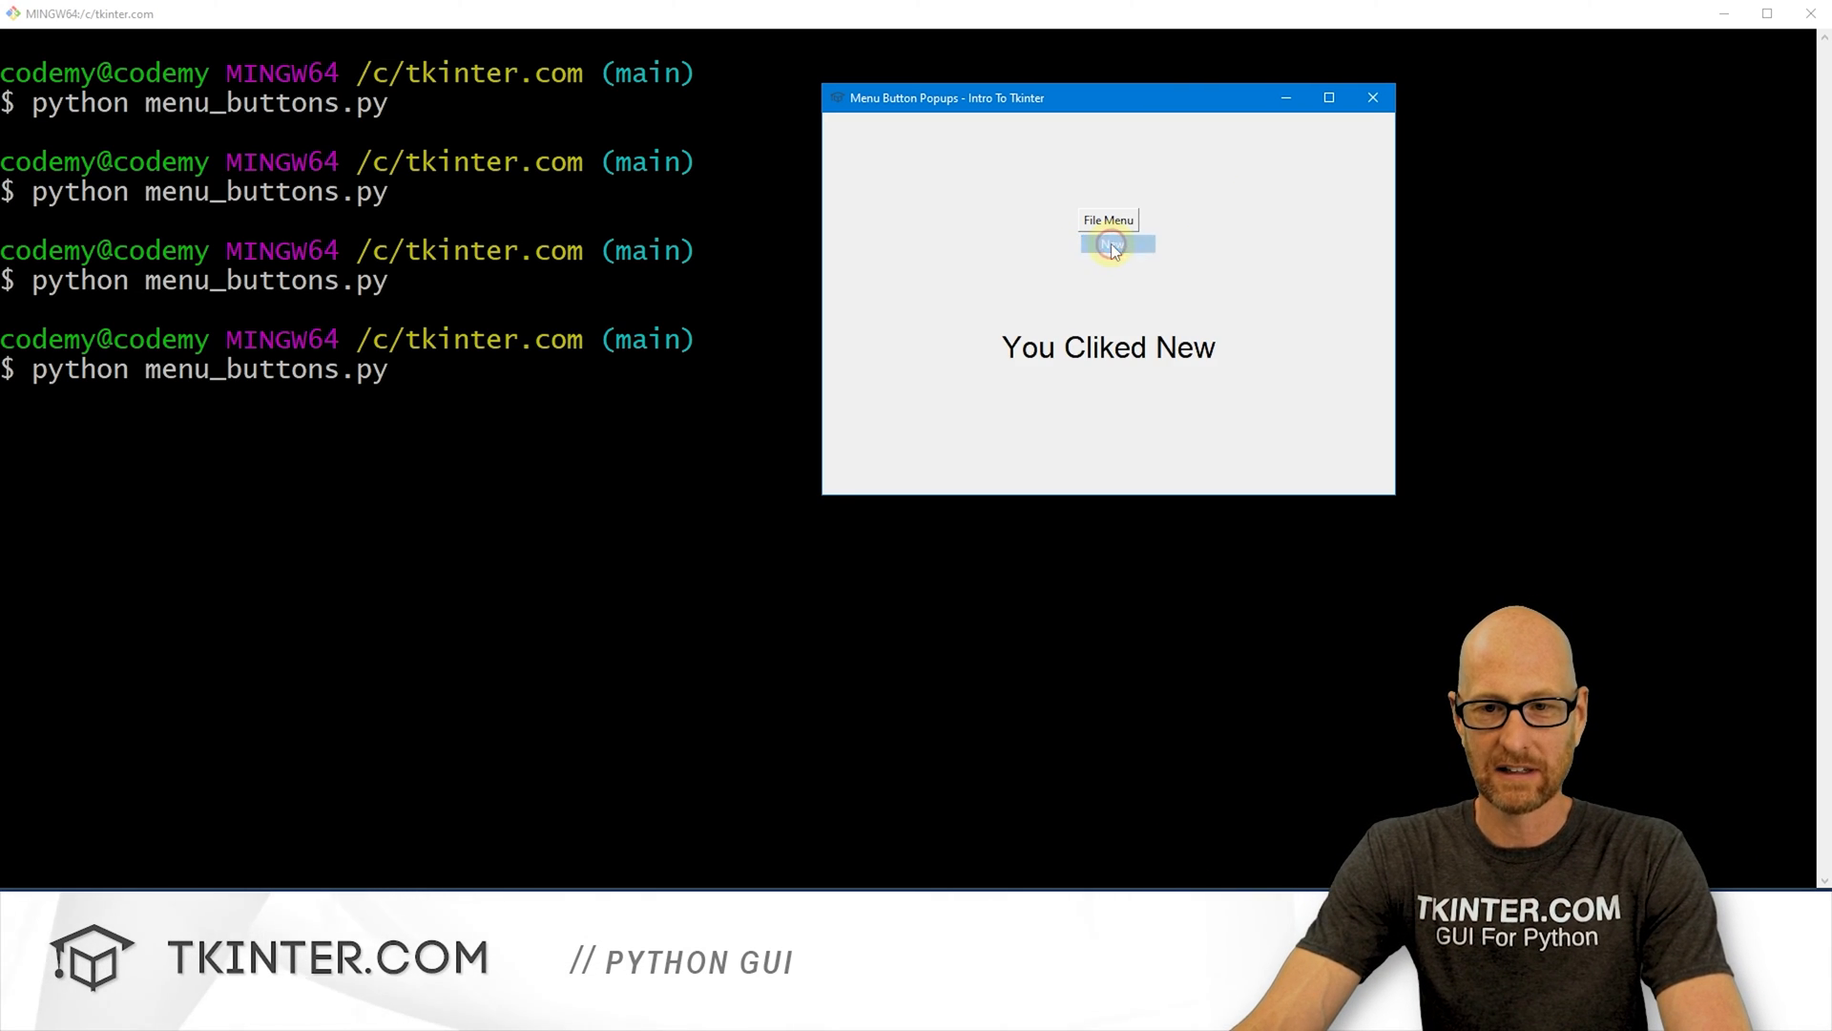
left_click(1108, 240)
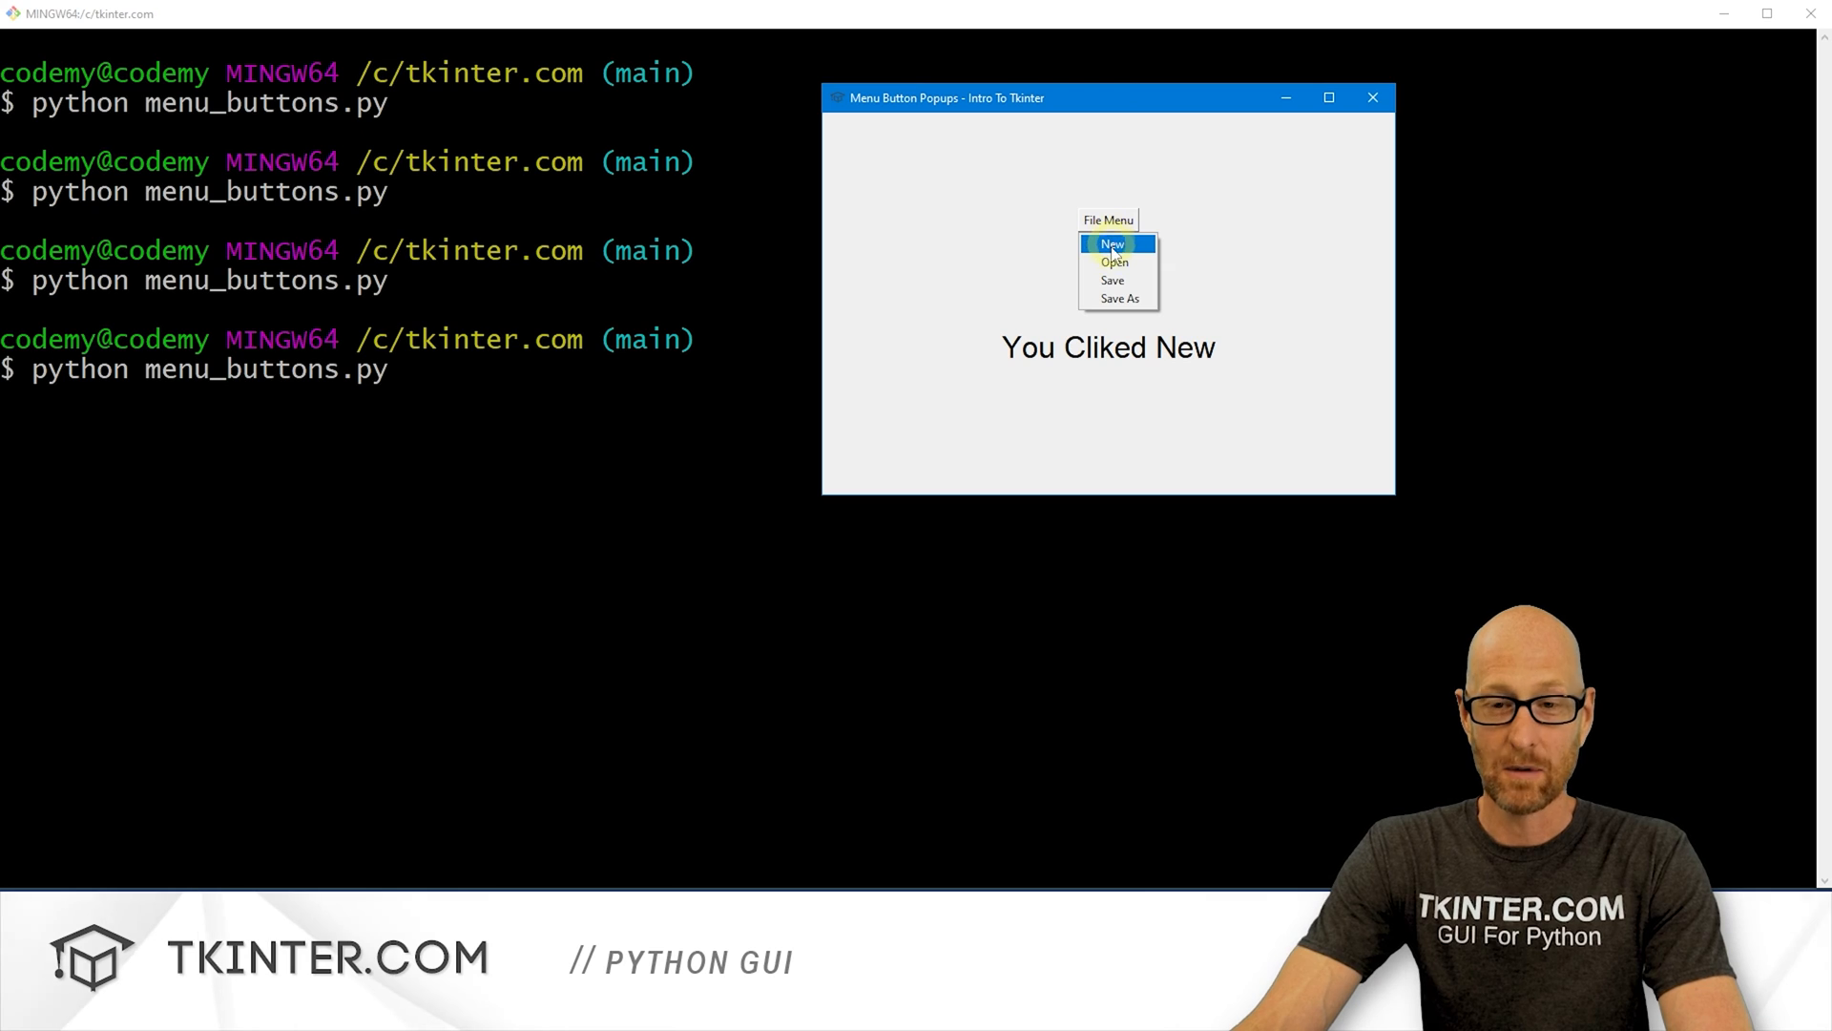
left_click(1114, 261)
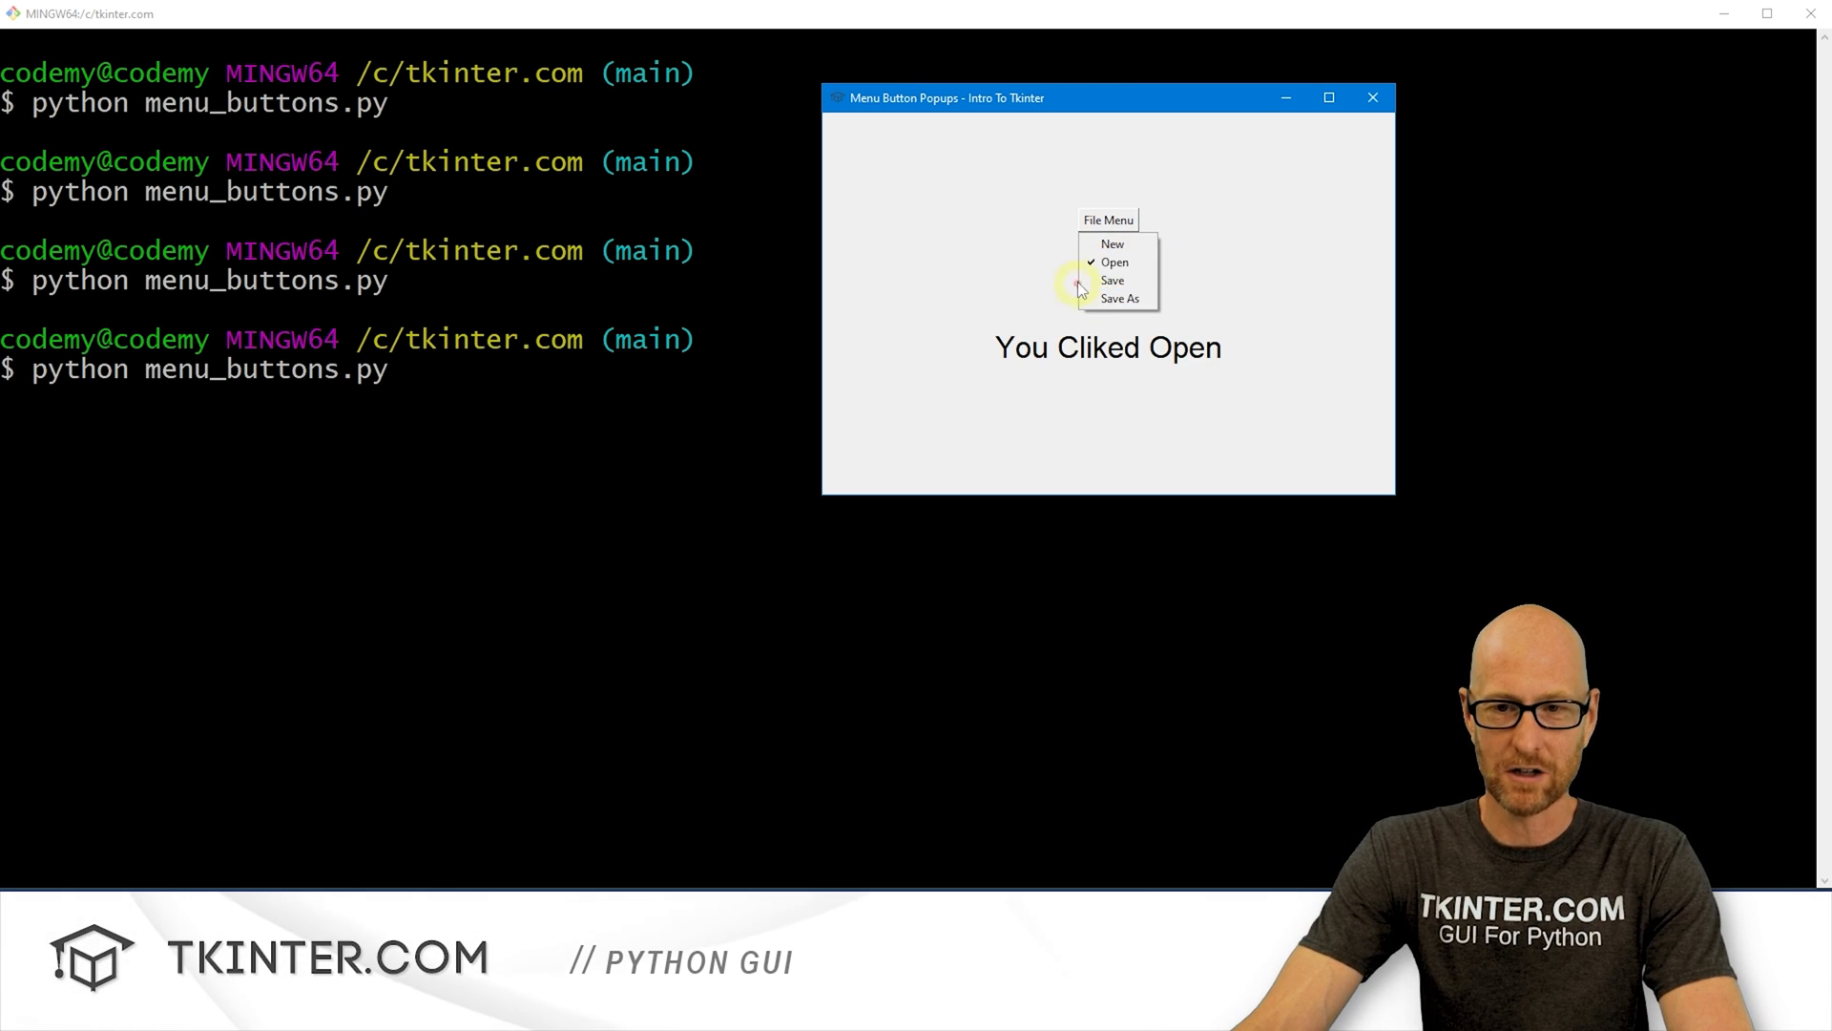
mouse_move(1110, 244)
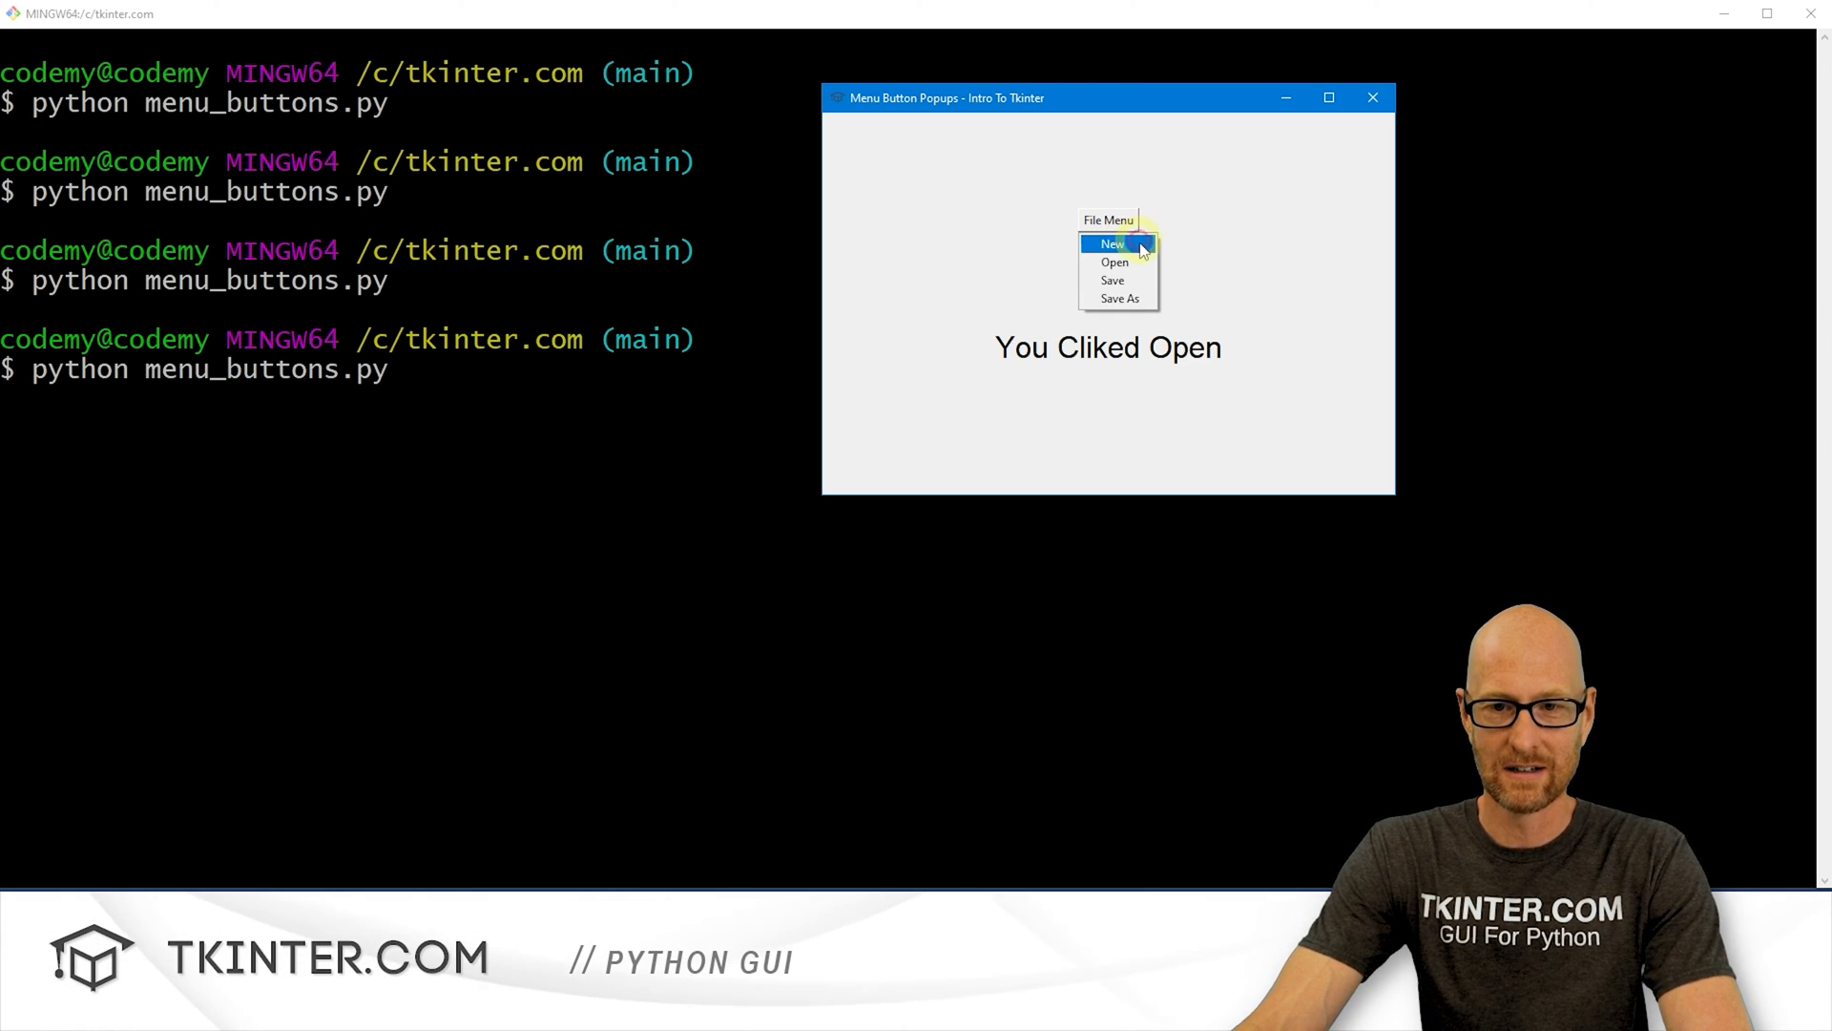
left_click(1111, 279)
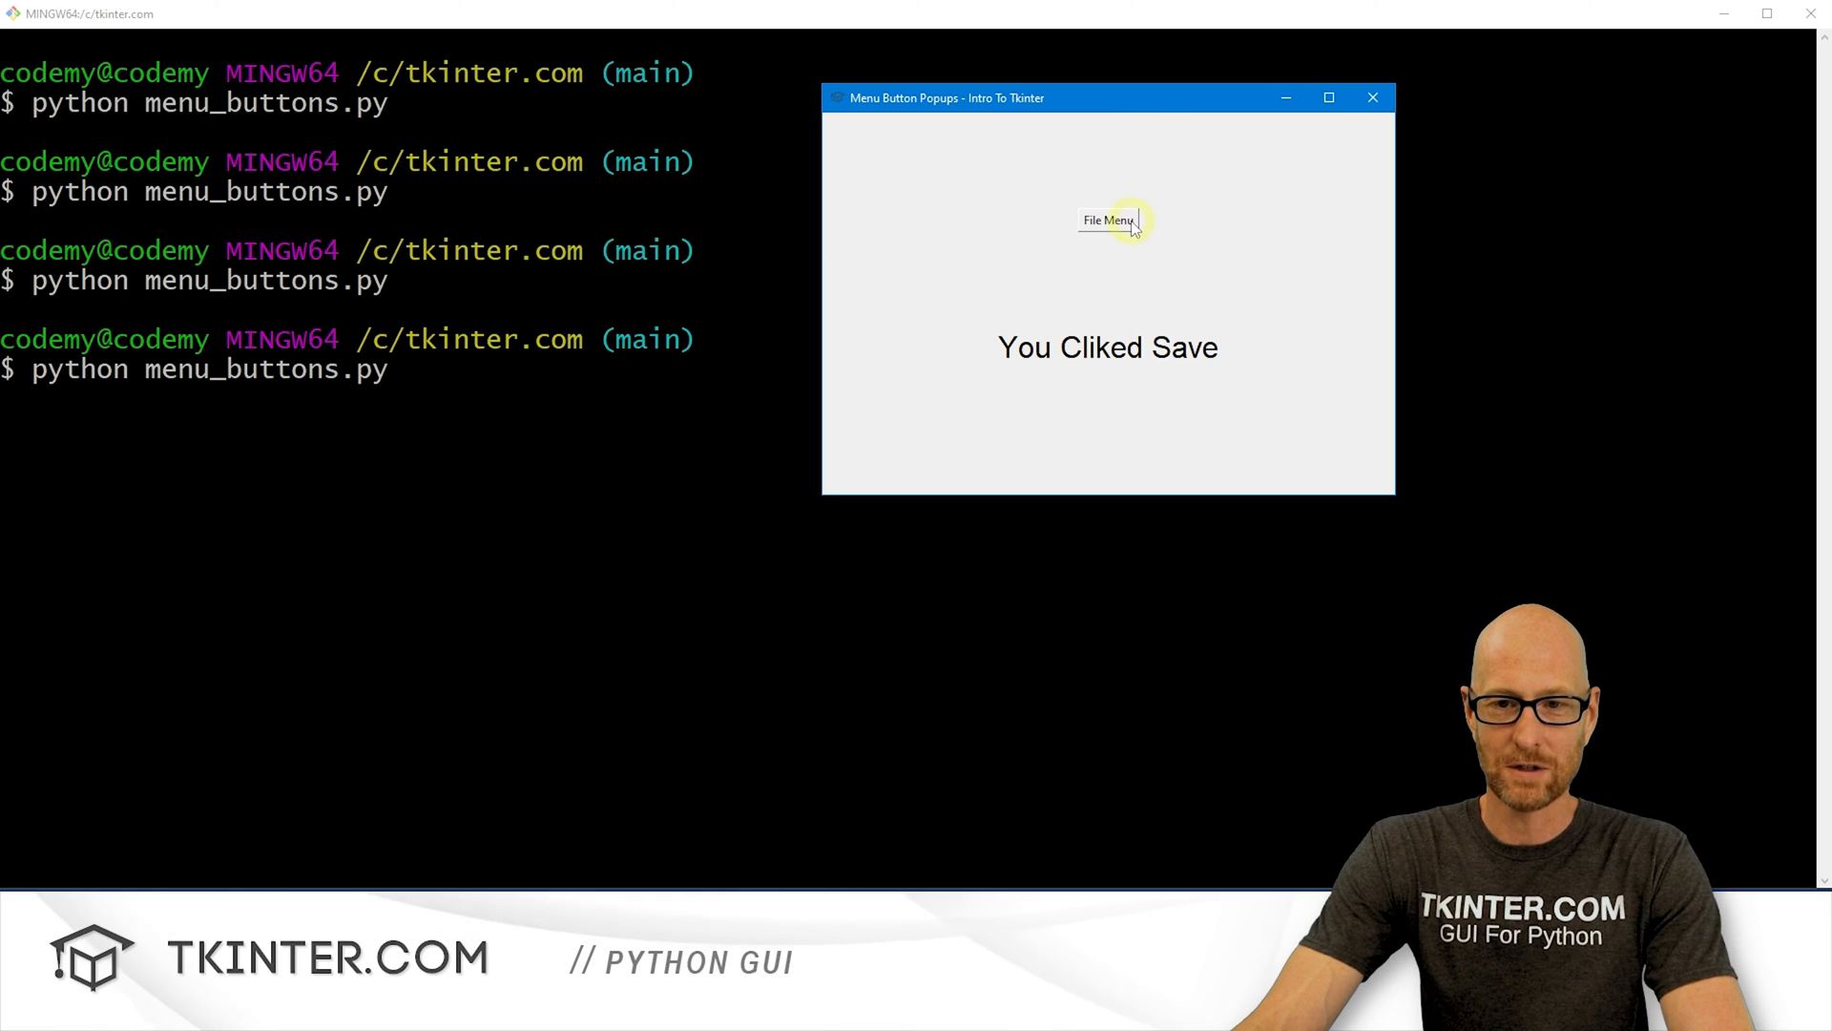
left_click(1108, 221)
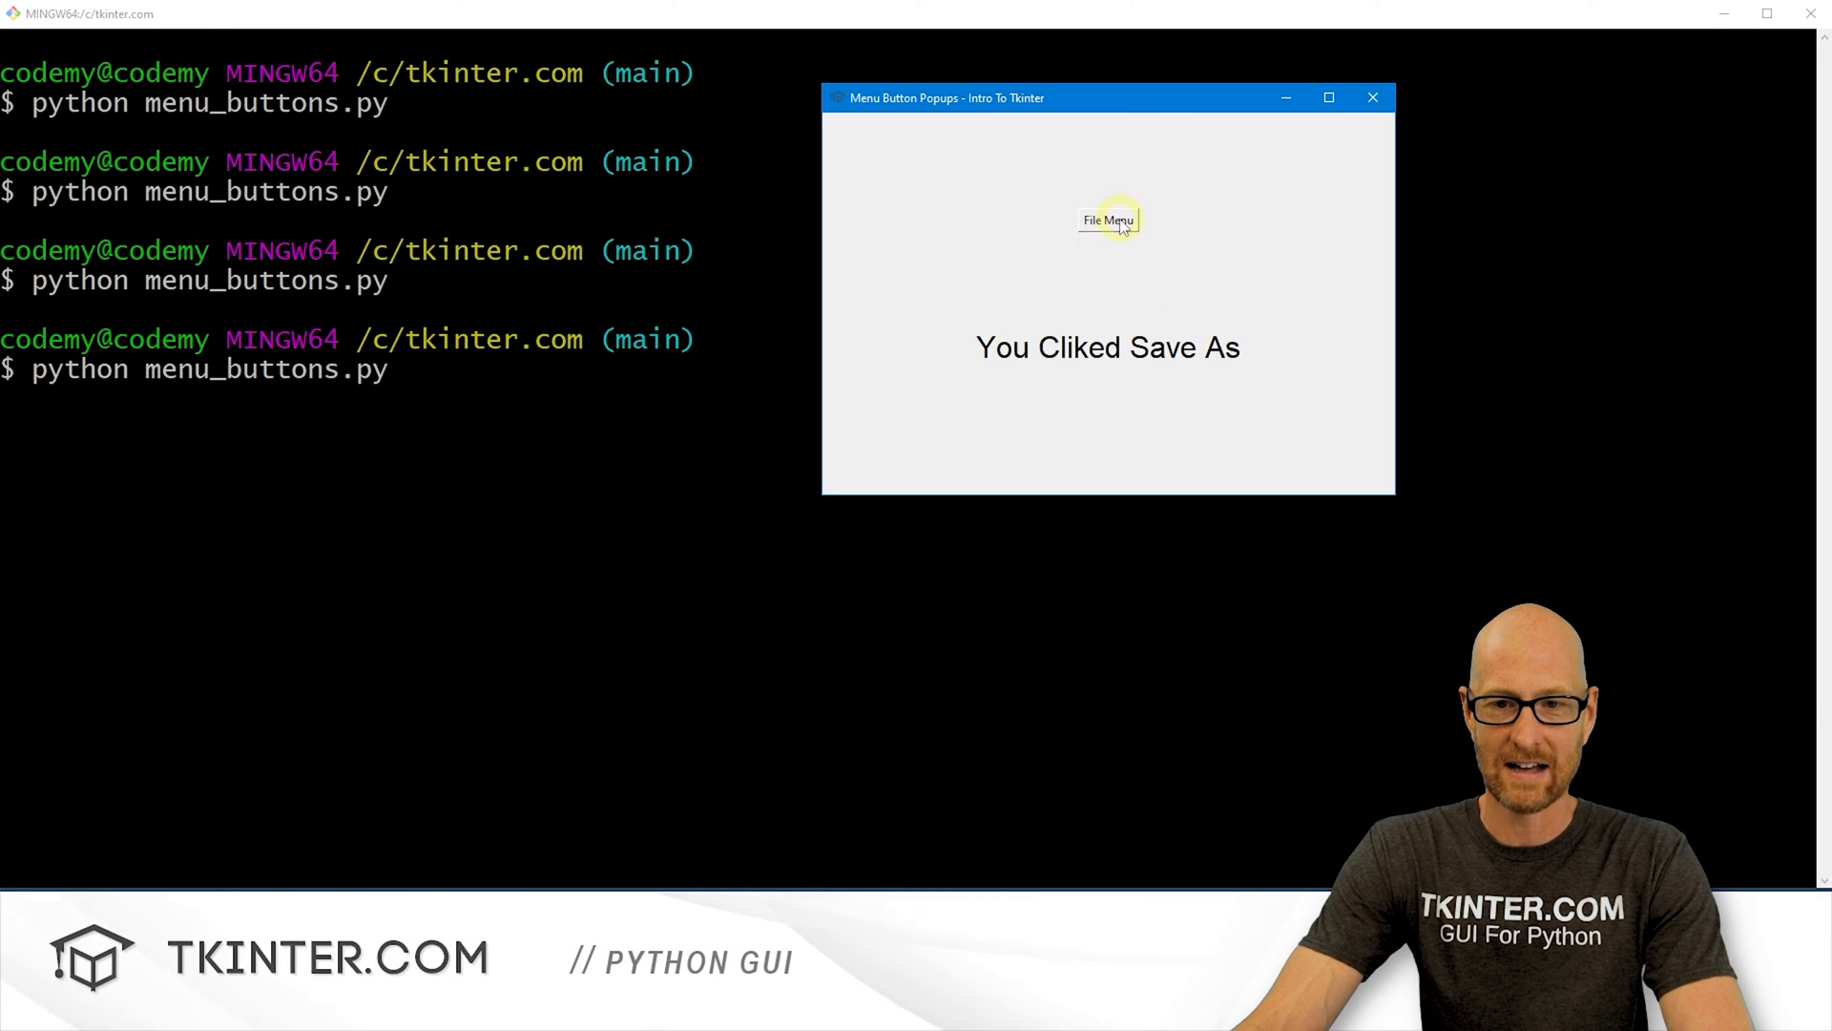
Step: Reopen File Menu and pick Open, Save, Save As and New, ending on 'You Cliked New'
left_click(1107, 220)
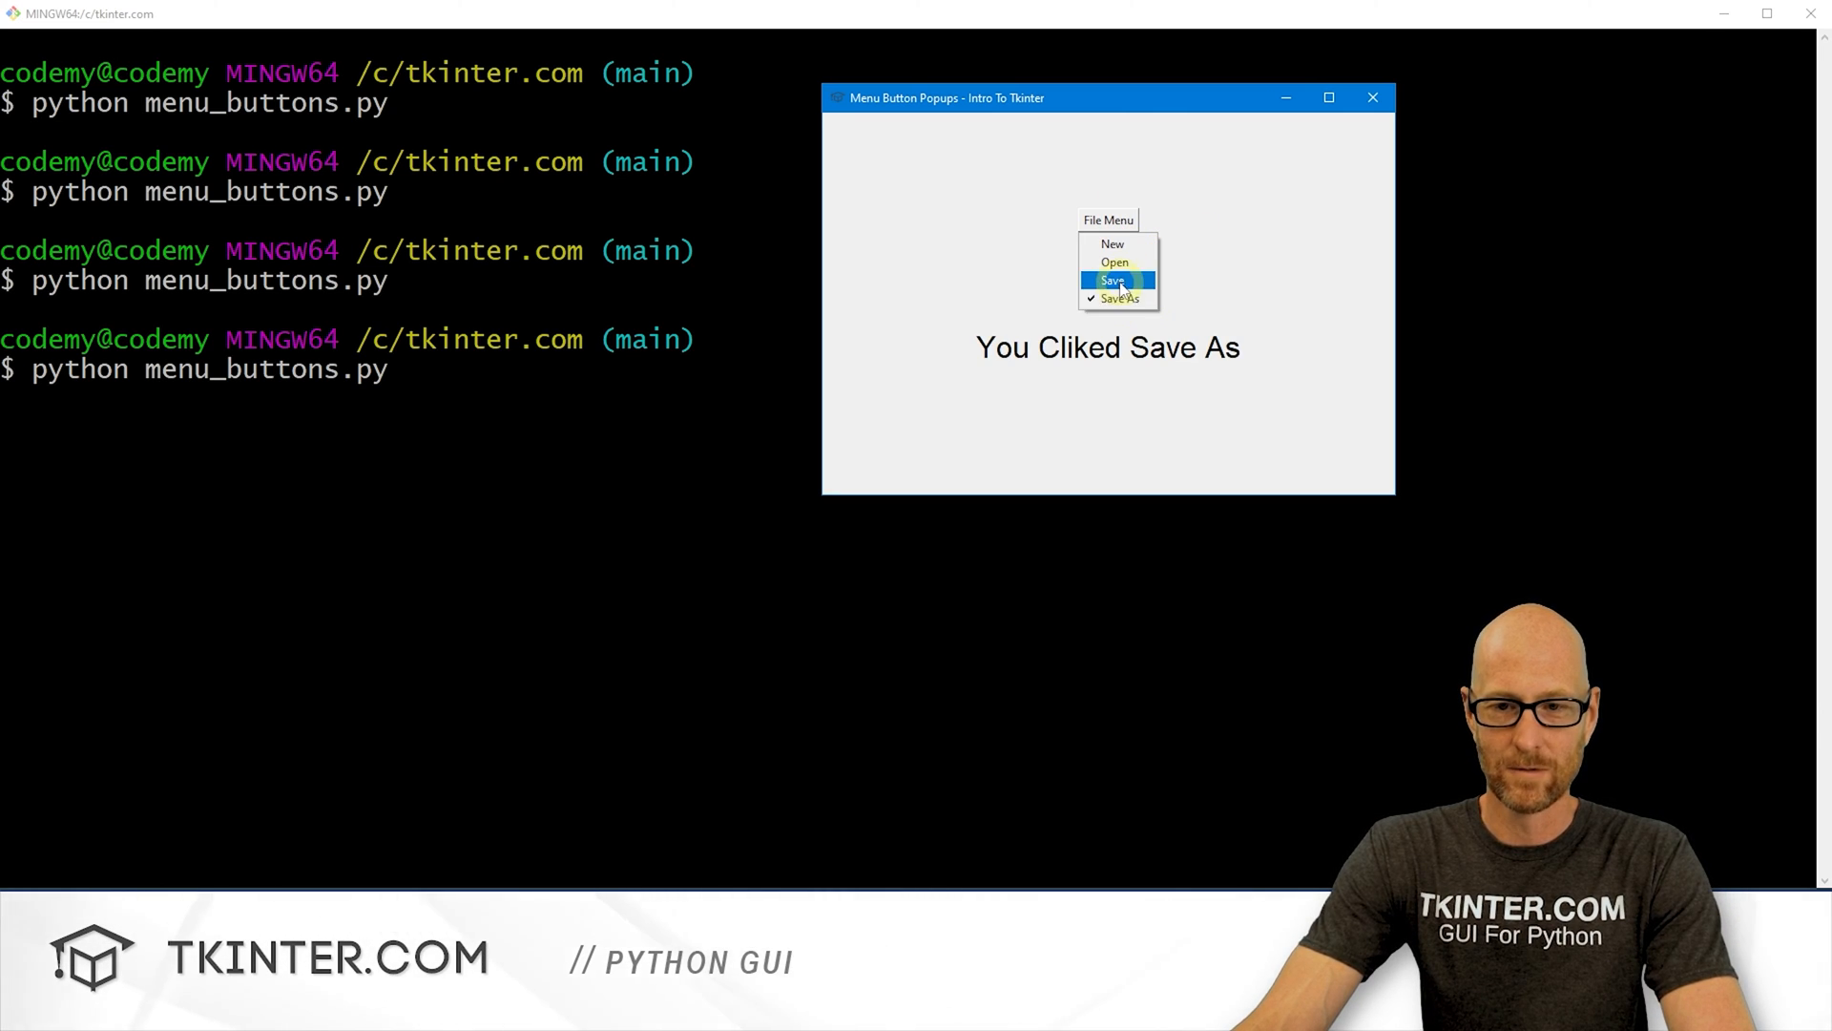
mouse_move(1114, 262)
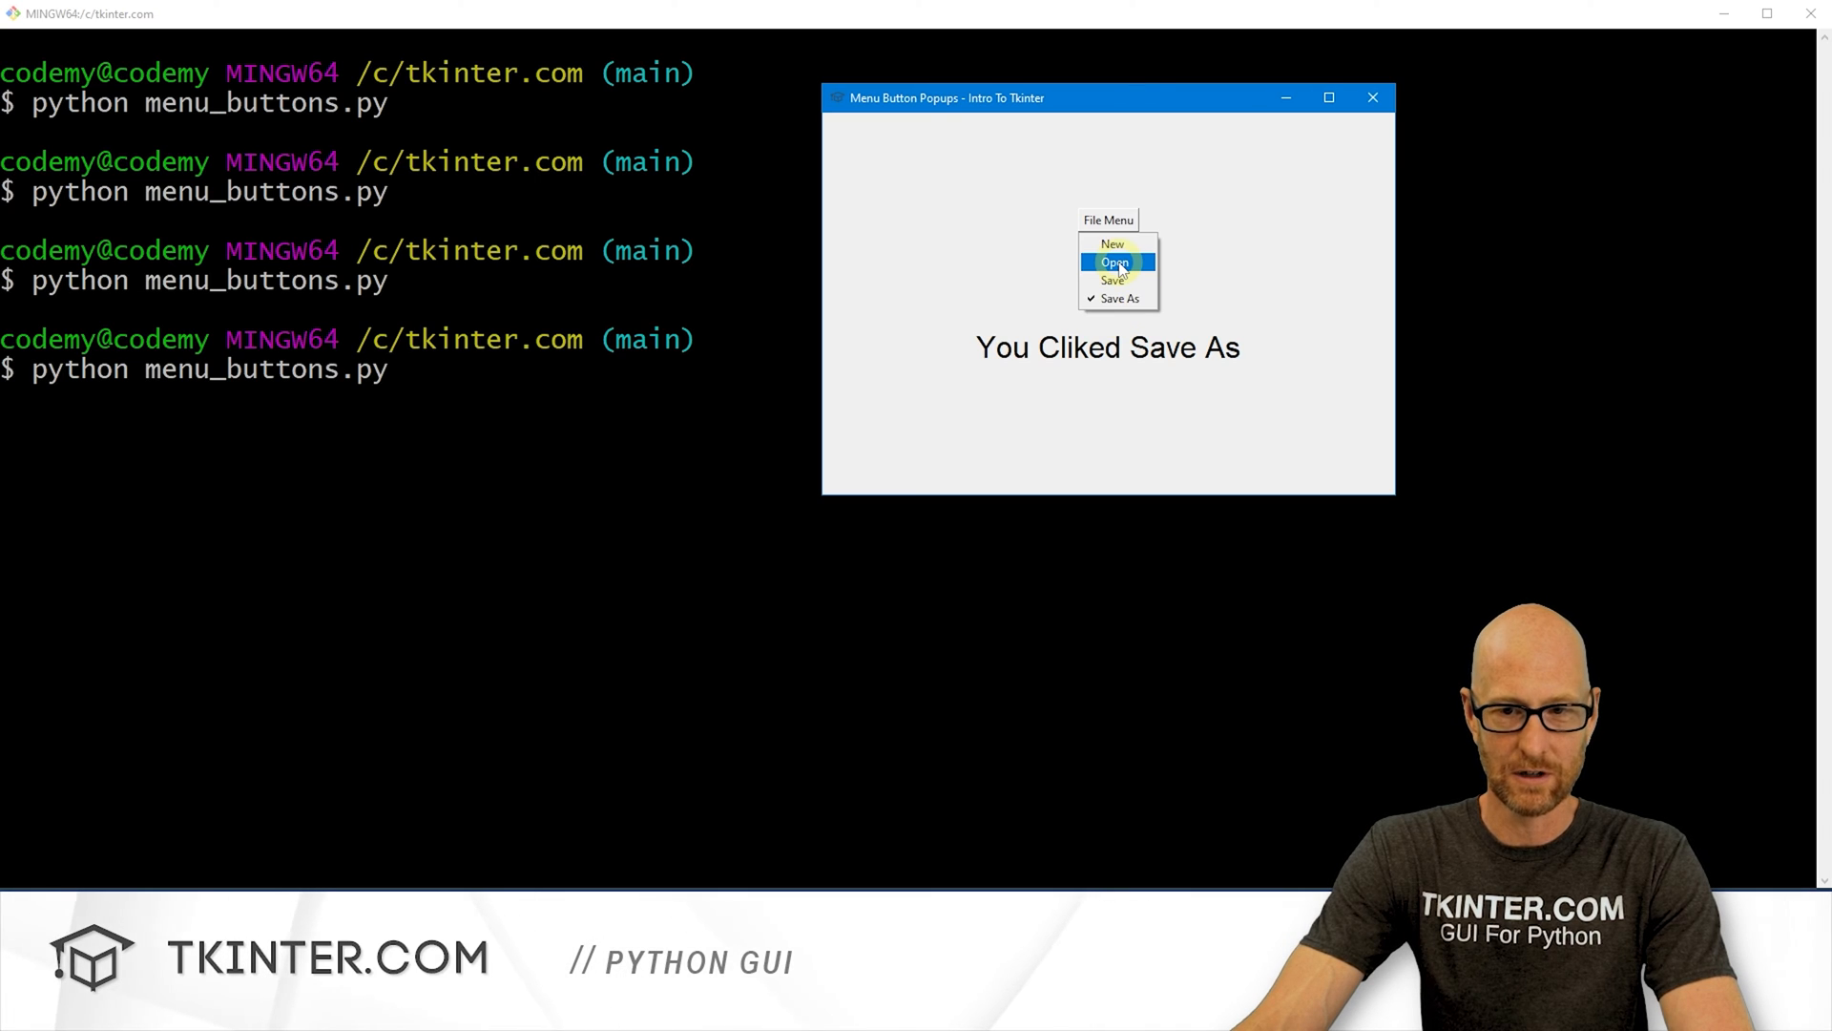
left_click(1113, 262)
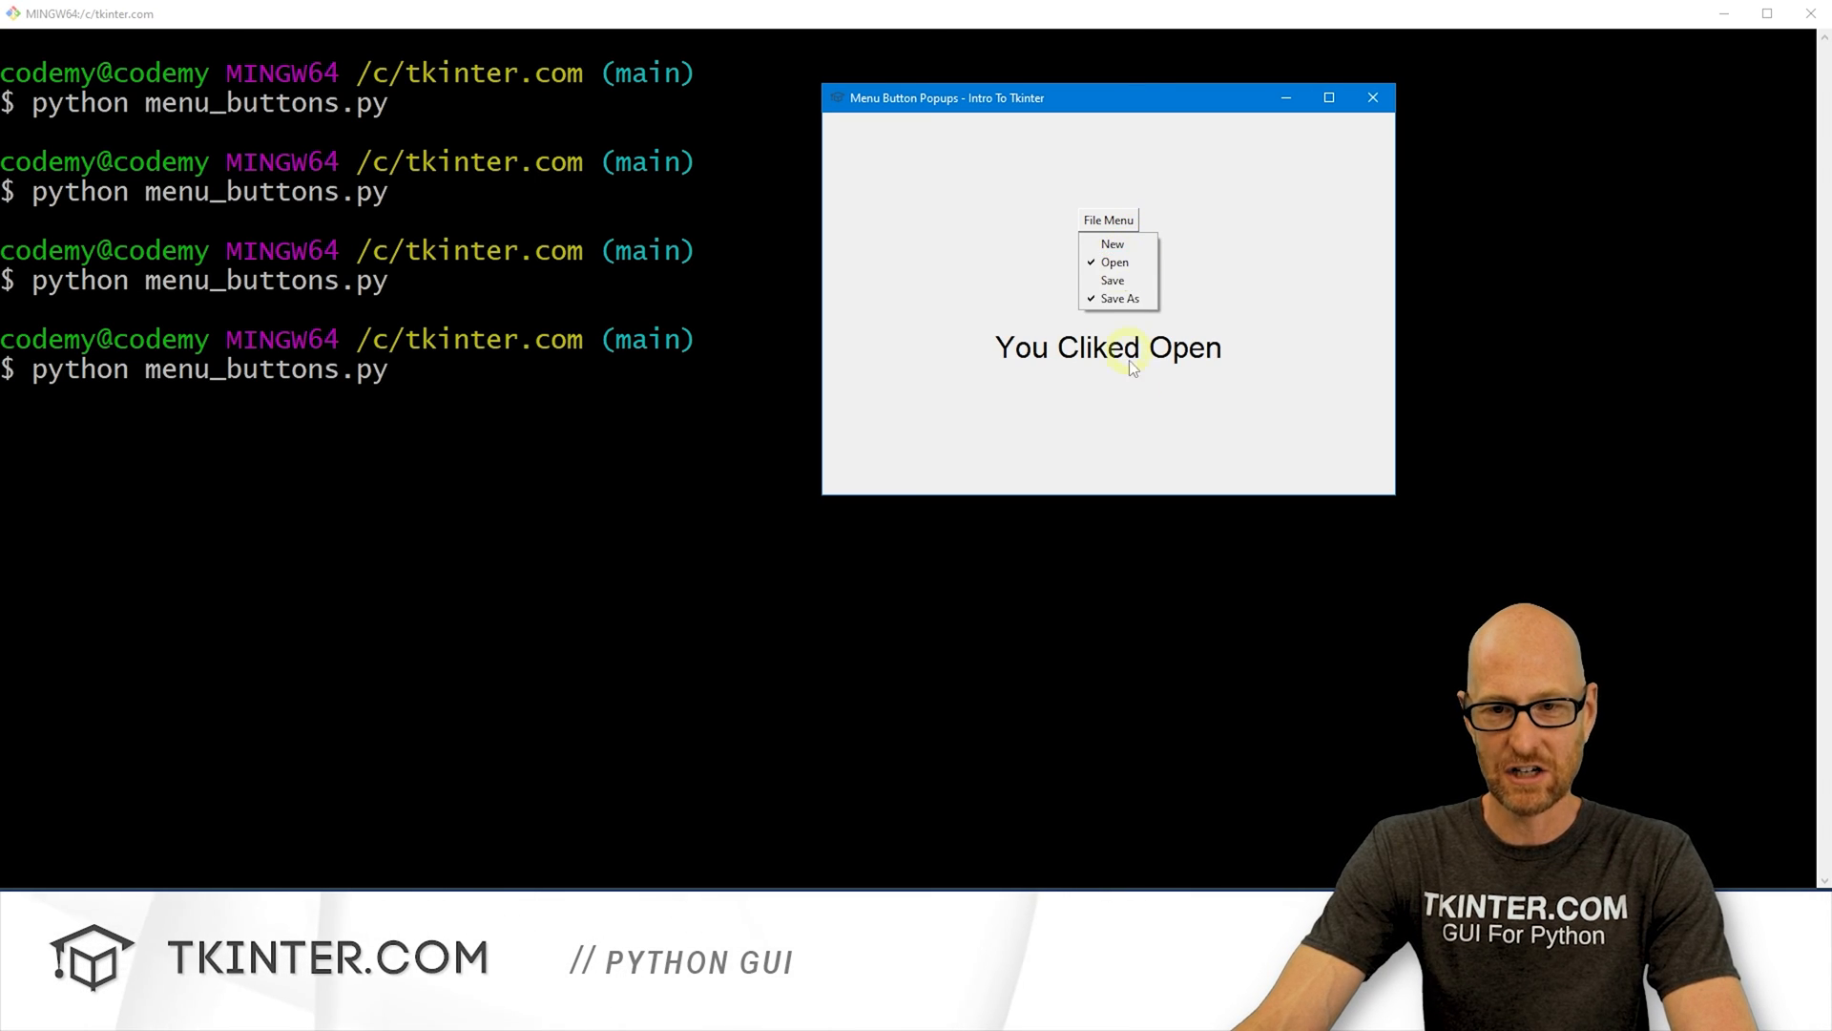
left_click(1107, 246)
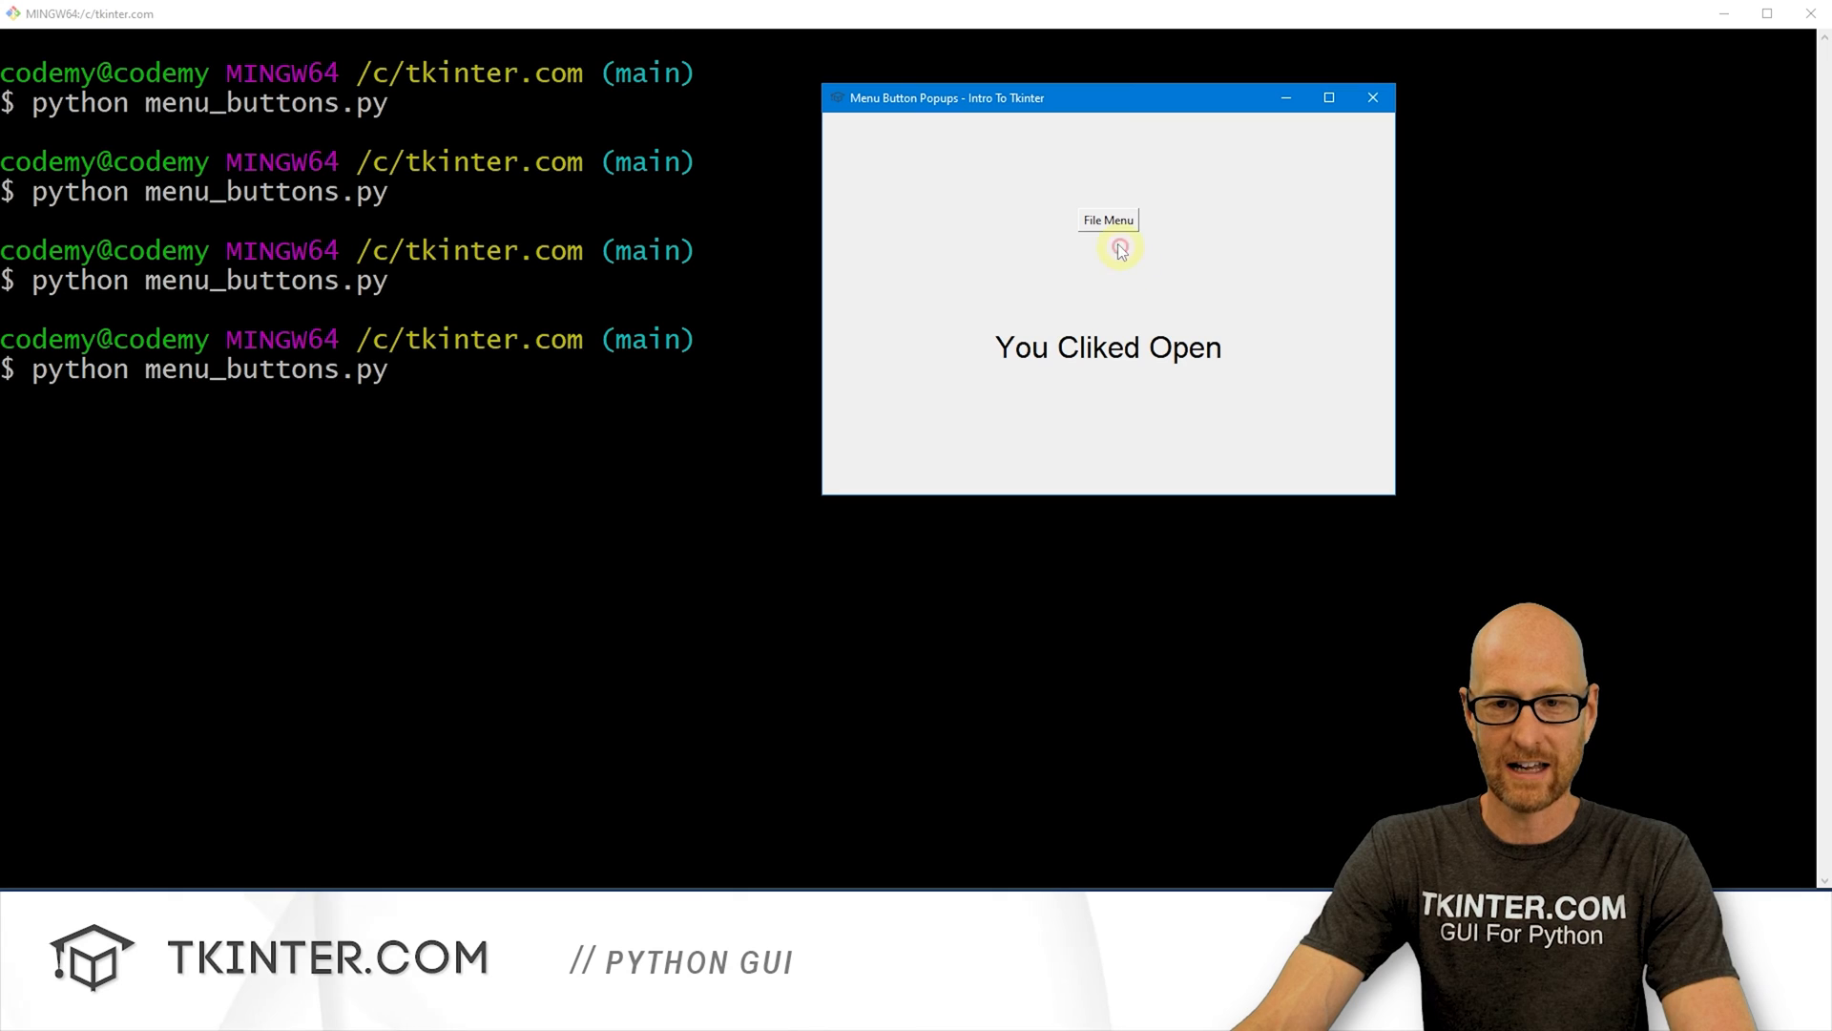
left_click(1106, 220)
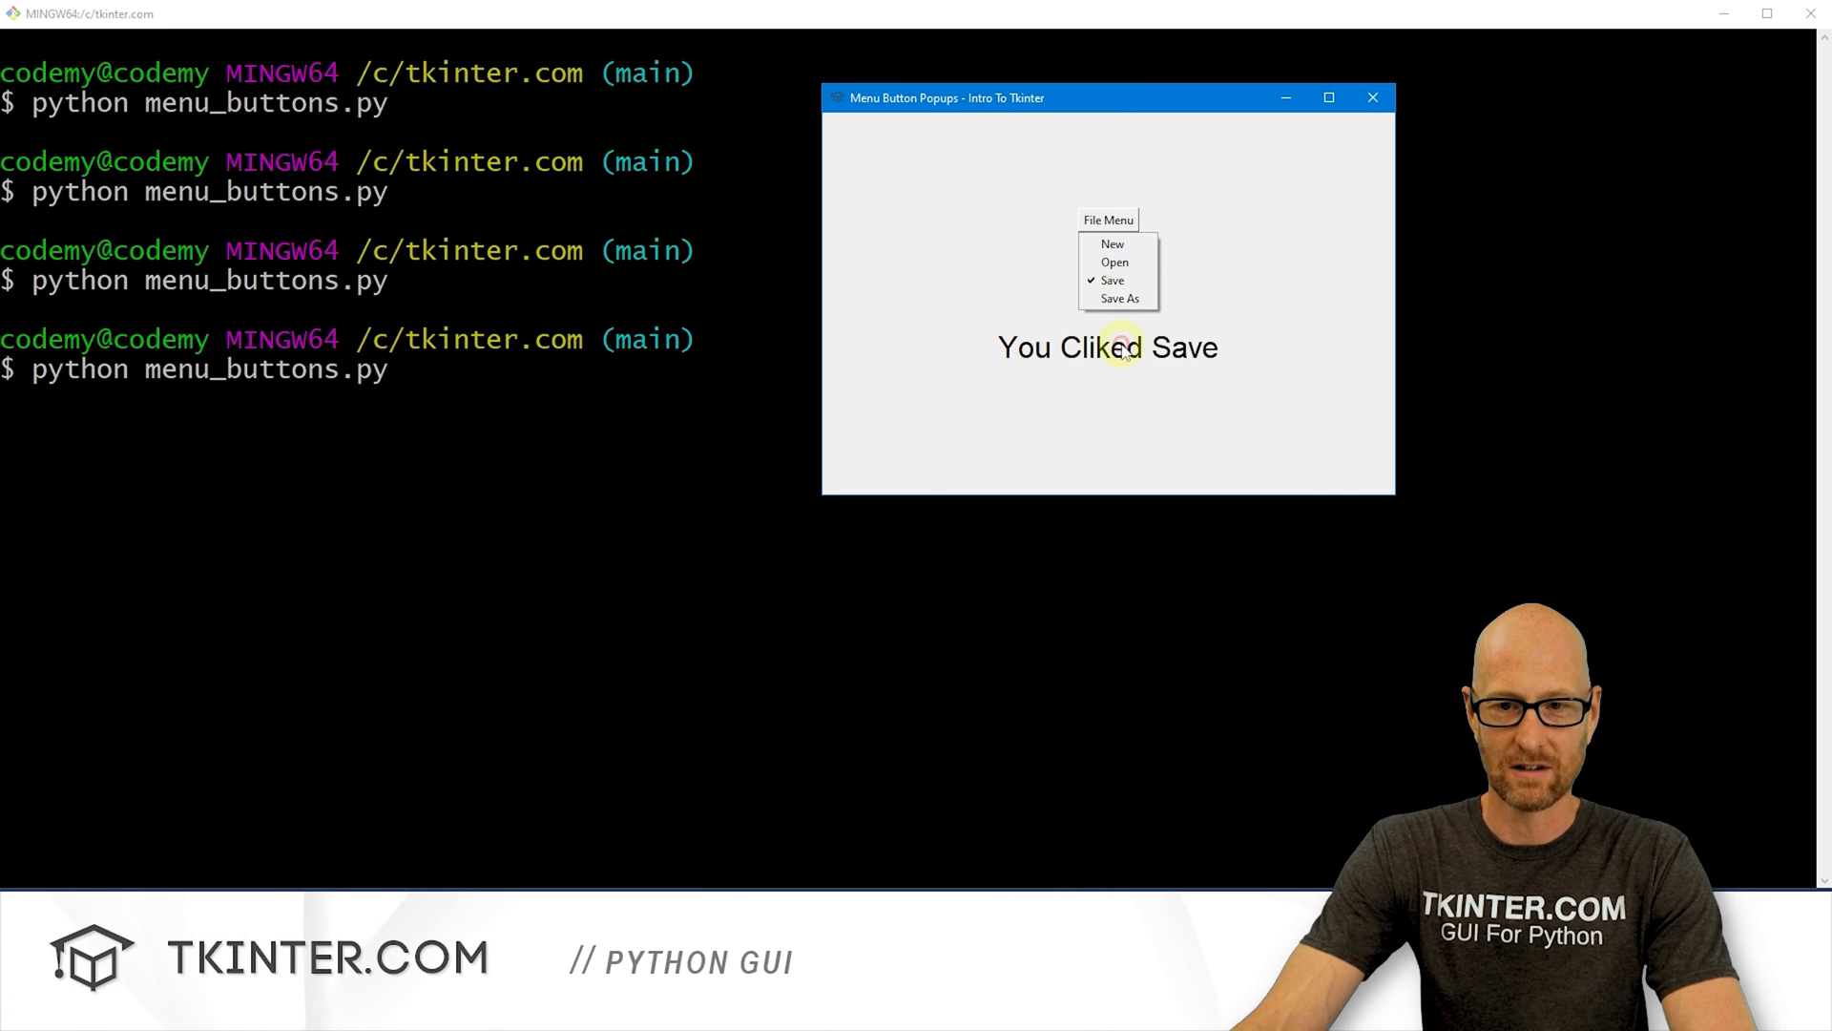
left_click(1118, 297)
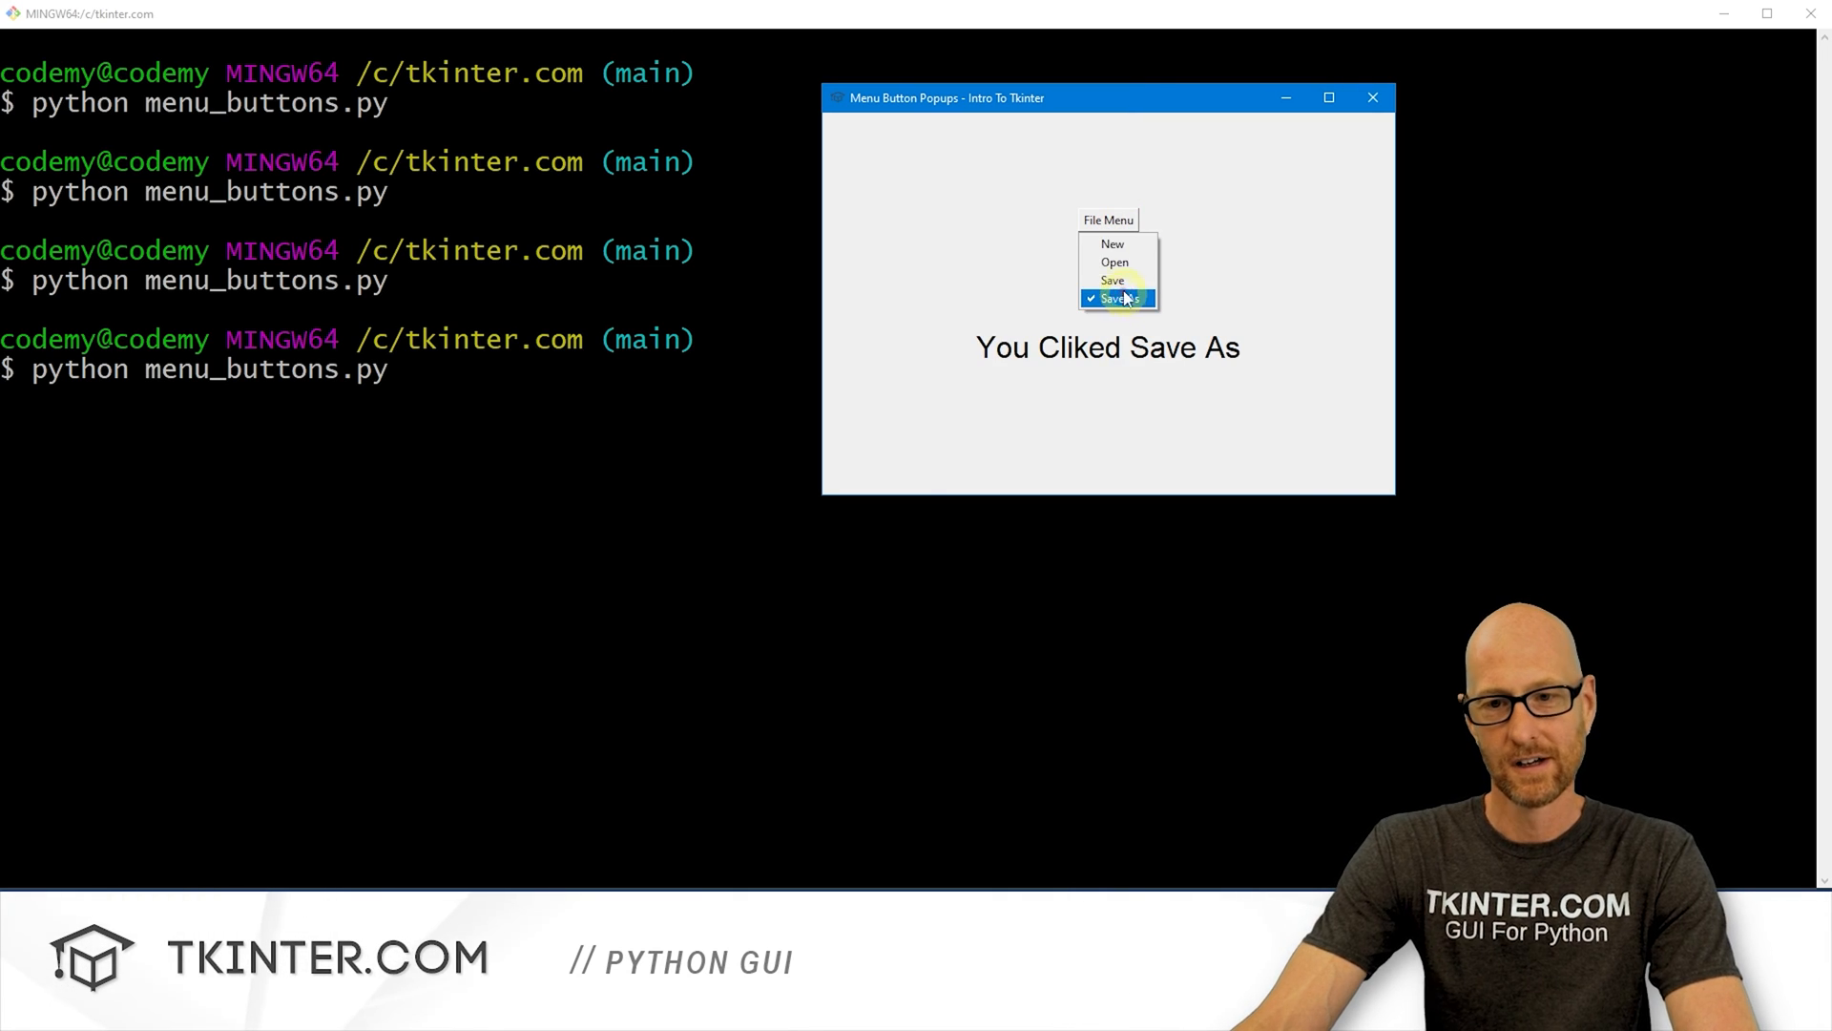
left_click(1111, 280)
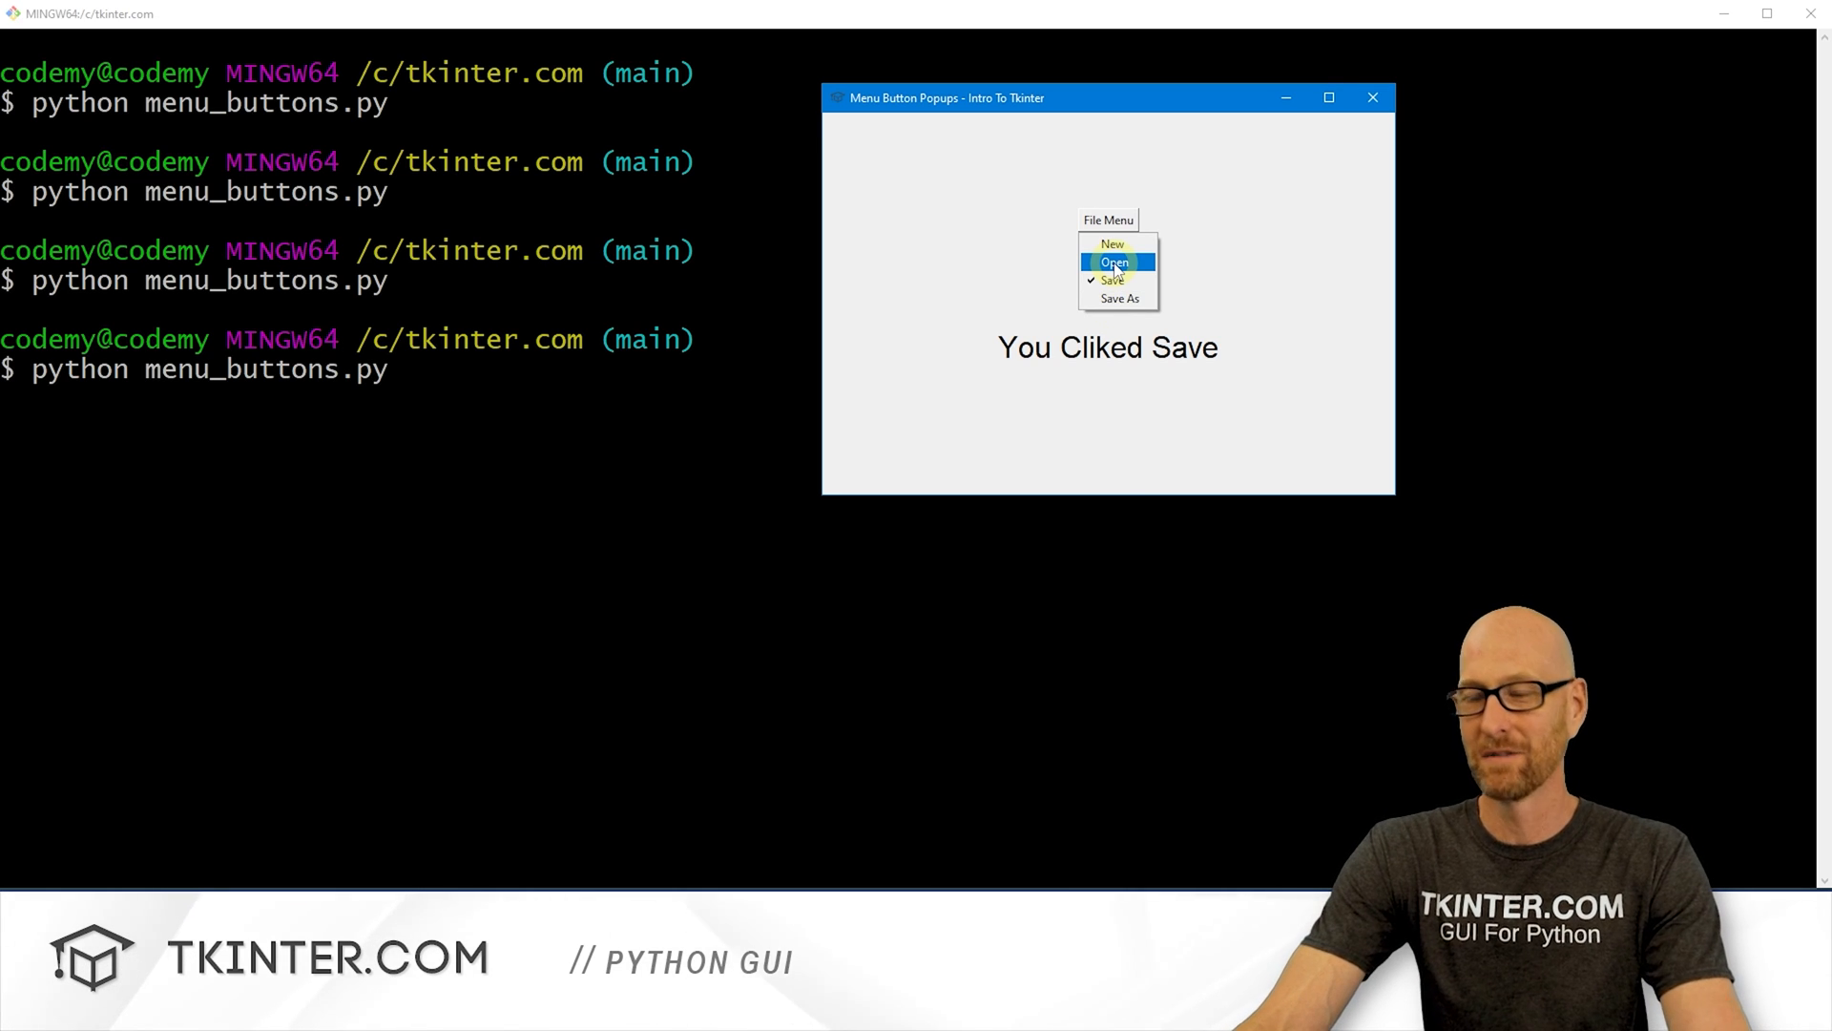
mouse_move(1111, 244)
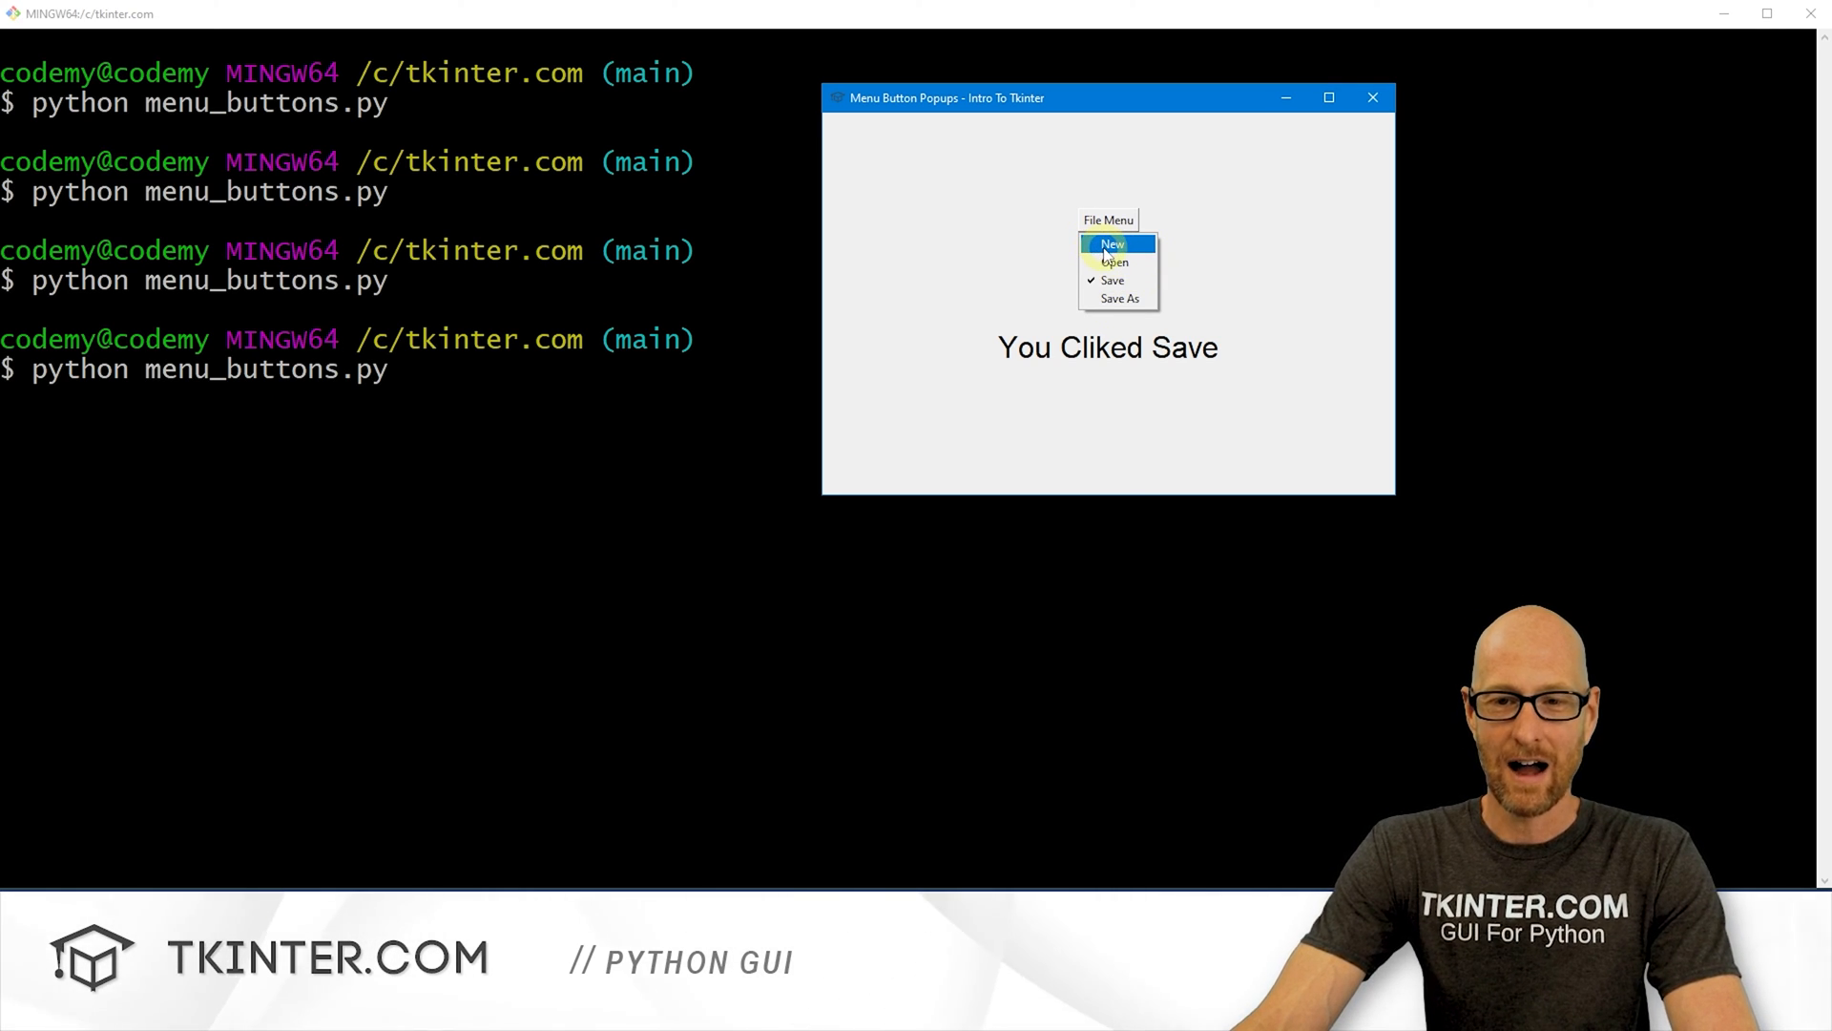
left_click(1111, 244)
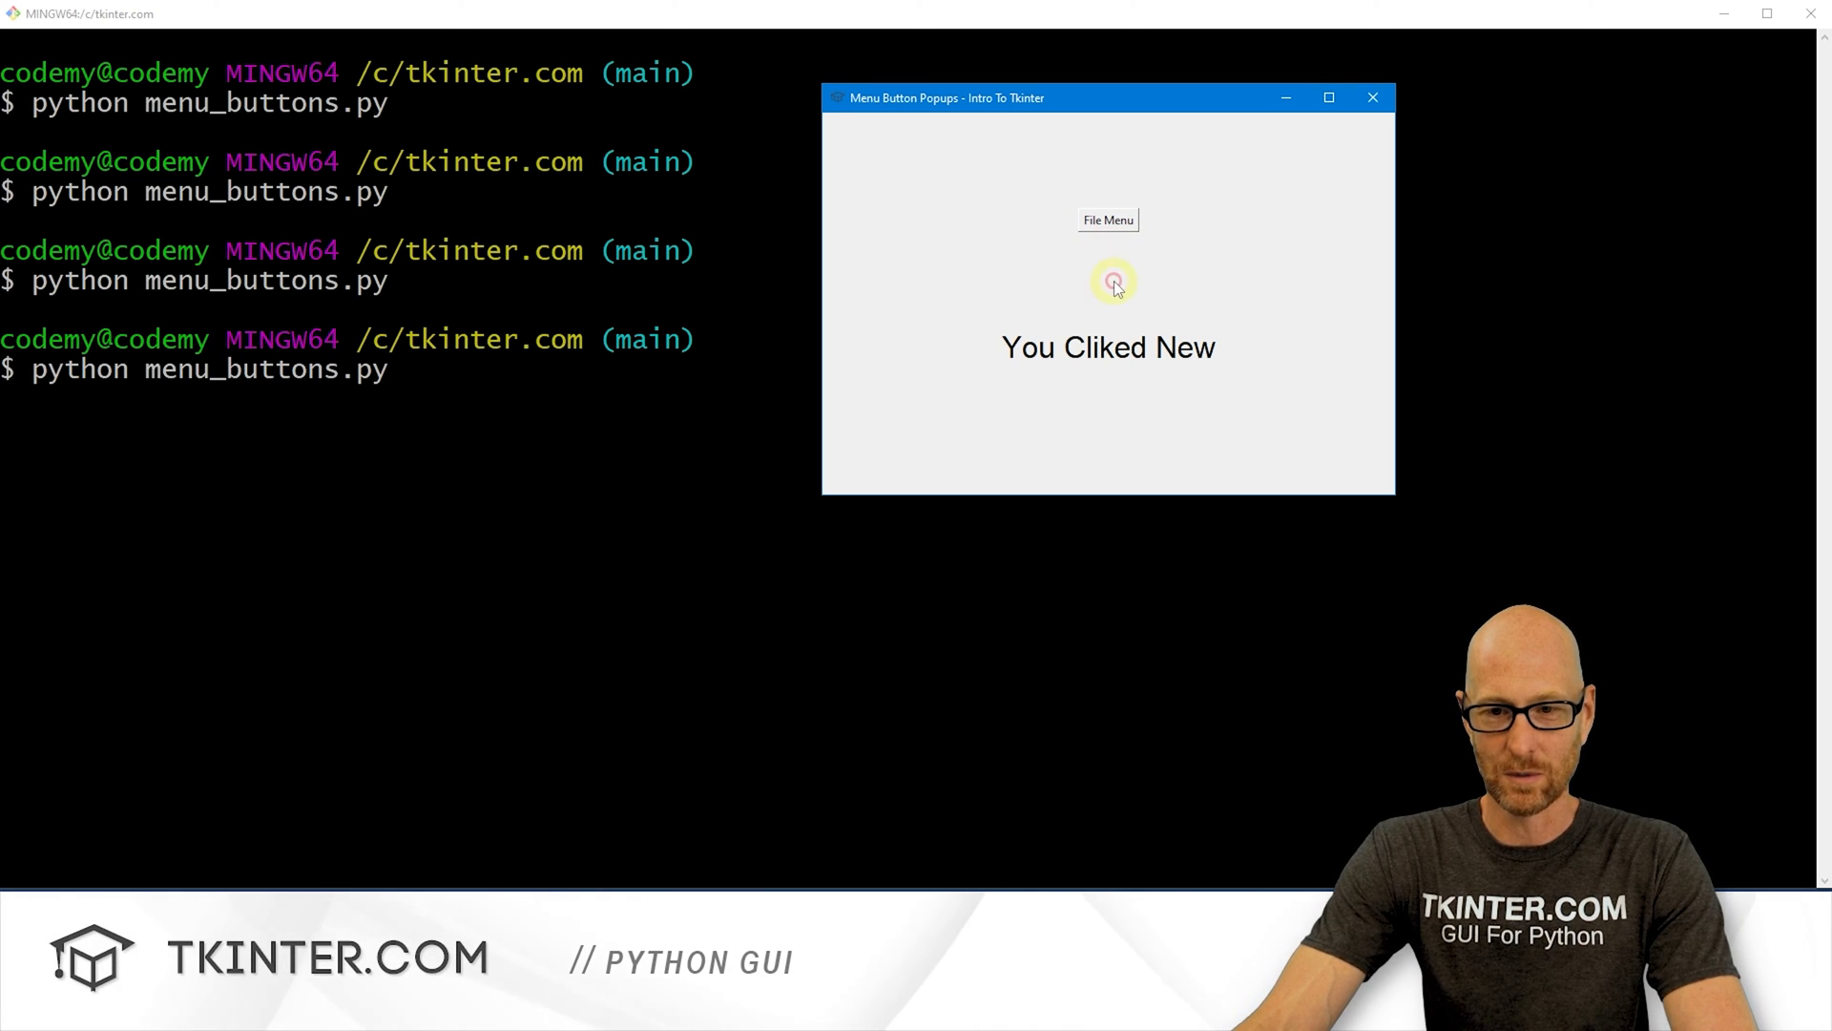
mouse_move(1194, 233)
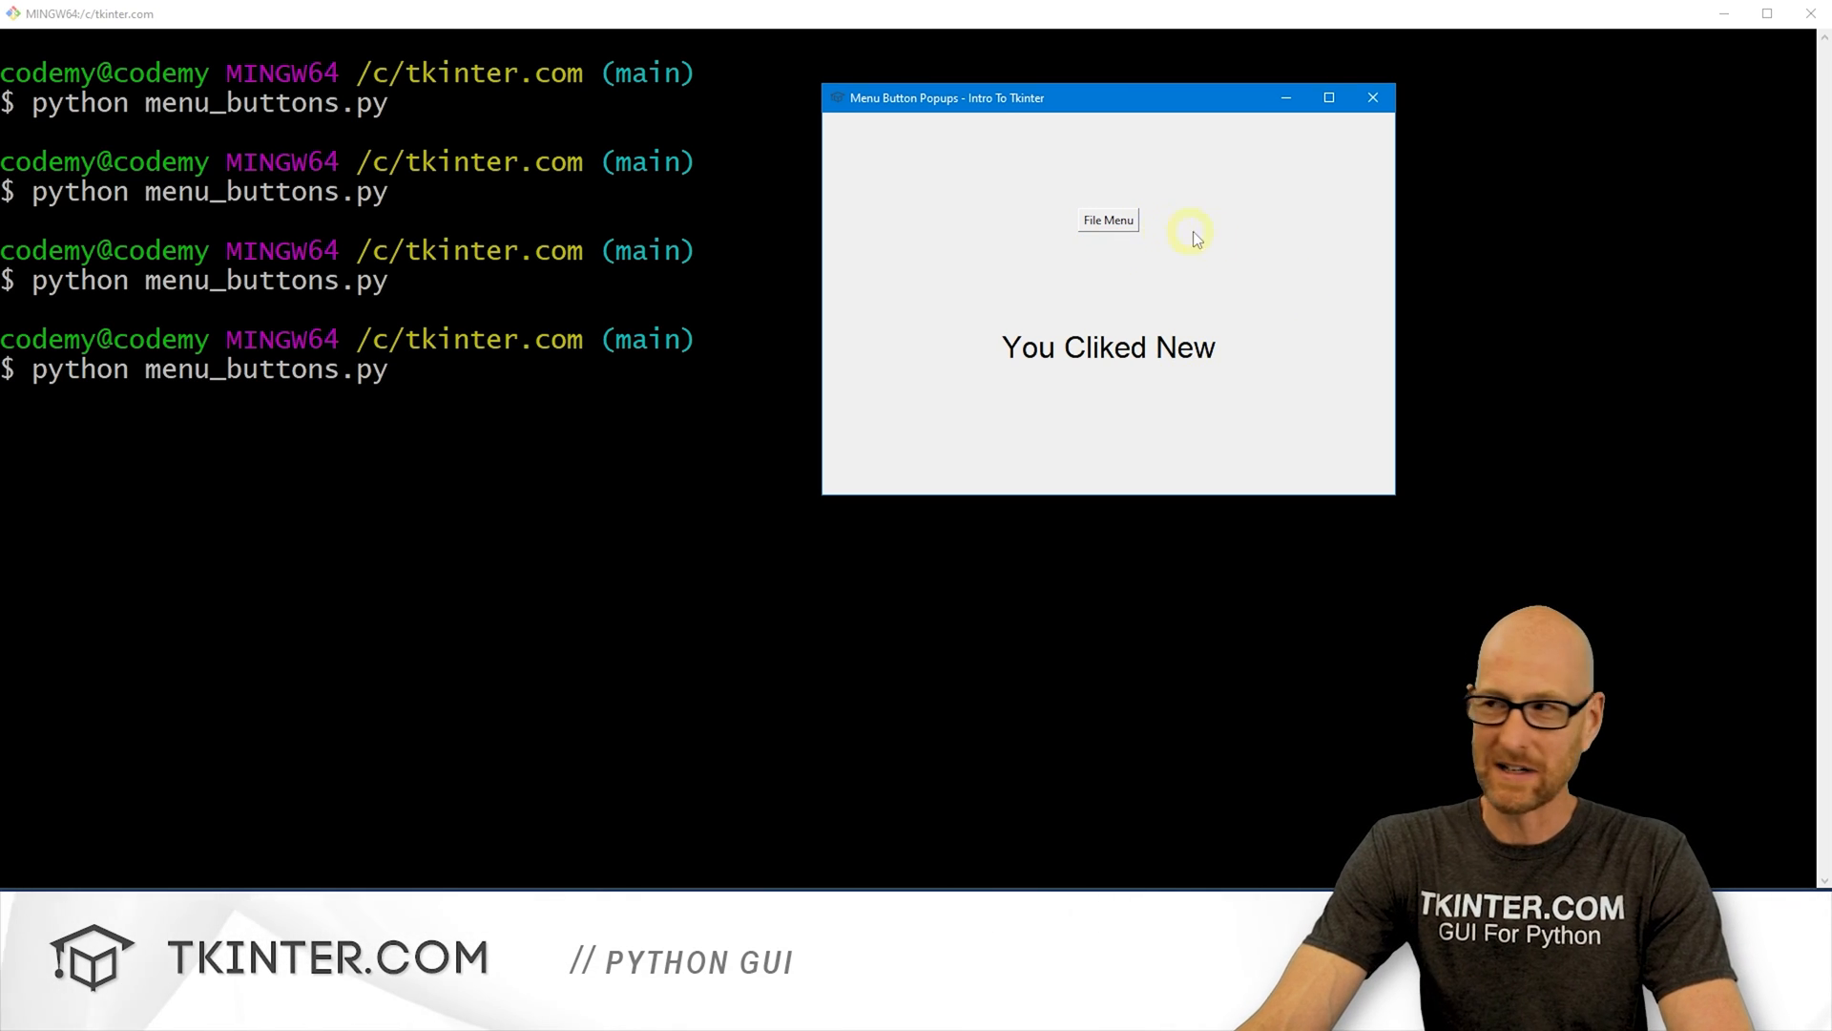
mouse_move(1108, 221)
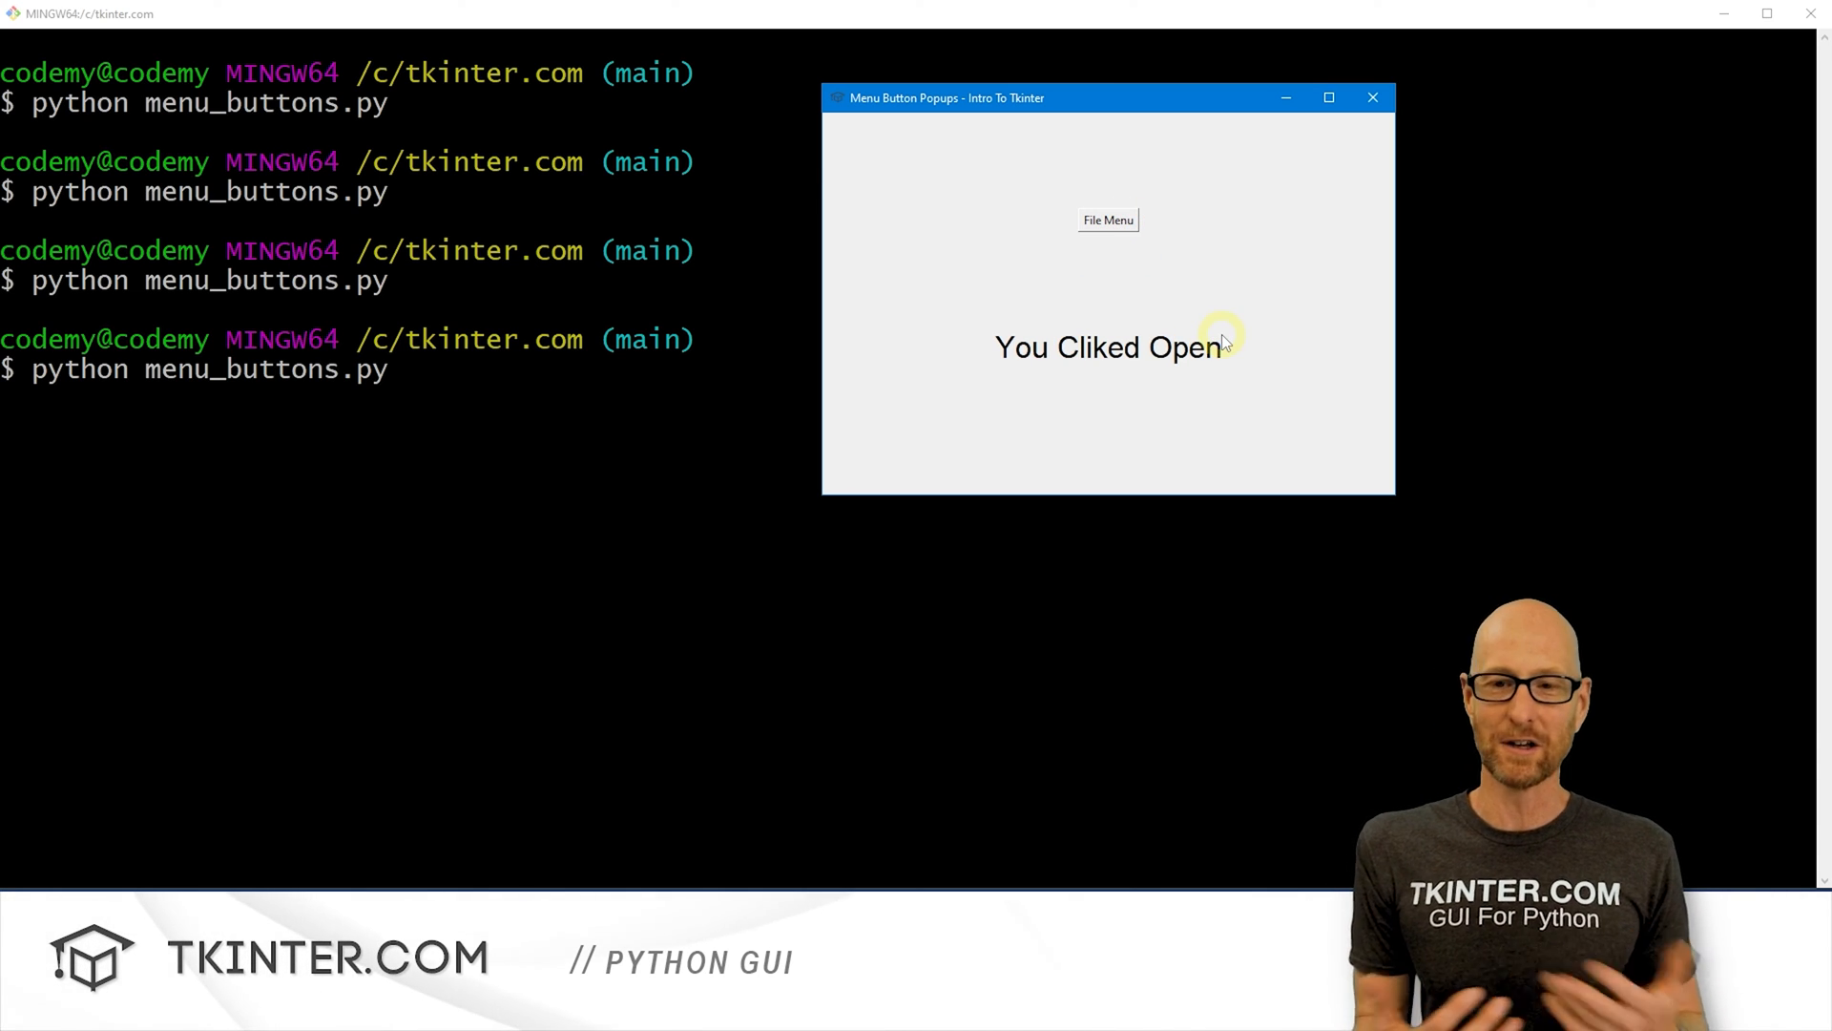
mouse_move(1414, 145)
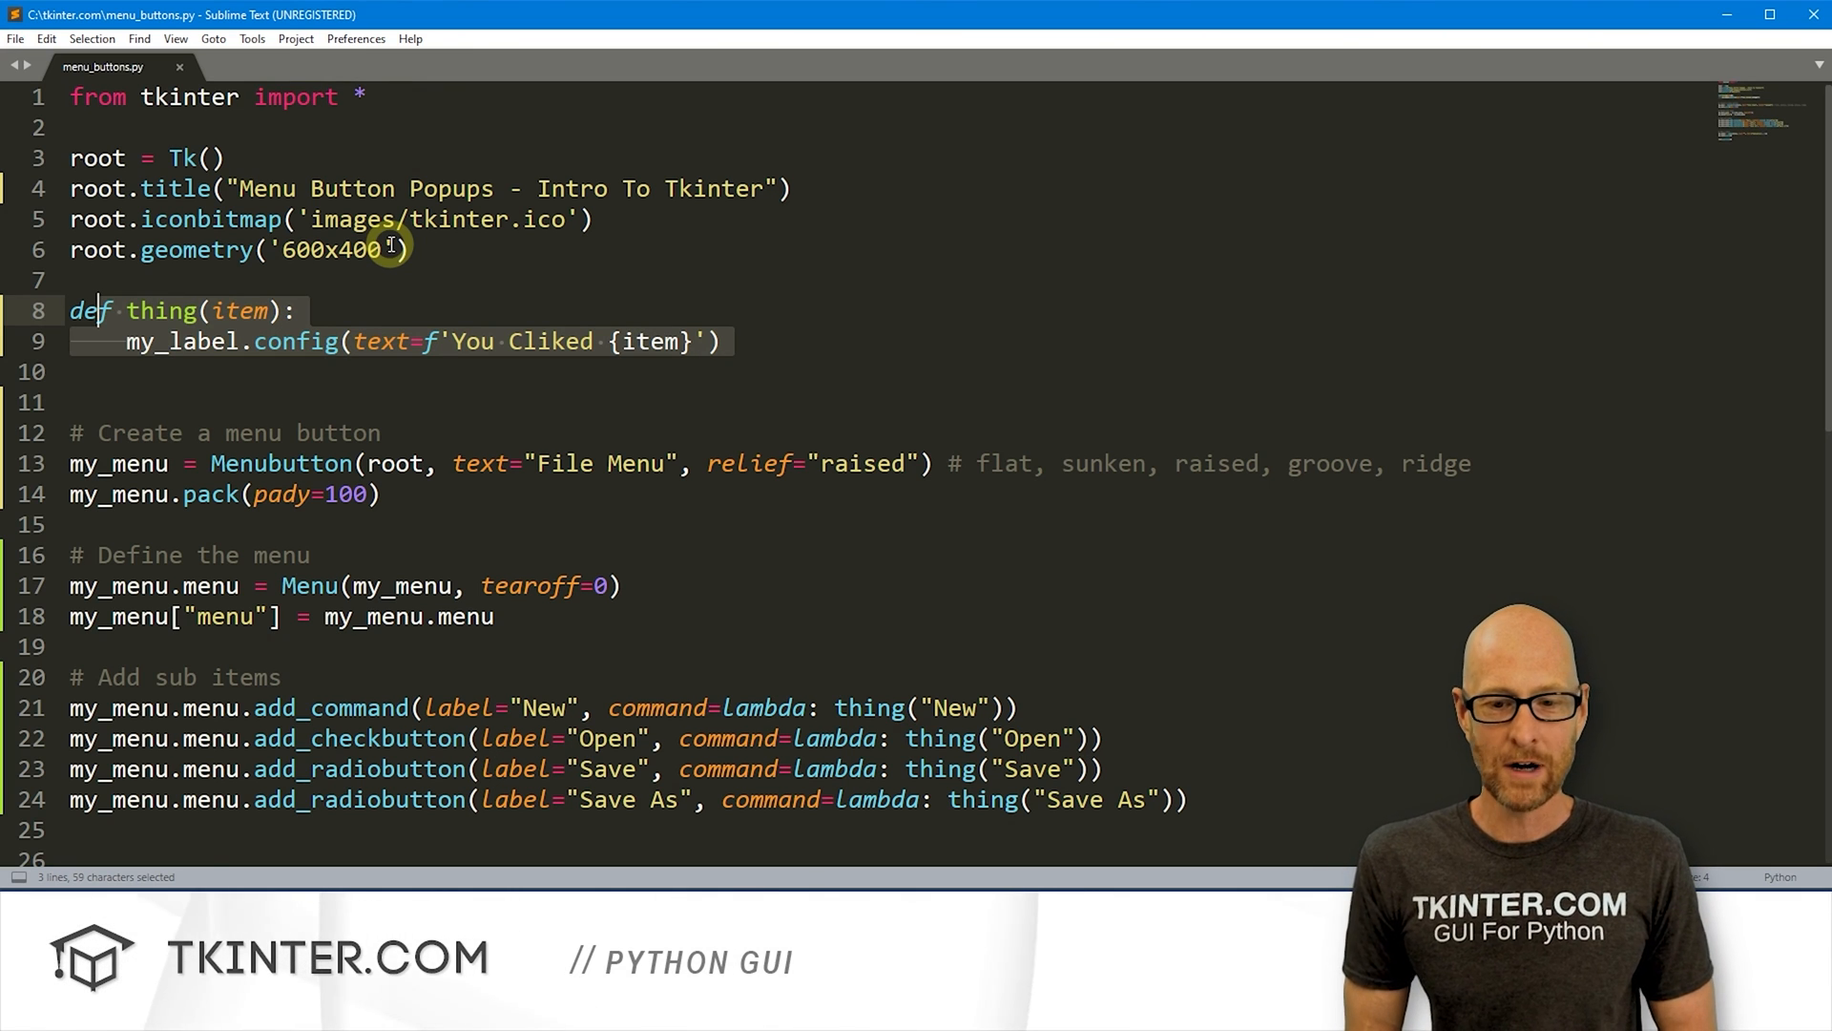
mouse_move(570, 555)
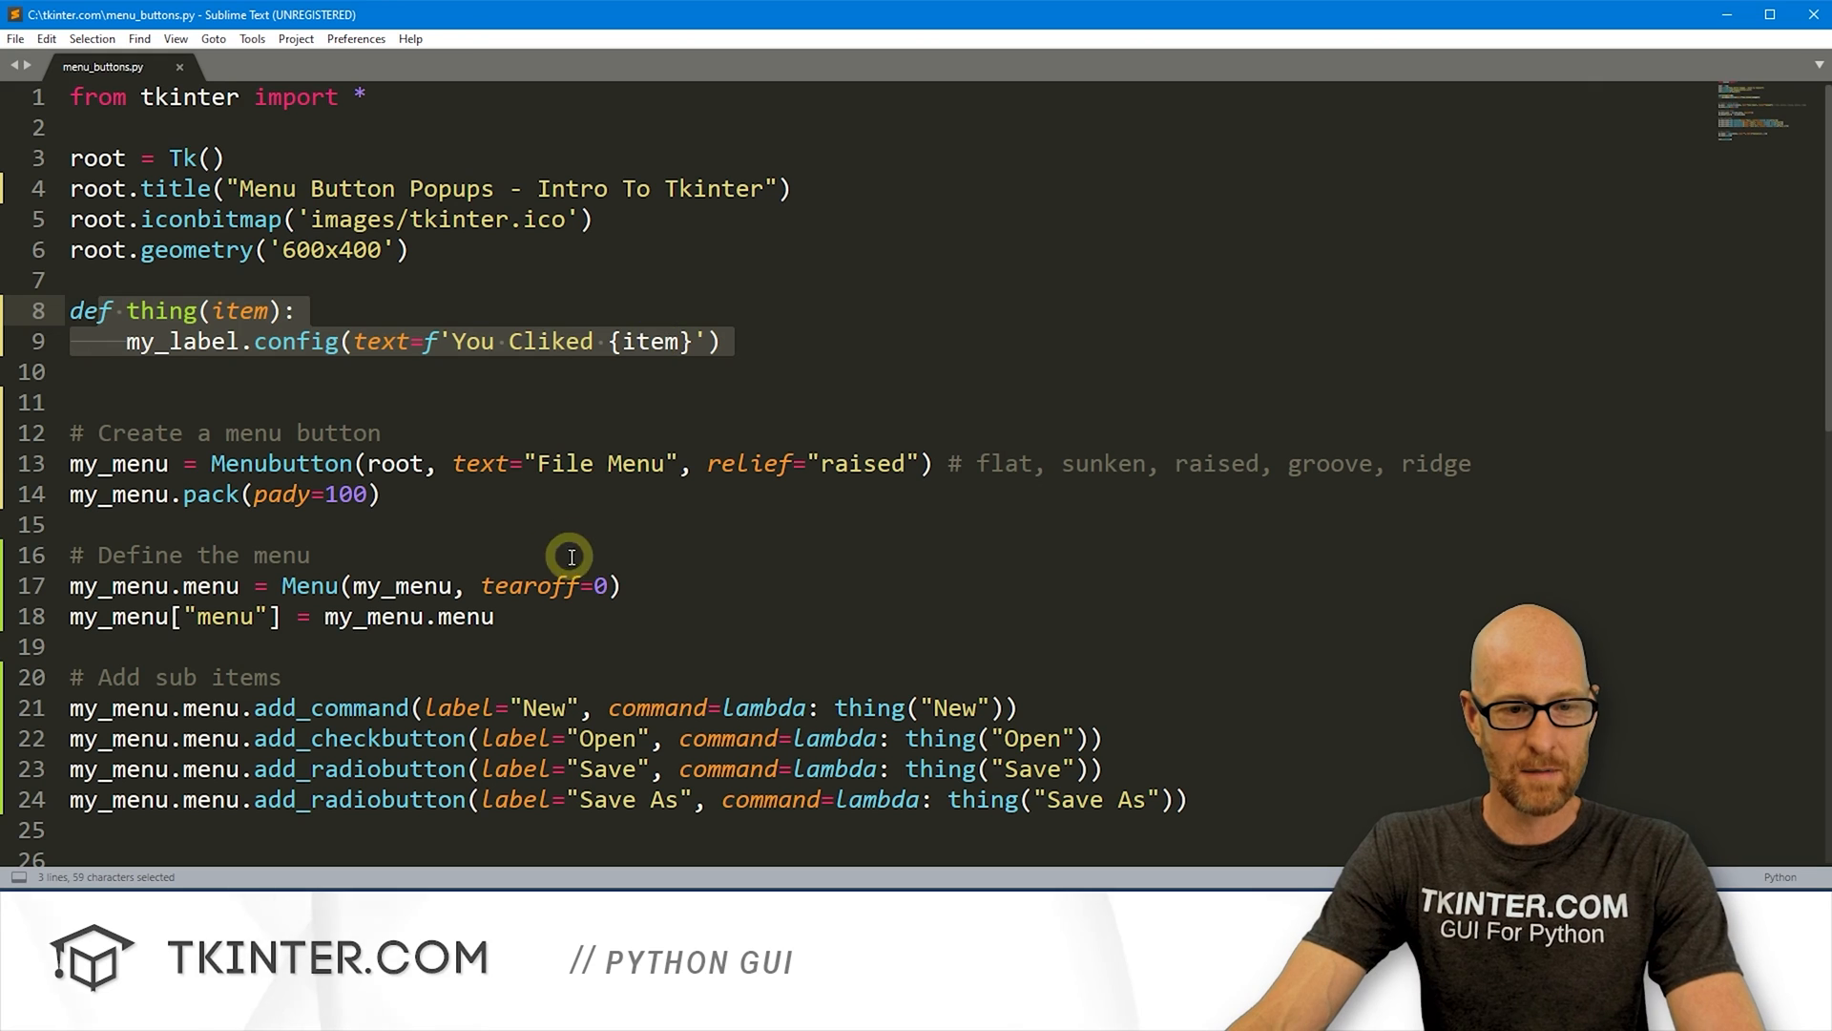
Step: Change the menu's tearoff=0 to tearoff=1 and save the script
type("1")
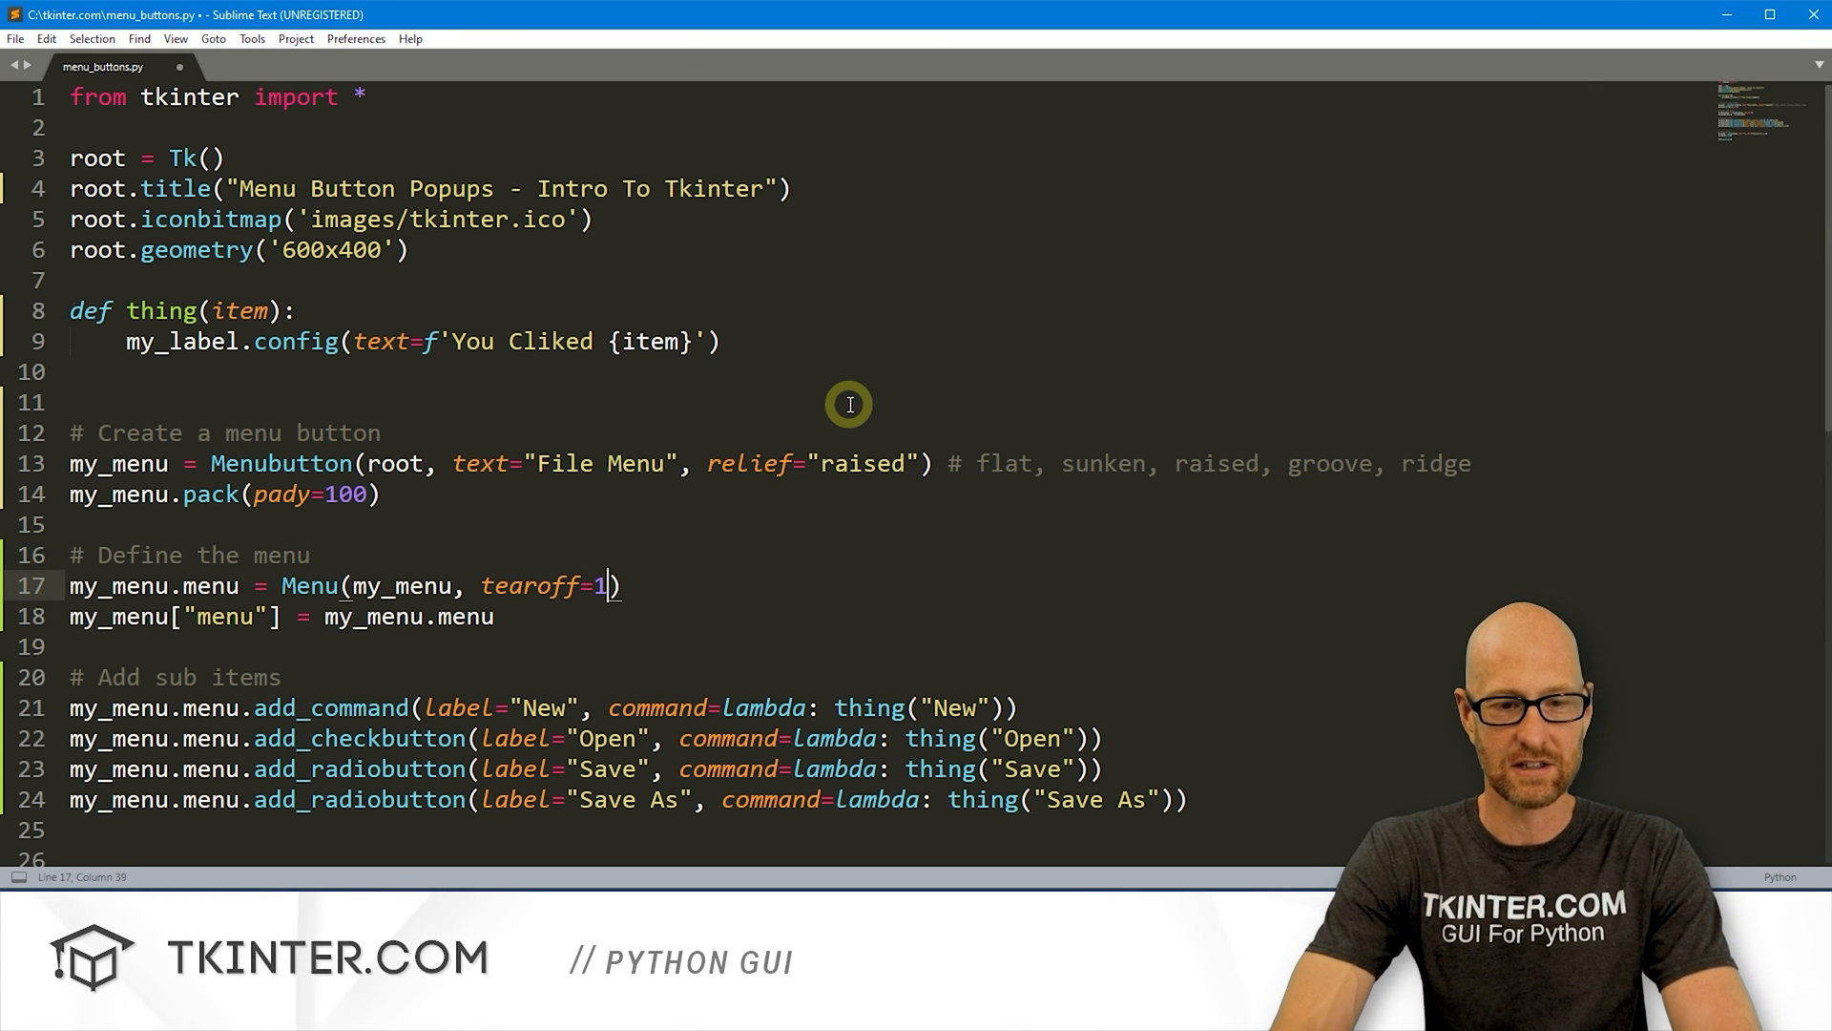
key("ctrl+s")
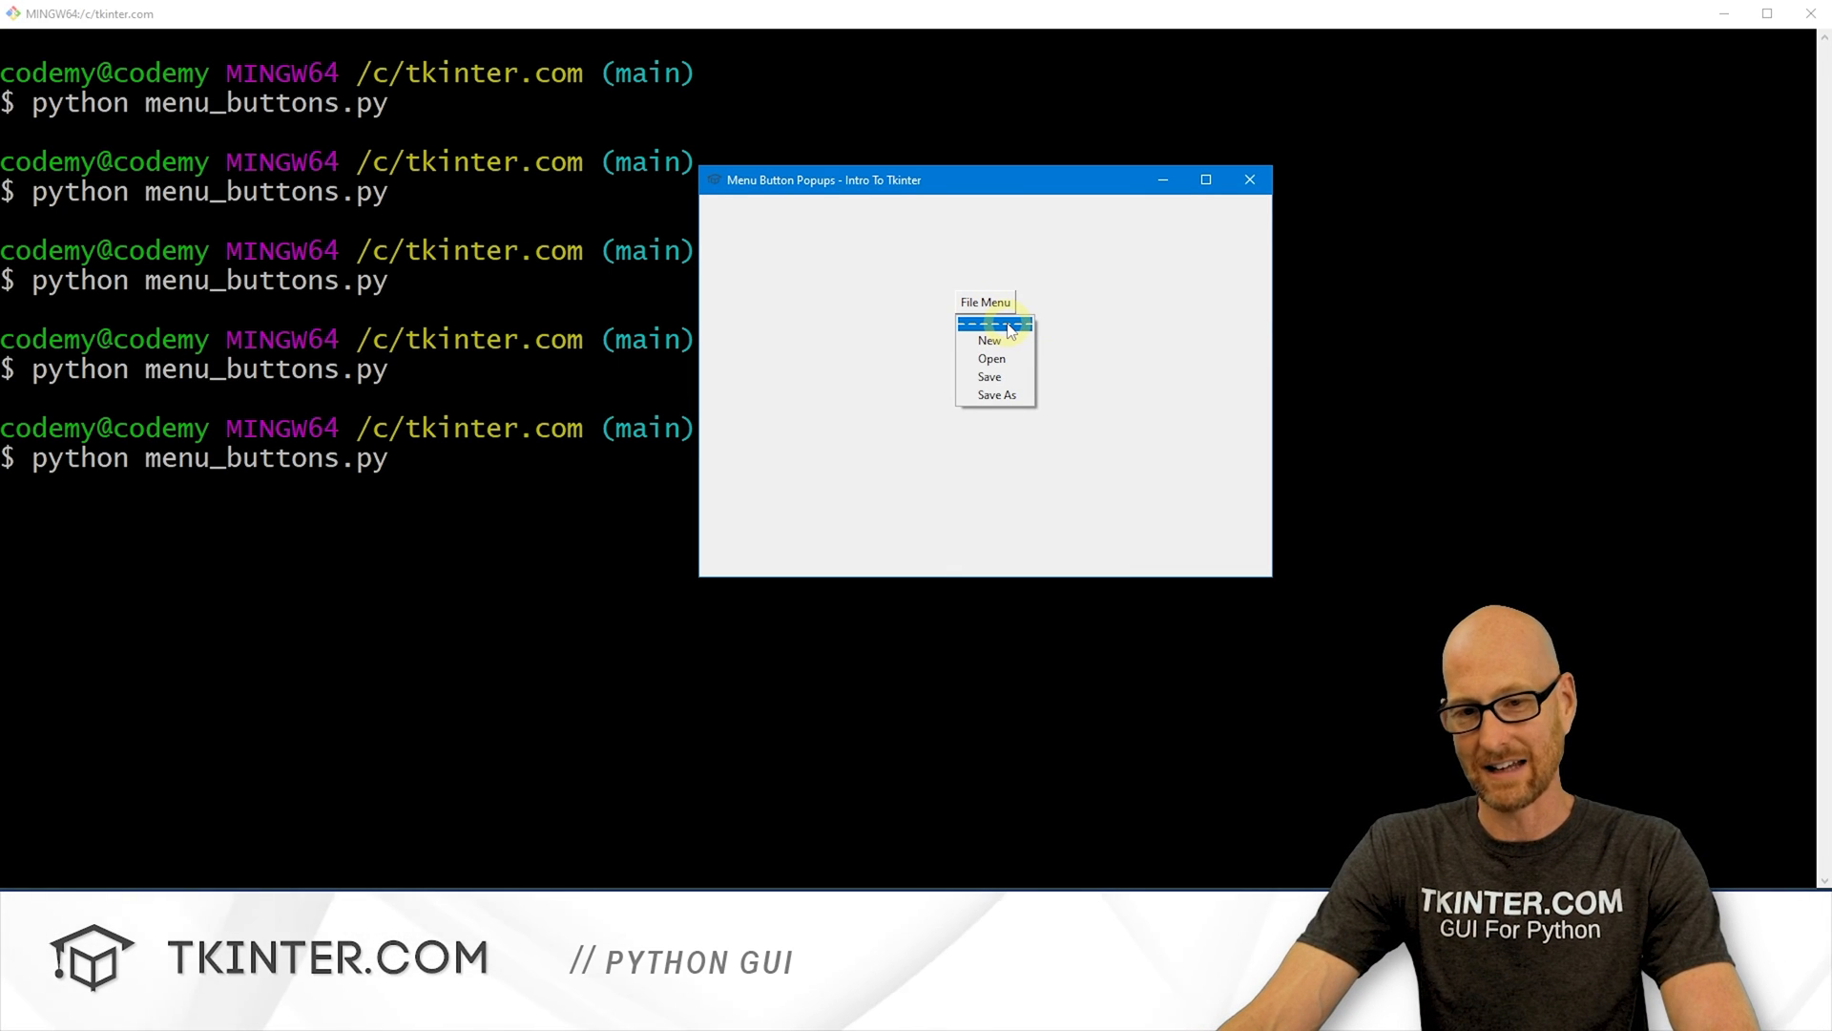
Step: Tear off the File Menu, pick New, Save and Open from it, then close the app
left_click(984, 301)
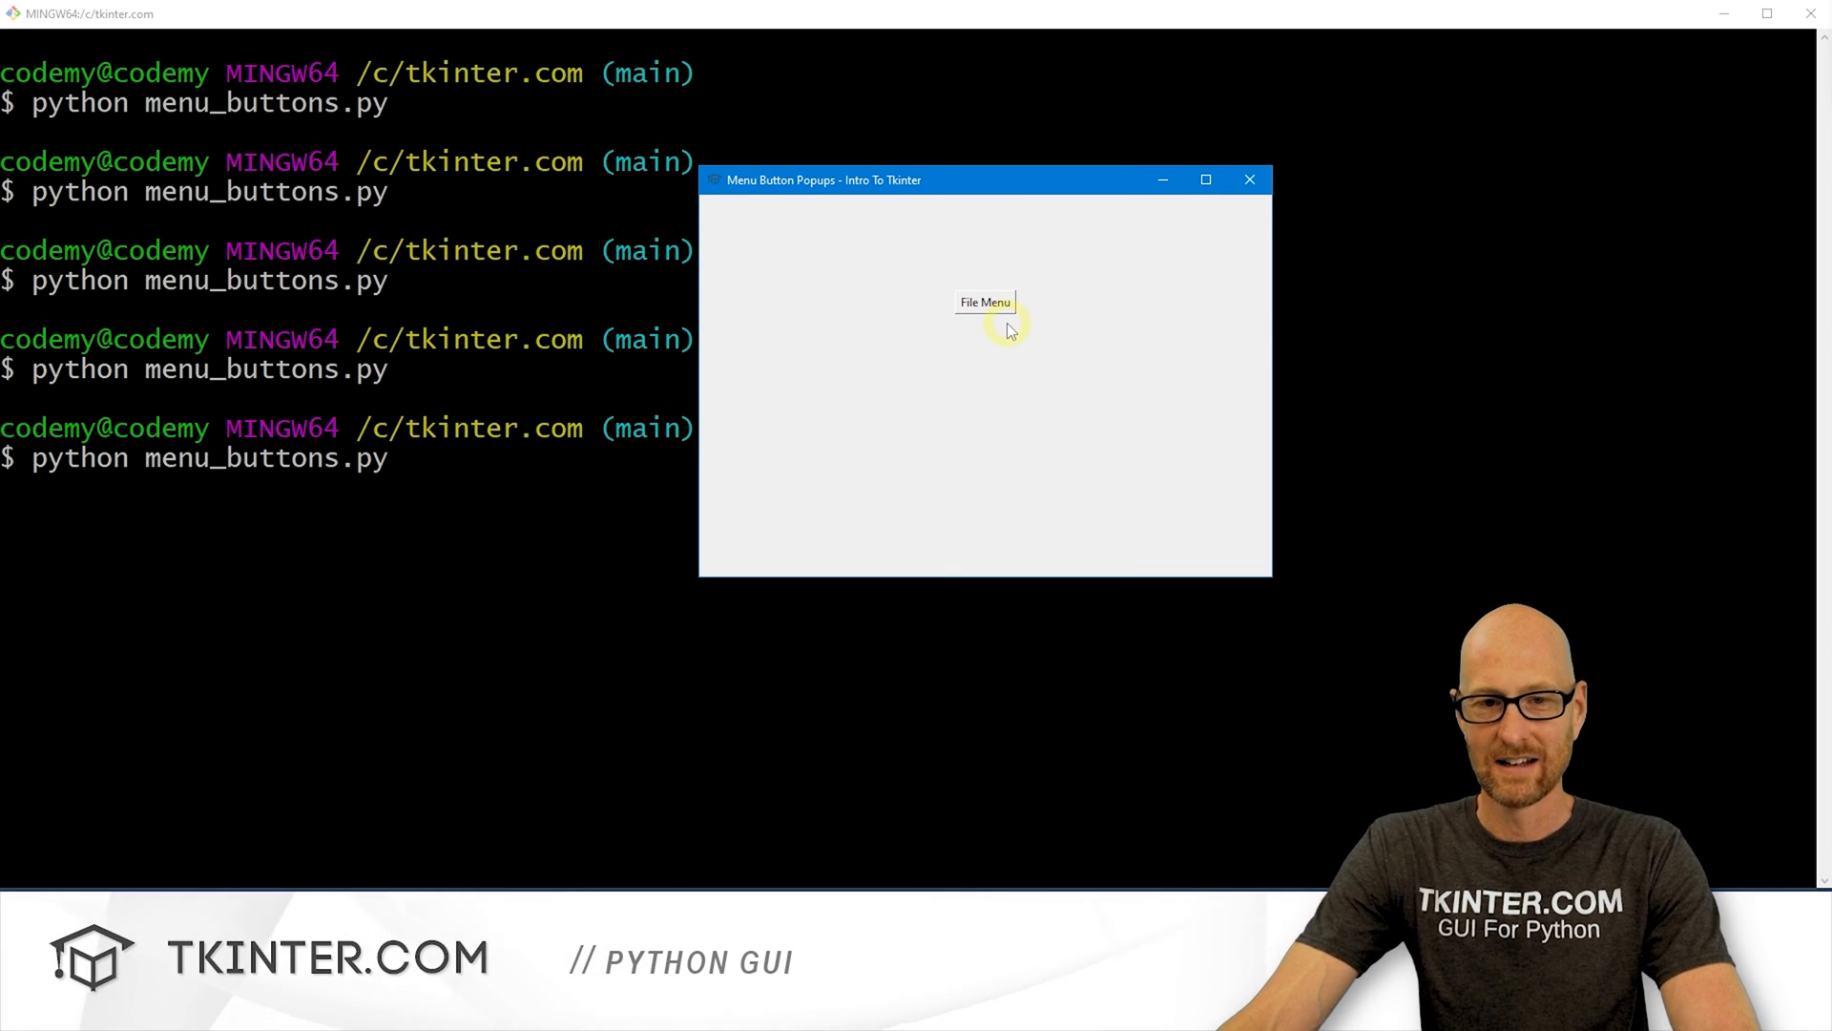
mouse_move(985, 322)
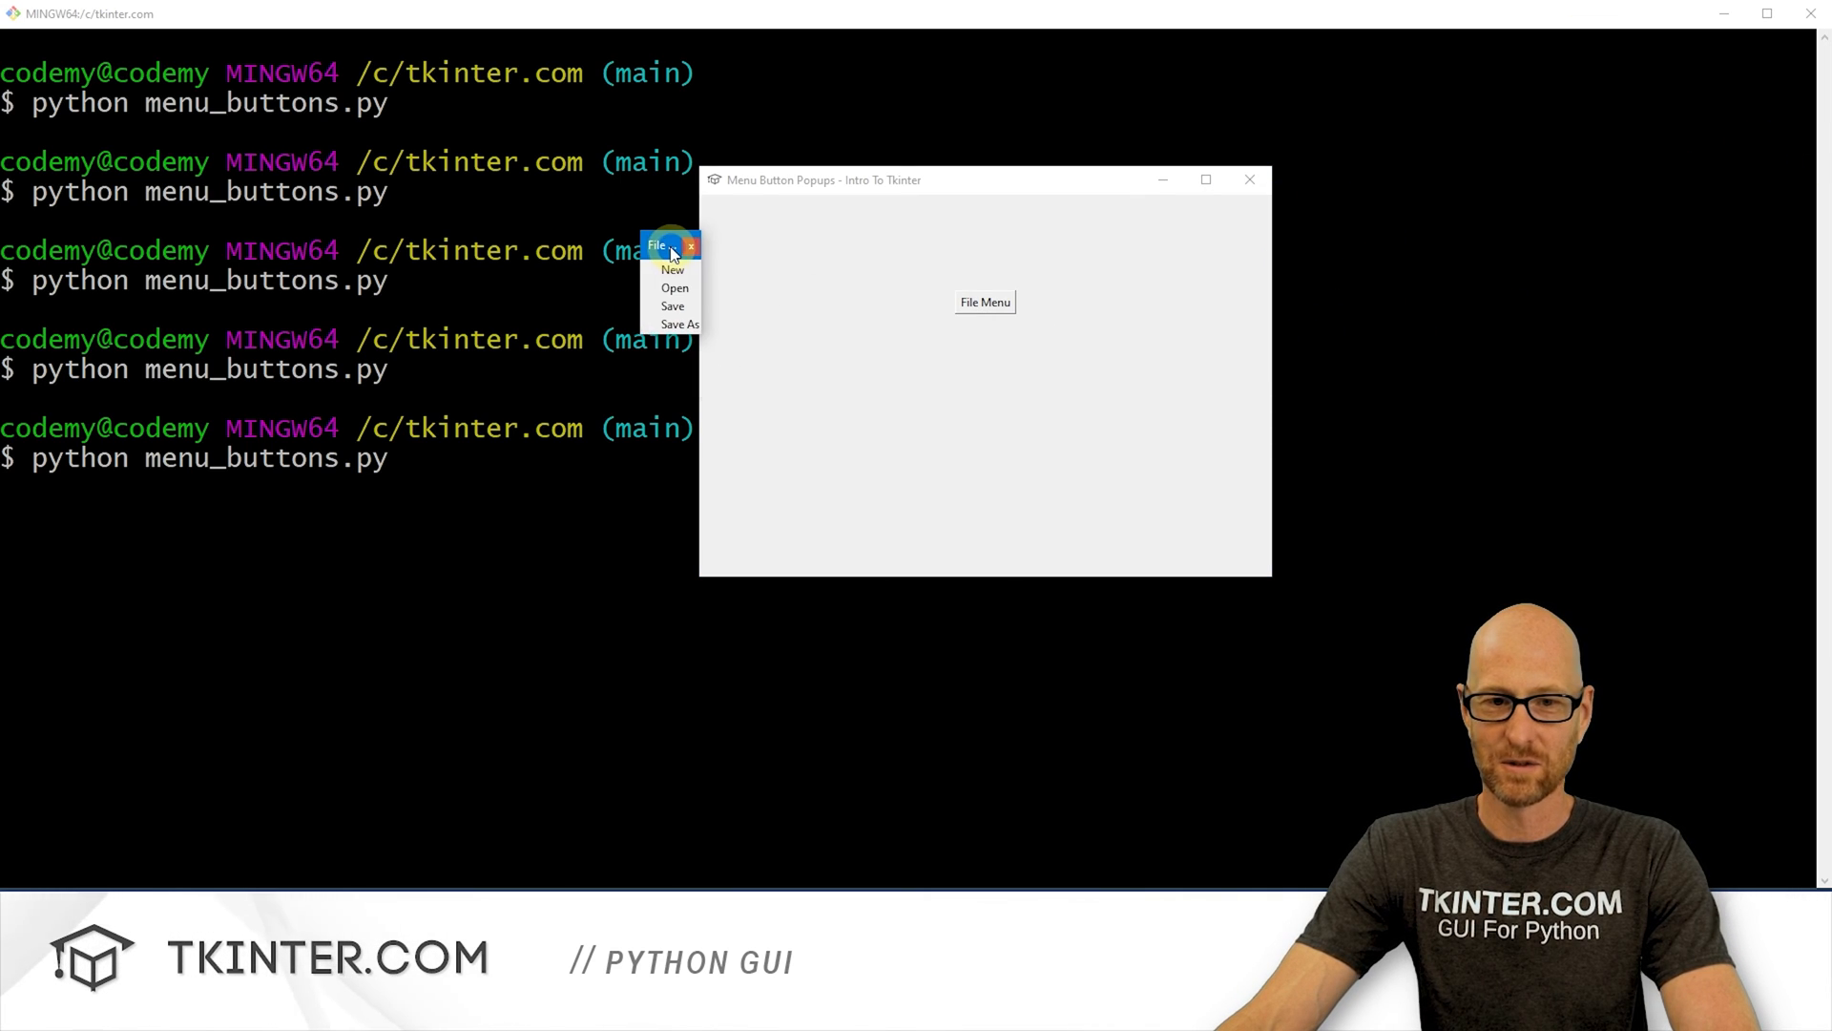
left_click(671, 269)
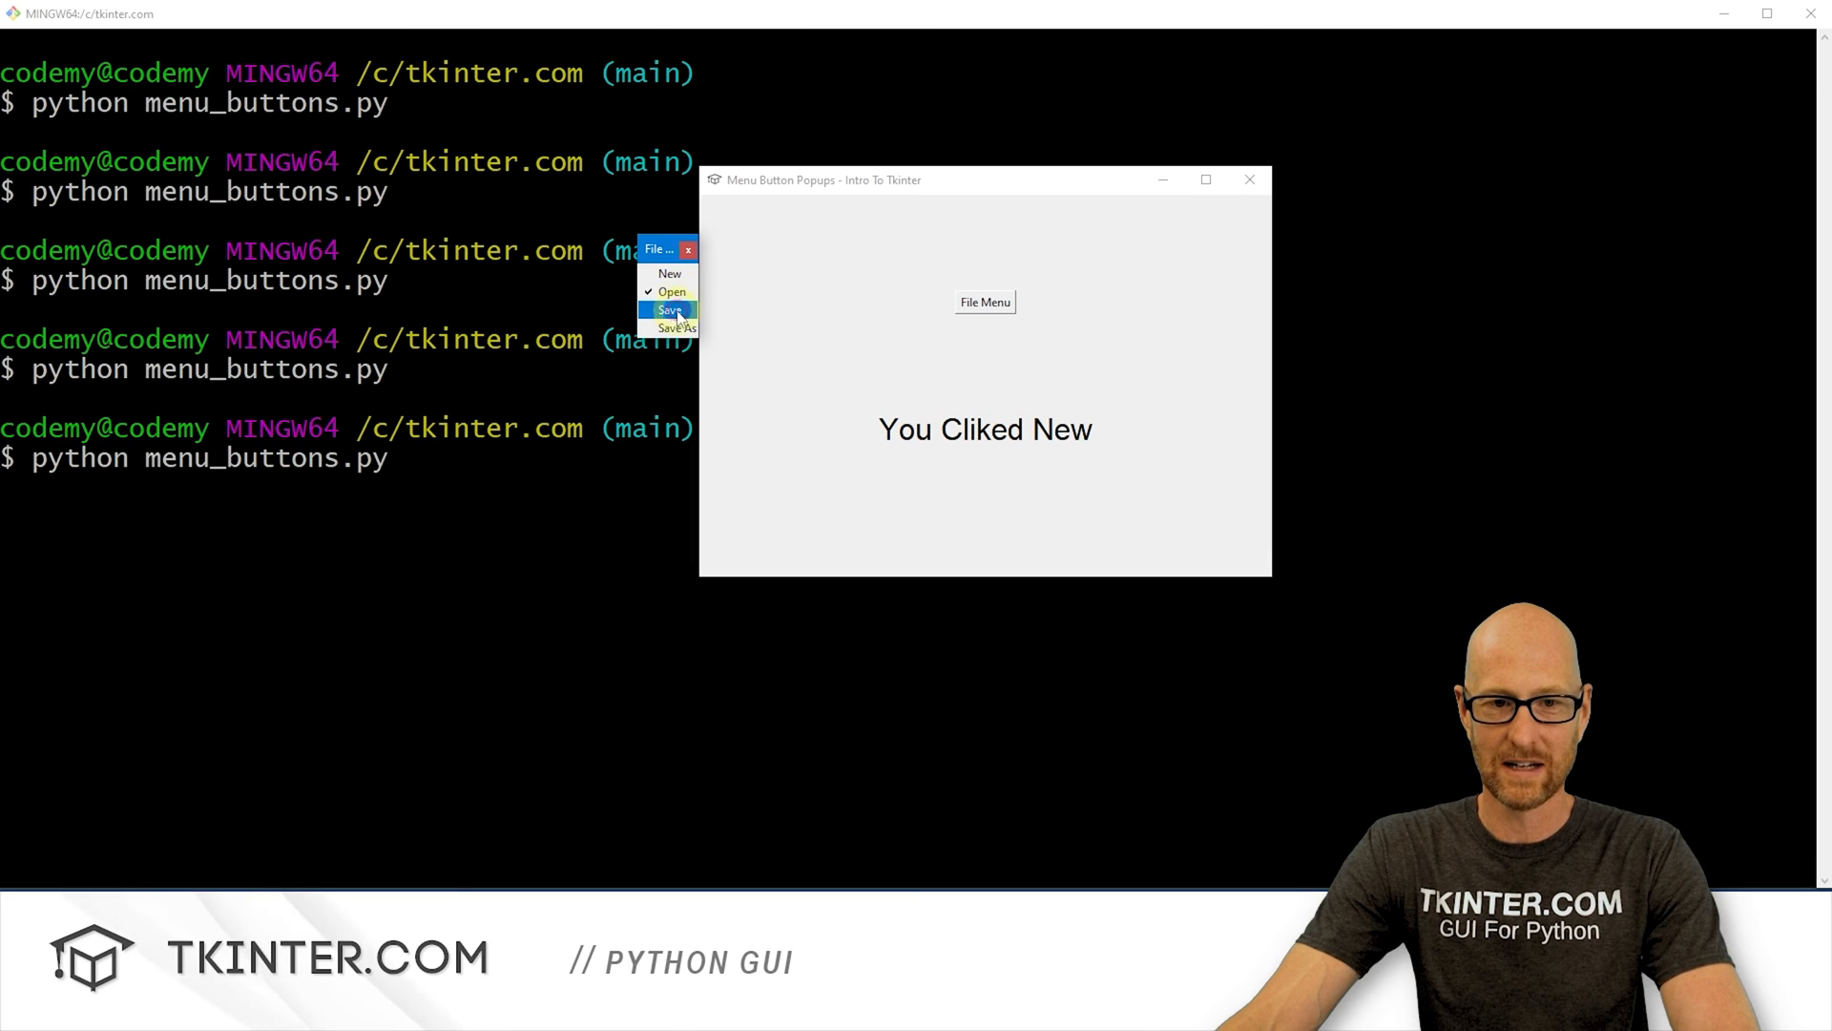
left_click(670, 310)
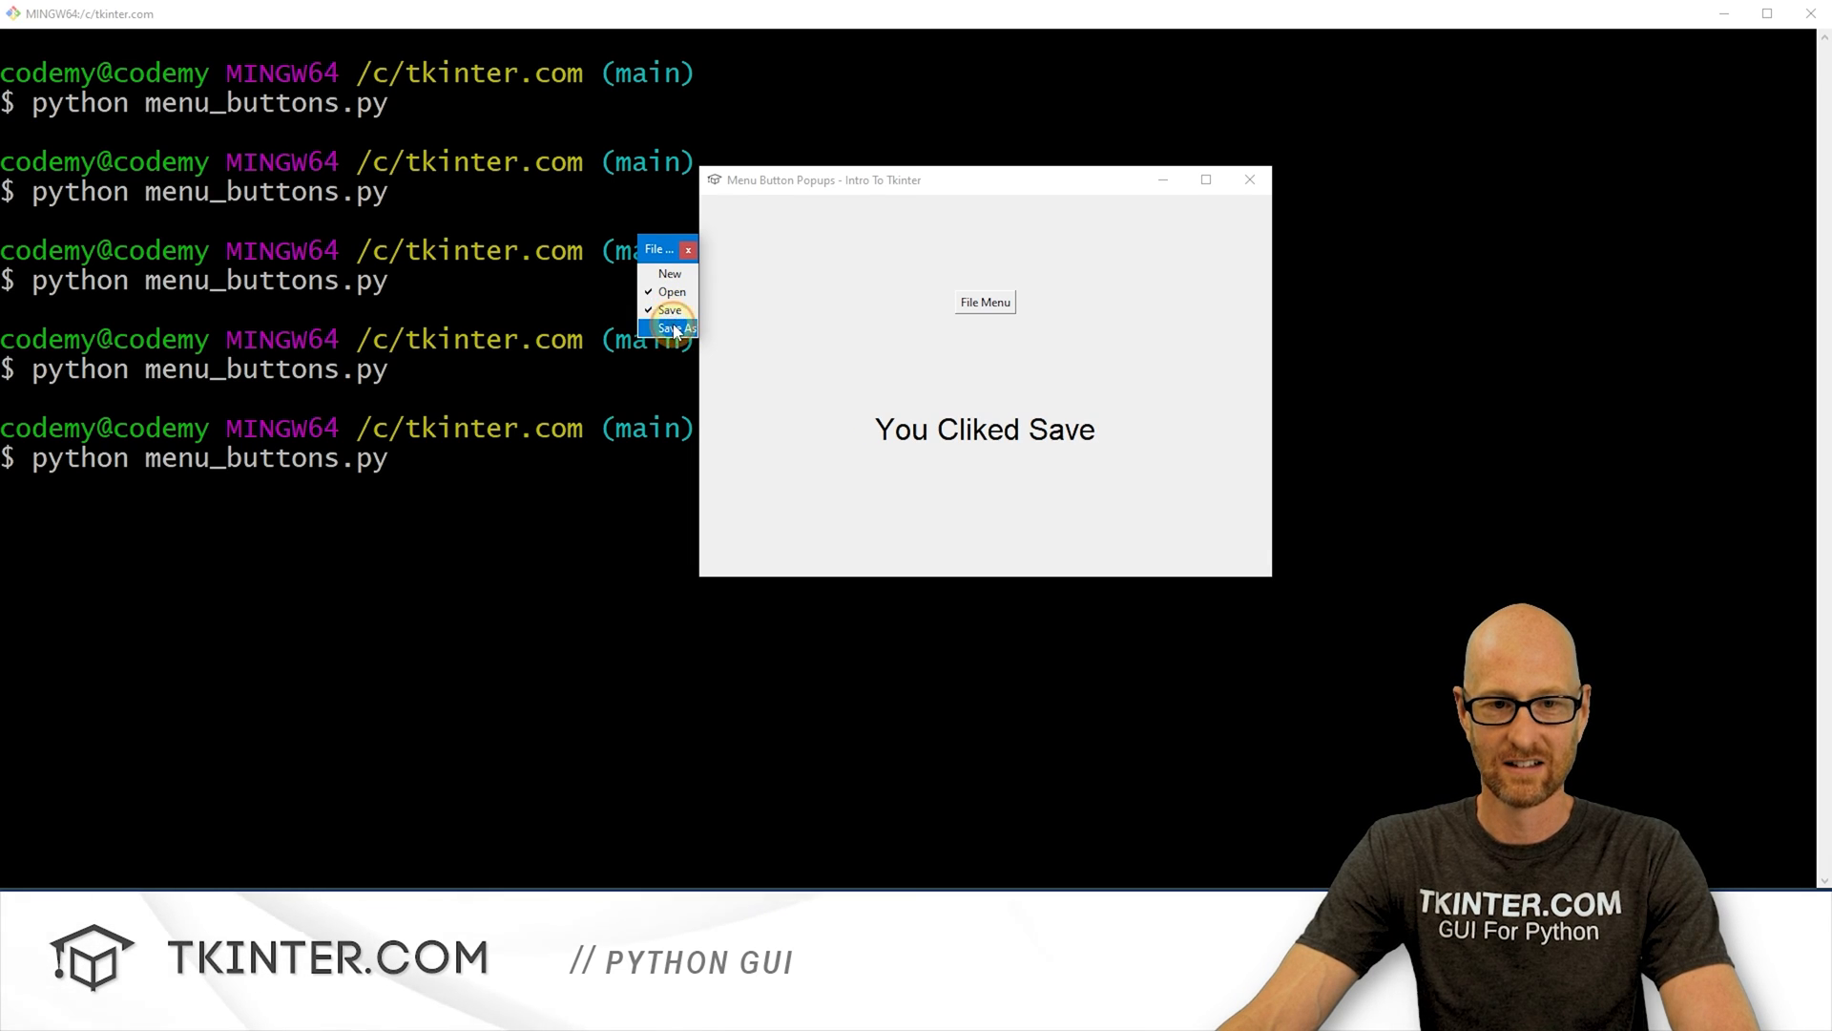
left_click(672, 291)
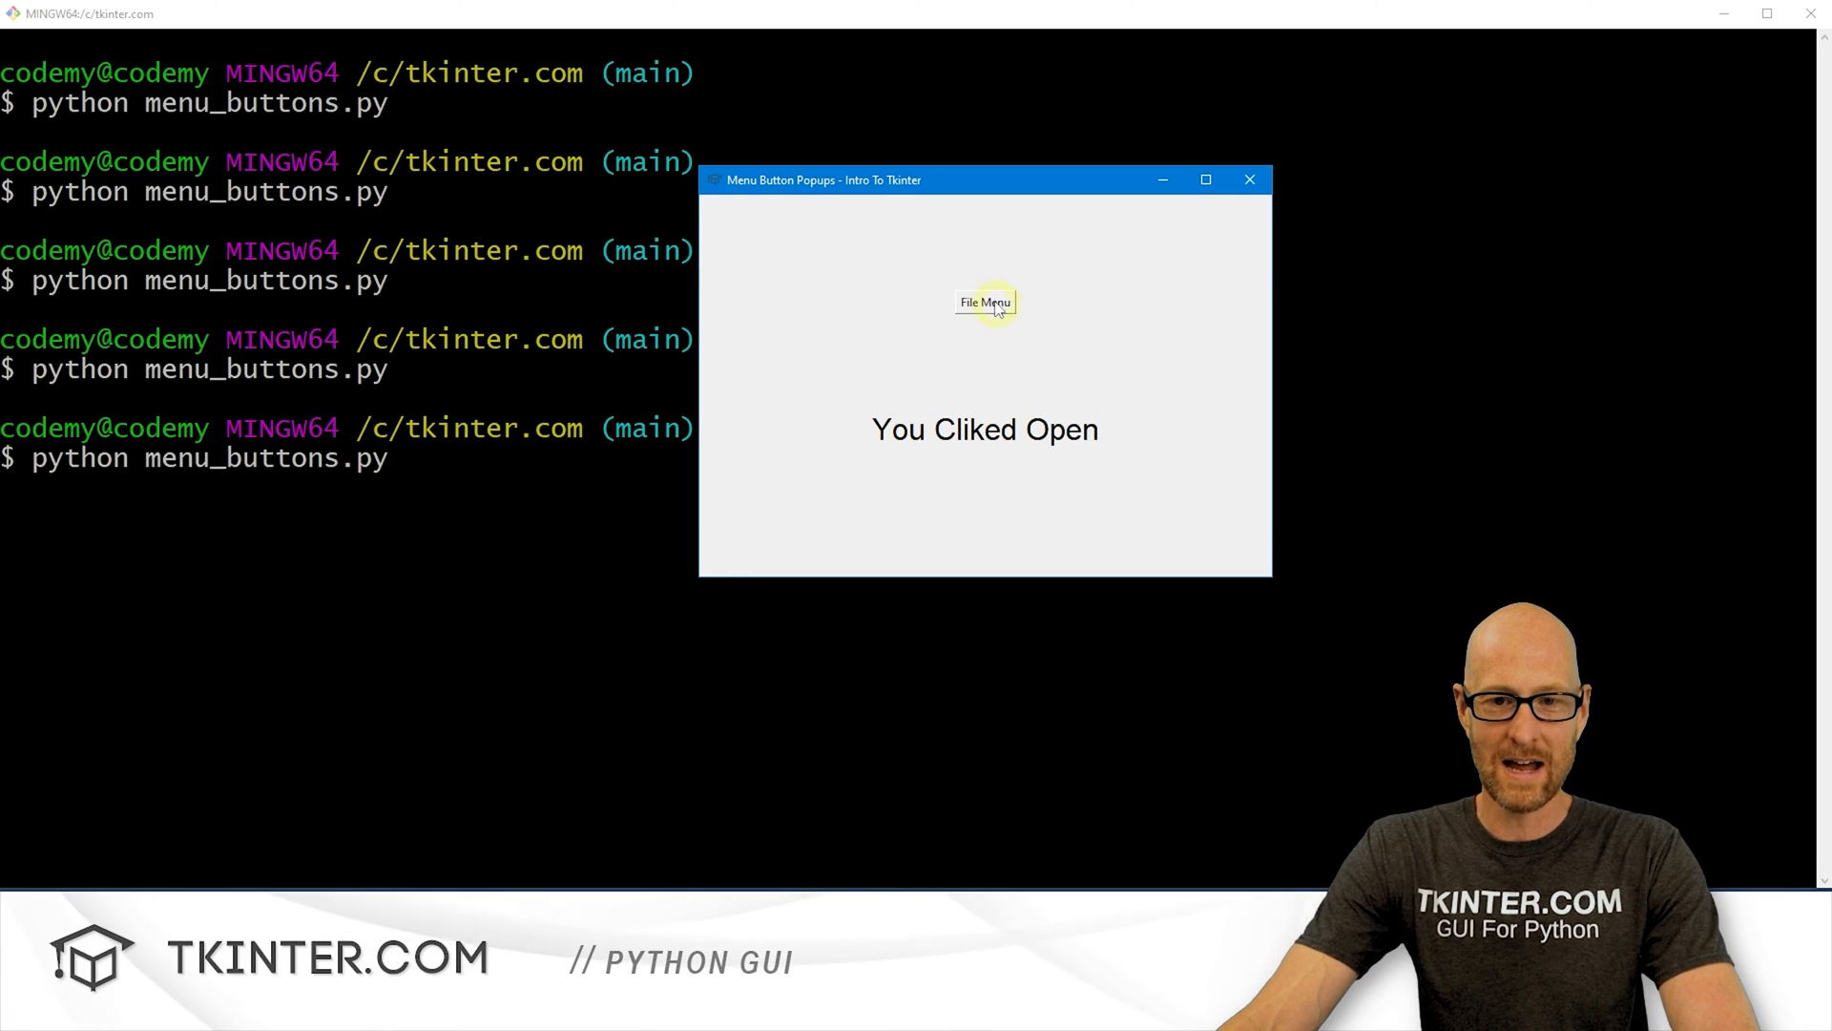
left_click(985, 302)
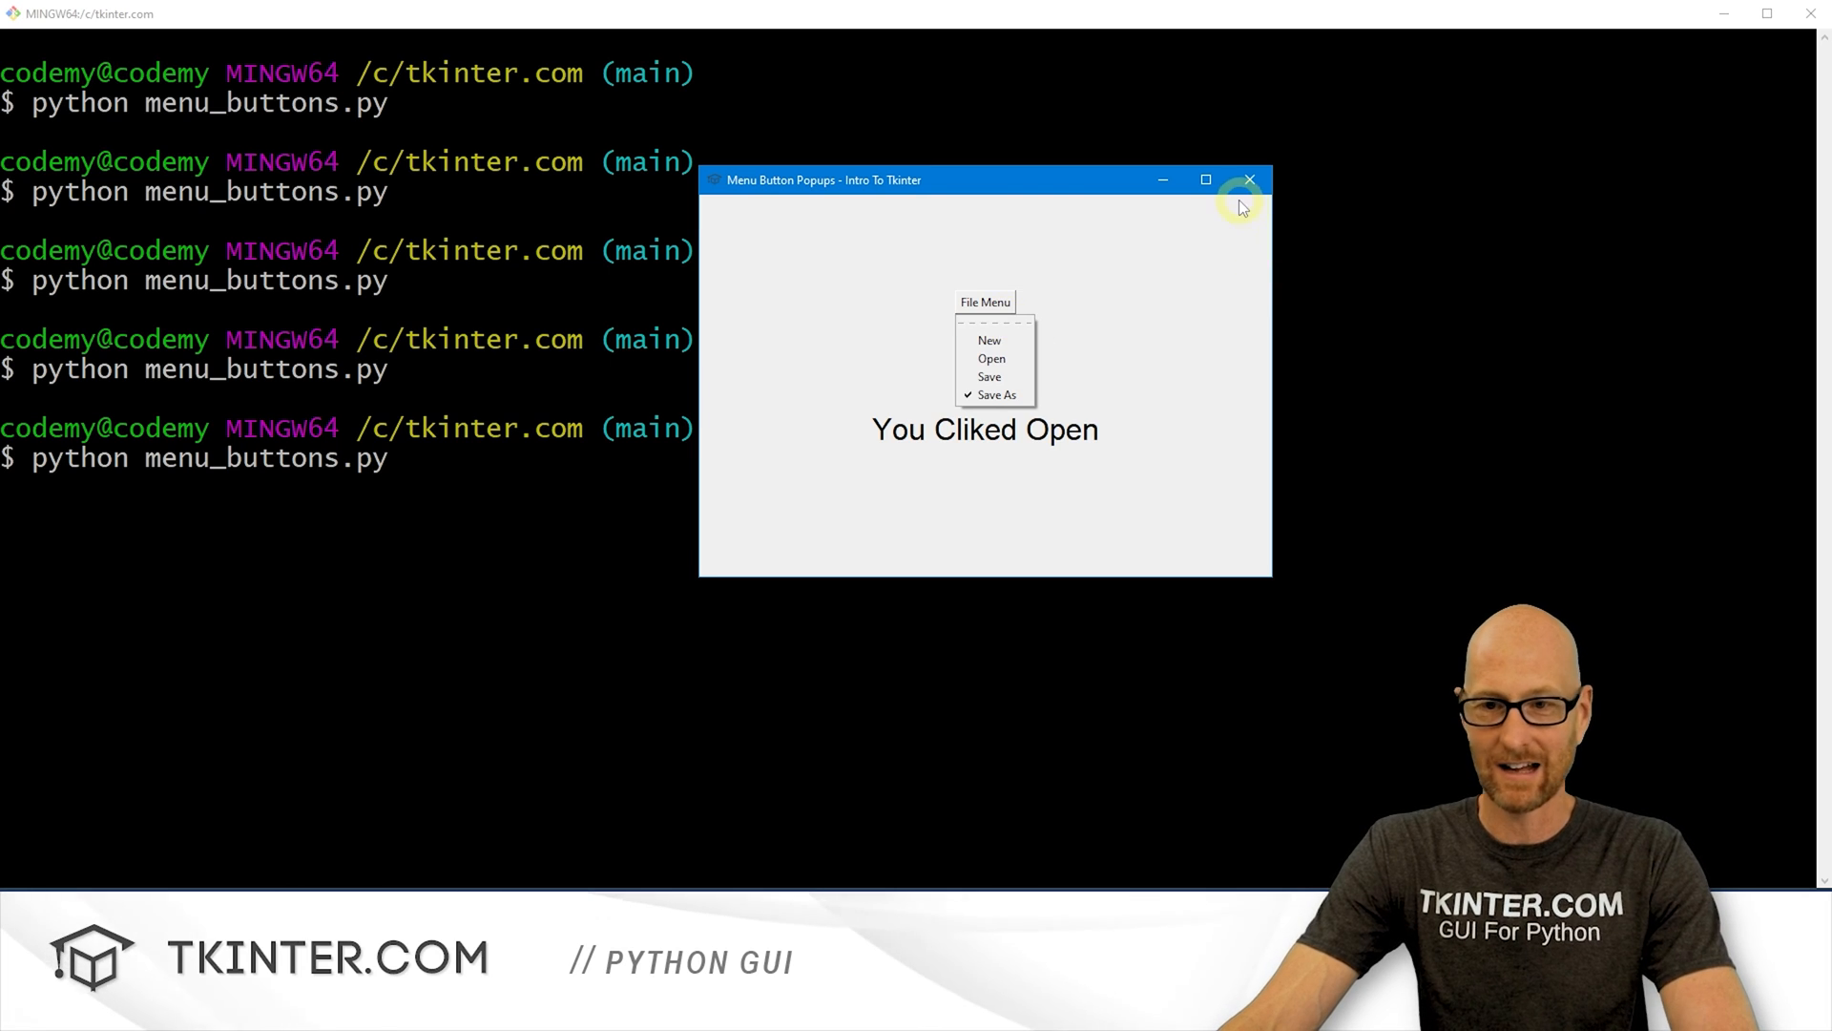
left_click(1249, 180)
type("python menu_buttons.py")
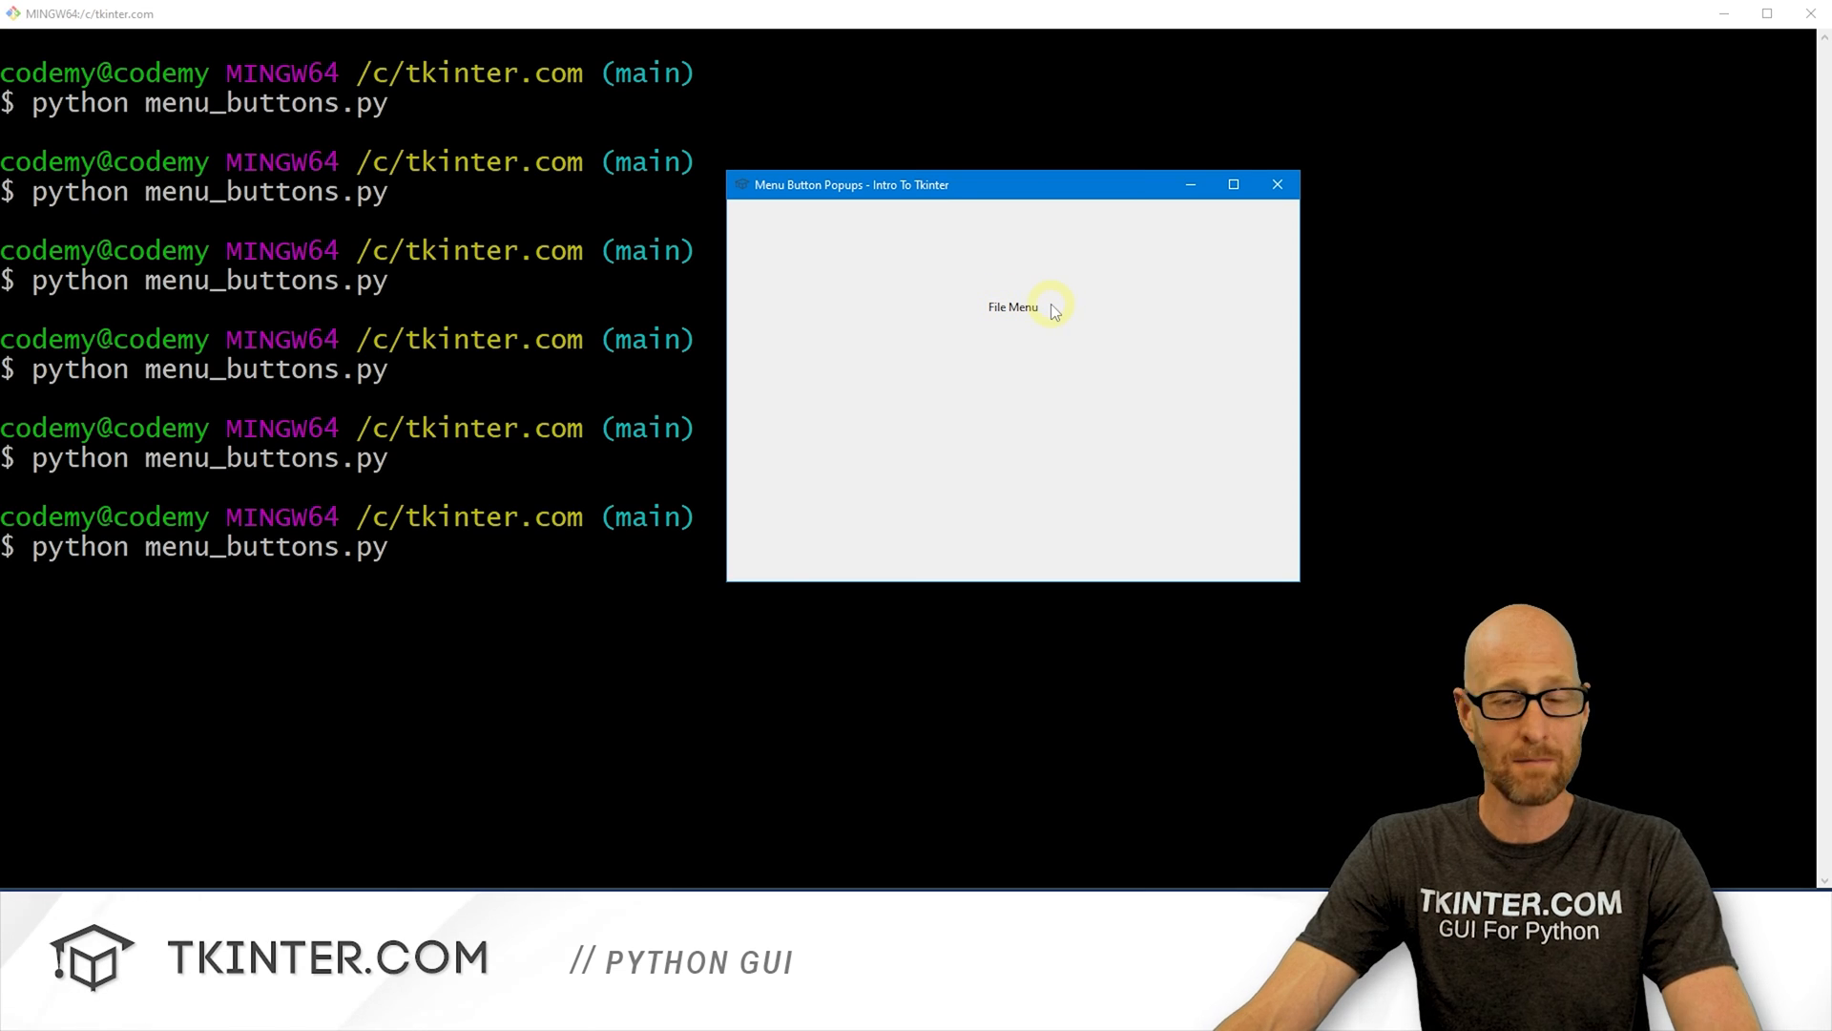
mouse_move(1040, 327)
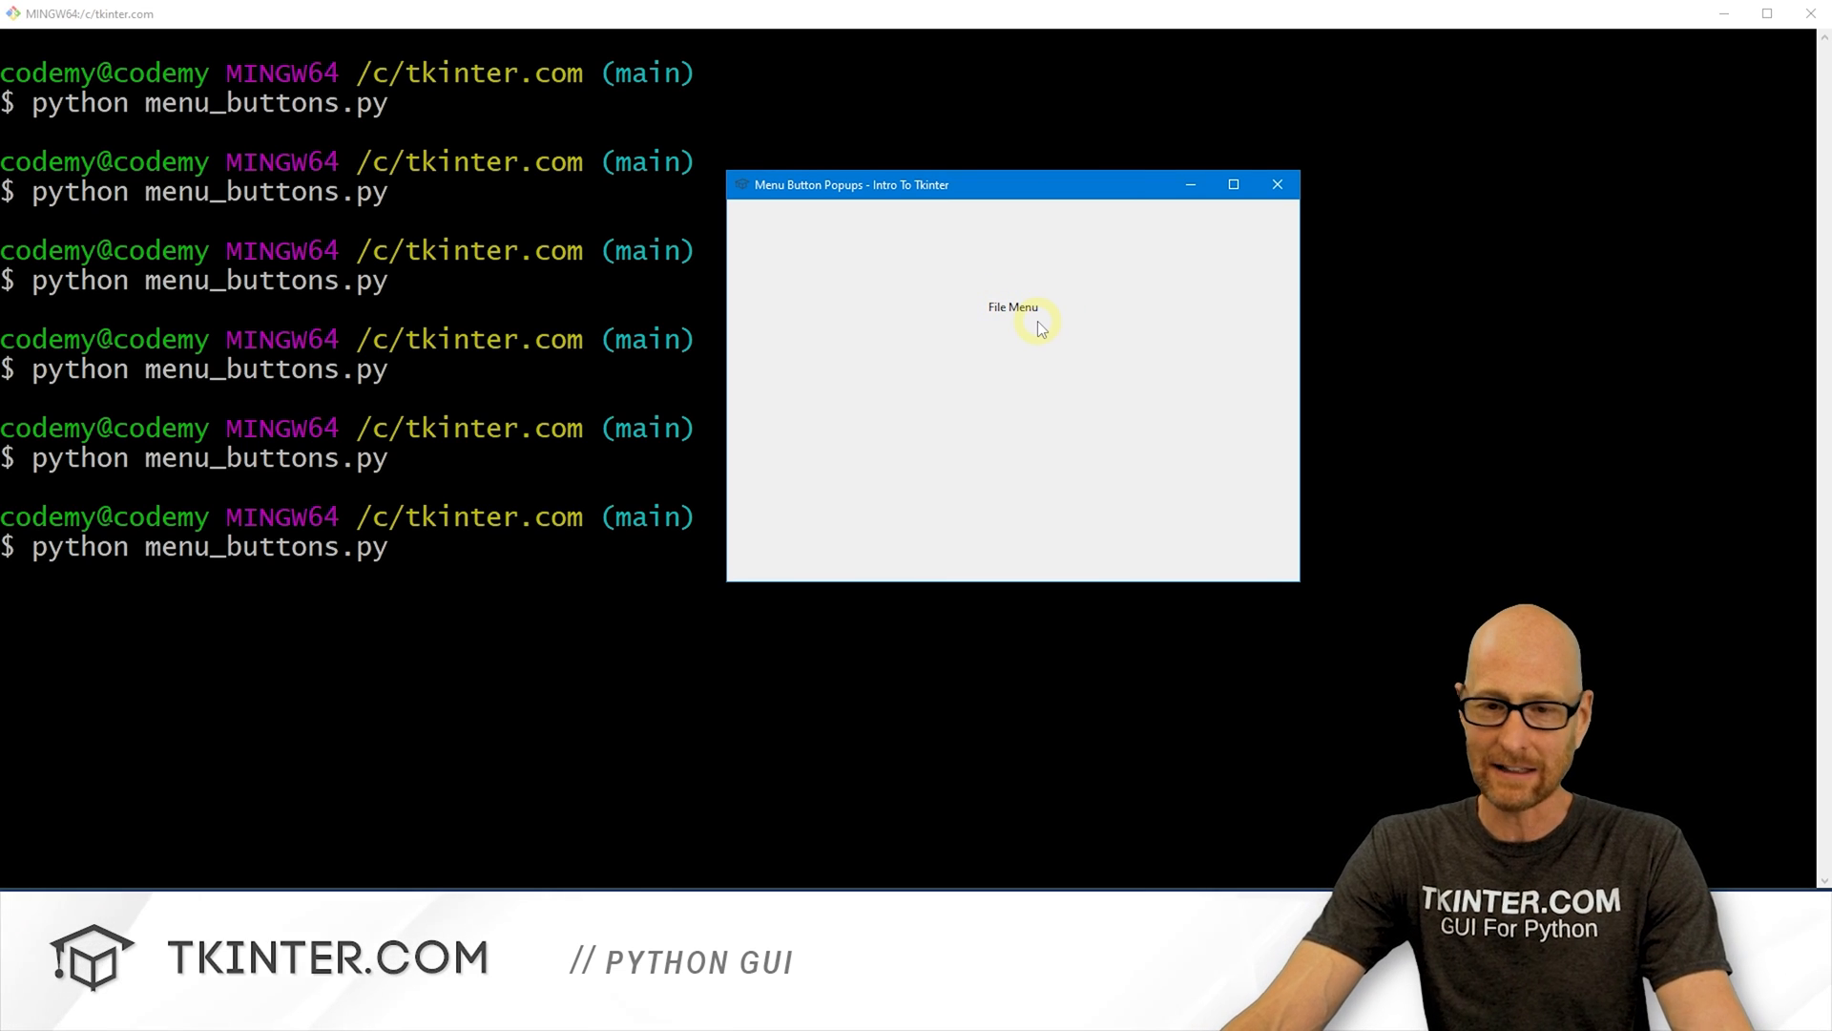
mouse_move(1015, 313)
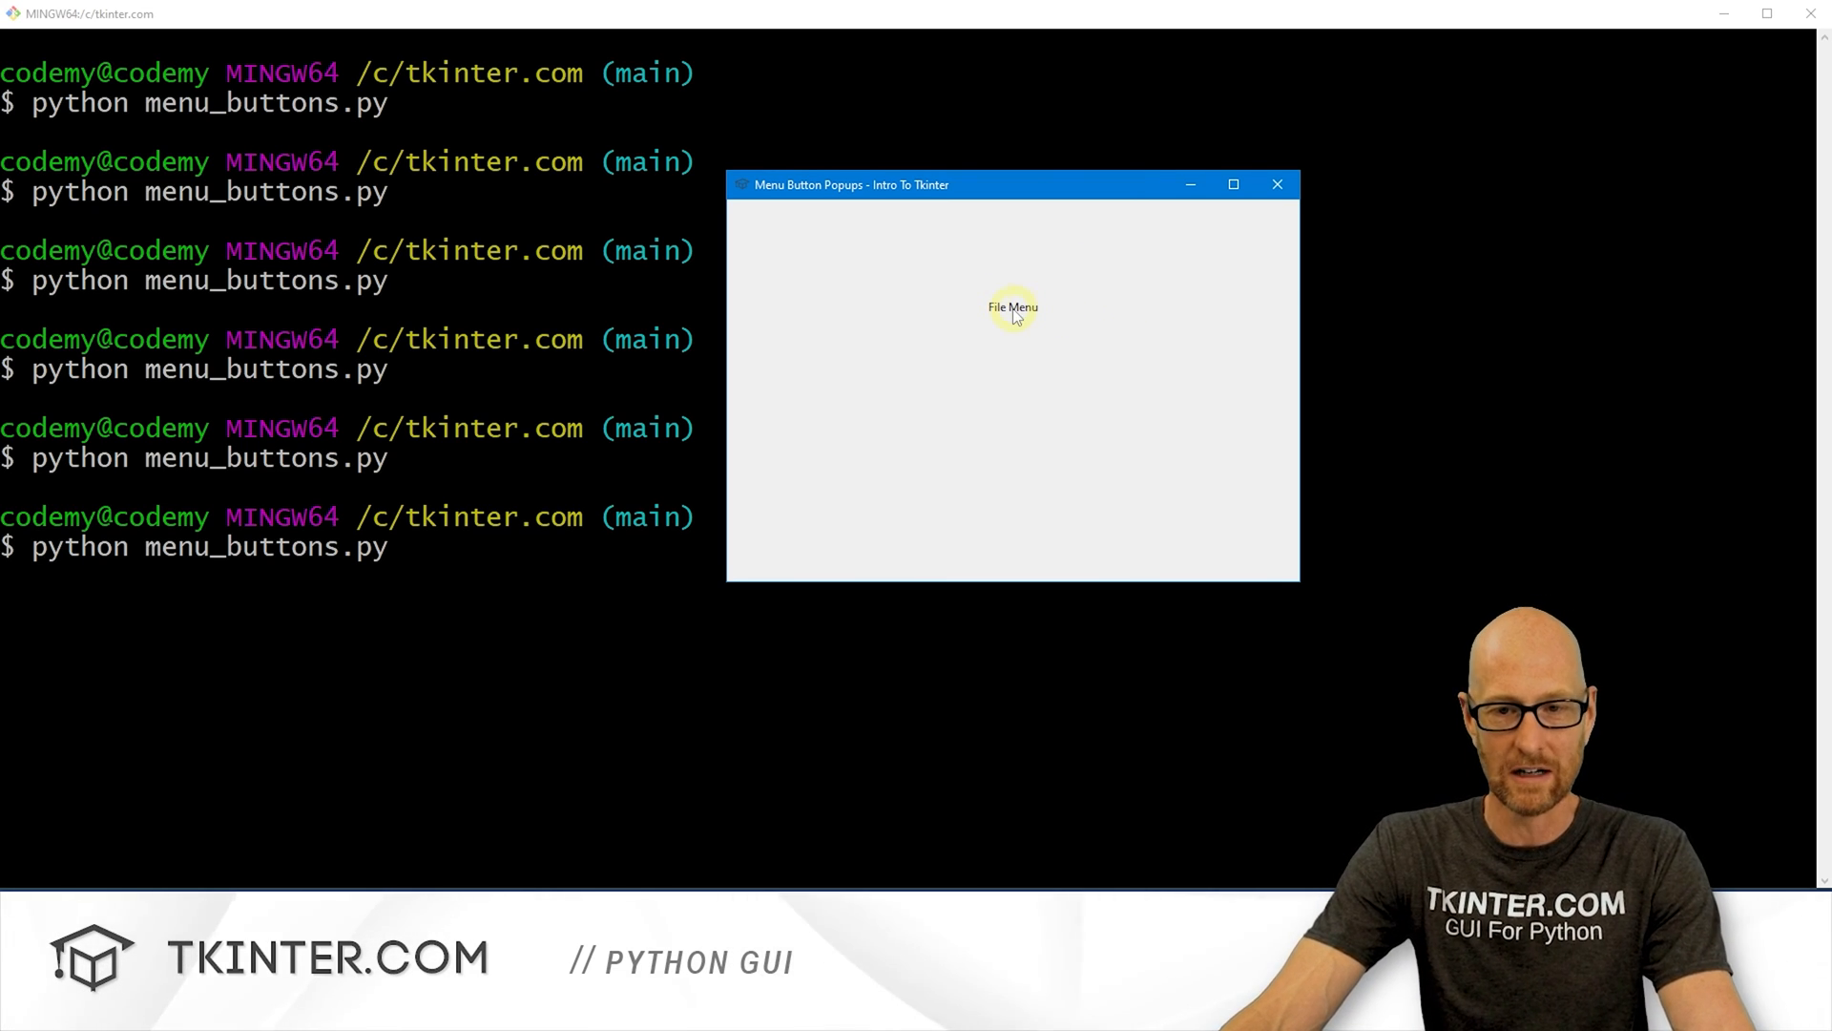
Step: In the rerun app, pick Open from the File Menu dropdown to show 'You Cliked Open'
left_click(1011, 306)
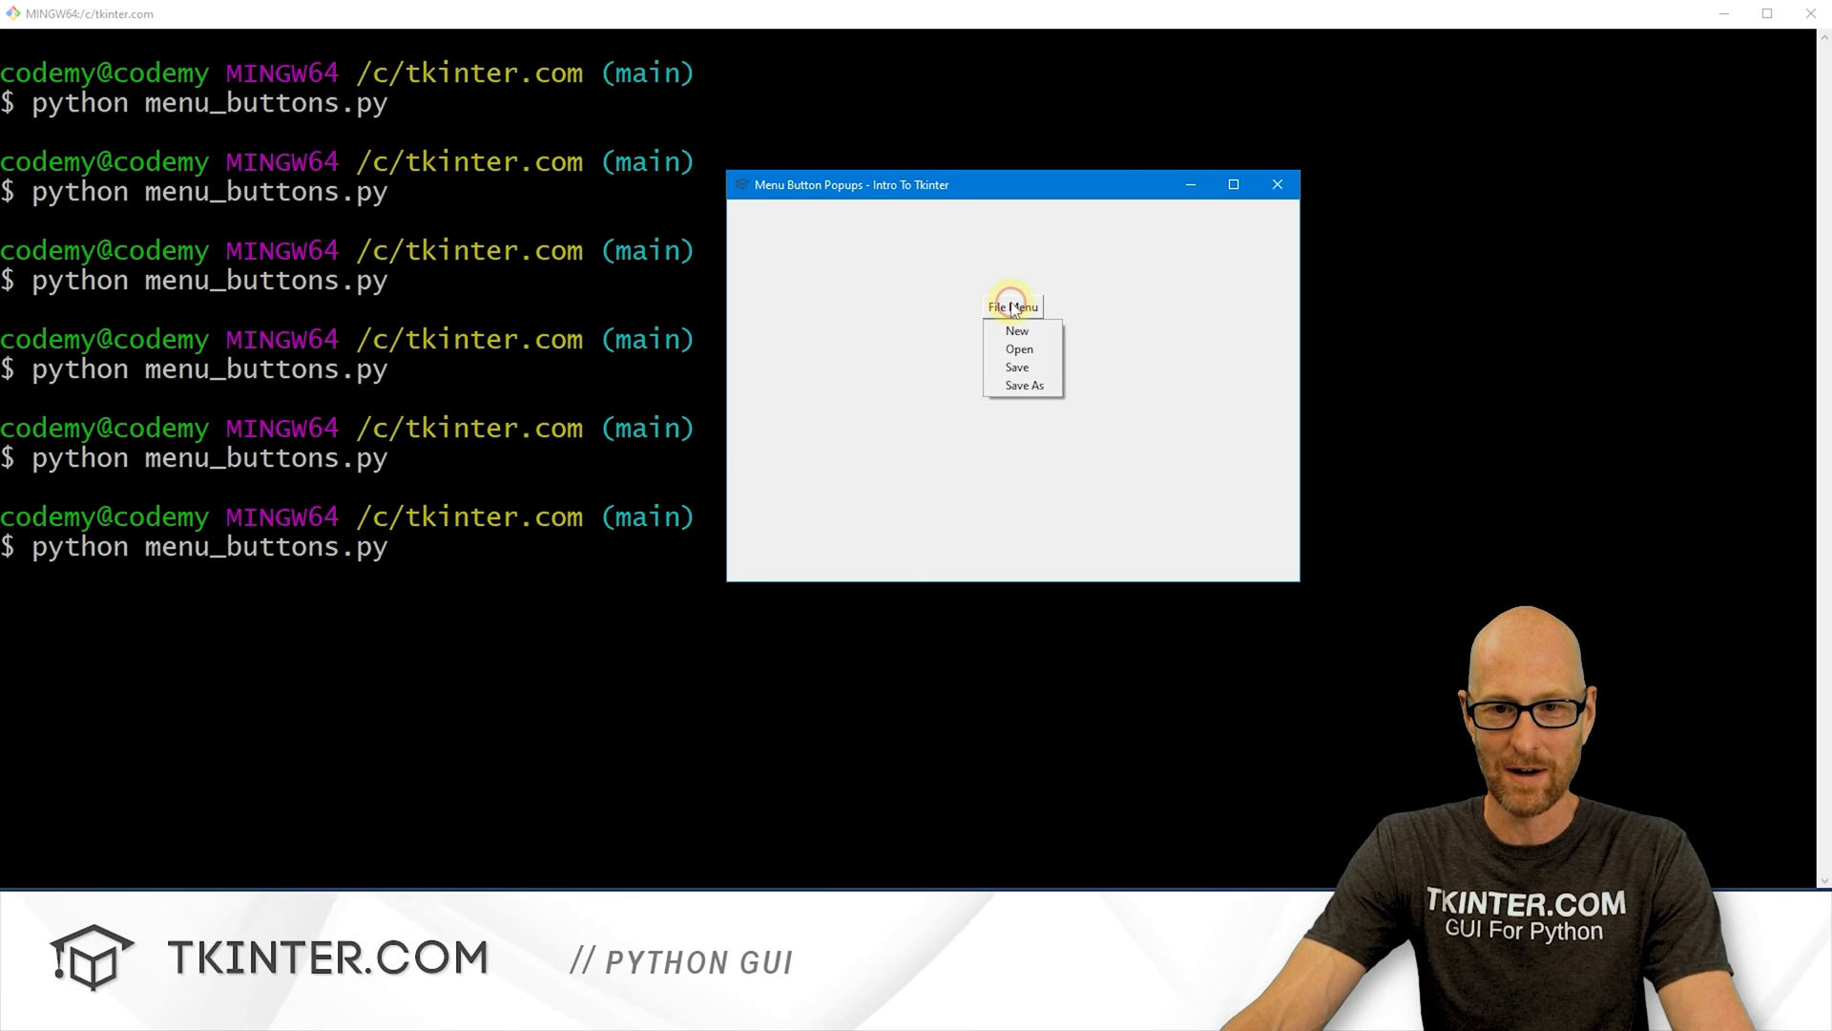
mouse_move(1011, 306)
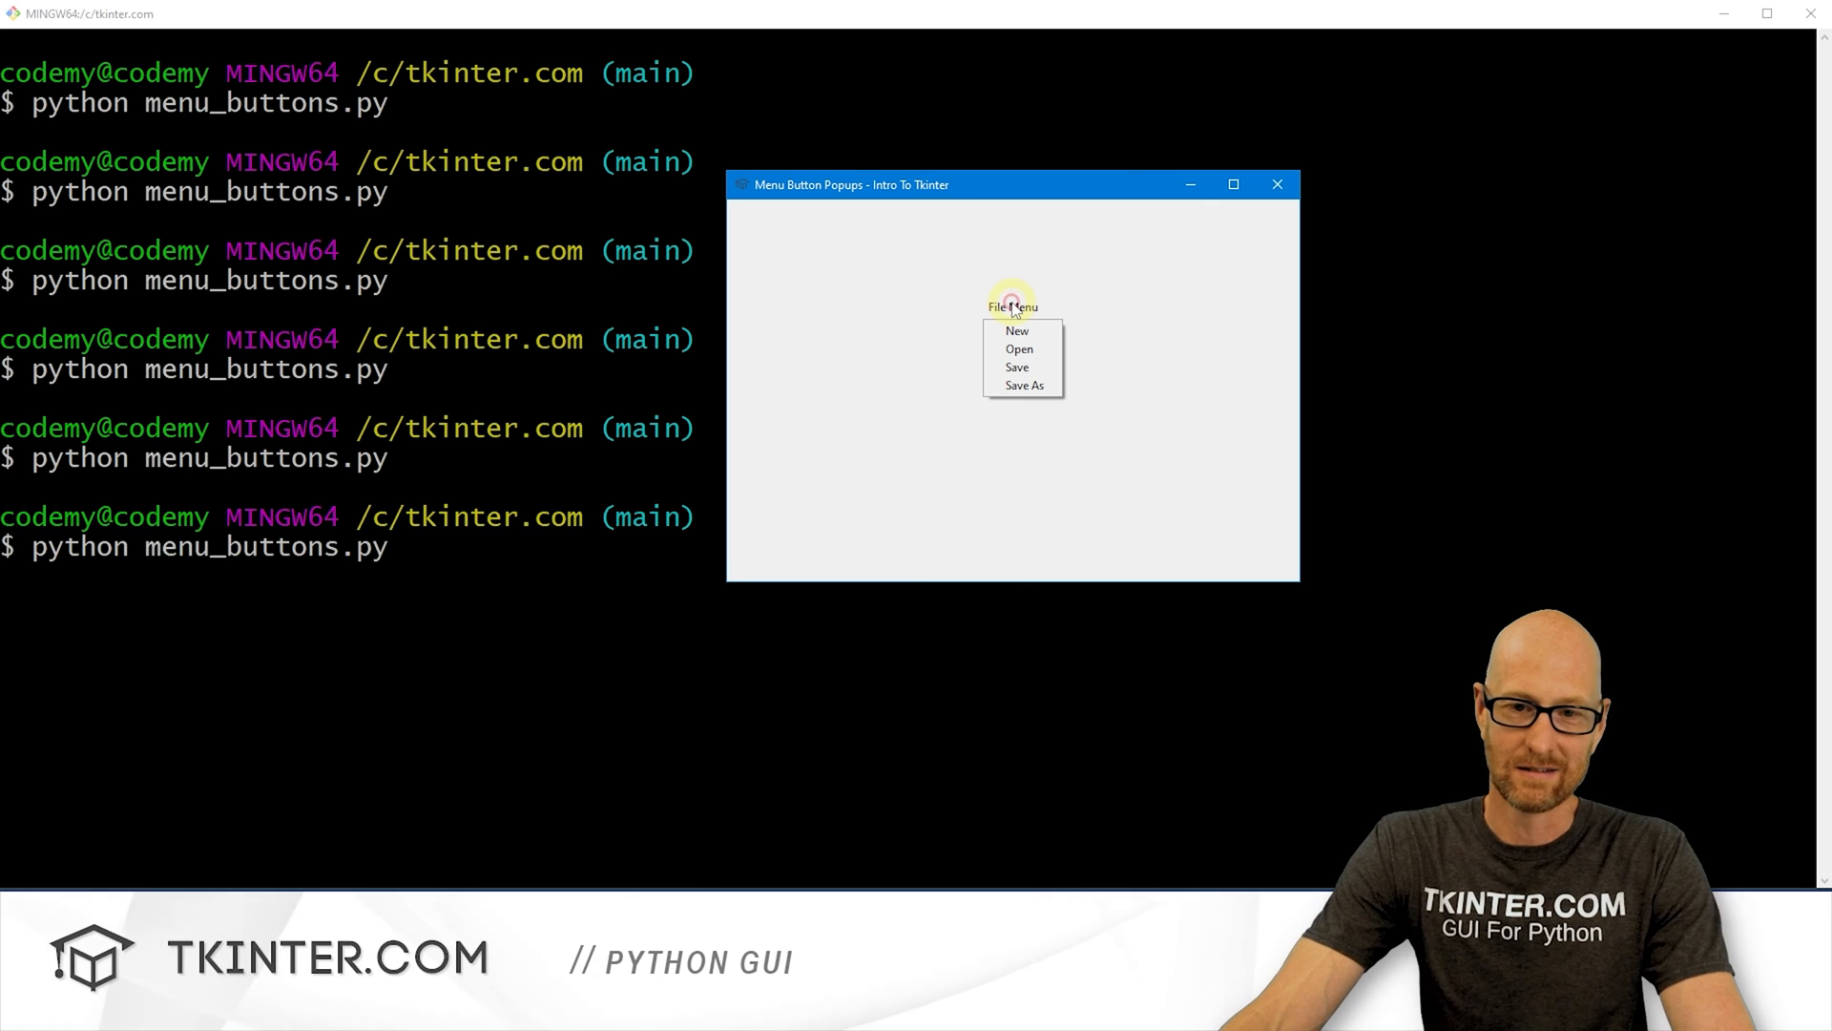
mouse_move(1021, 348)
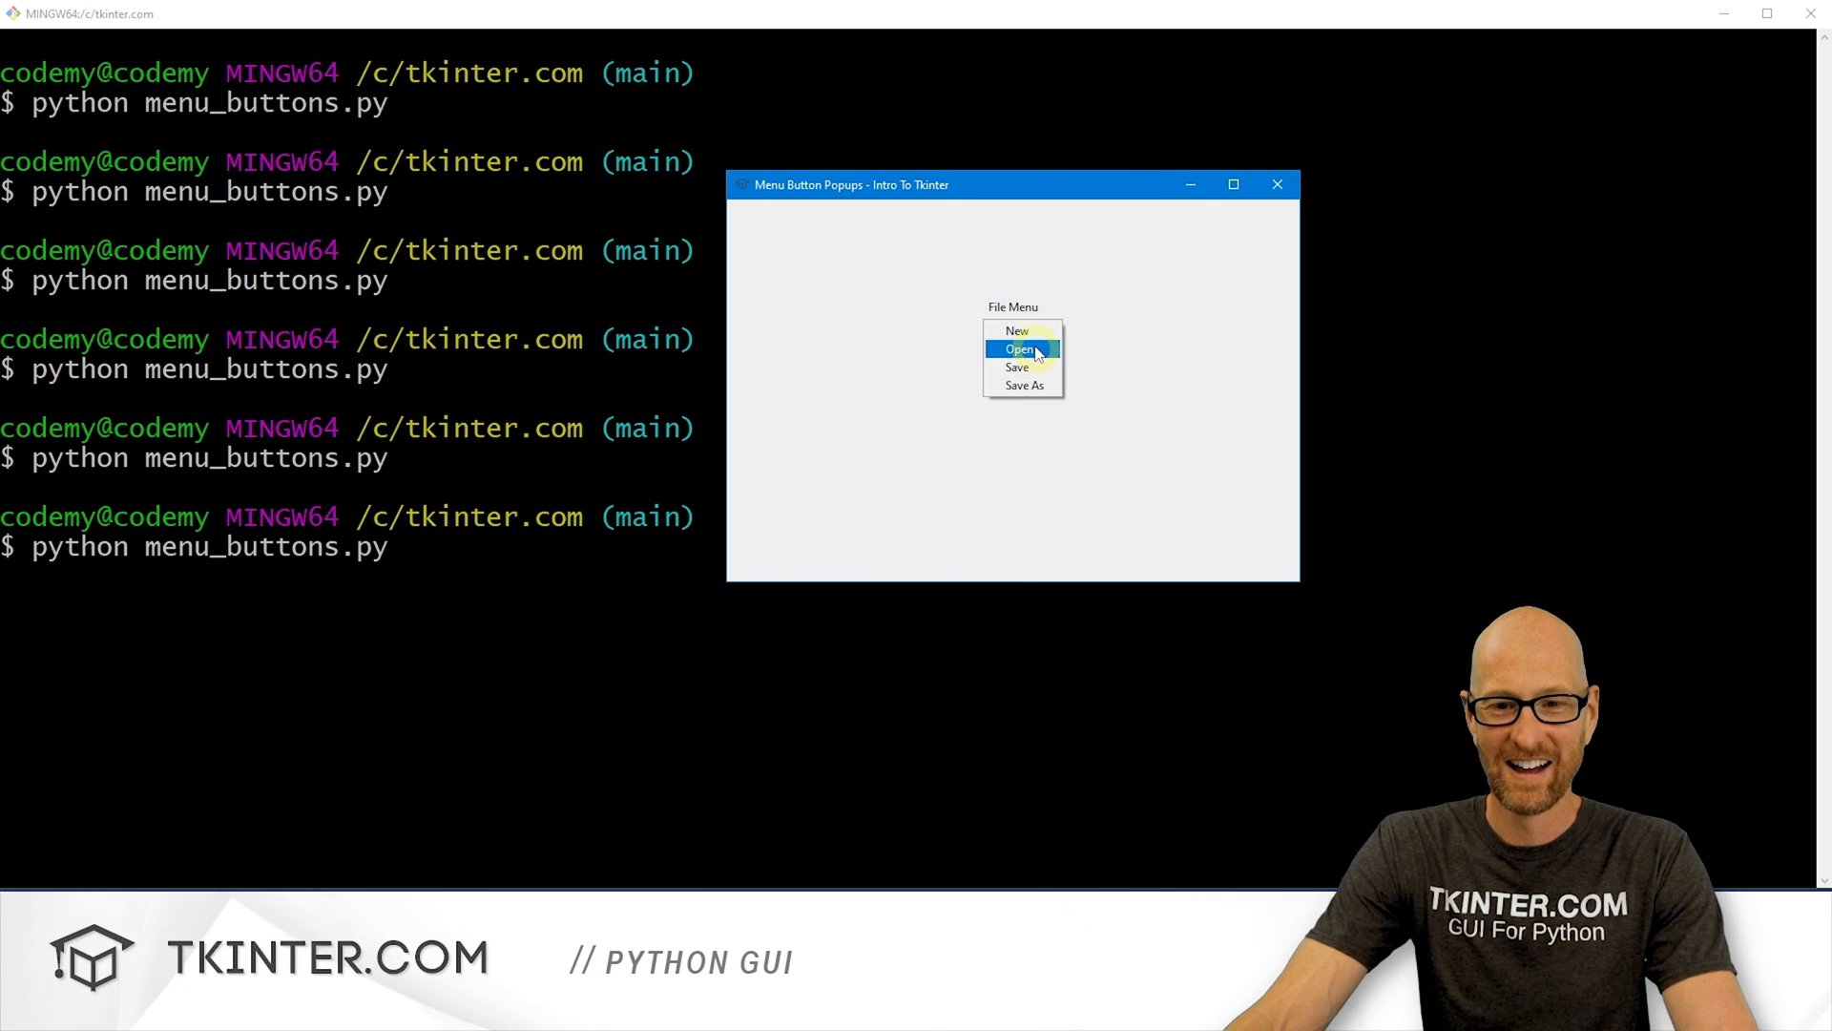
mouse_move(1024, 311)
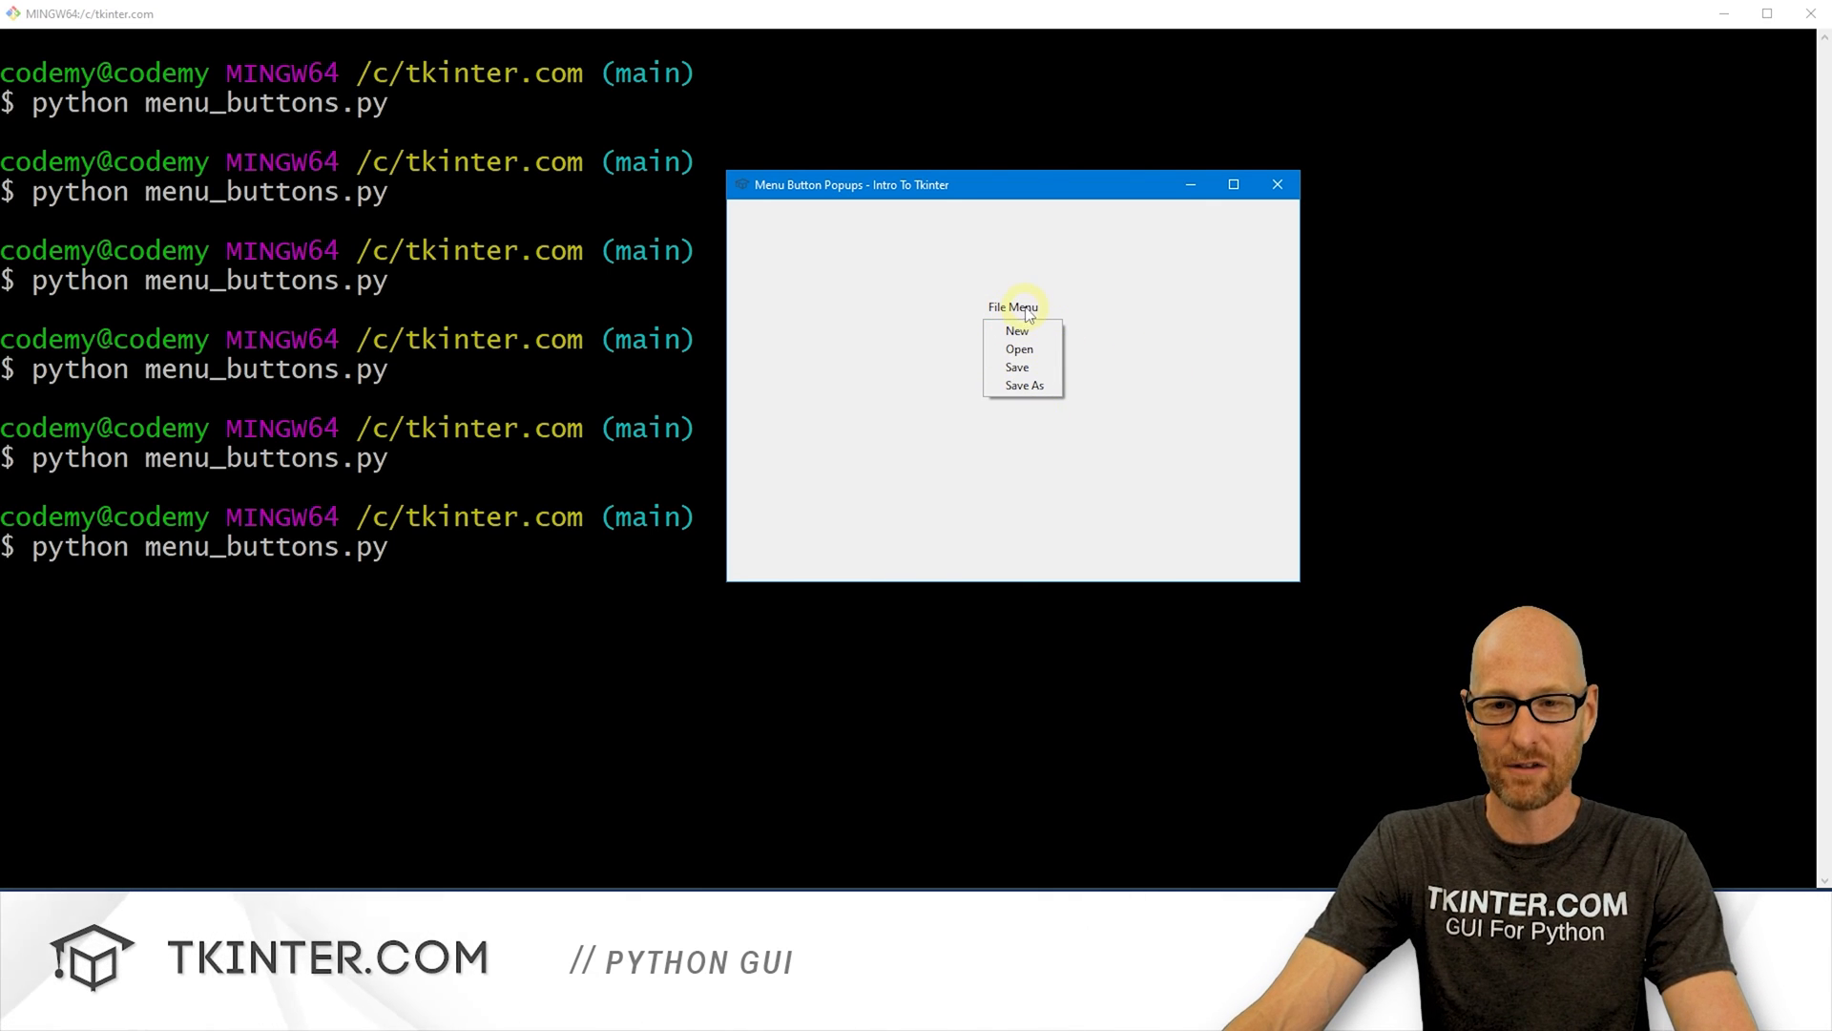
left_click(1019, 349)
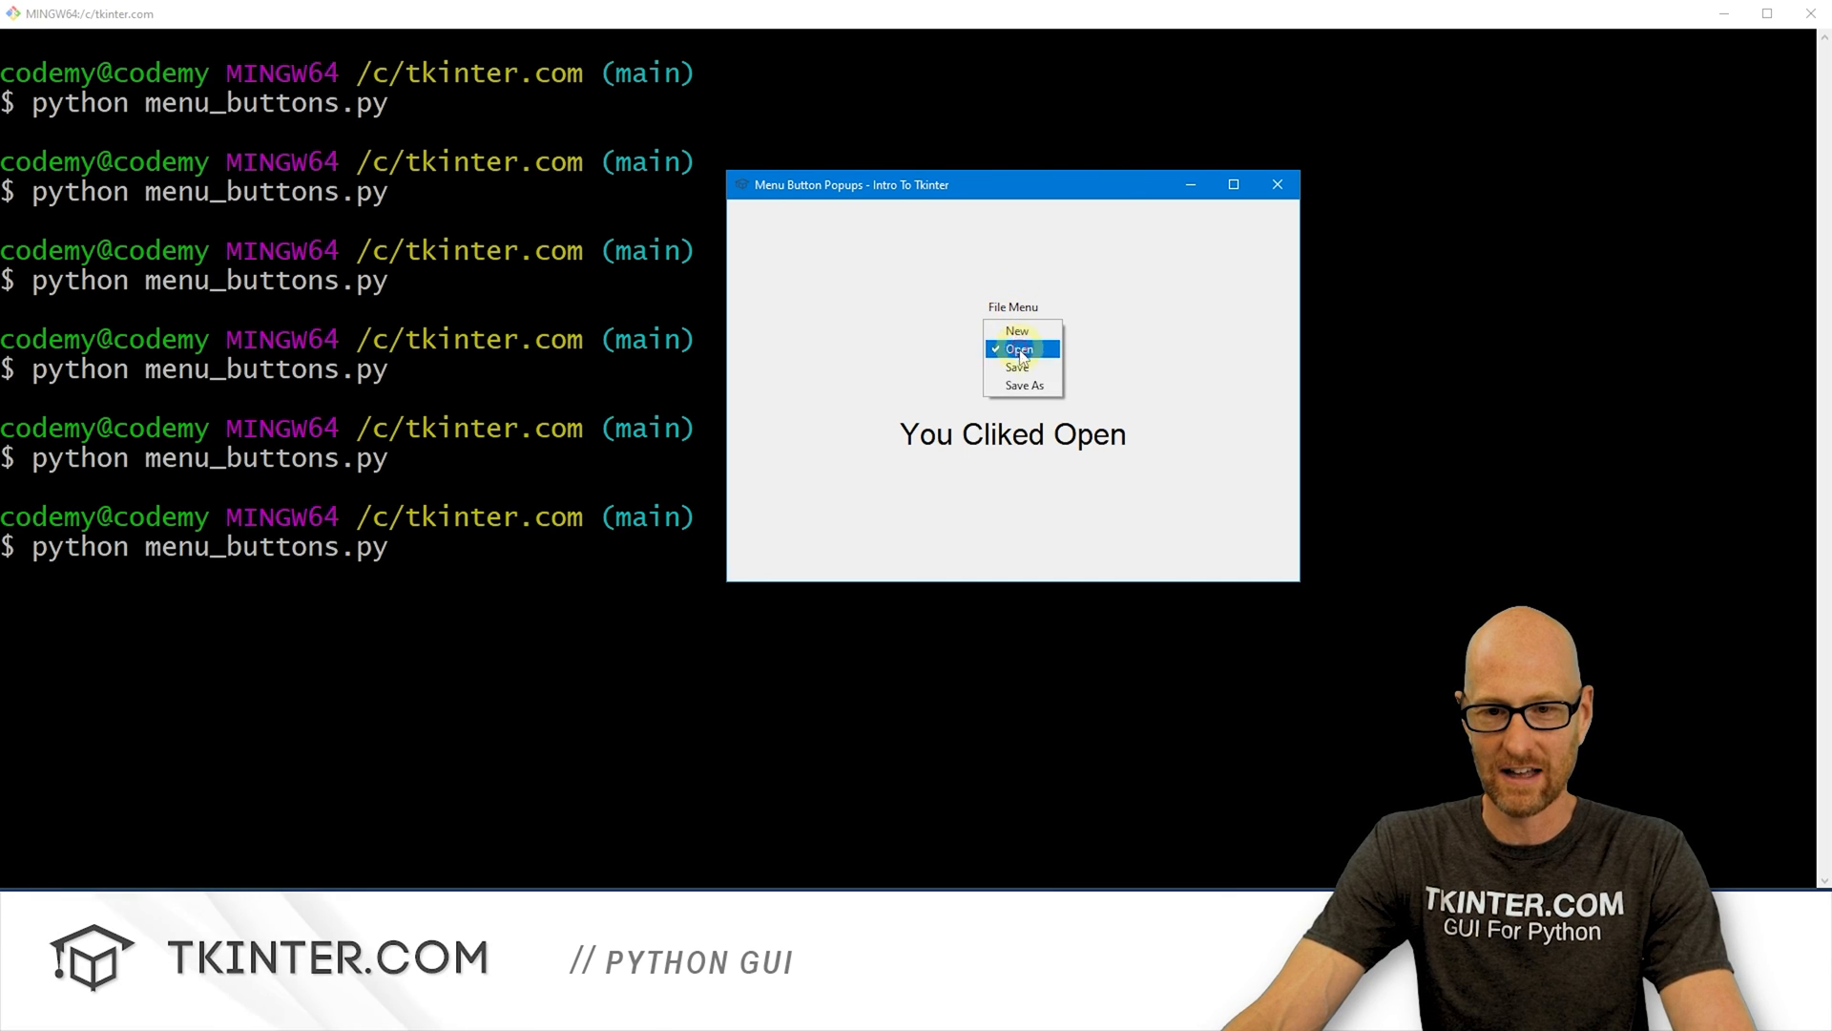
left_click(1015, 332)
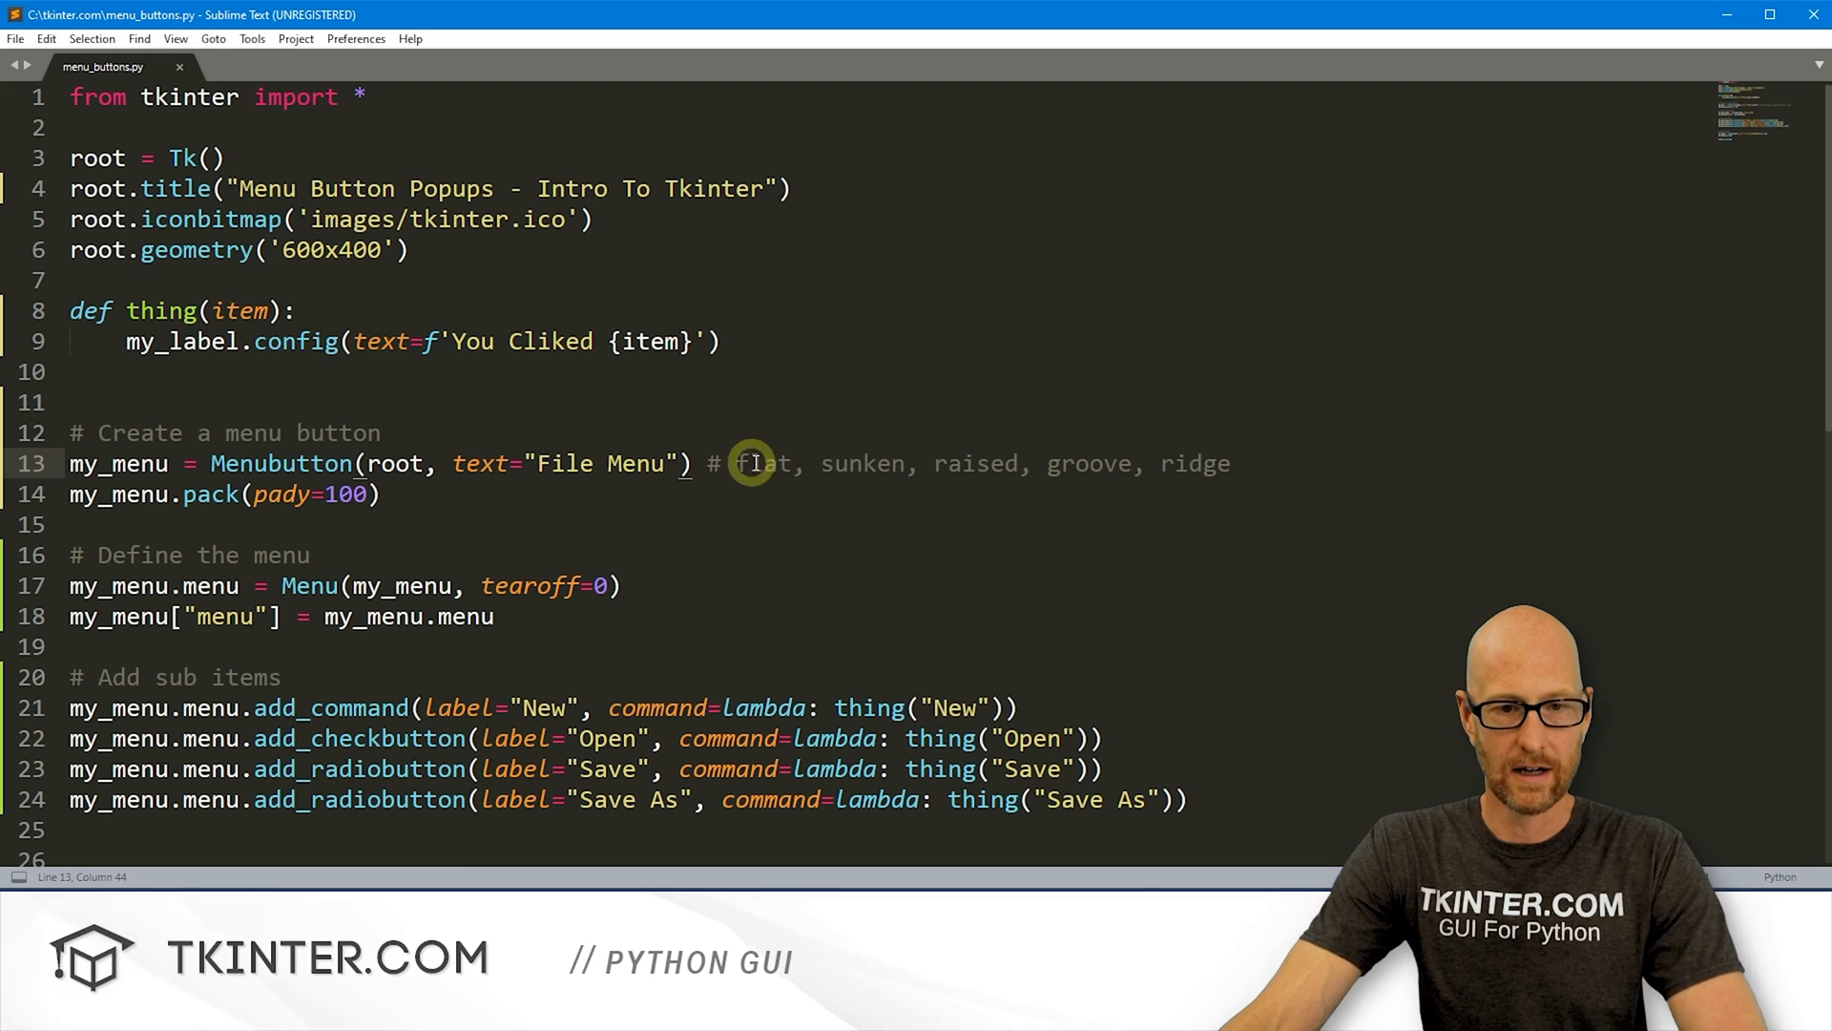
Step: Add relief="raised" to the File Menu button, then highlight the menu definition lines
type(", relief=\"raised\"")
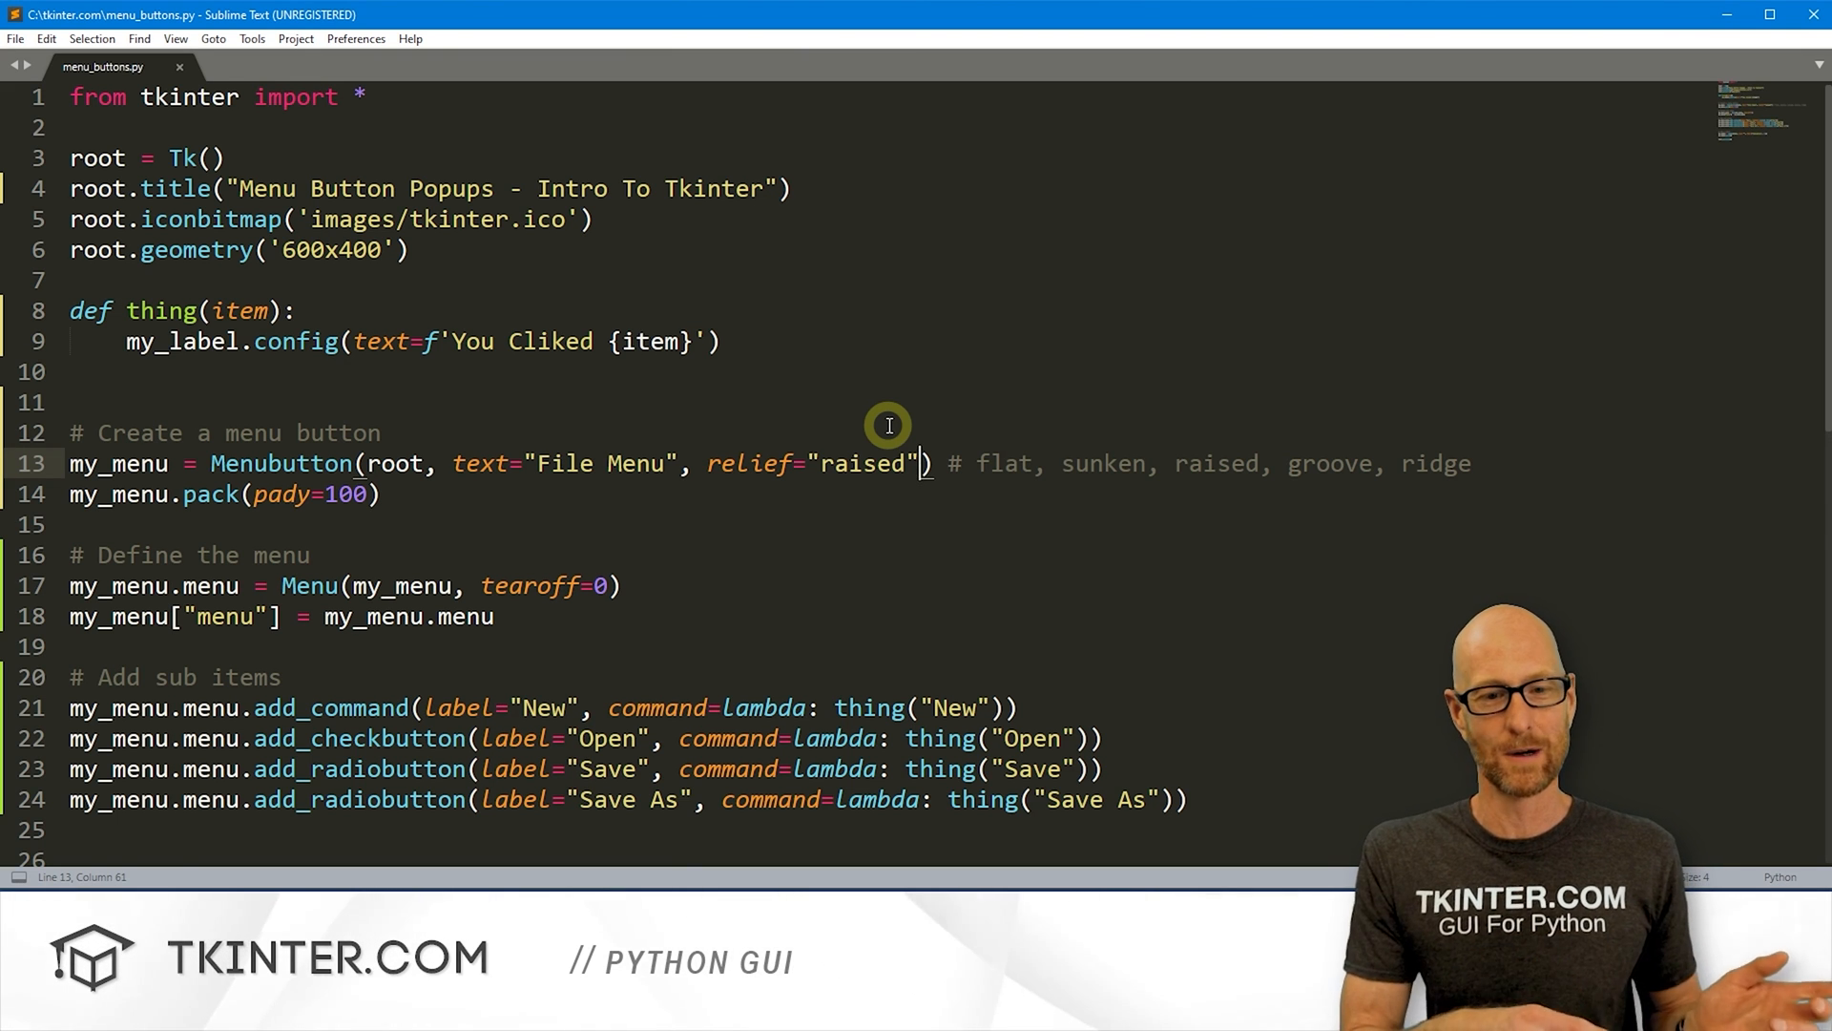
scroll("down", 3)
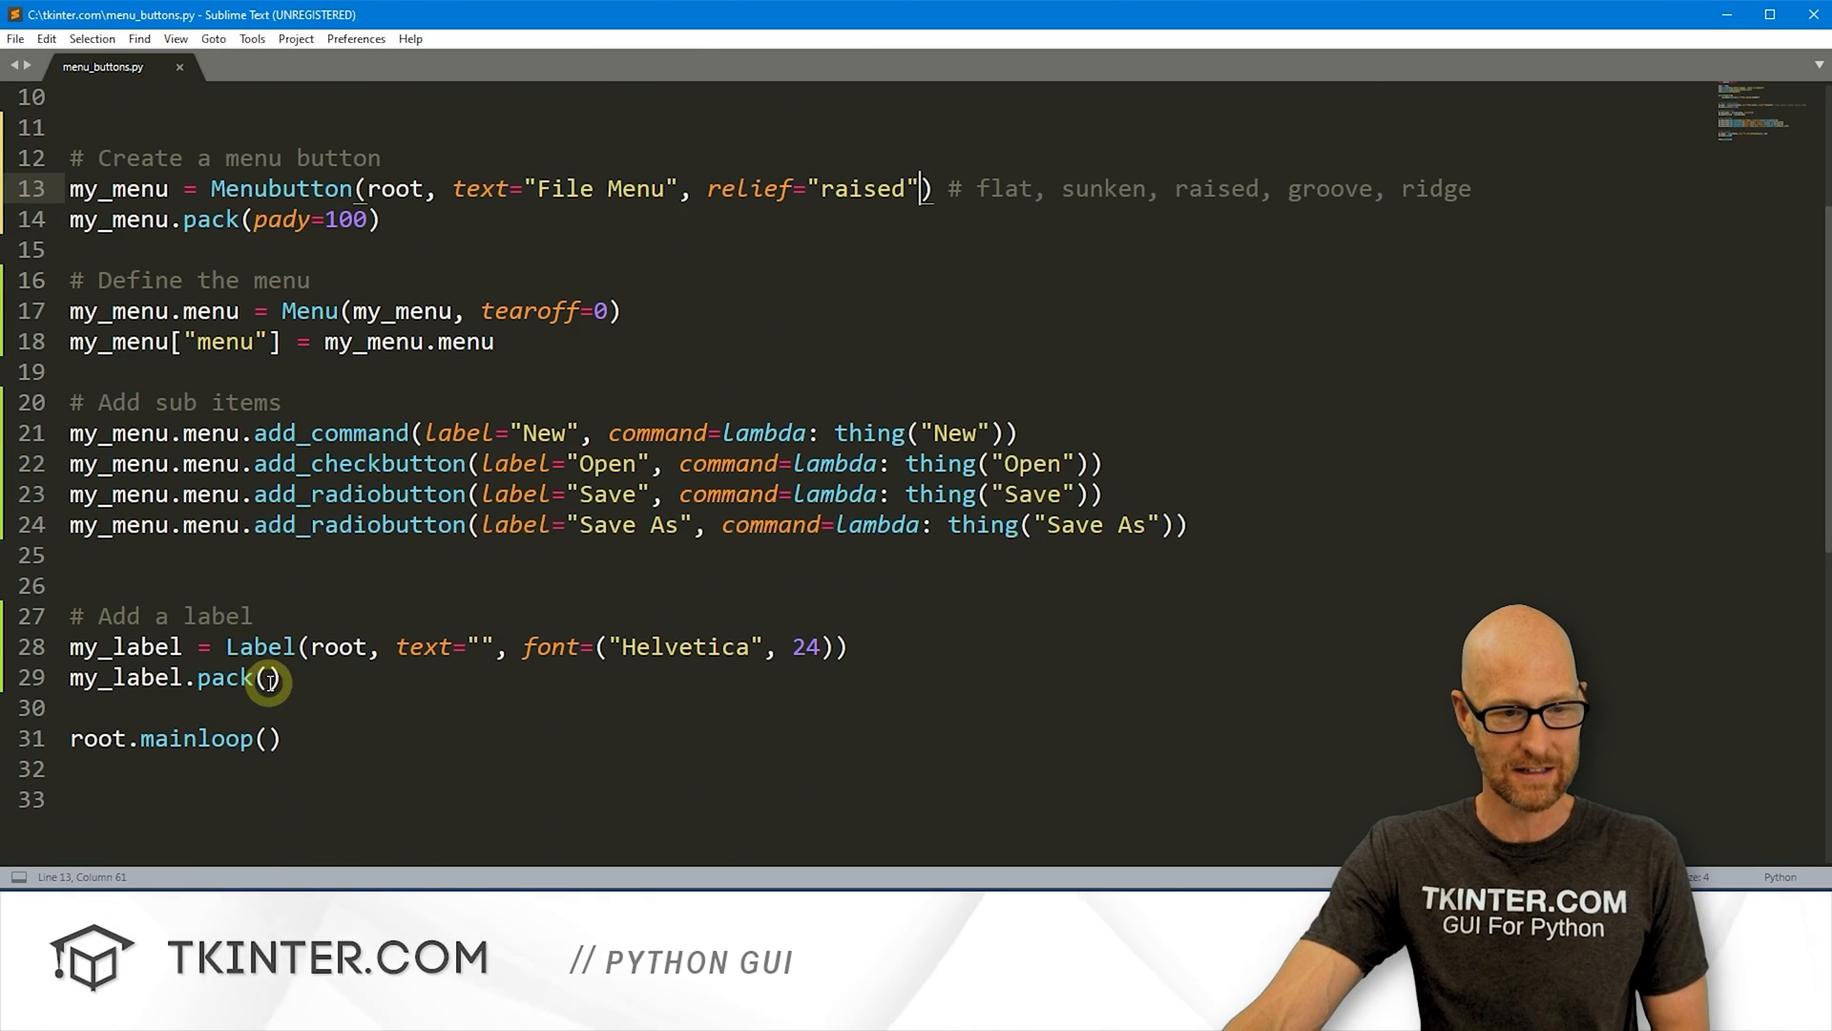
double_click(374, 462)
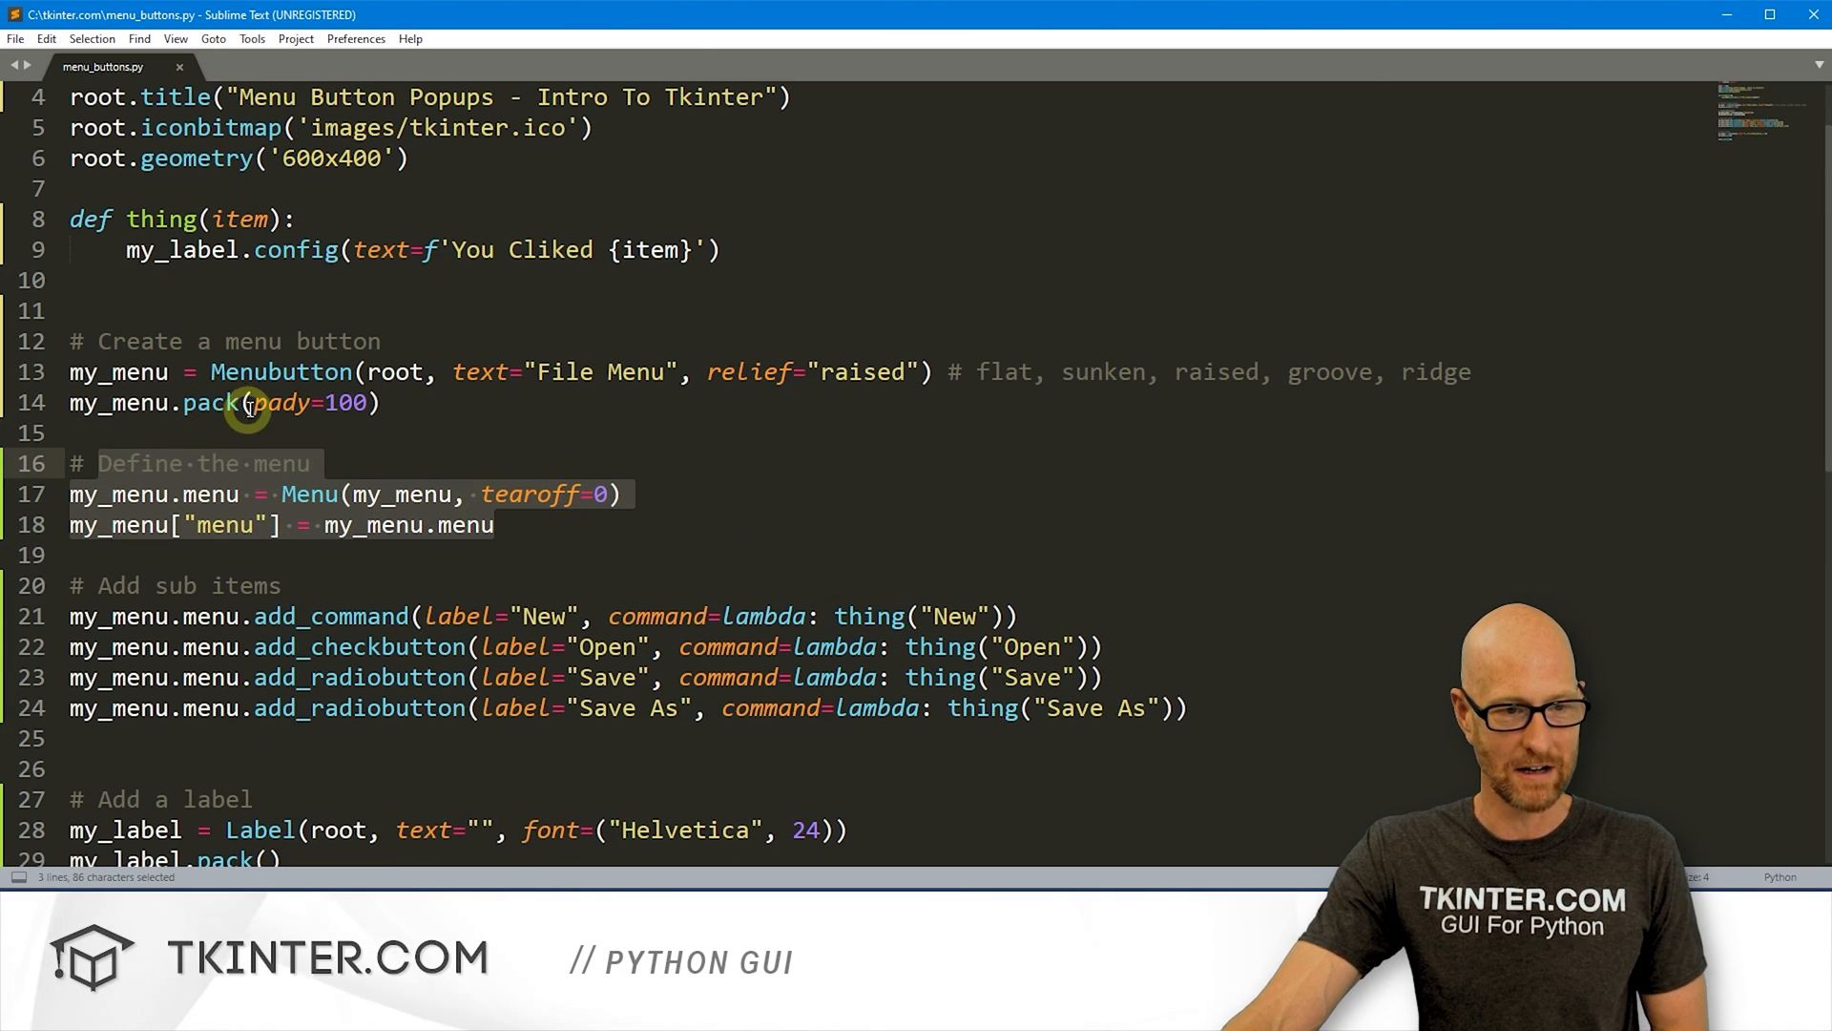
left_click(384, 403)
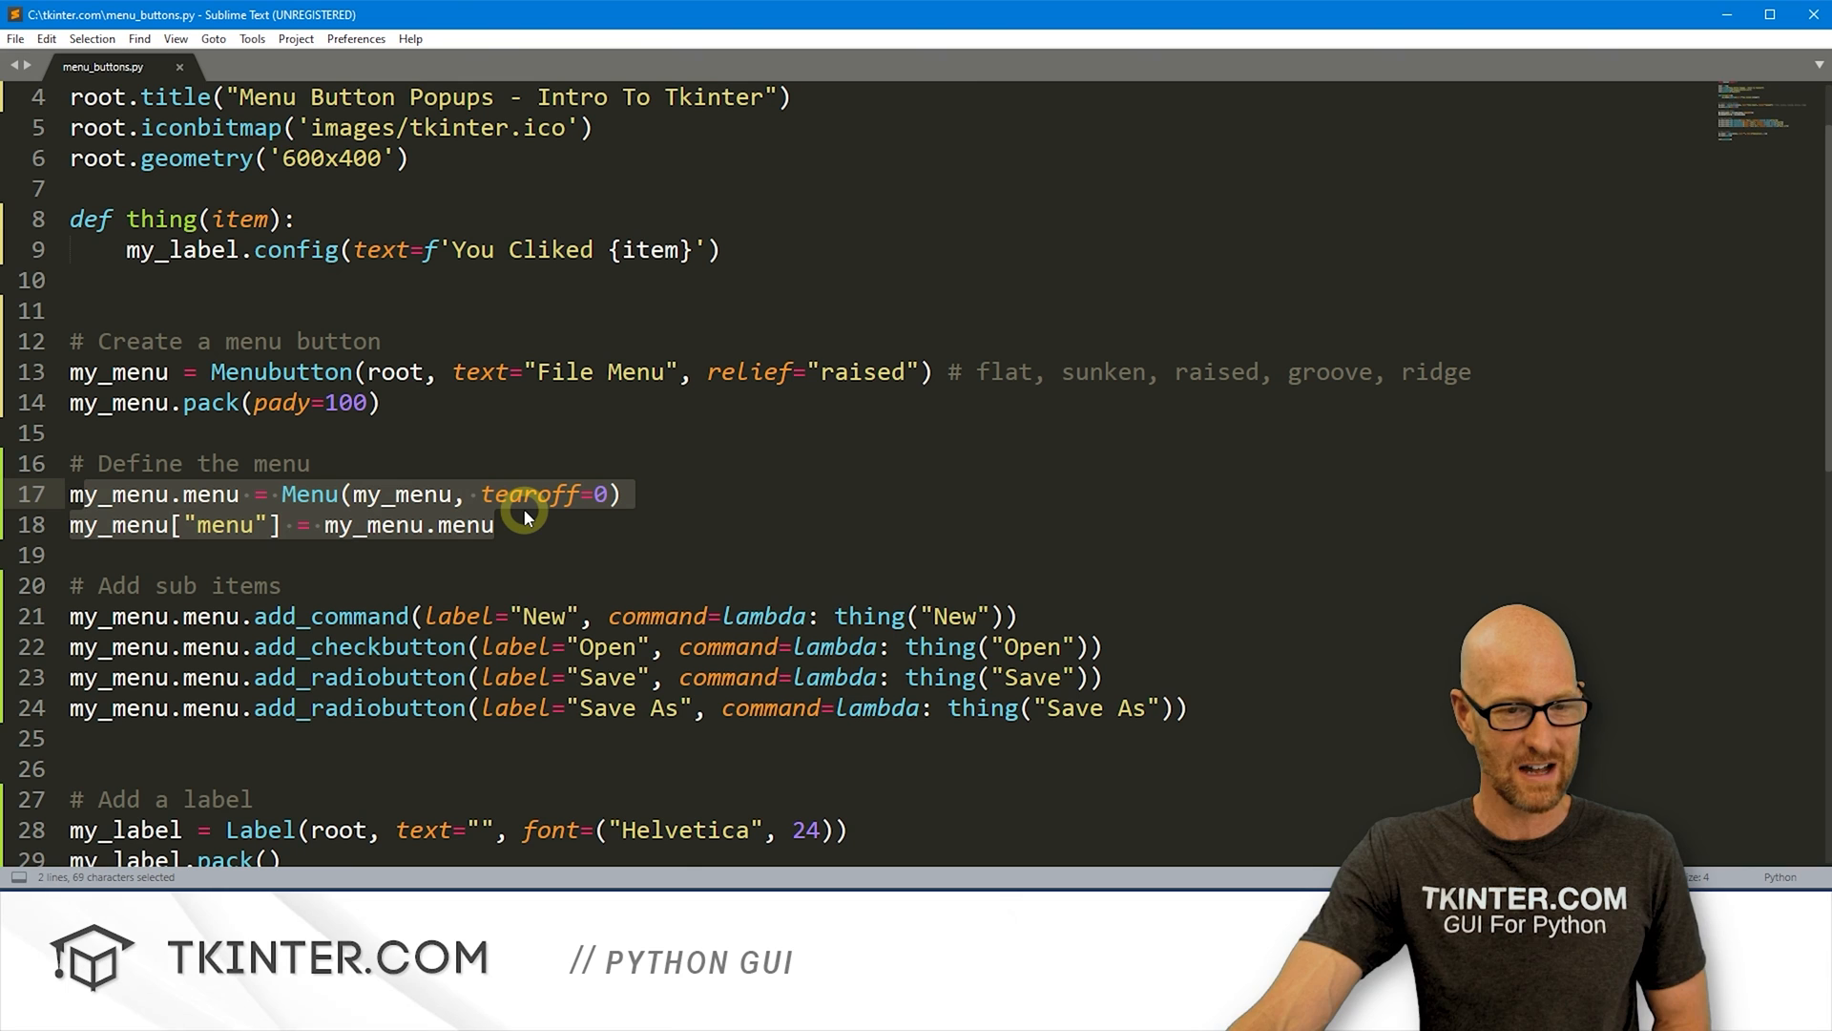
left_click(496, 525)
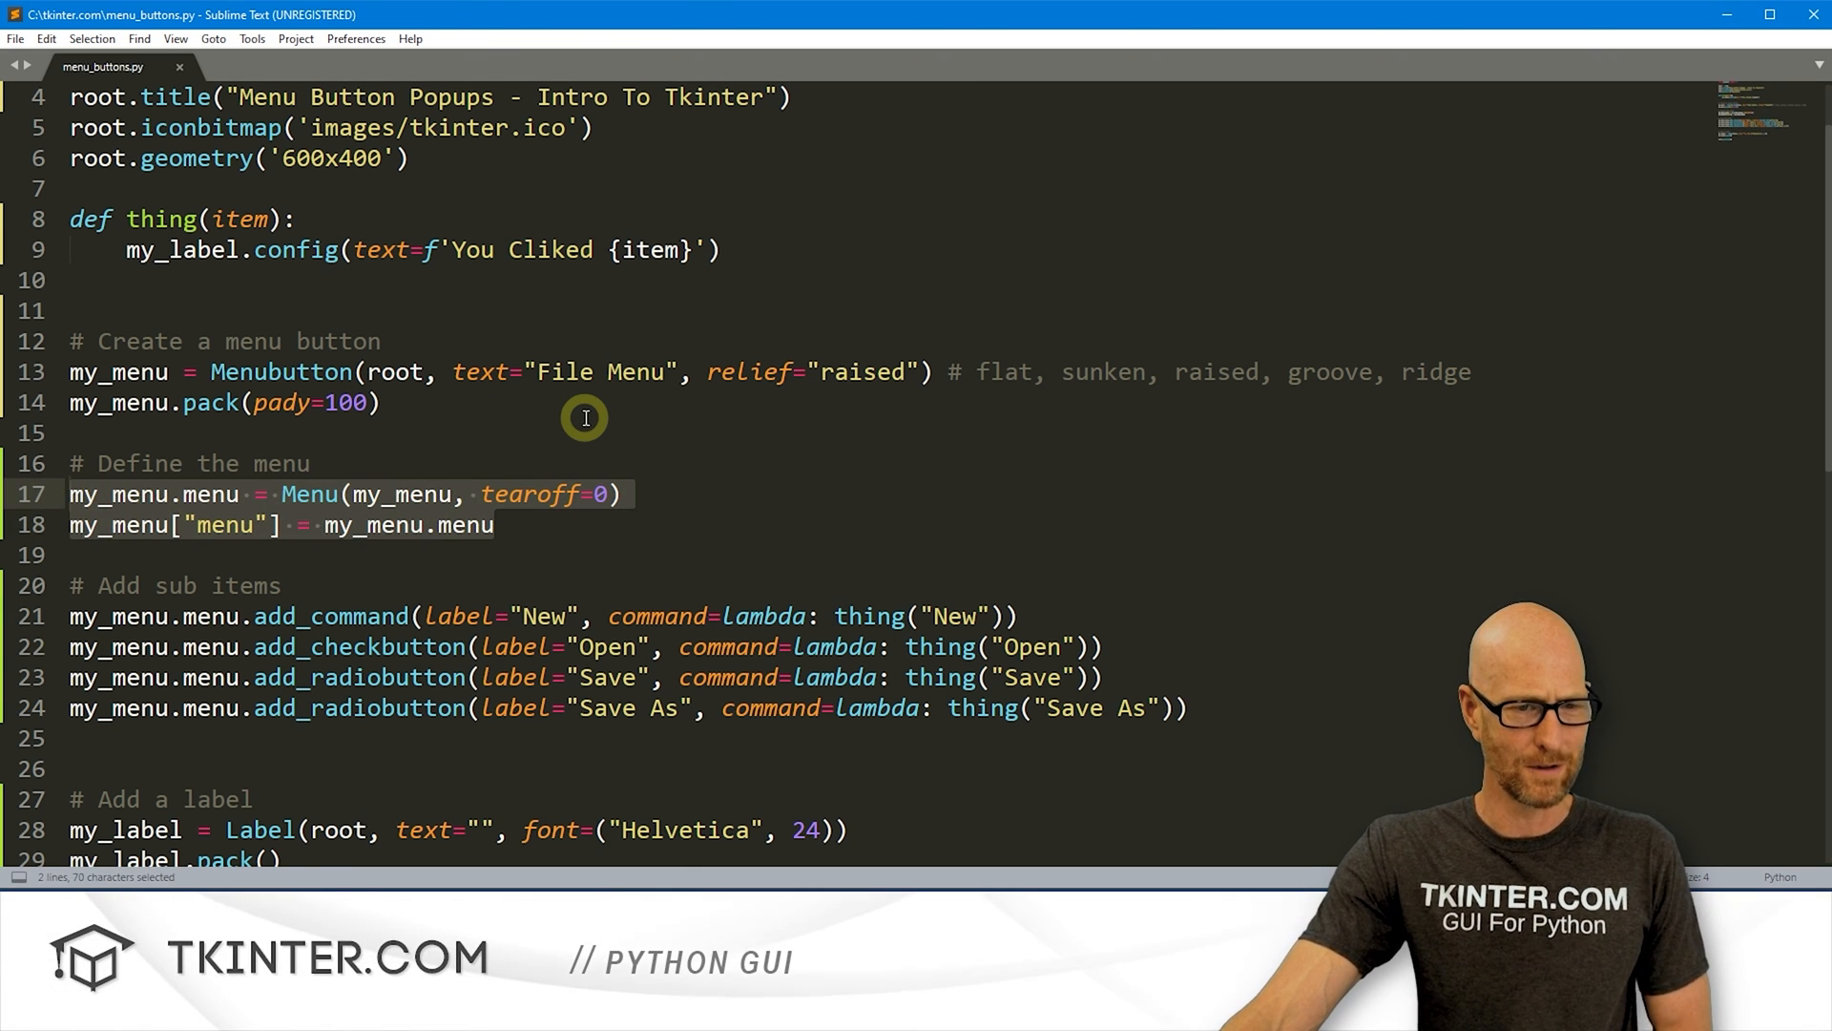
left_click(609, 431)
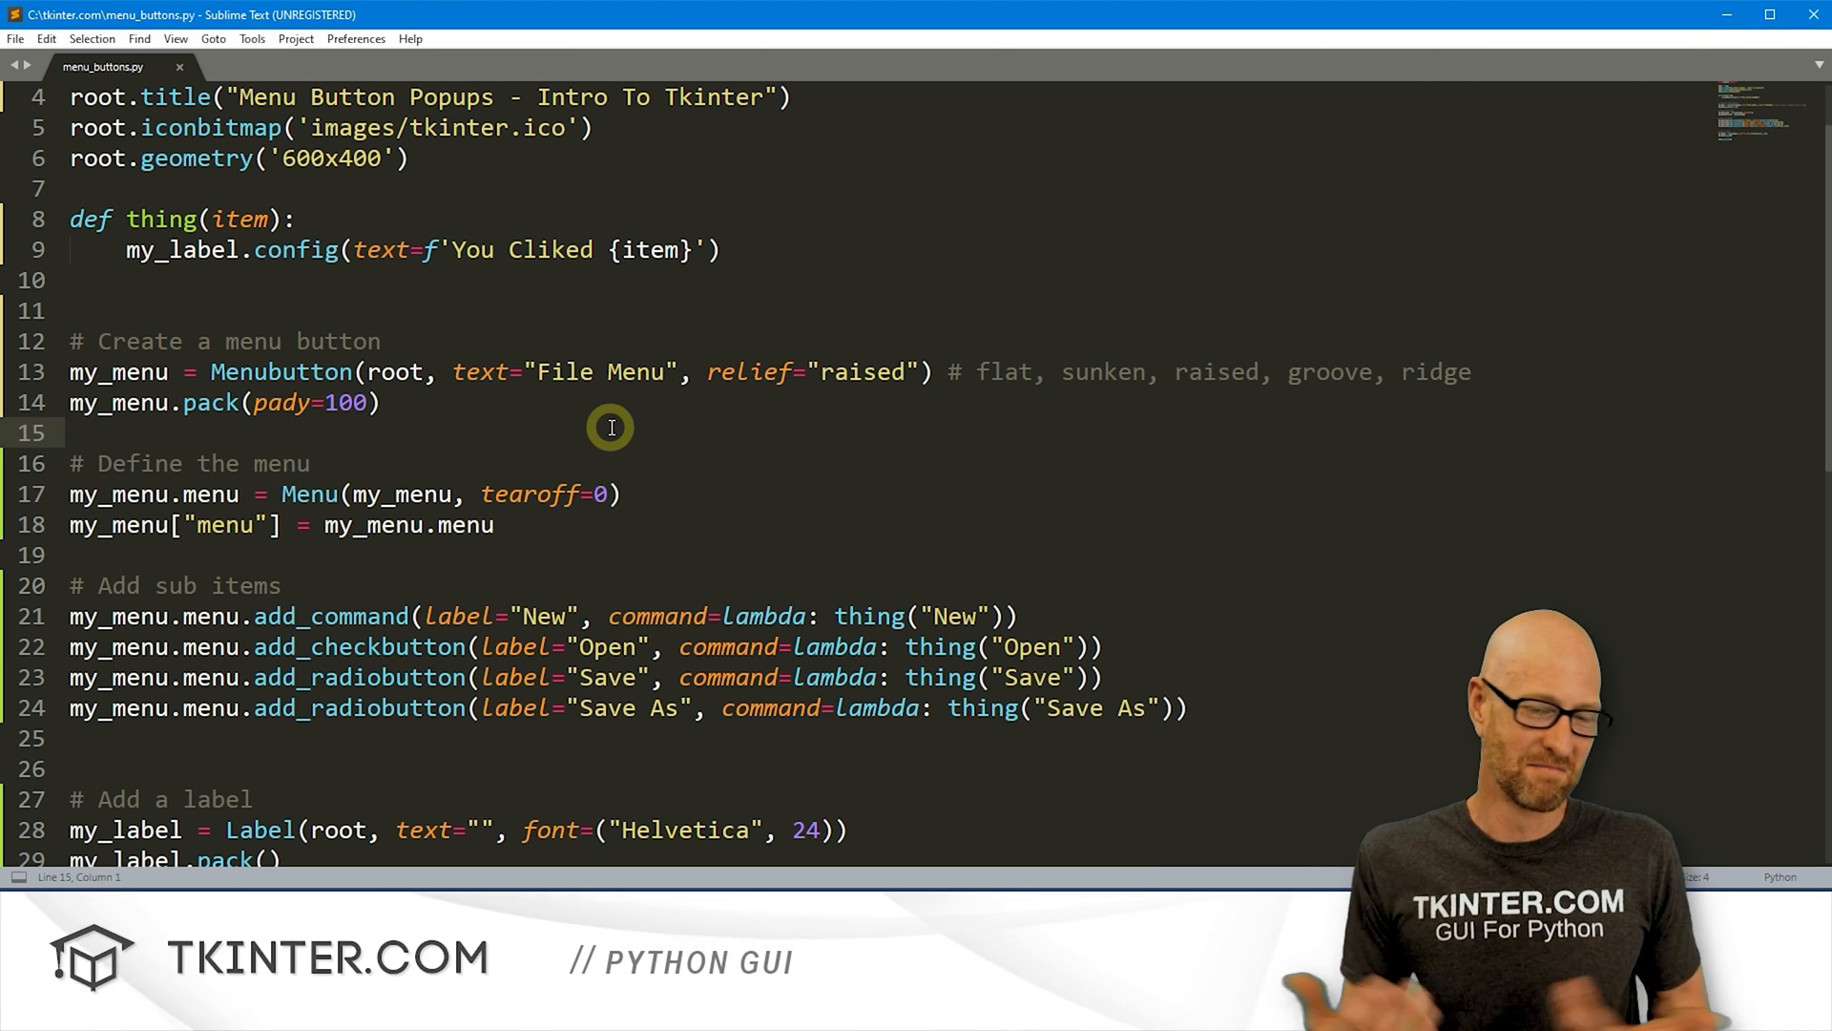